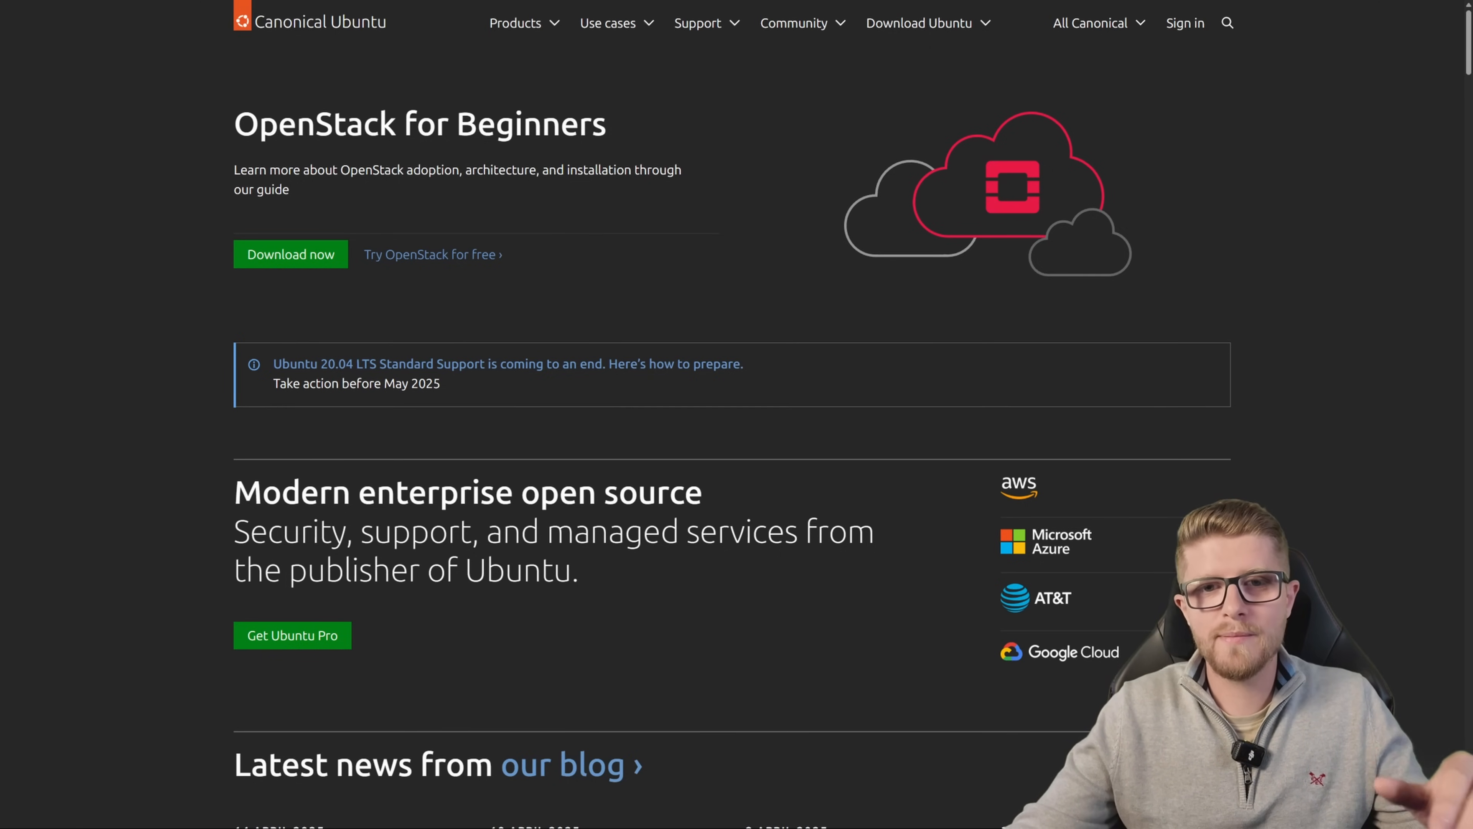
Step: Bring up the Ubuntu VM's desktop in VMware Workstation Pro
left_click(920, 23)
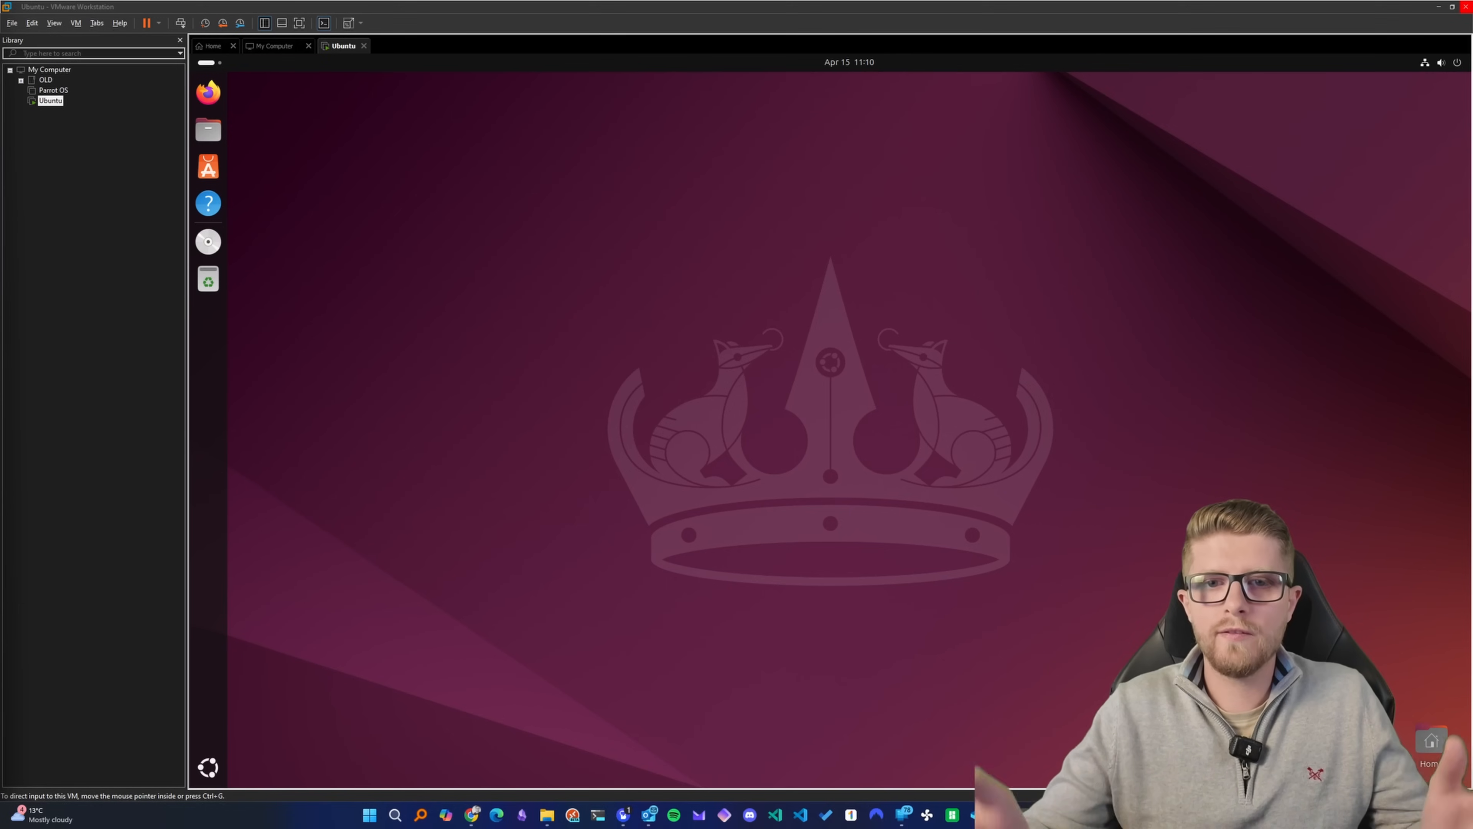
mouse_move(896, 721)
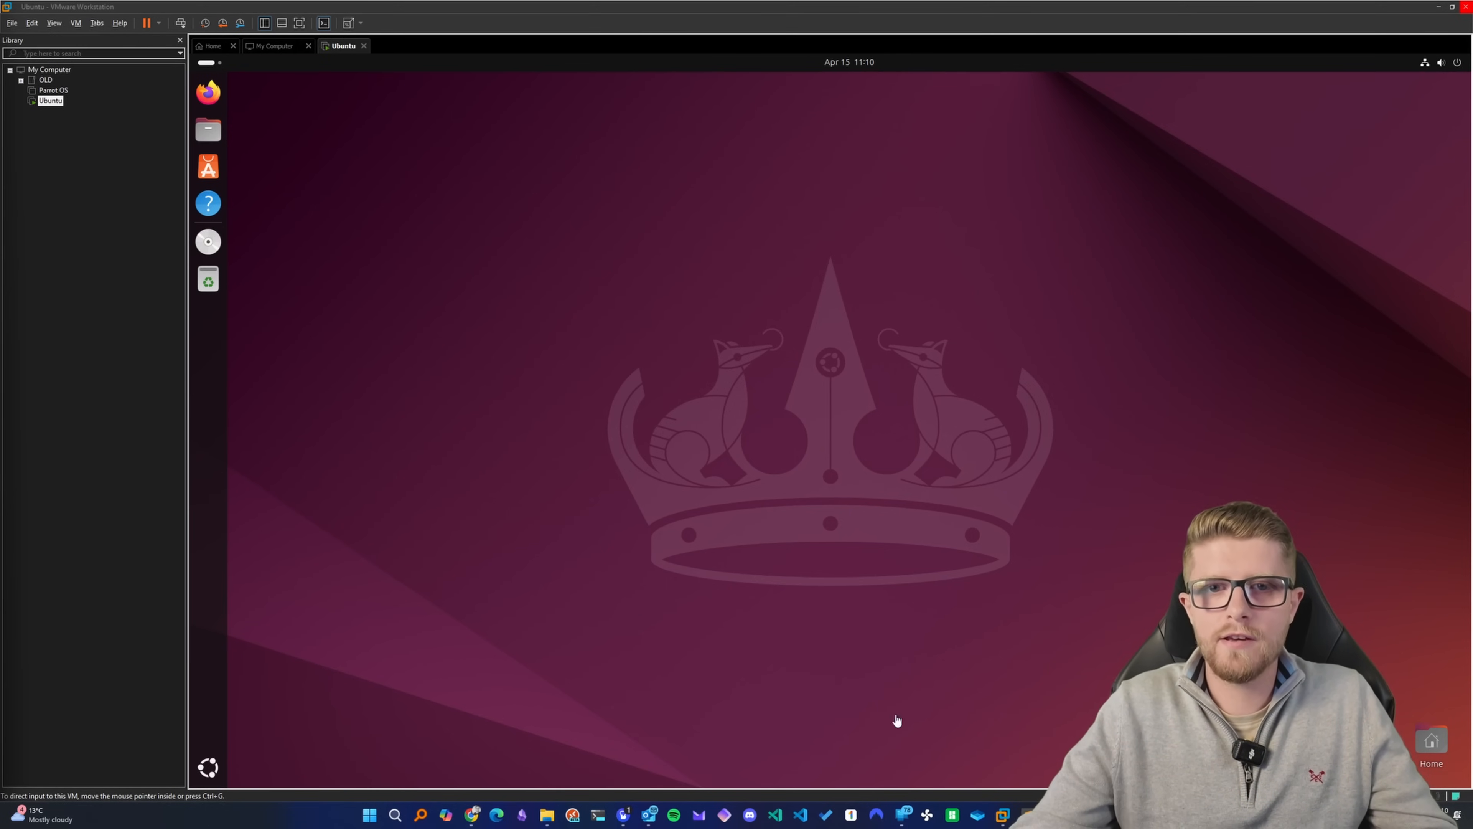
mouse_move(1221, 365)
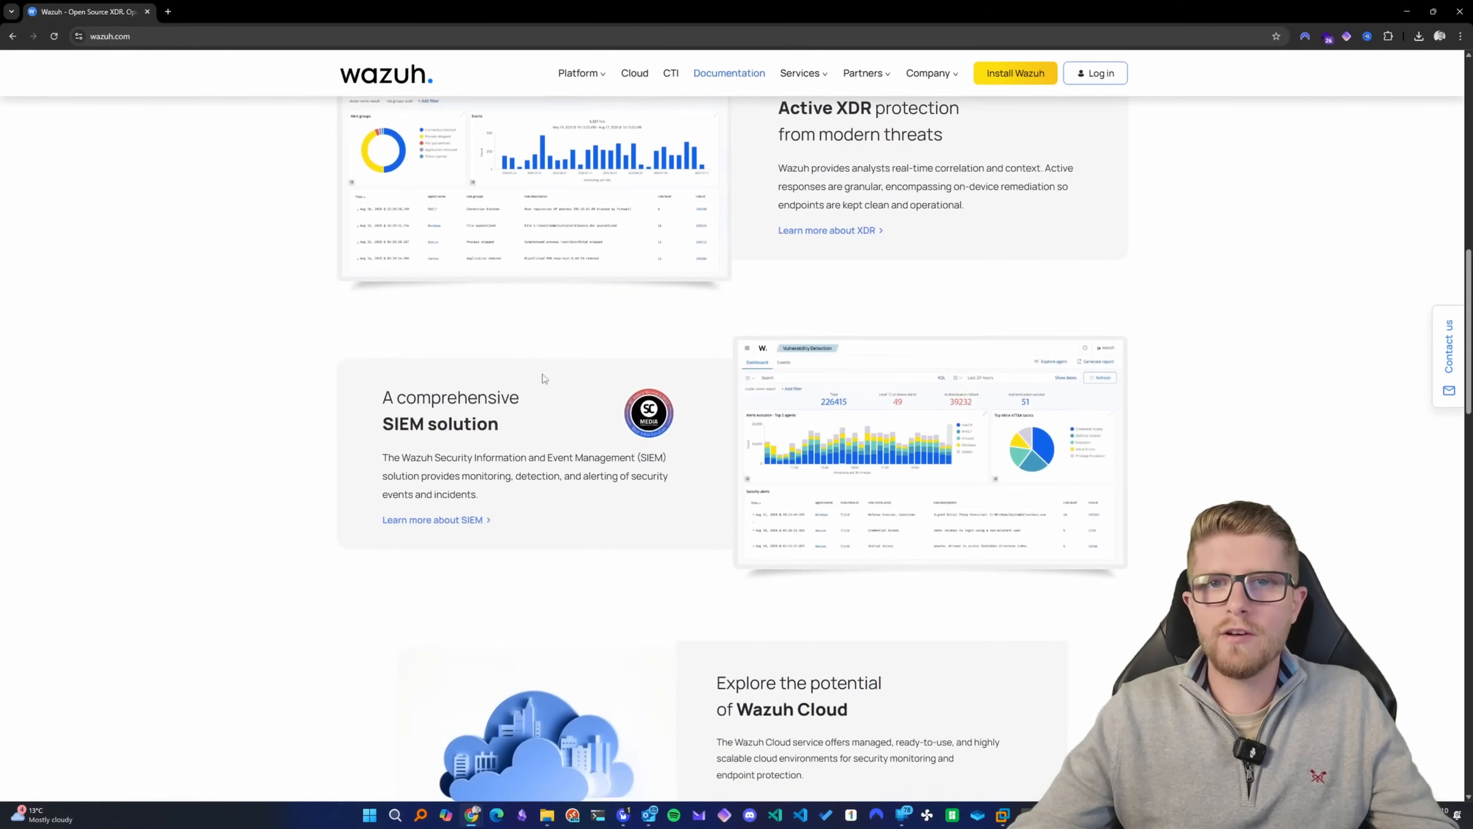
Step: Review the wazuh.com homepage features, marking the word XDR in the headline
scroll("up", 3)
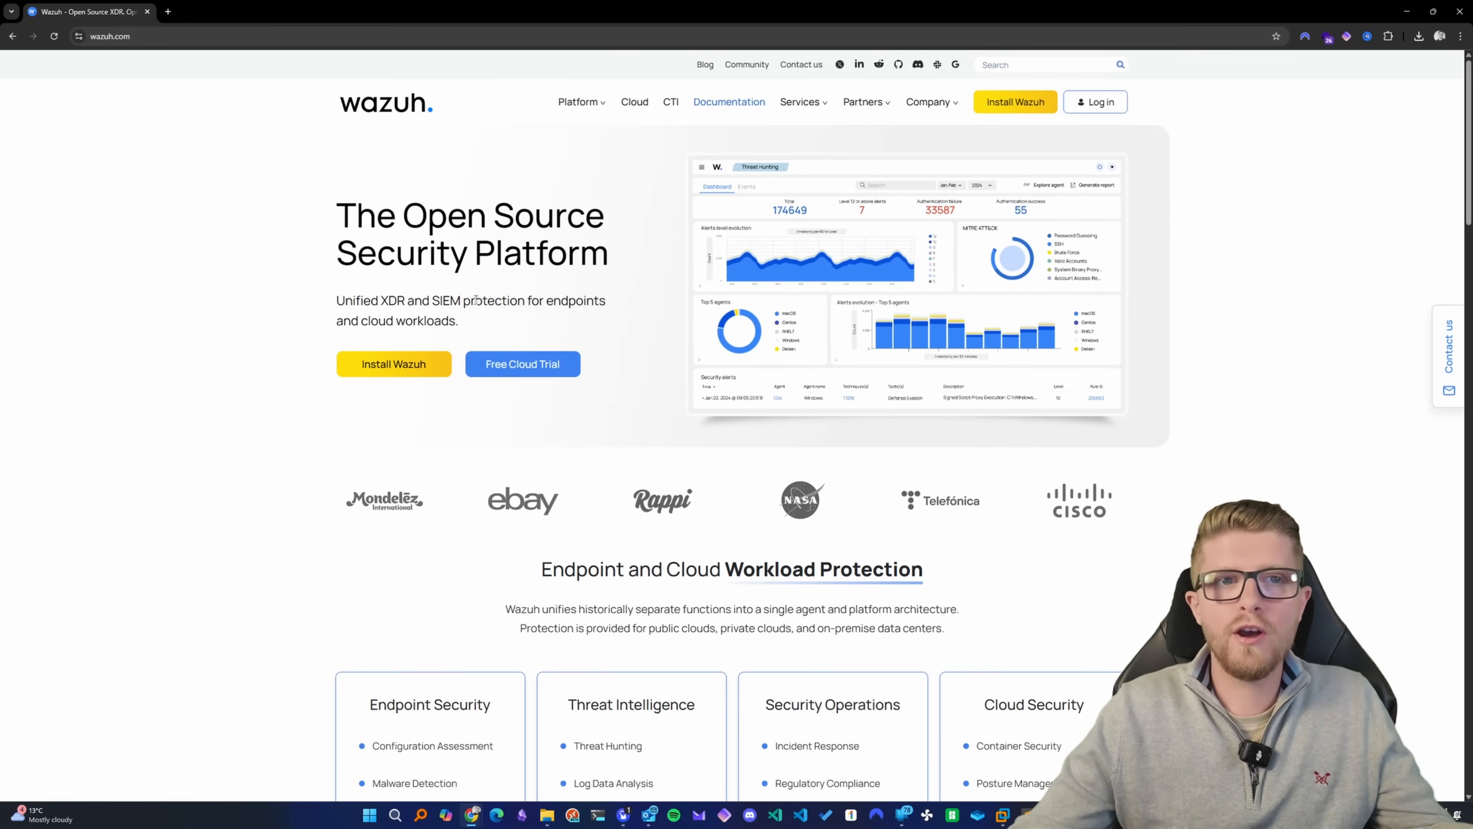
double_click(447, 301)
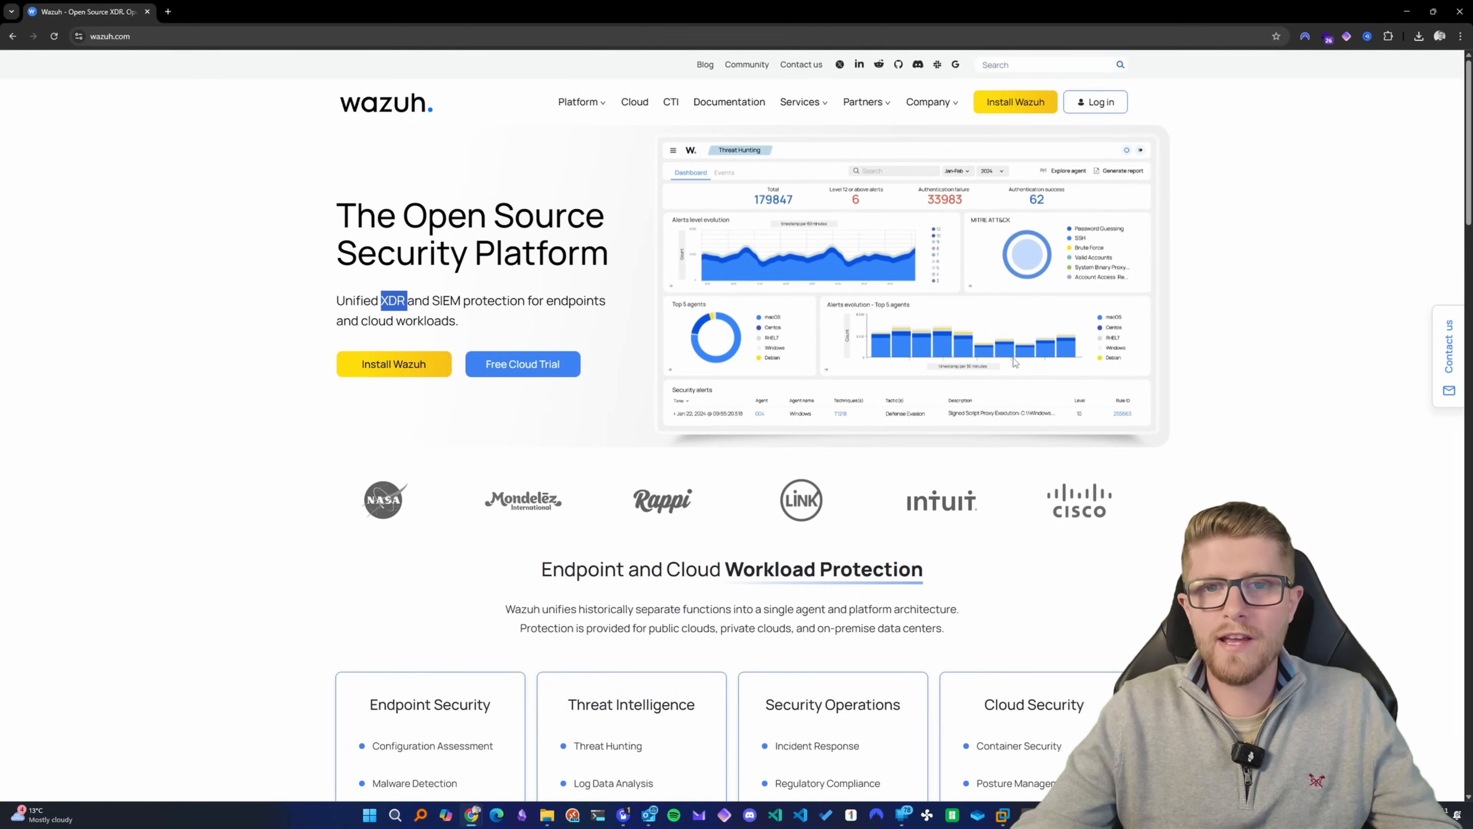
scroll("down", 3)
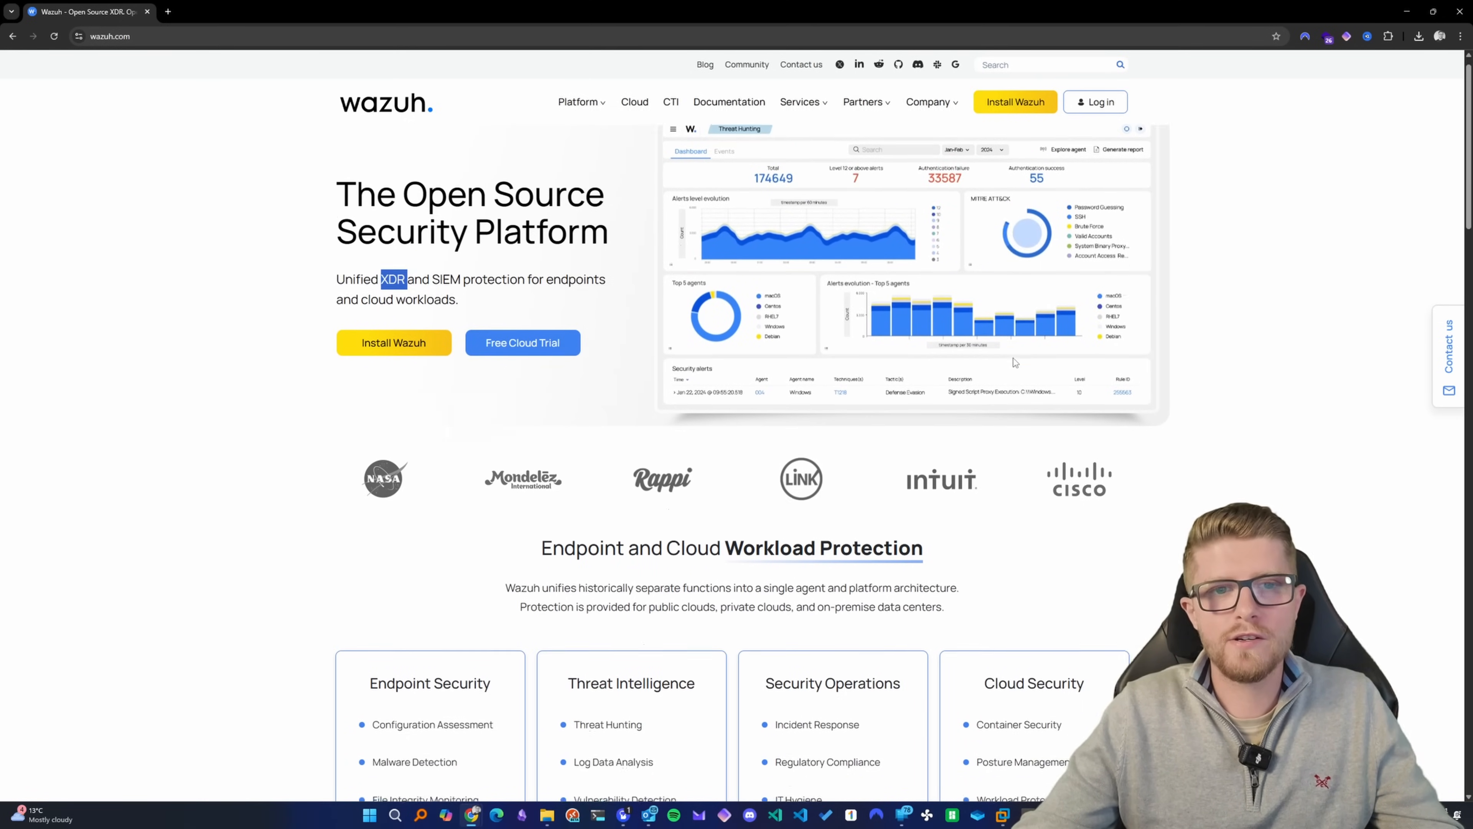
scroll("down", 3)
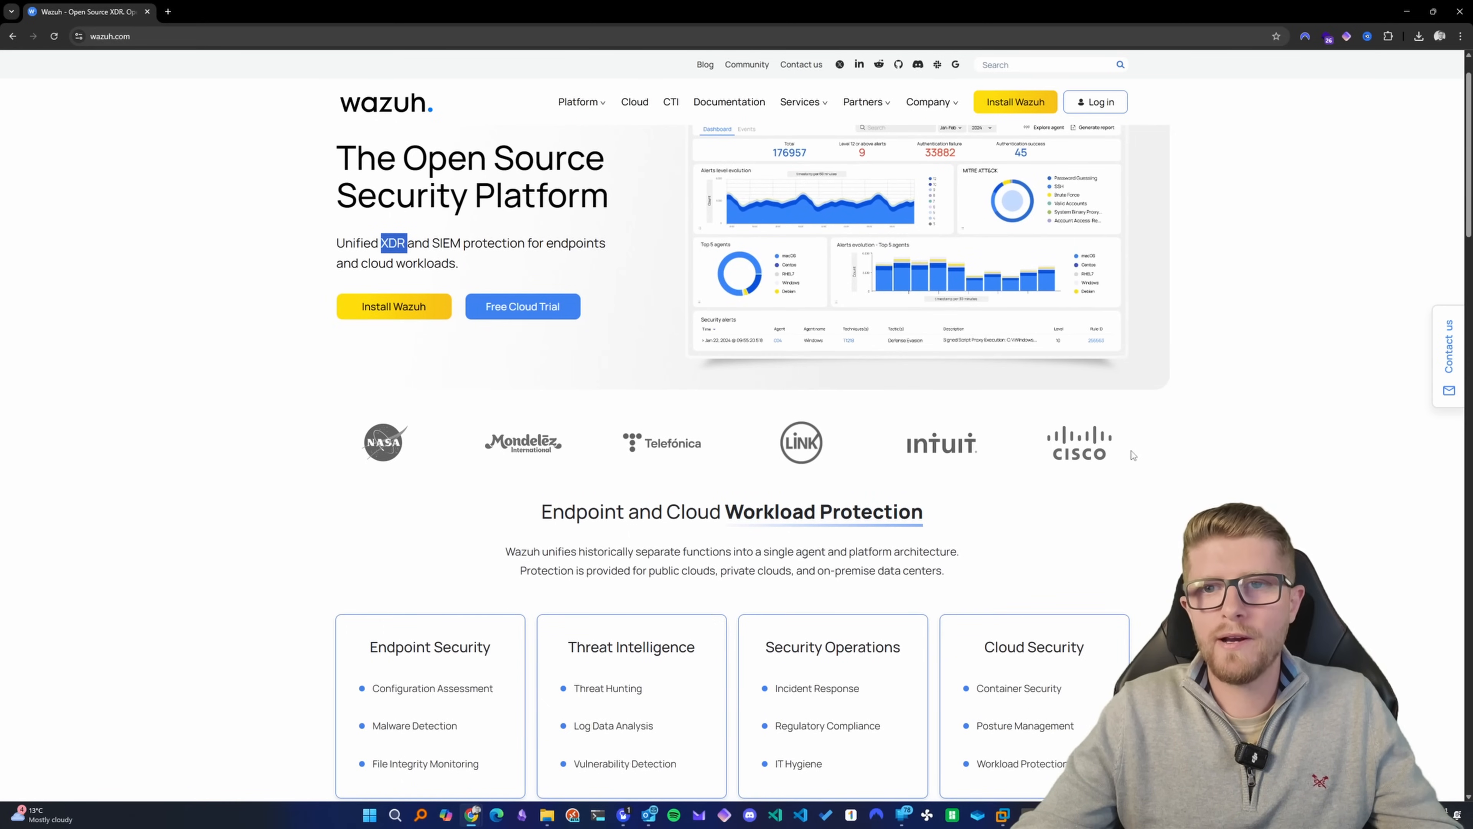
scroll("down", 3)
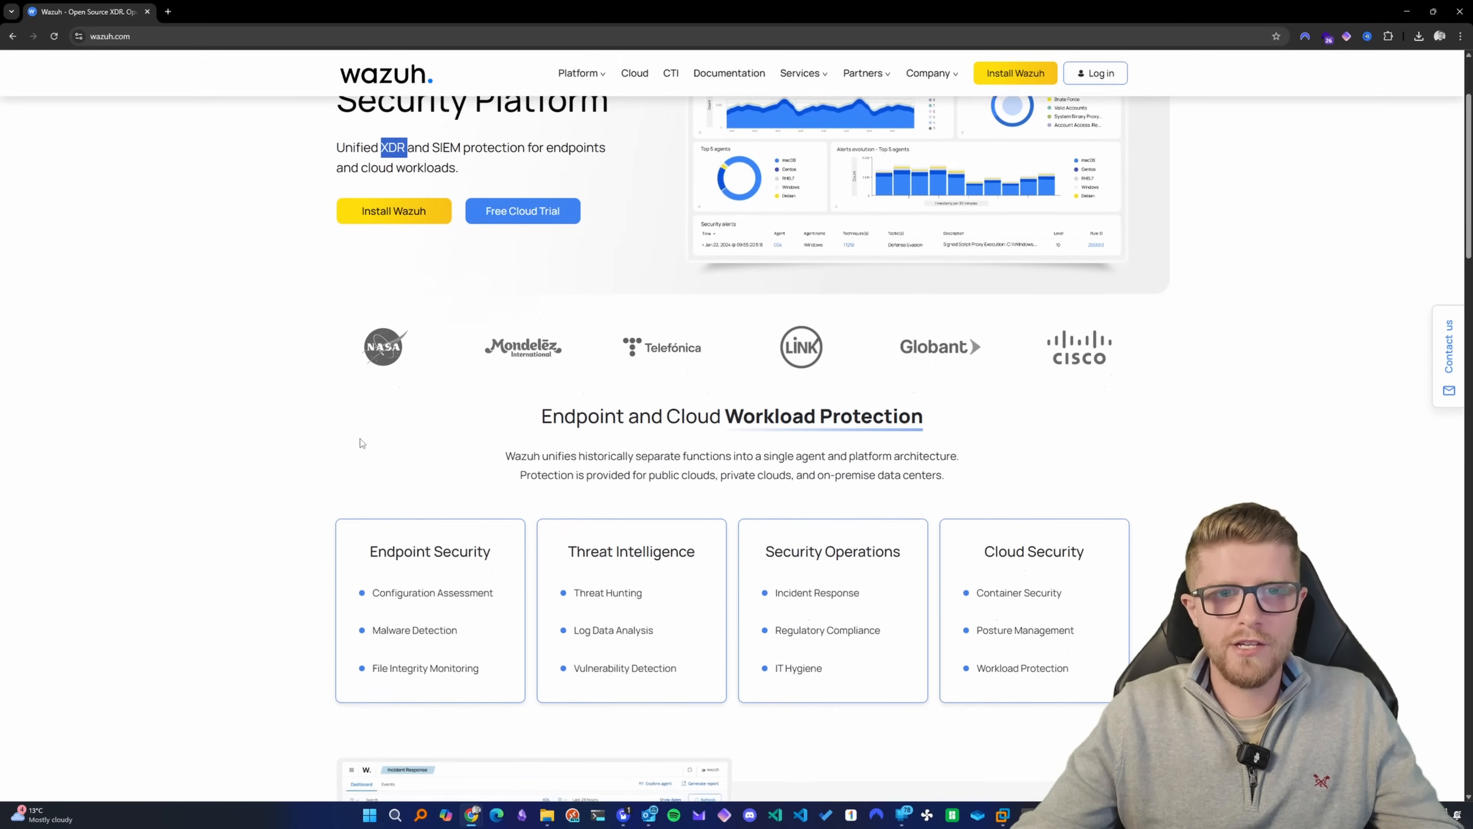
scroll("down", 3)
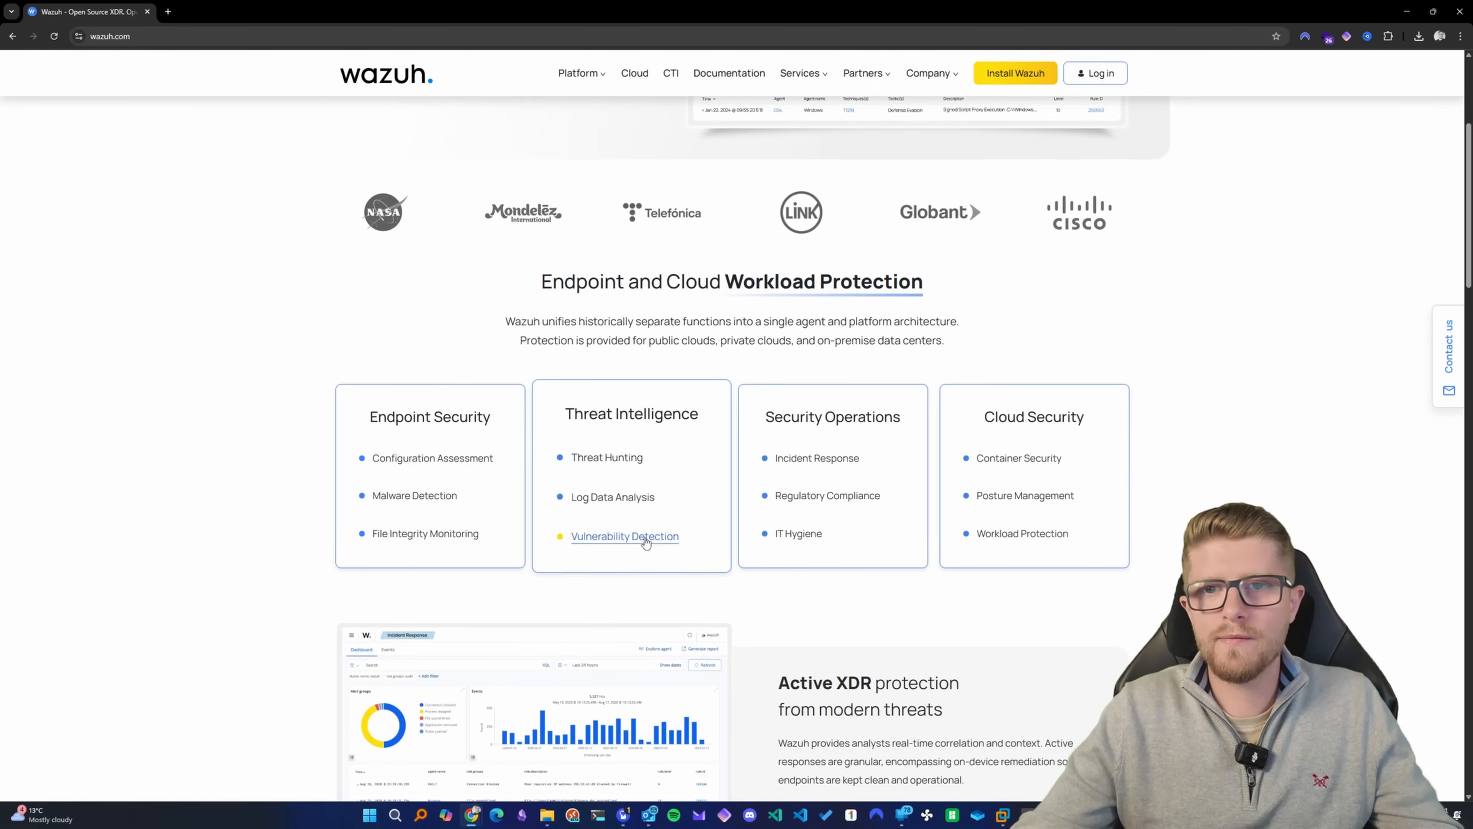
mouse_move(1023, 537)
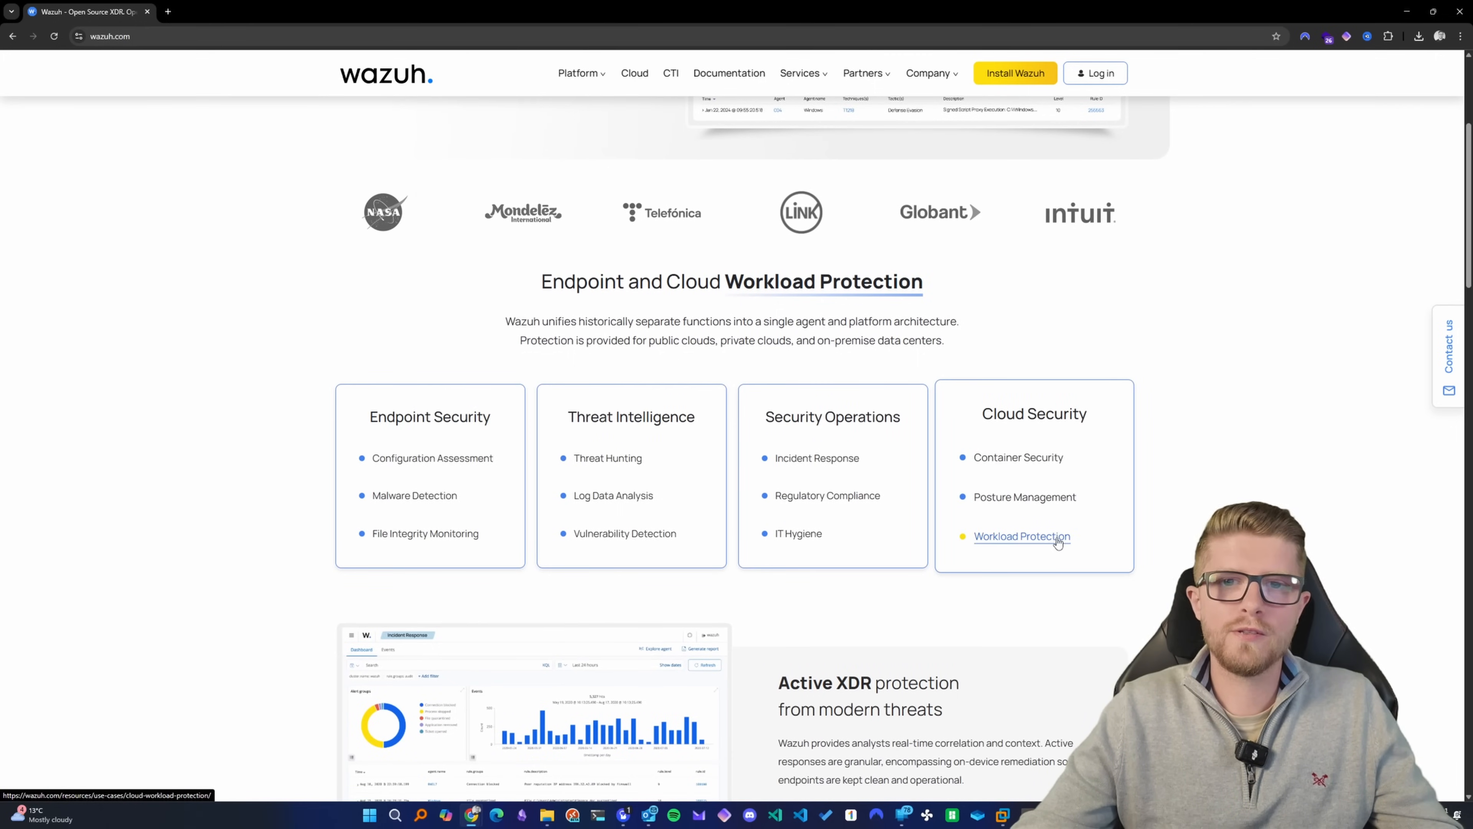
mouse_move(1057, 536)
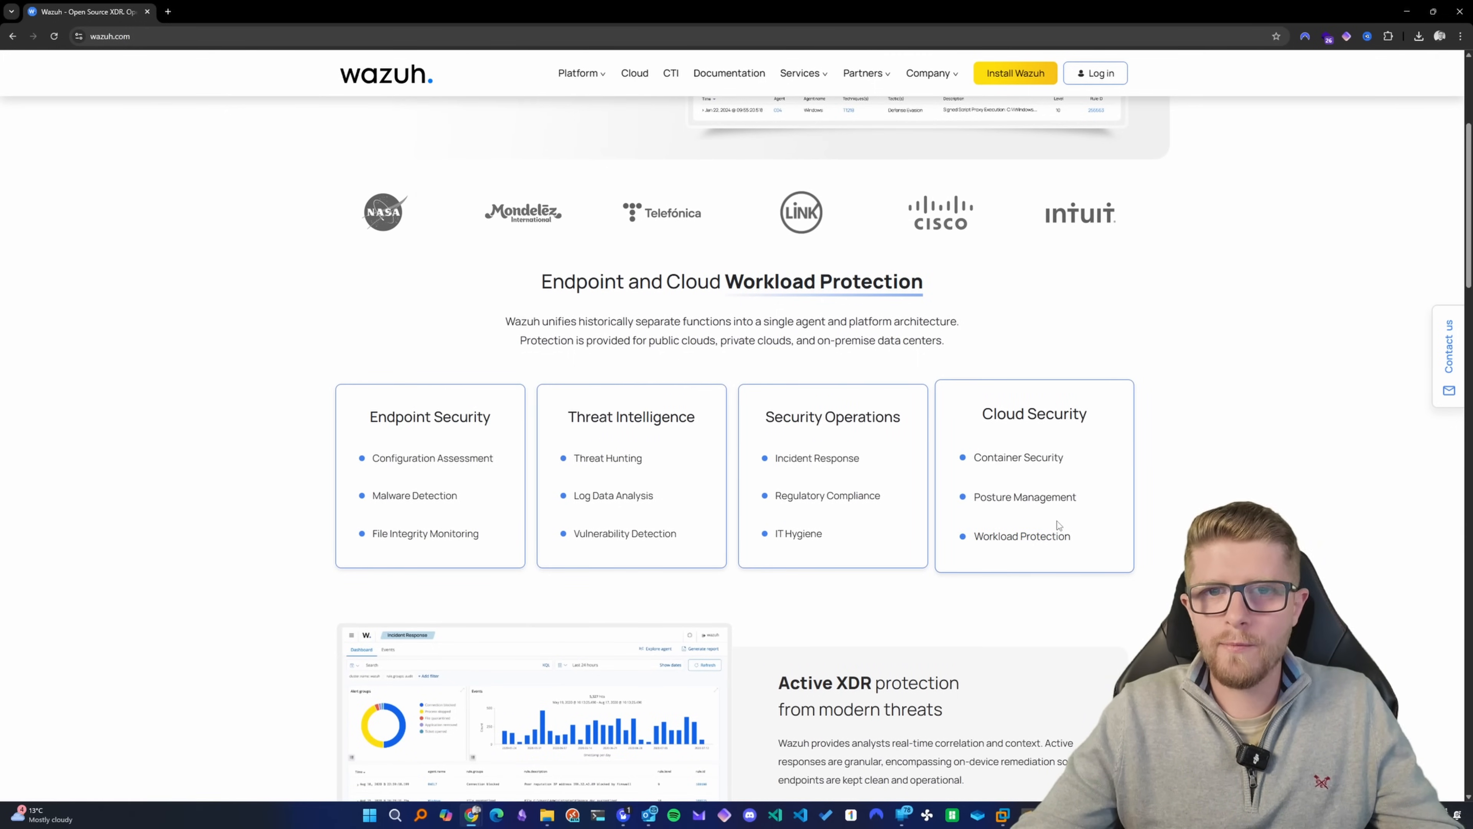
mouse_move(972, 486)
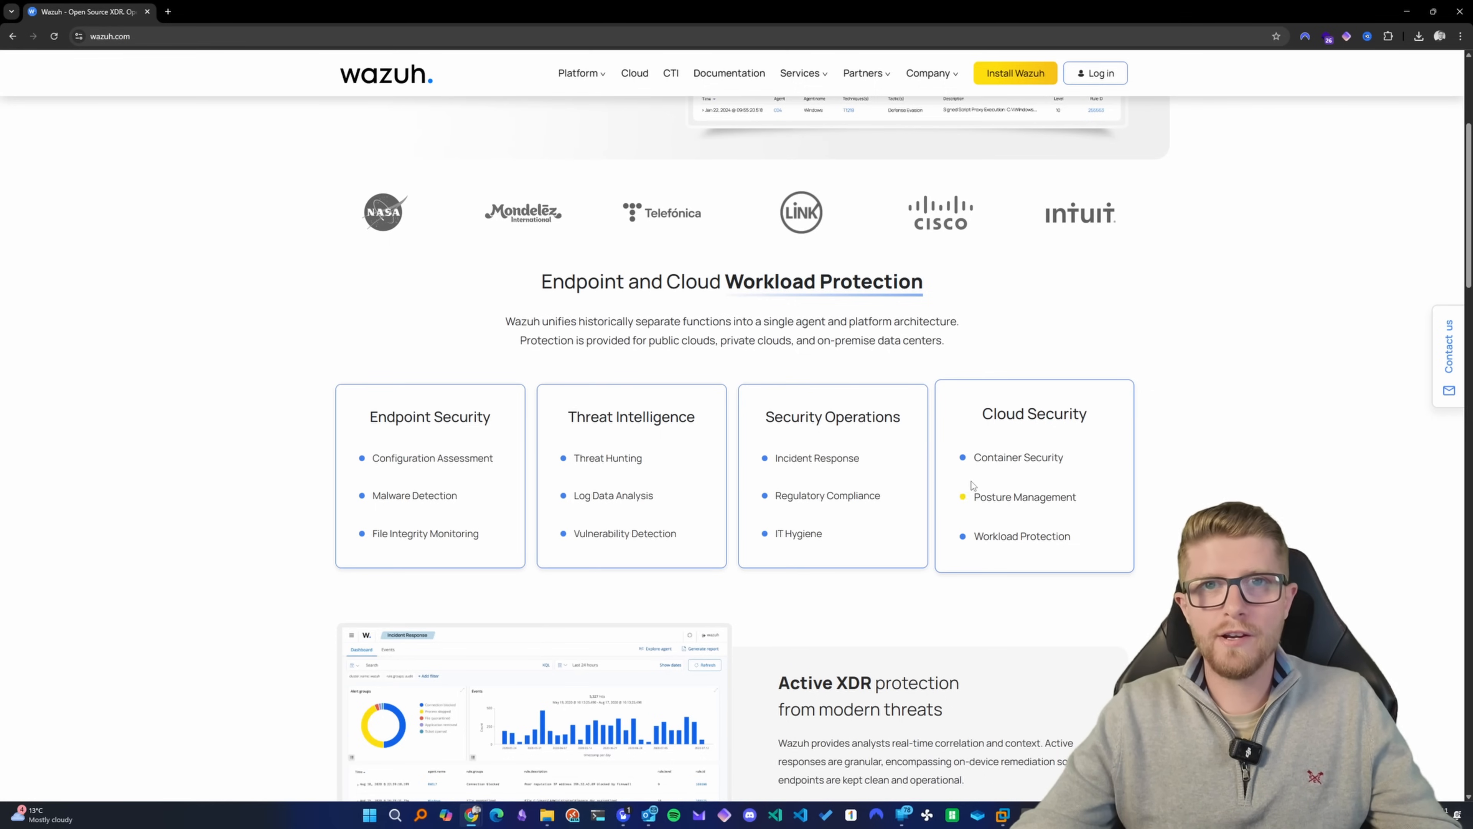
scroll("up", 3)
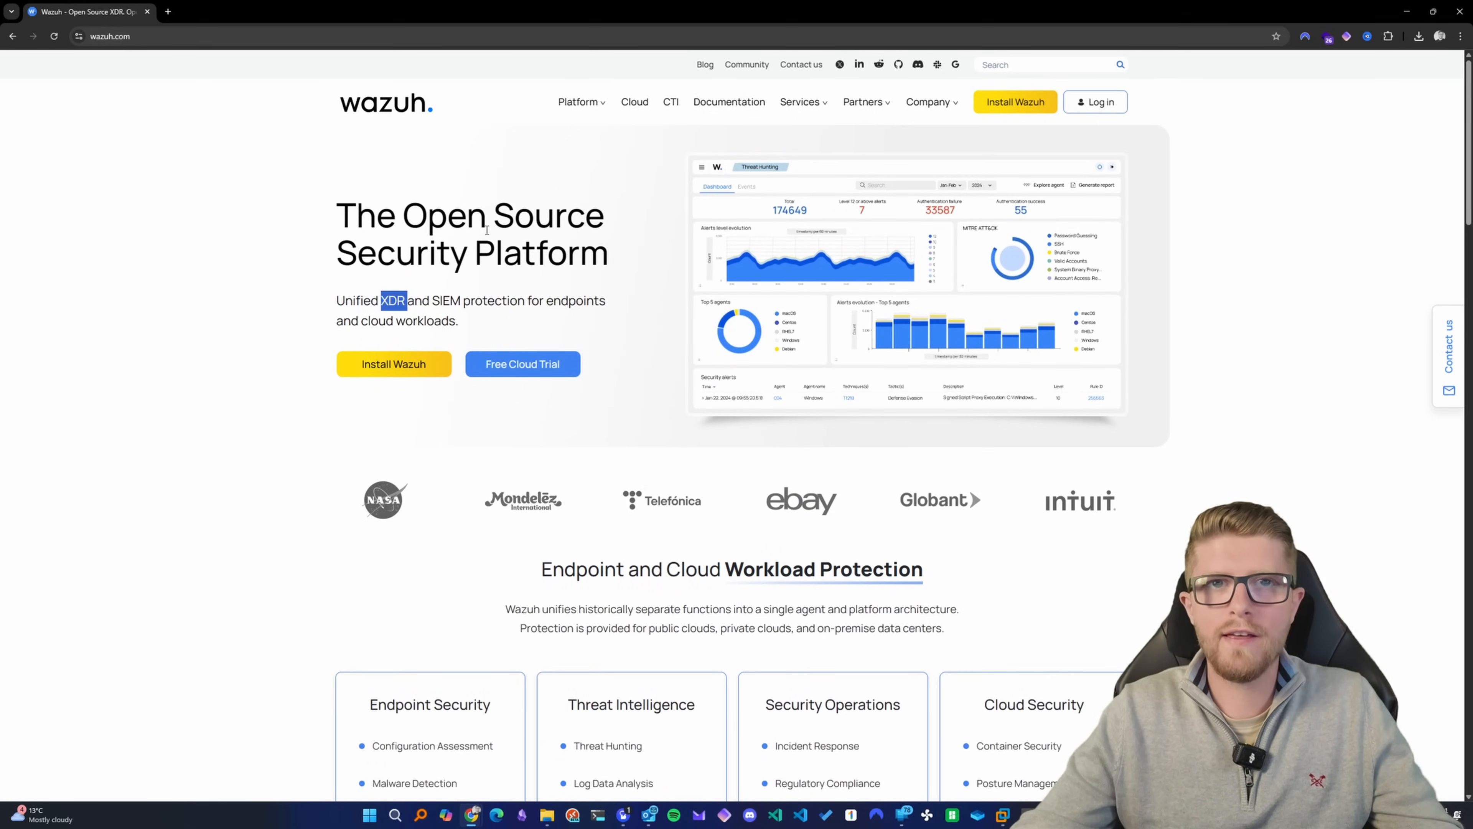
Step: Reach the Wazuh documentation index from the homepage's top navigation
left_click(728, 101)
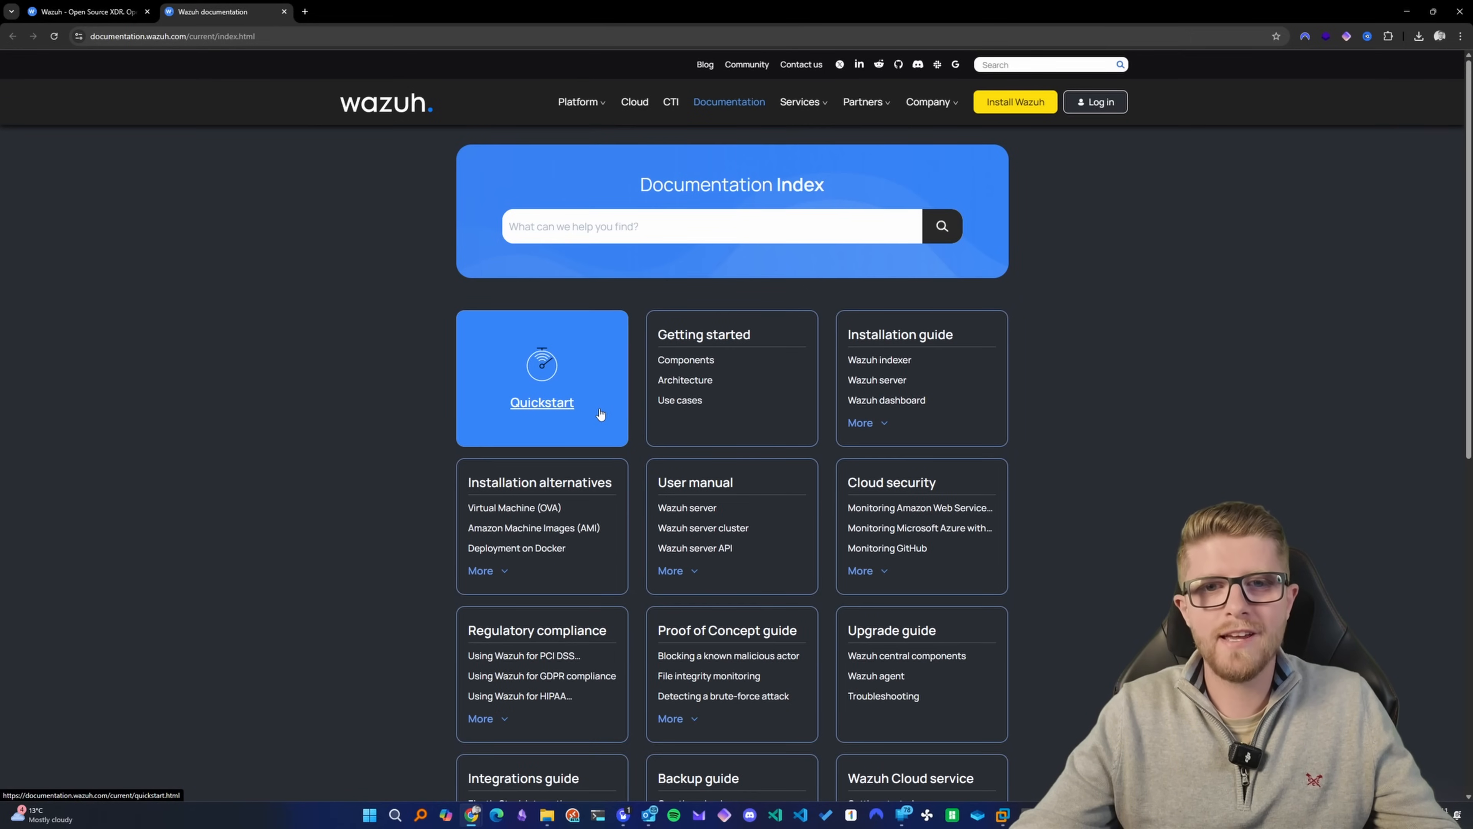
Step: Go to the Quickstart guide and read down to its hardware requirements table
left_click(541, 402)
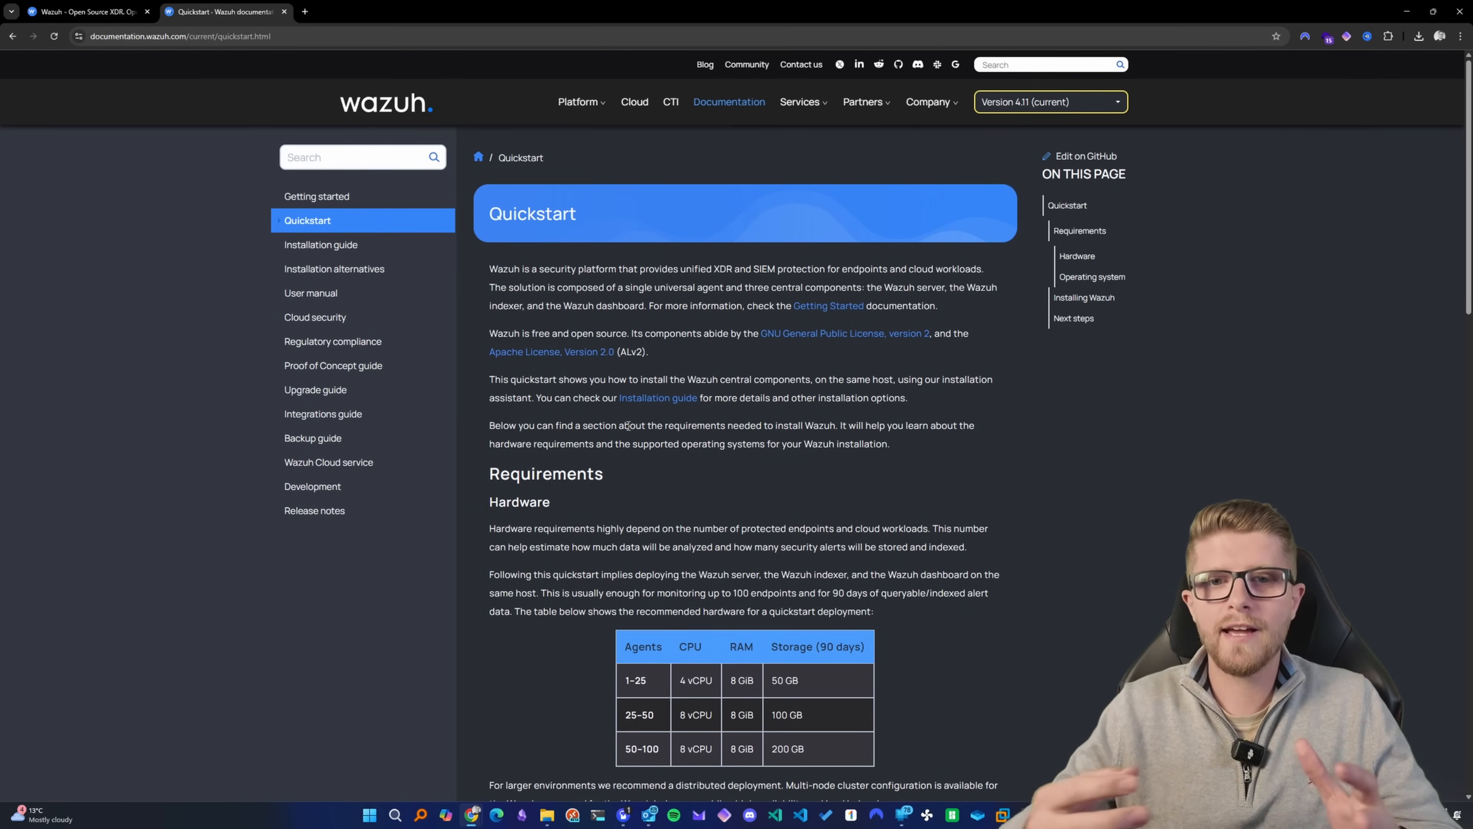
scroll("down", 3)
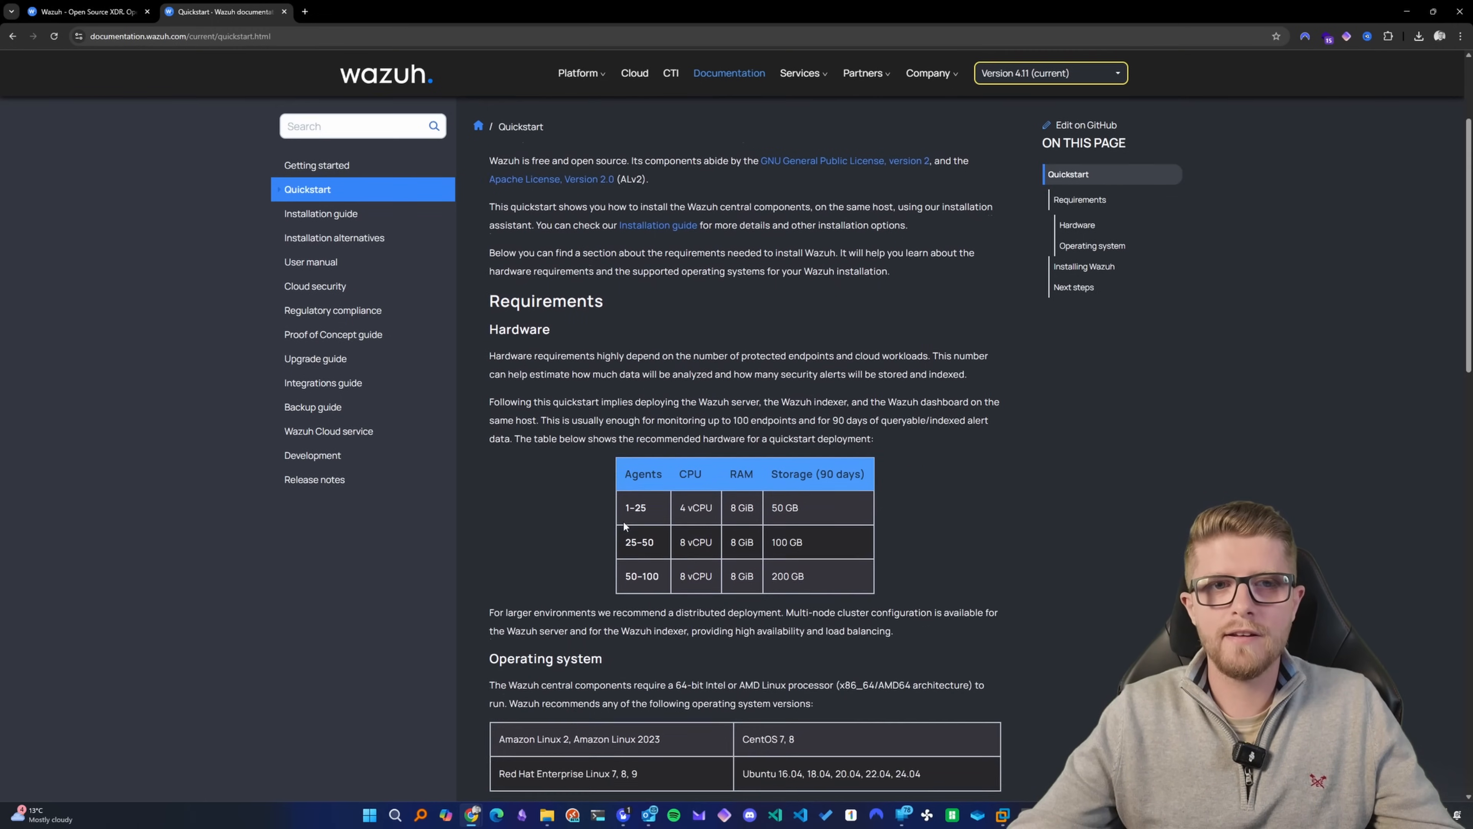
scroll("down", 3)
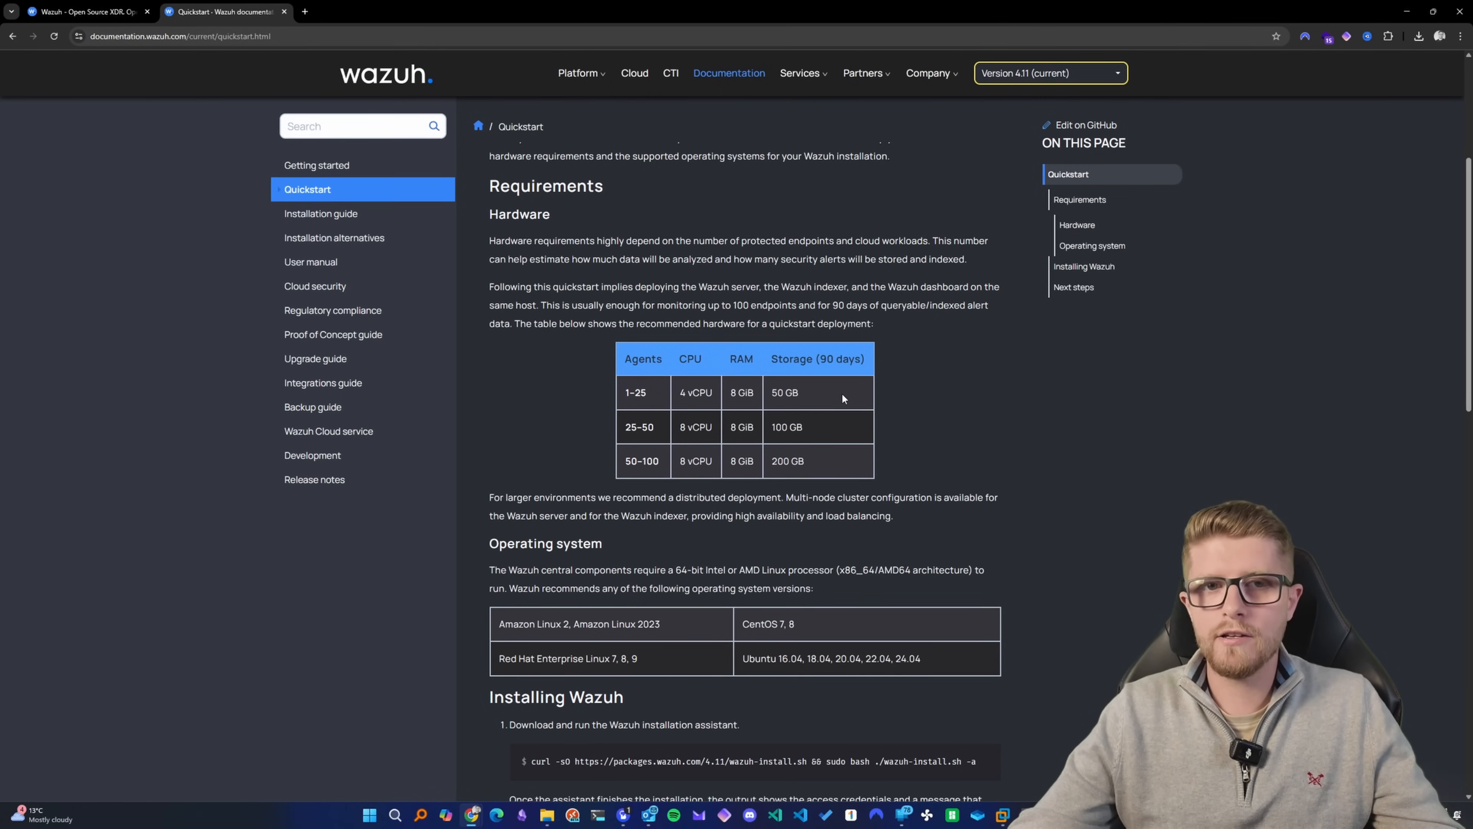
mouse_move(645, 384)
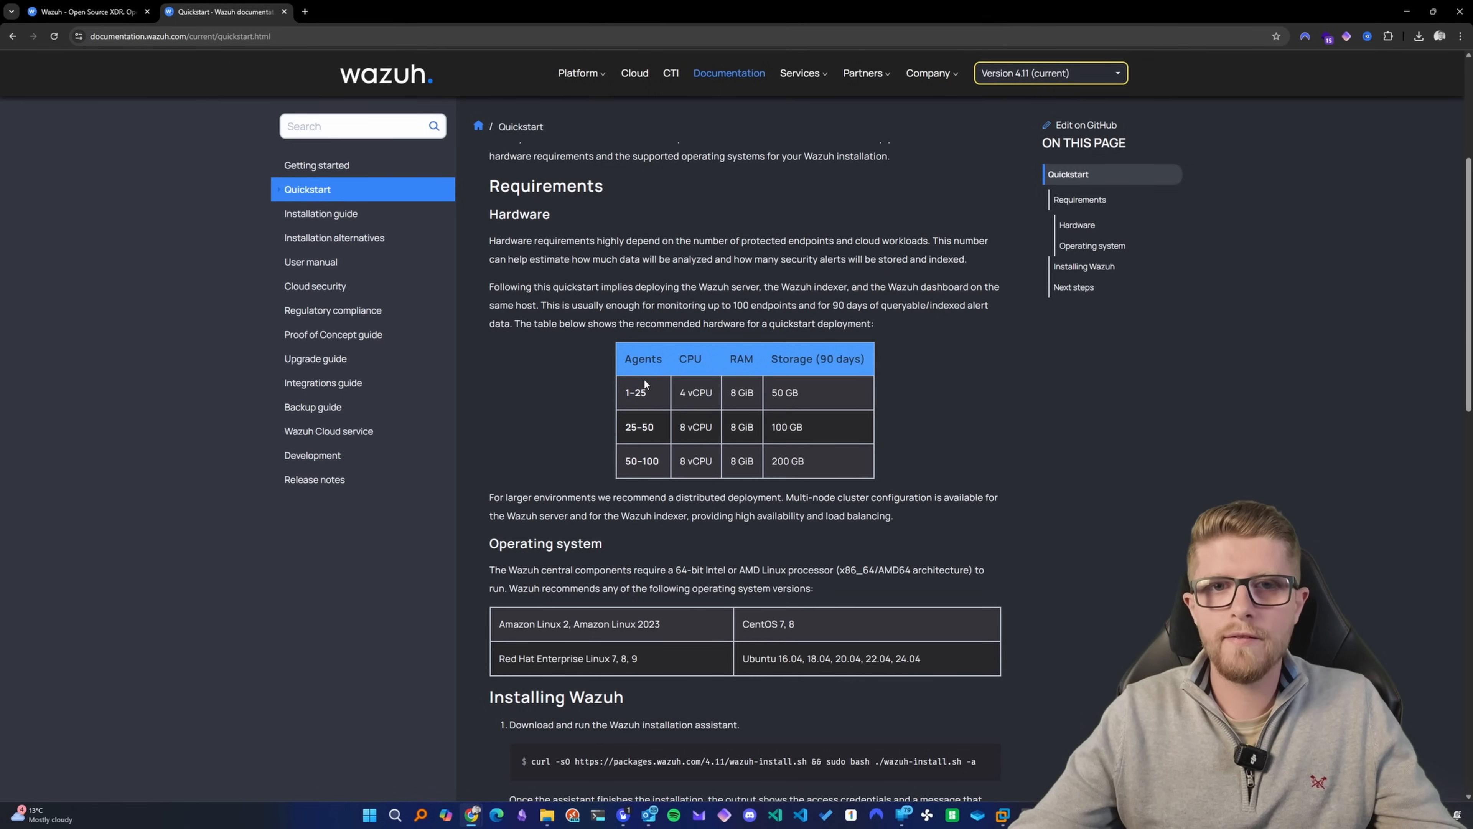
scroll("down", 3)
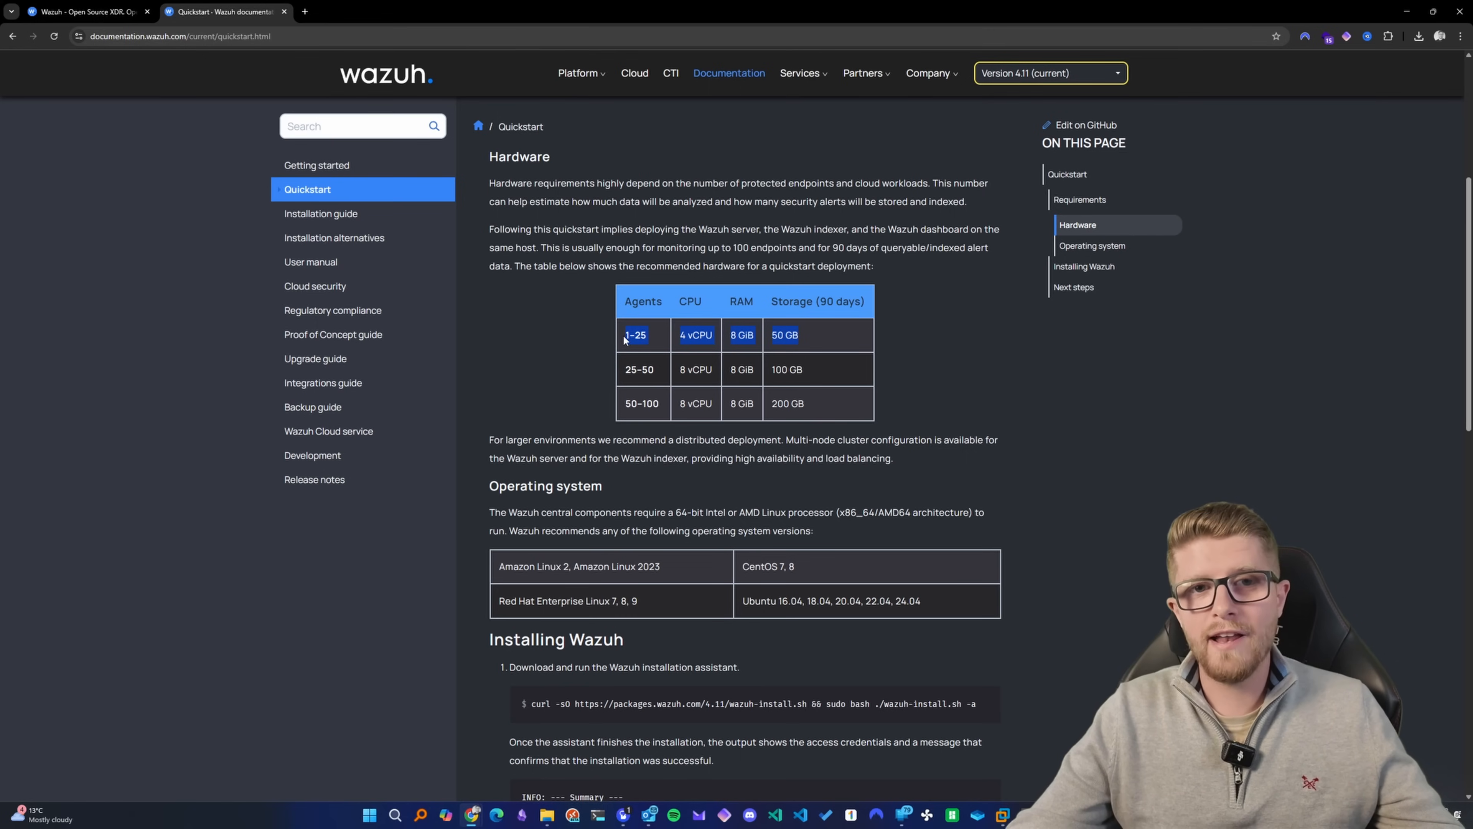
mouse_move(675, 307)
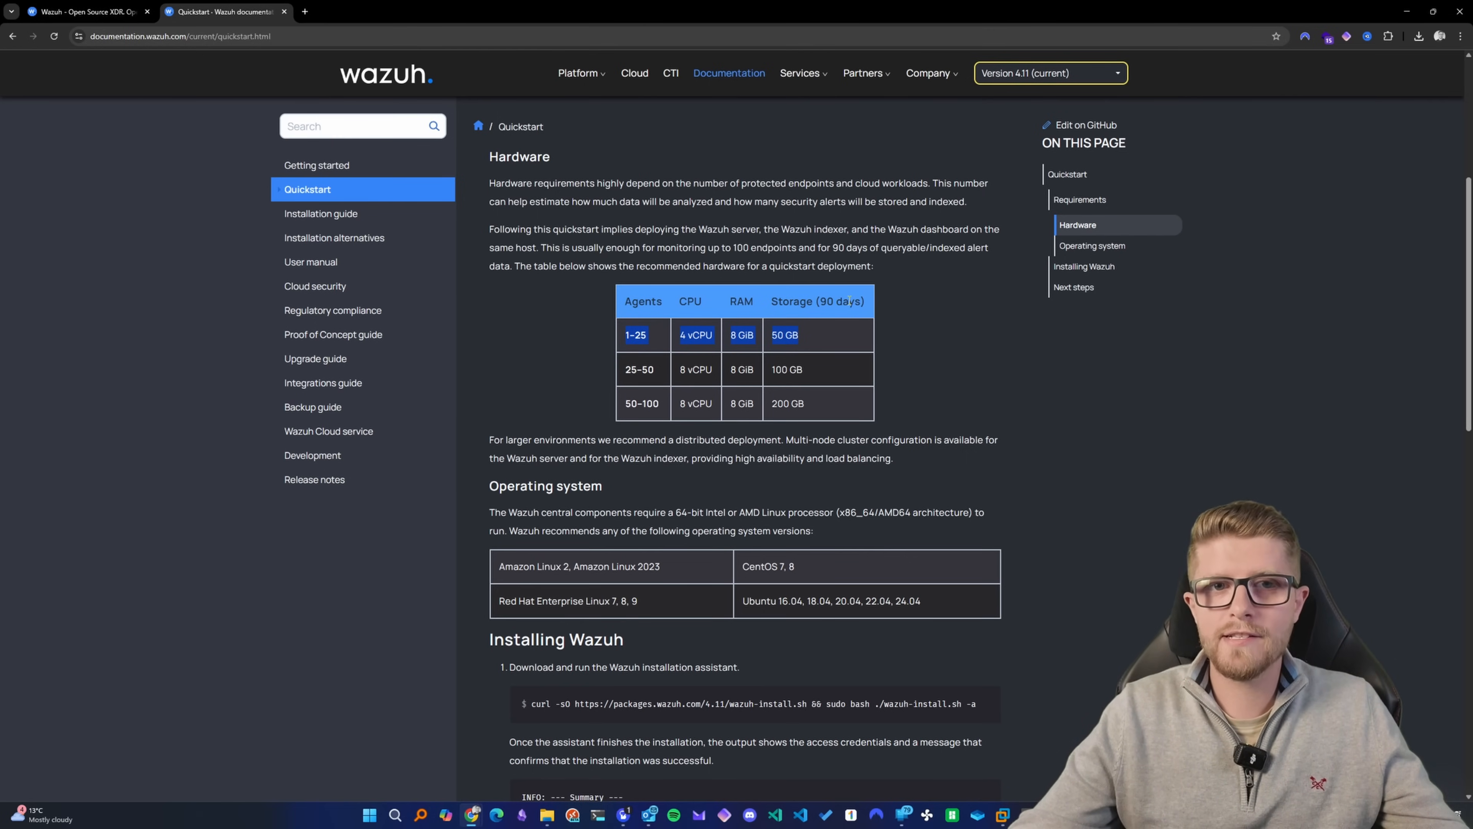
mouse_move(627, 386)
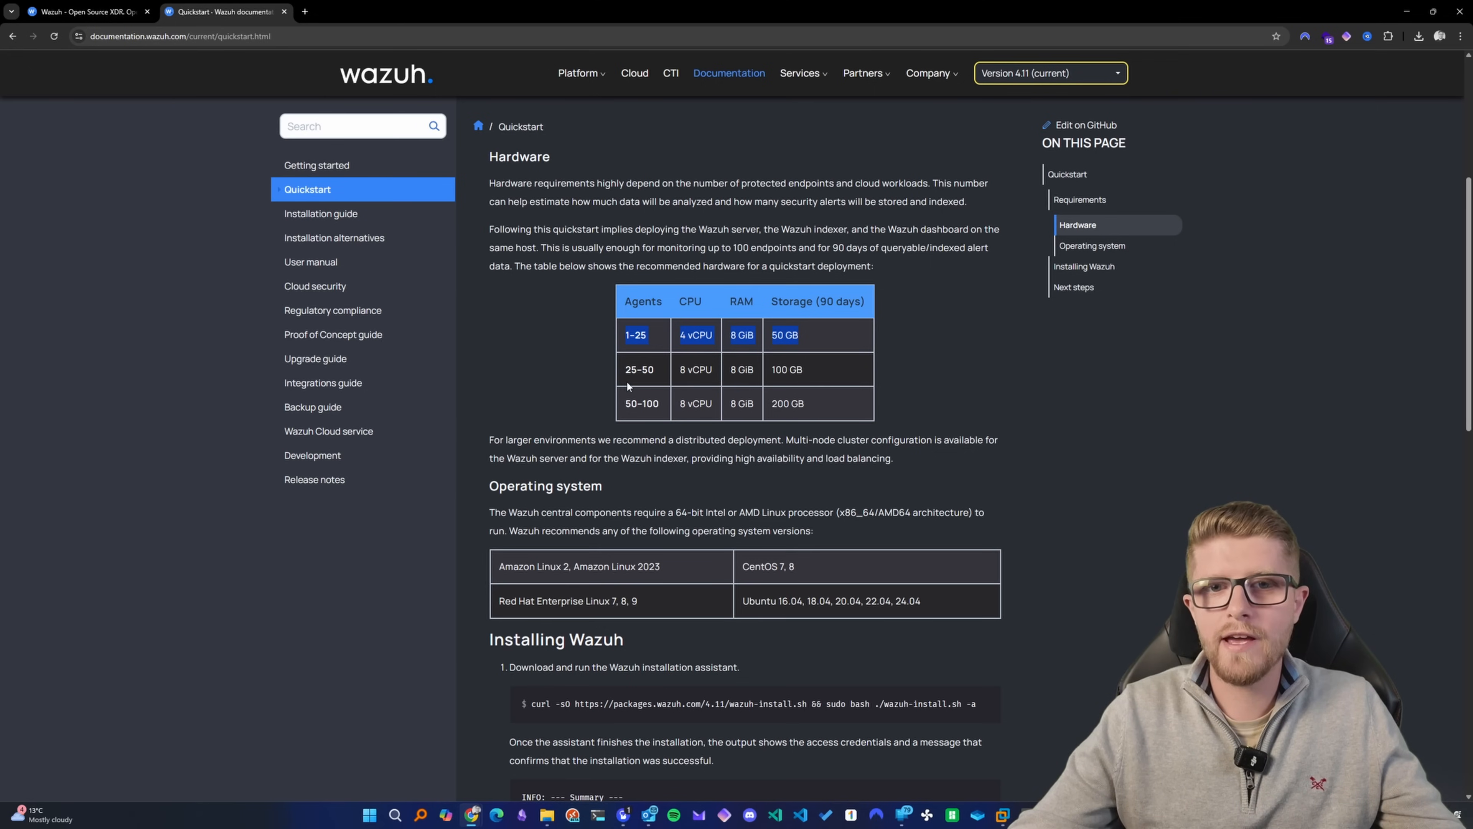
scroll("down", 3)
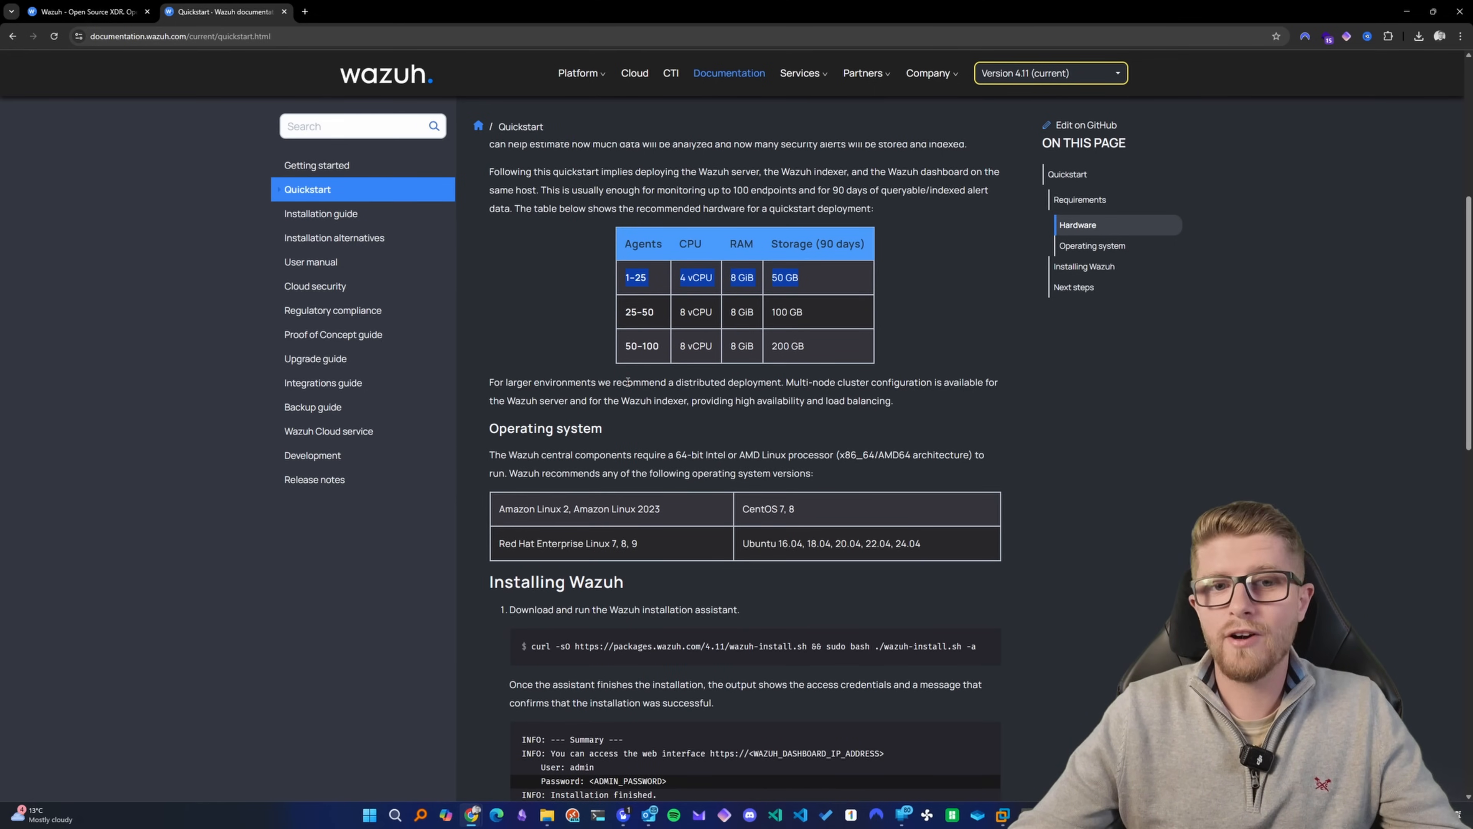
Step: Mark Ubuntu 24.04 among supported operating systems and continue to the Installing Wazuh section
scroll("down", 3)
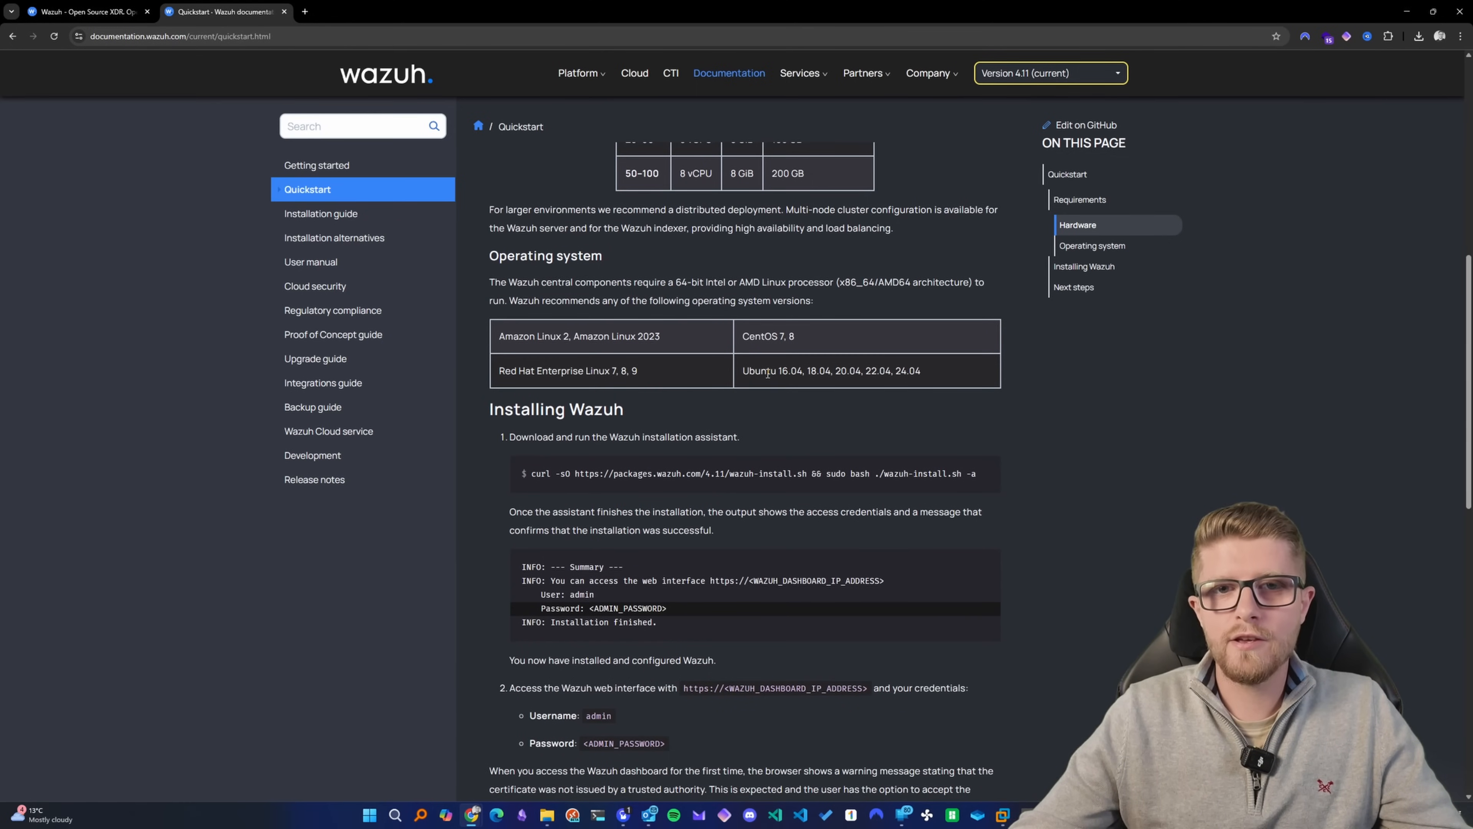
double_click(907, 370)
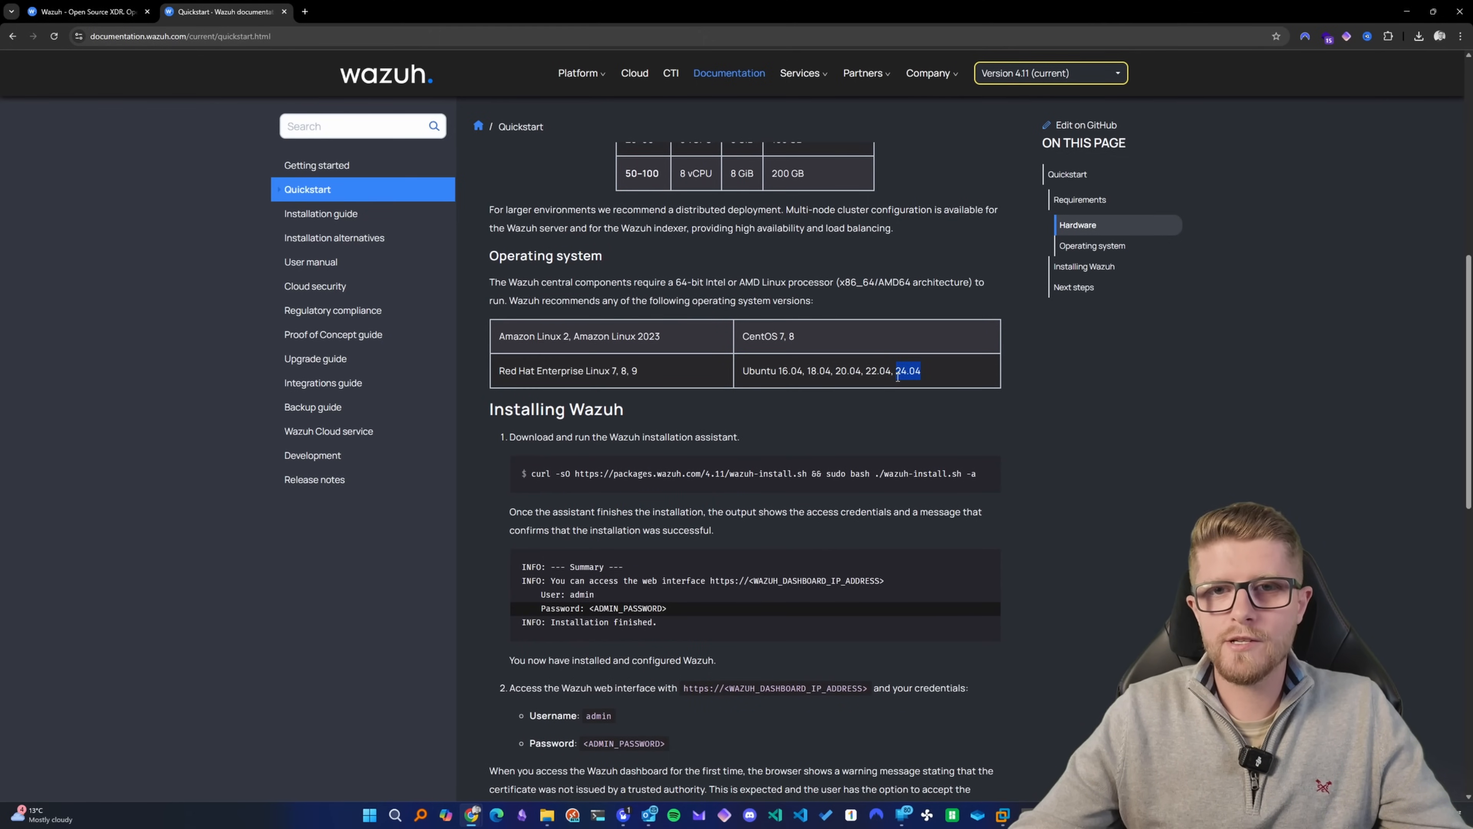
scroll("down", 3)
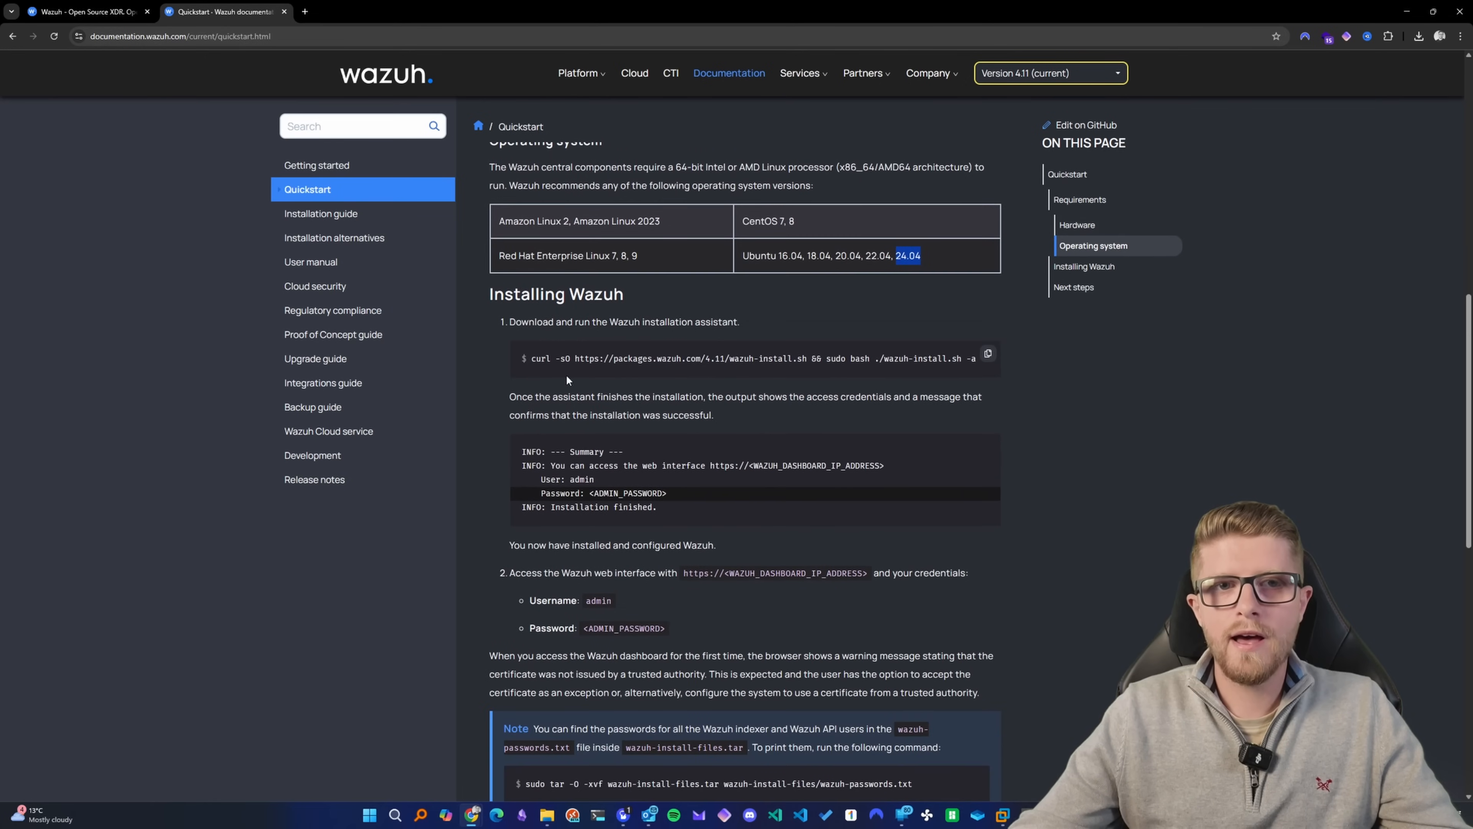
mouse_move(894, 357)
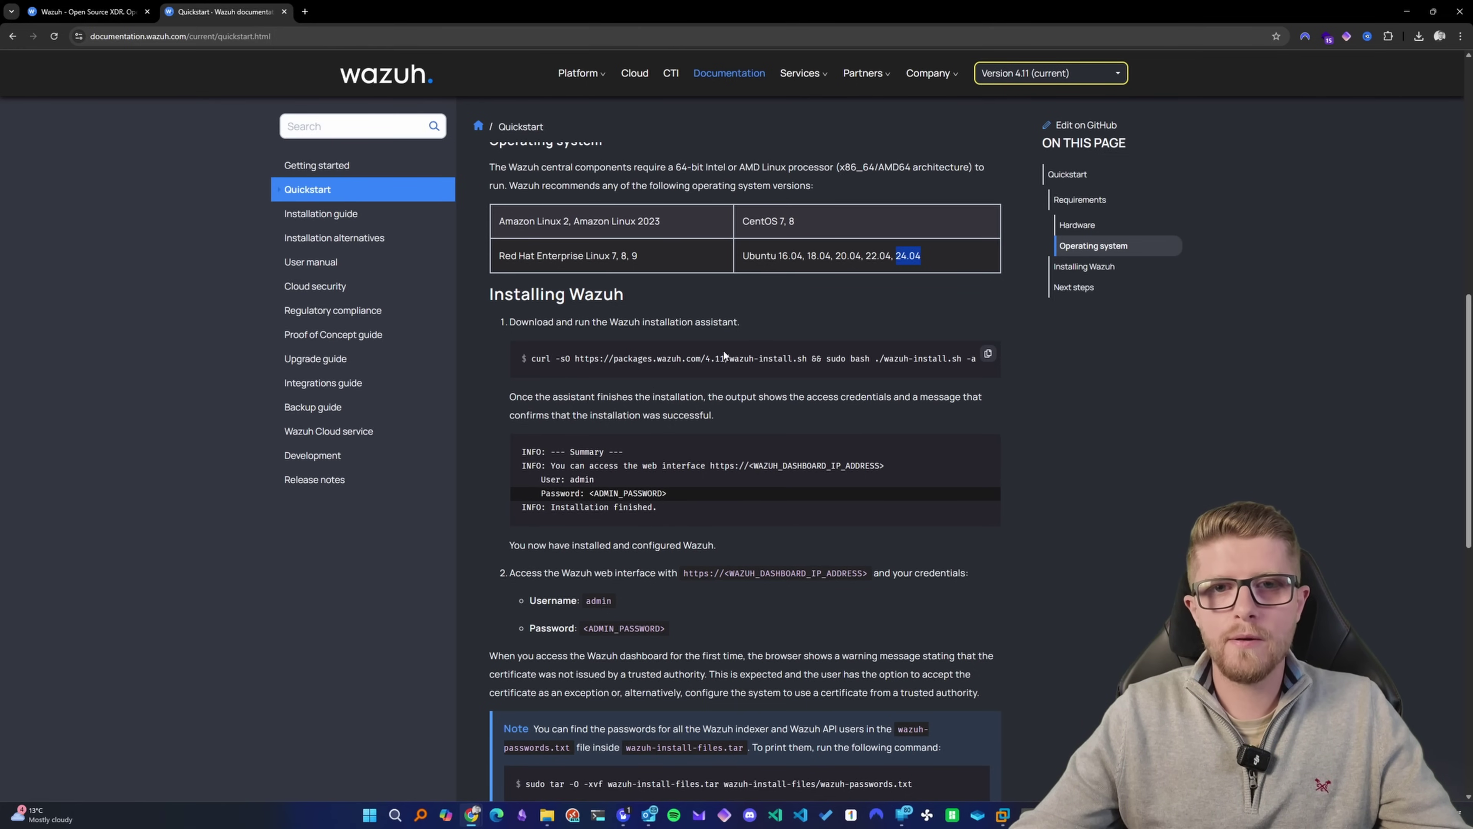
mouse_move(942, 359)
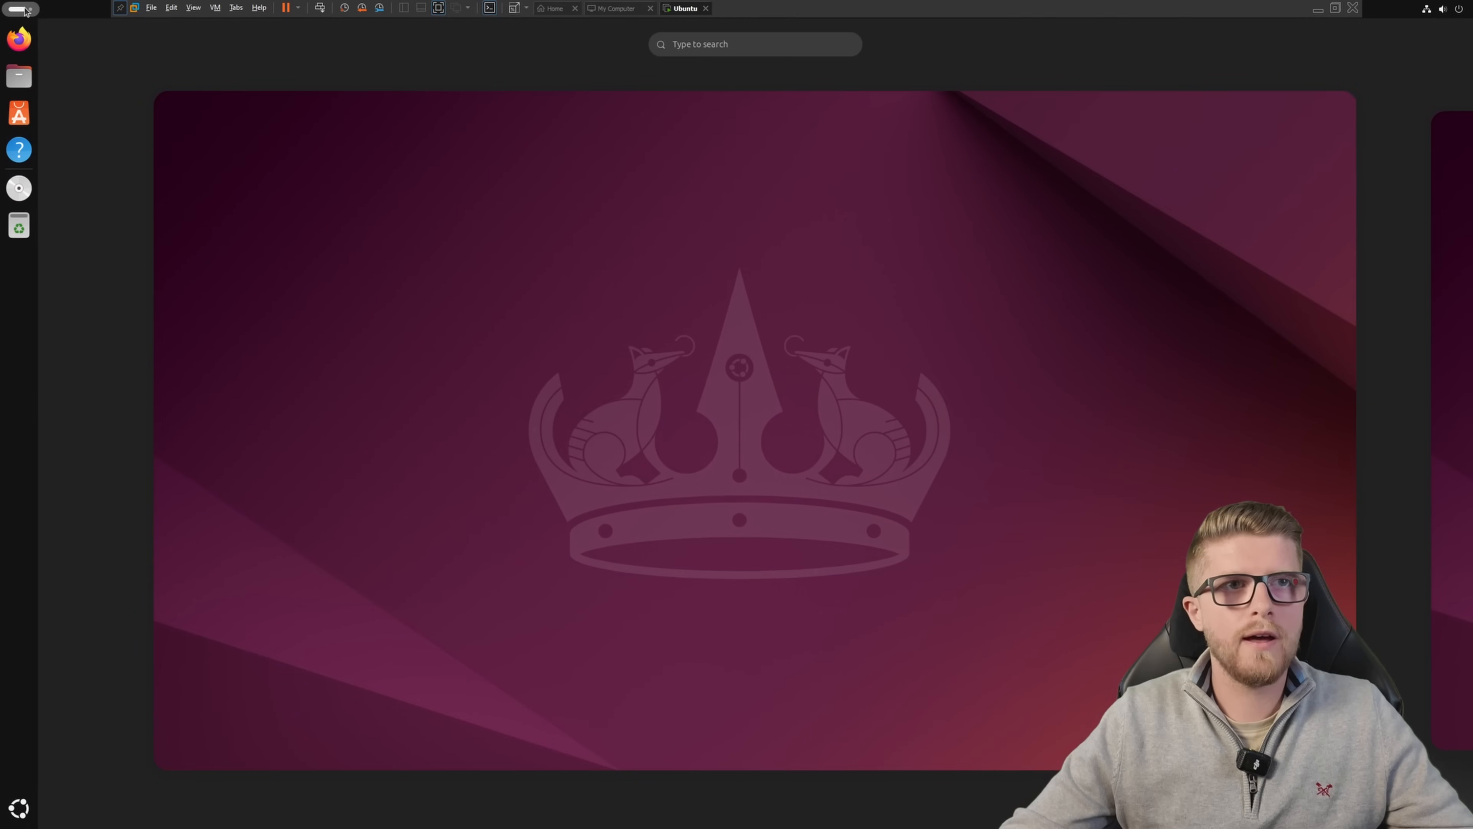
Step: Launch GNOME Terminal and get a root shell with sudo bash and the account password
type("ter")
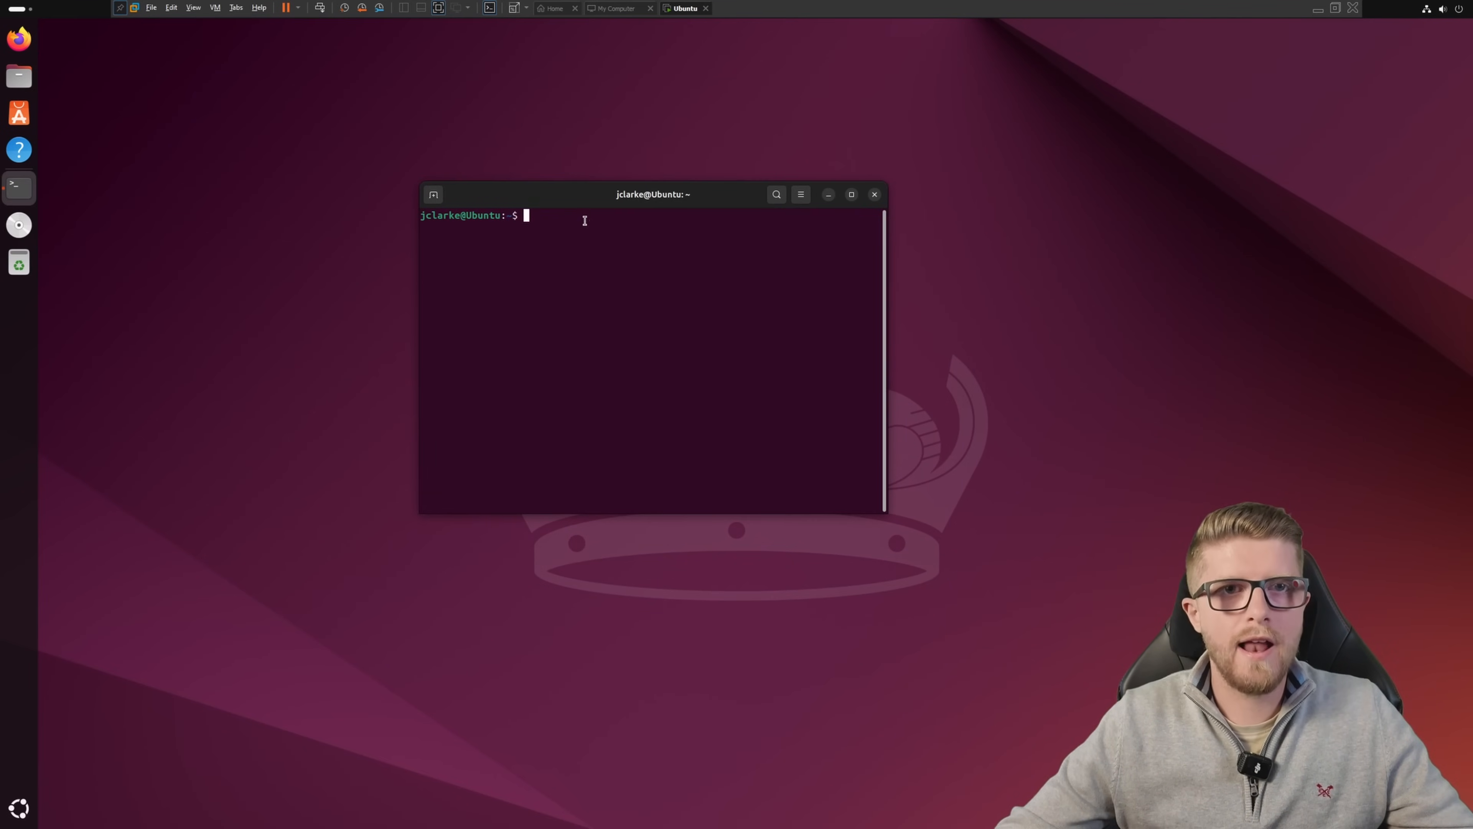
type("sudo")
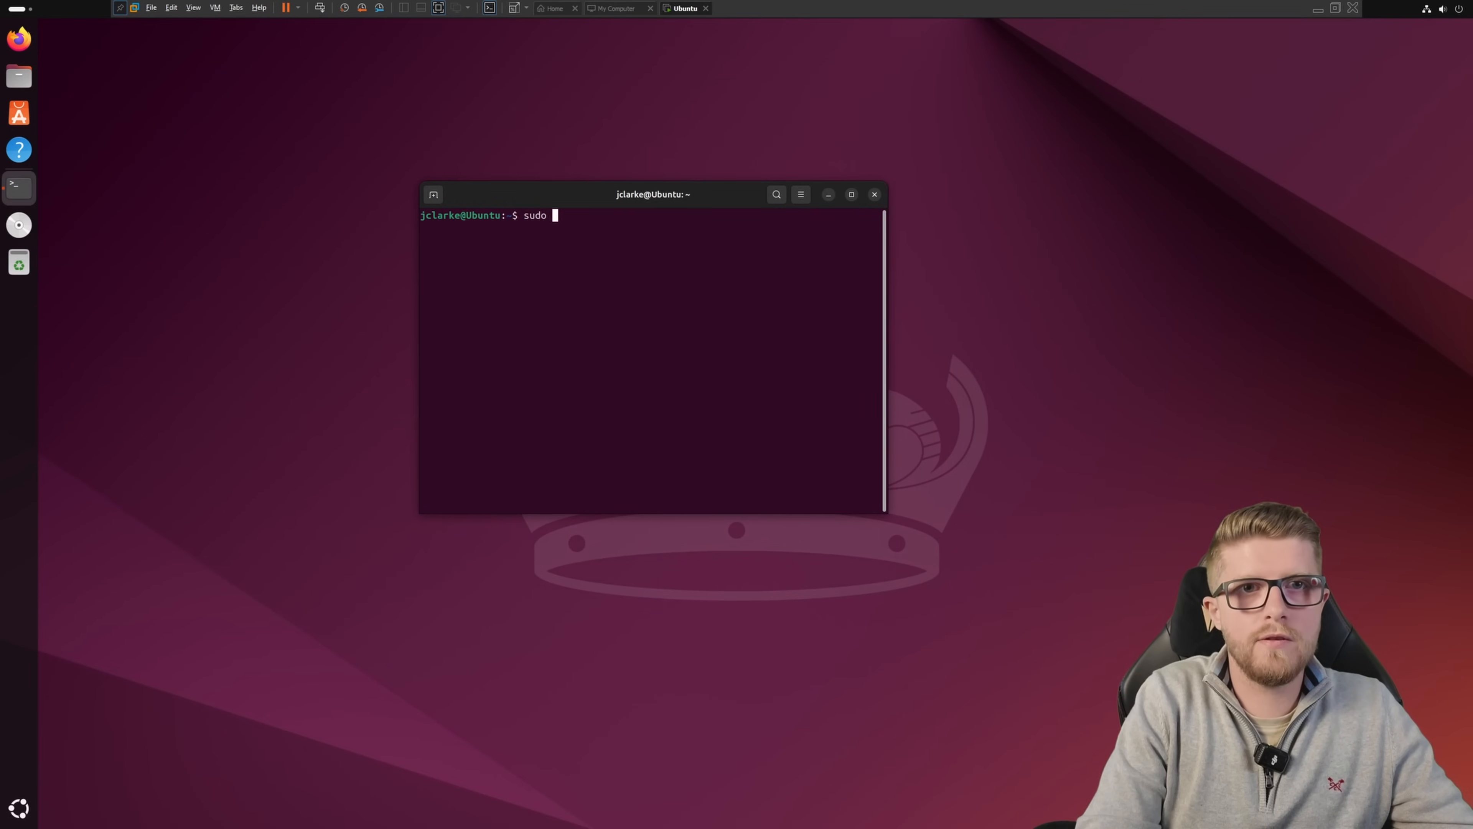
key("Return")
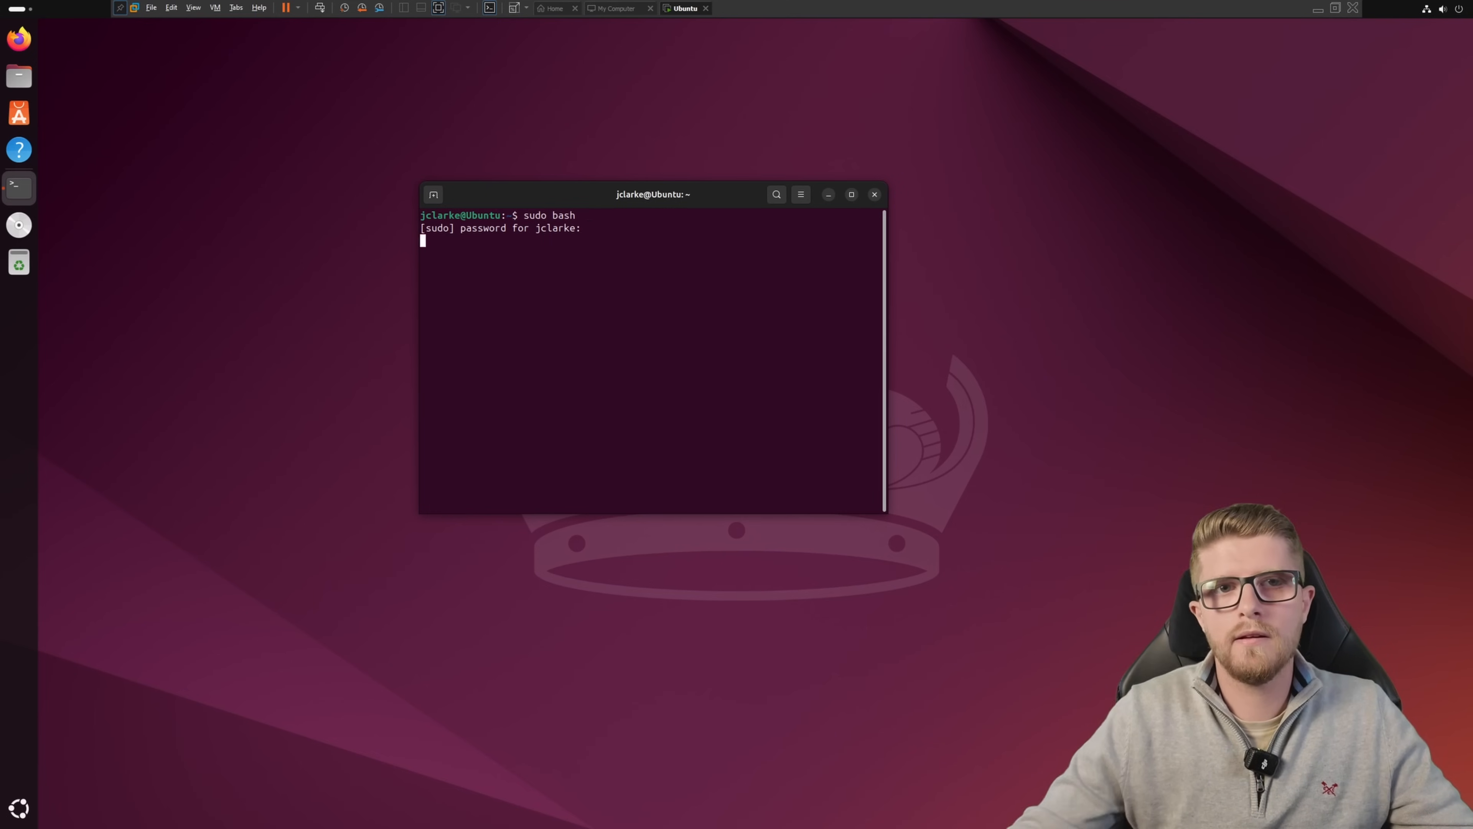
key("Return")
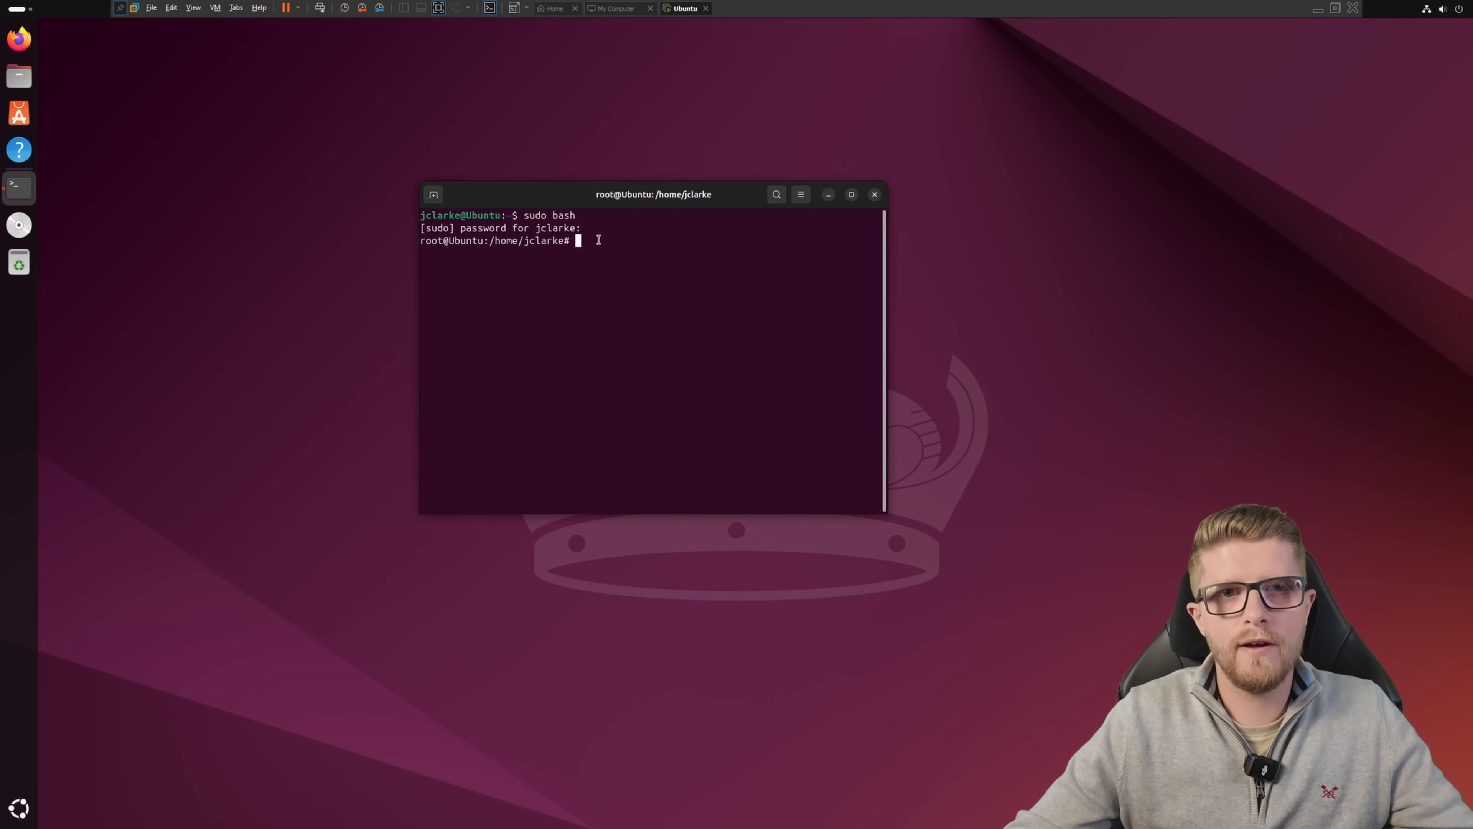
mouse_move(644, 183)
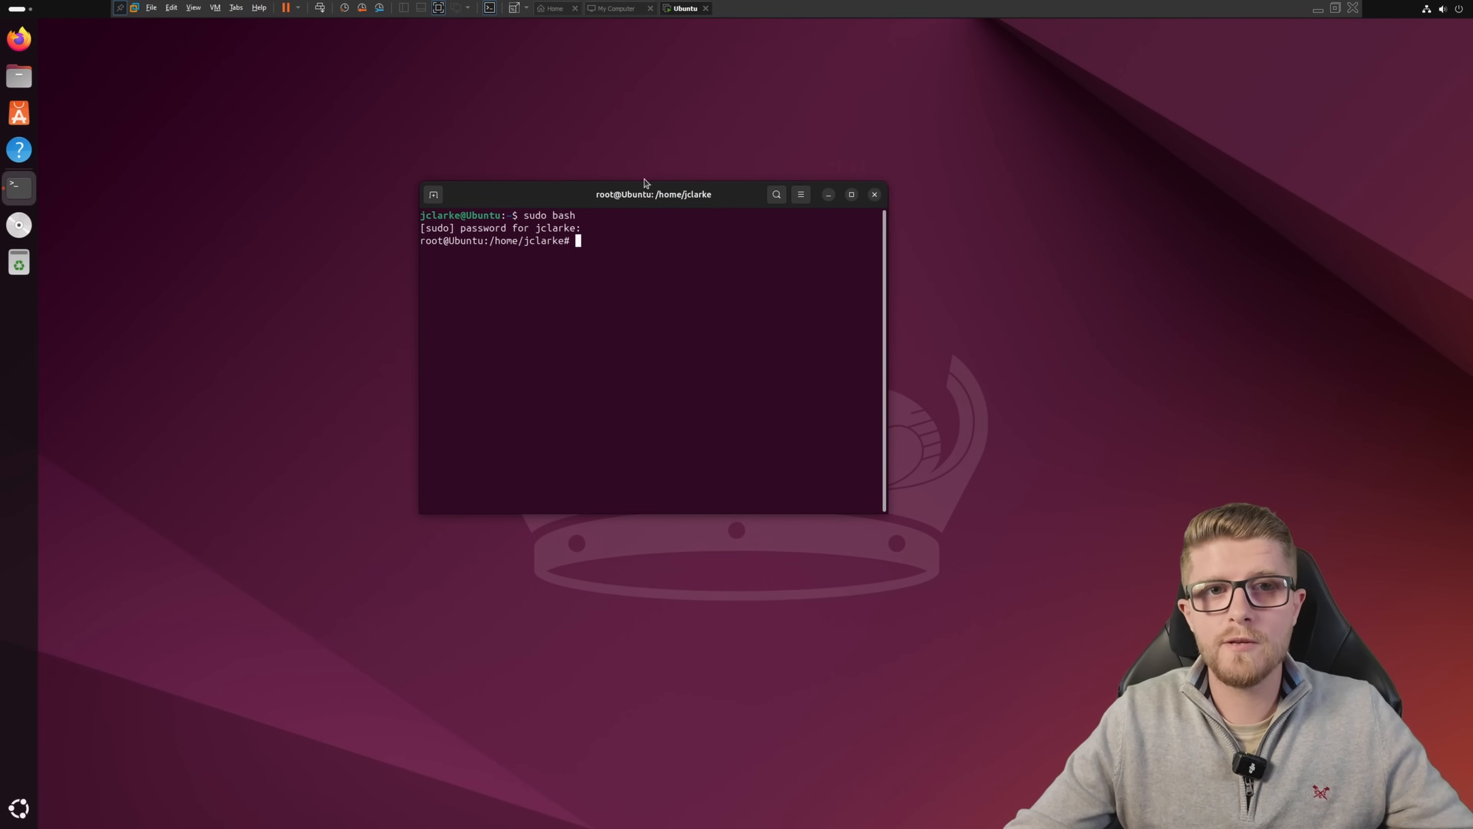
Step: Enter sudo apt install open-vm-tools-desktop at the root prompt without running it
left_click(215, 7)
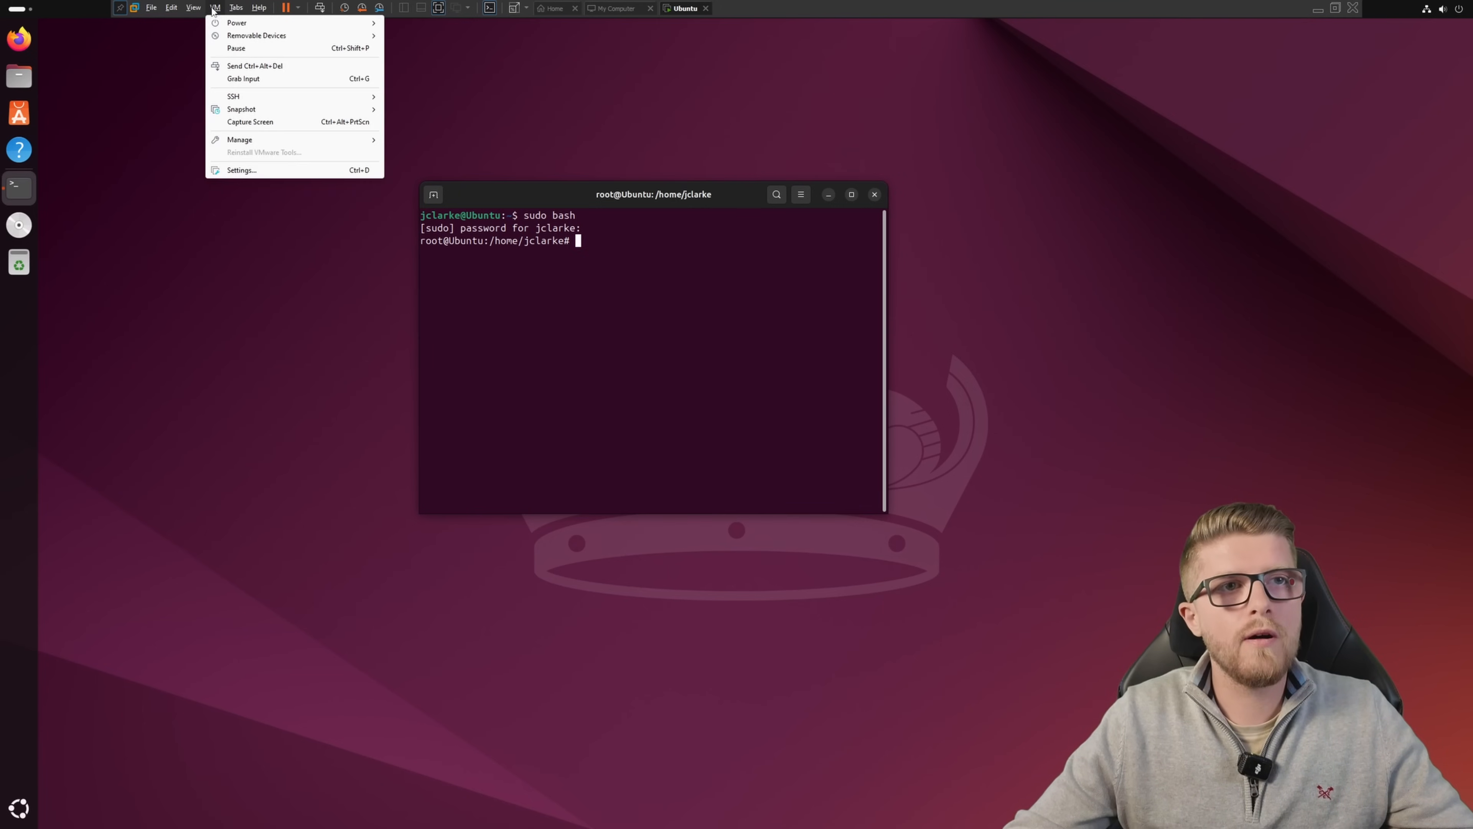
mouse_move(260, 159)
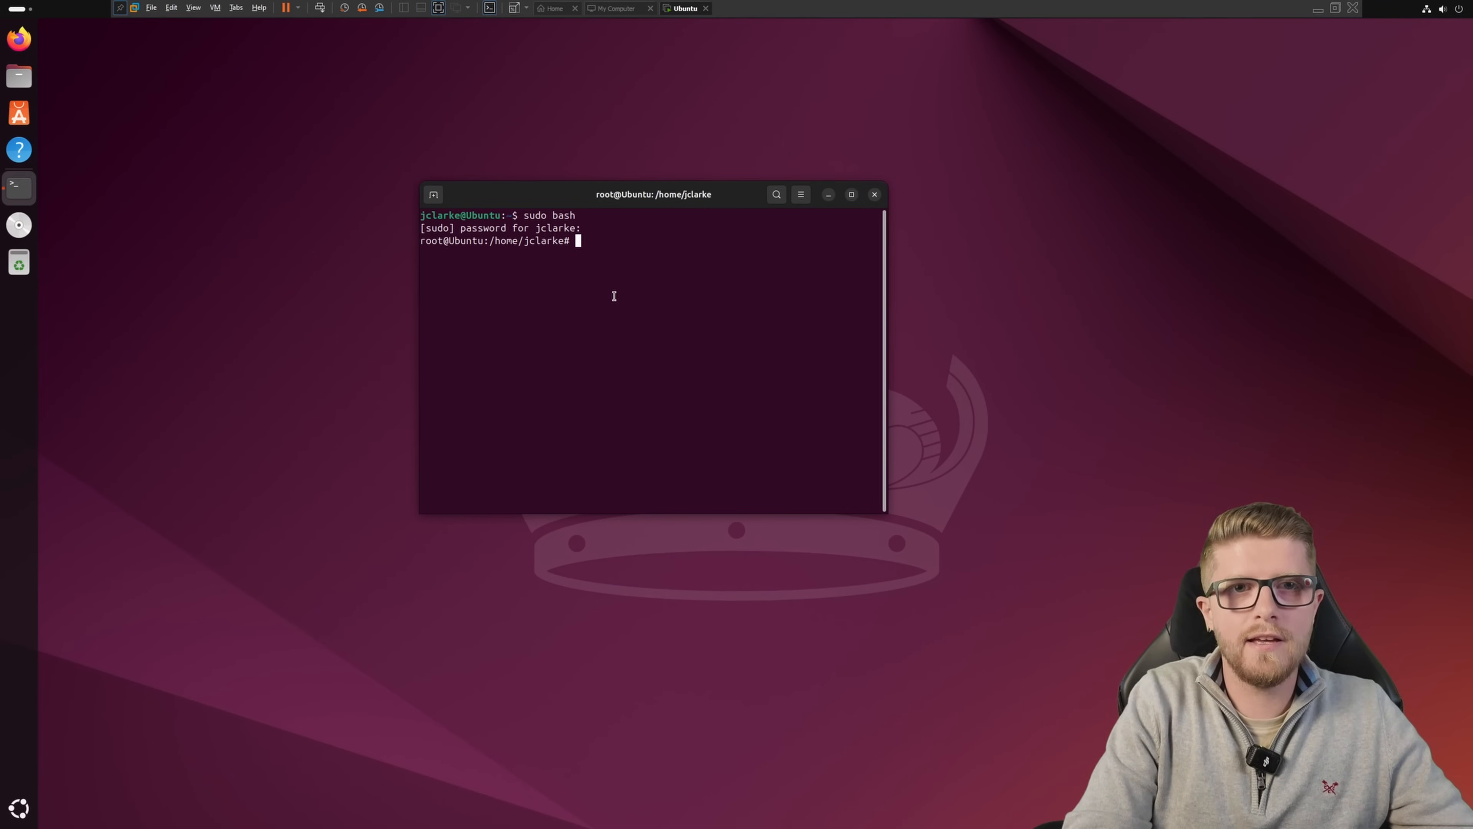
type("sudo")
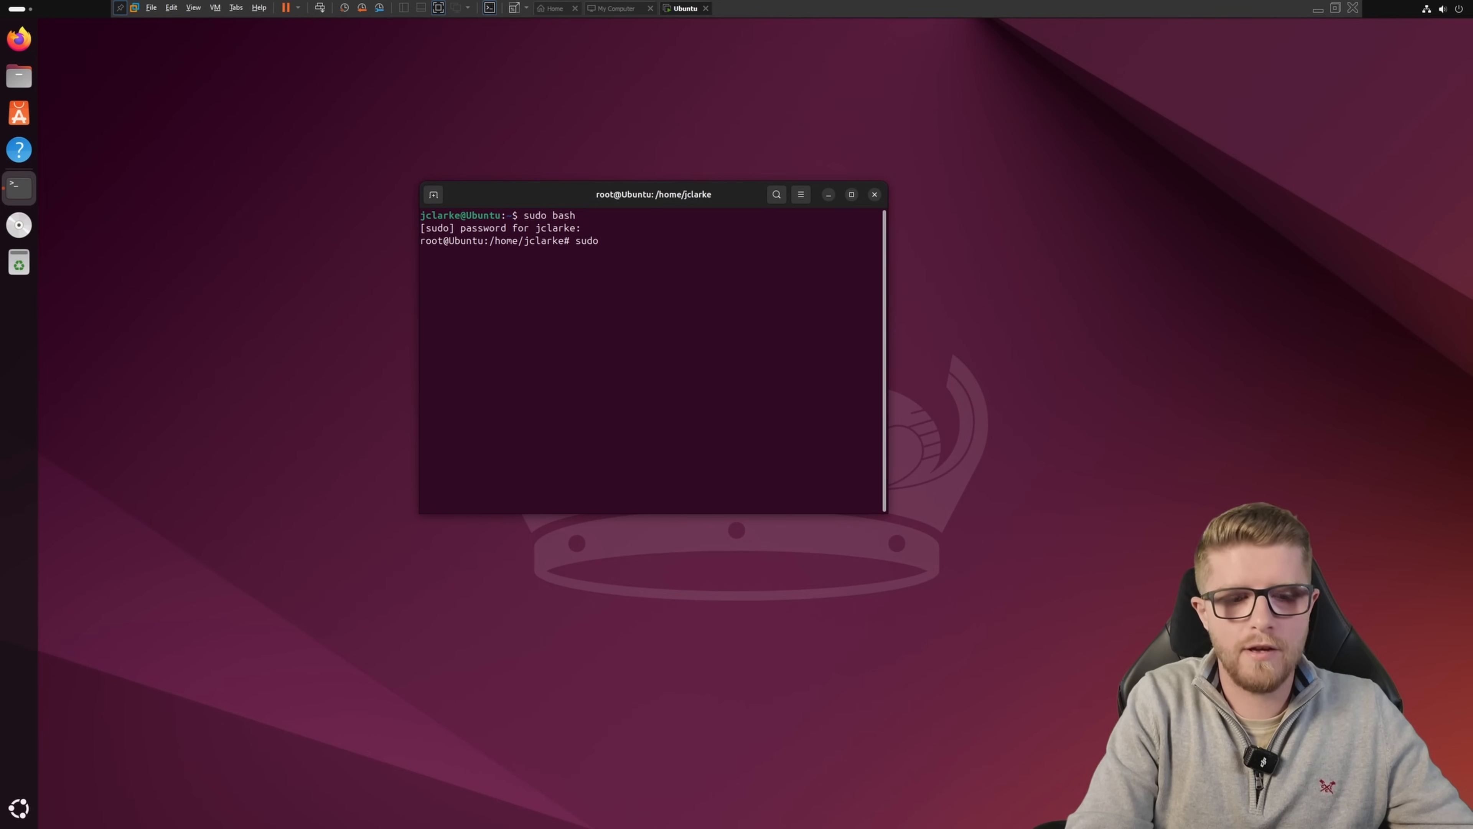
type("apt install")
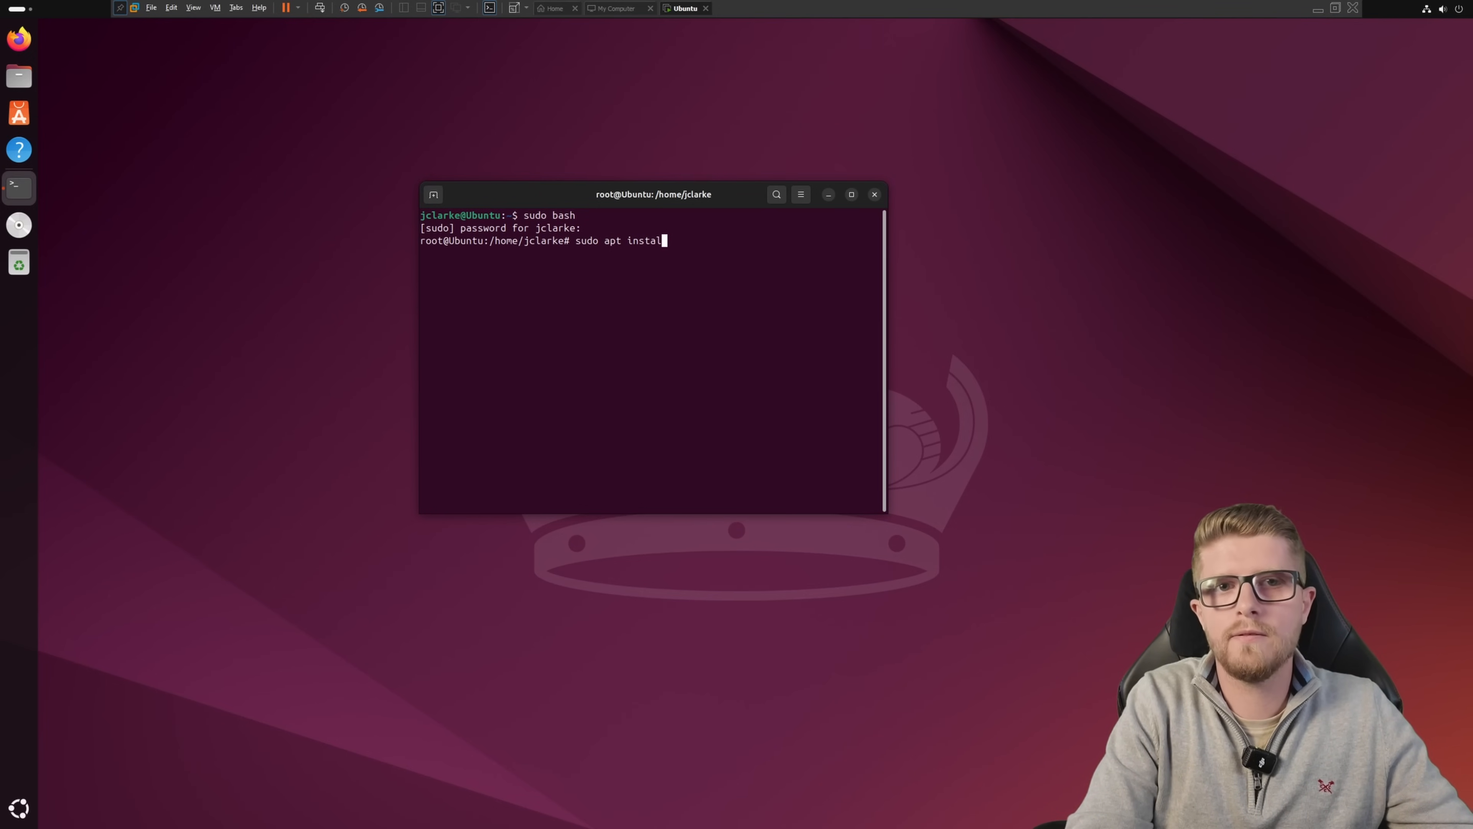
type("open-vm")
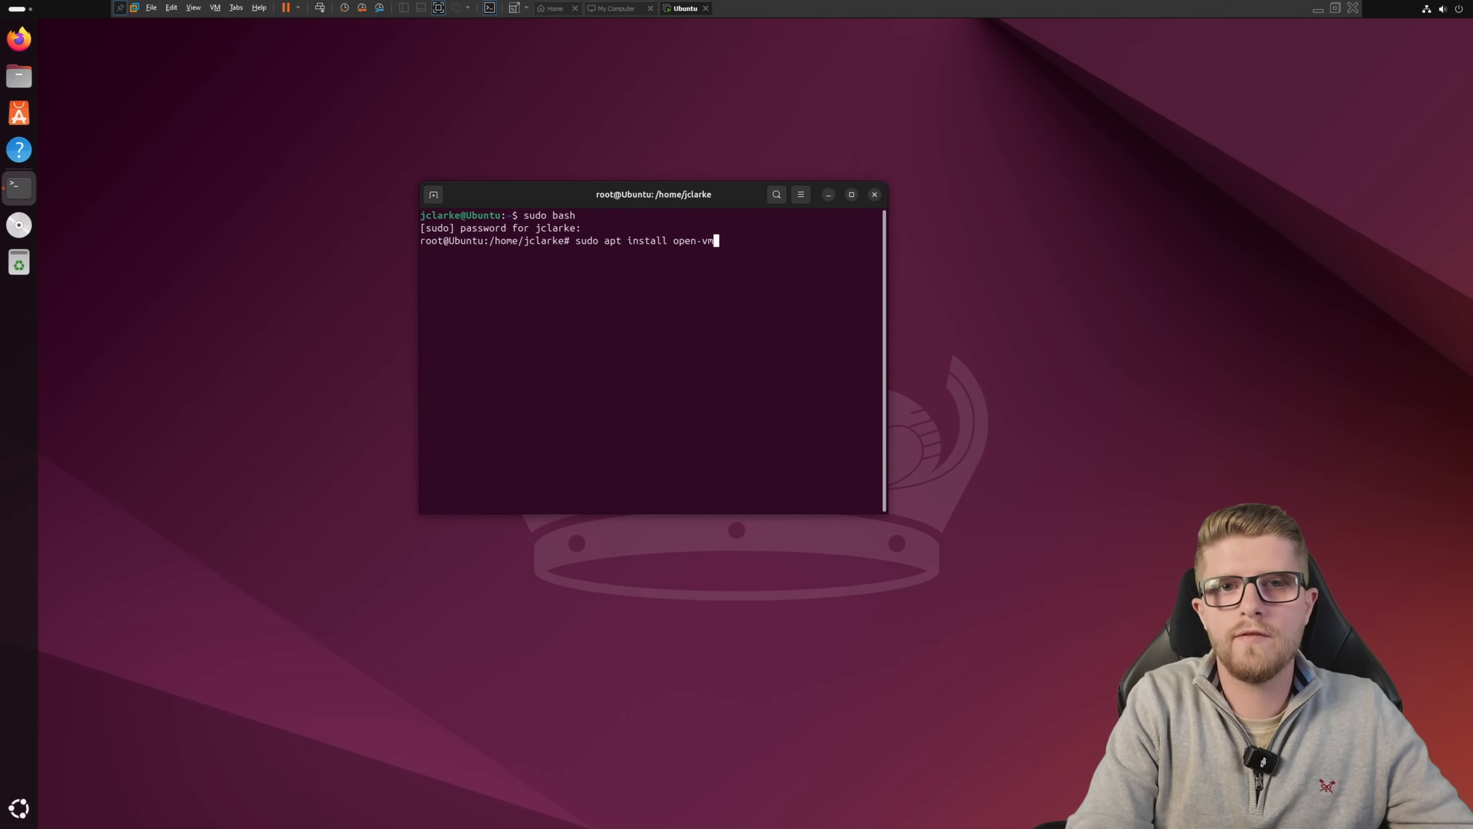
type("-tools")
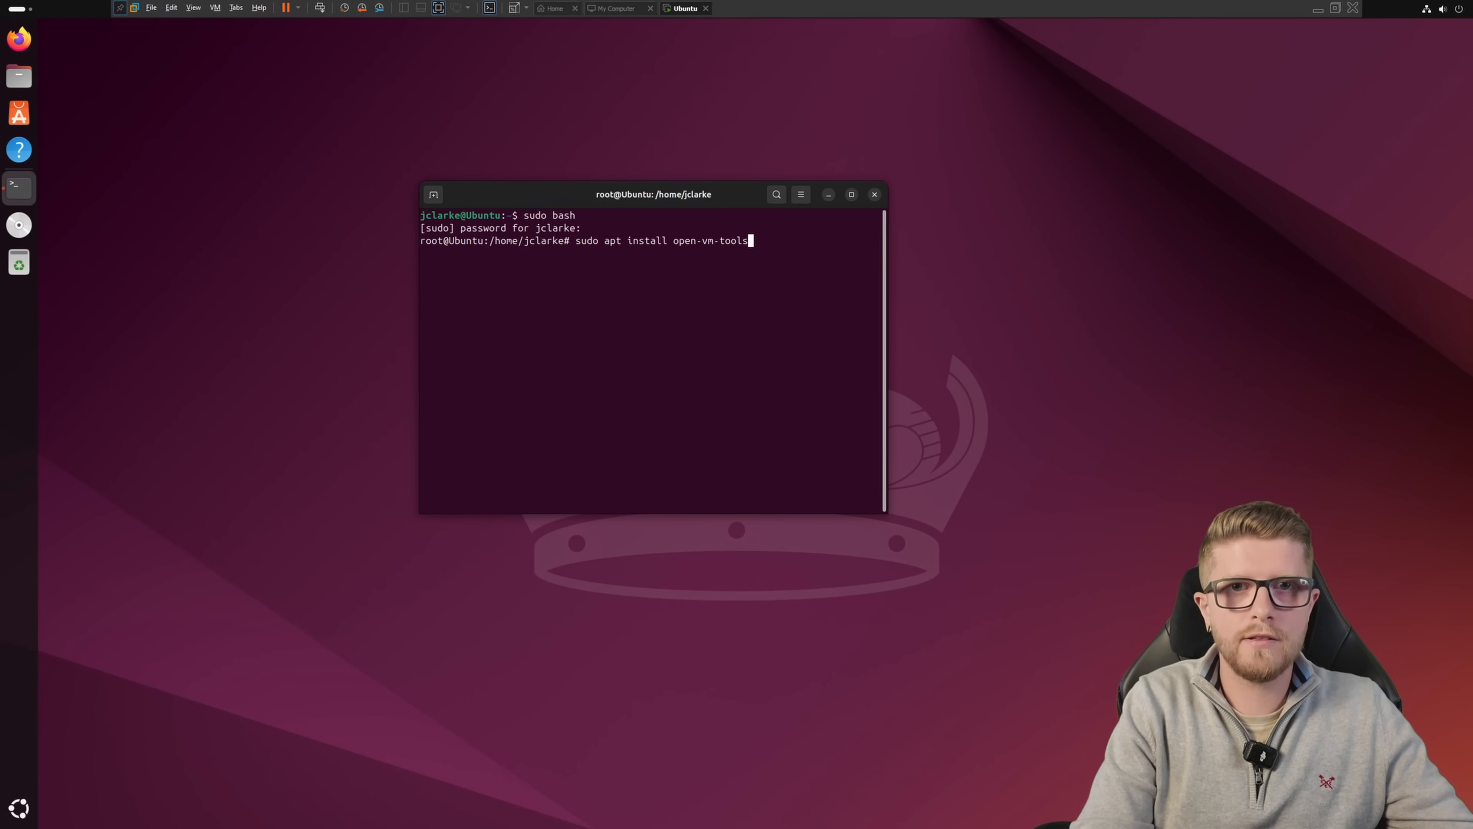
type("-")
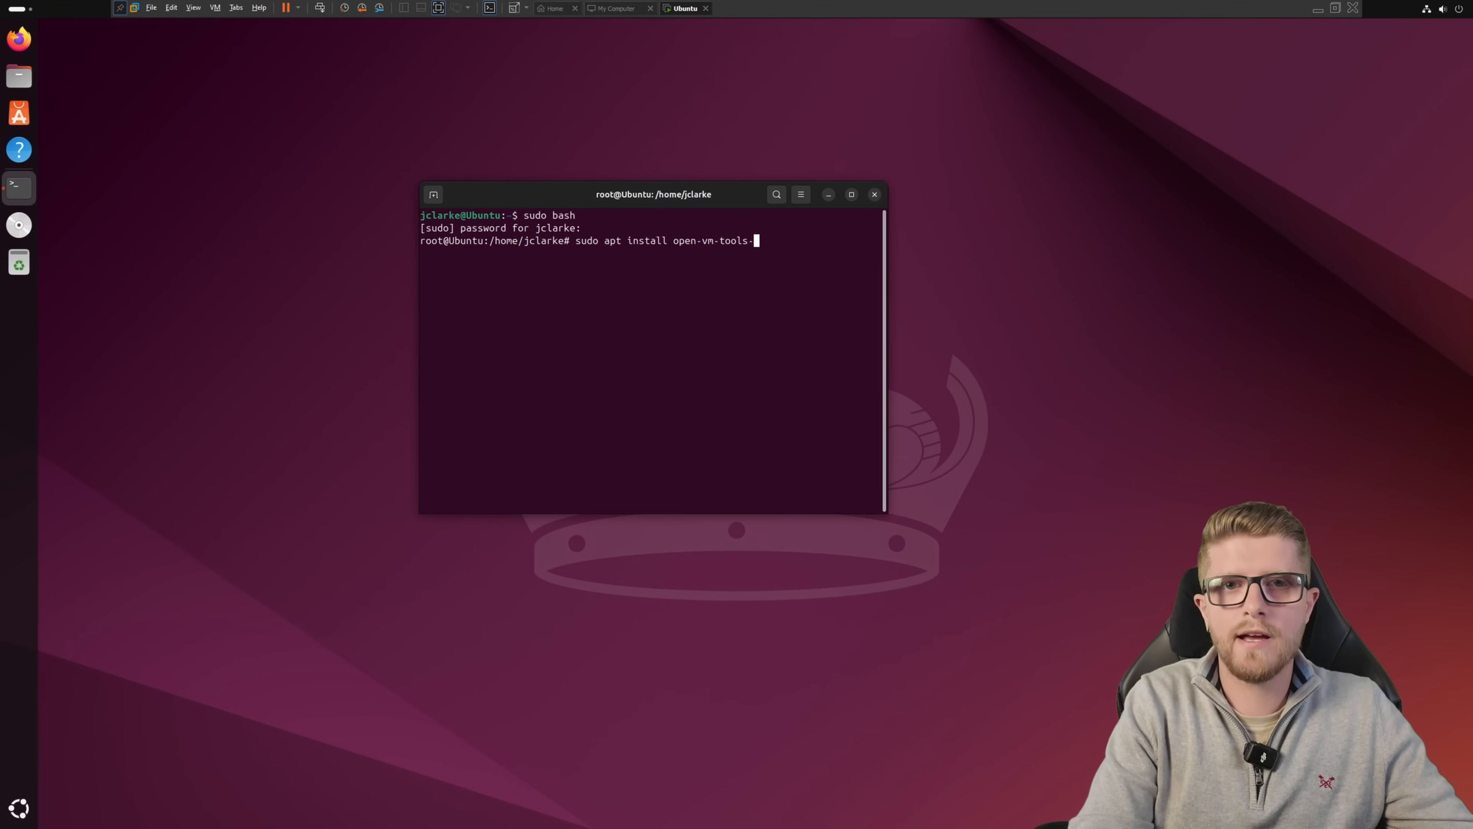
type("desktop")
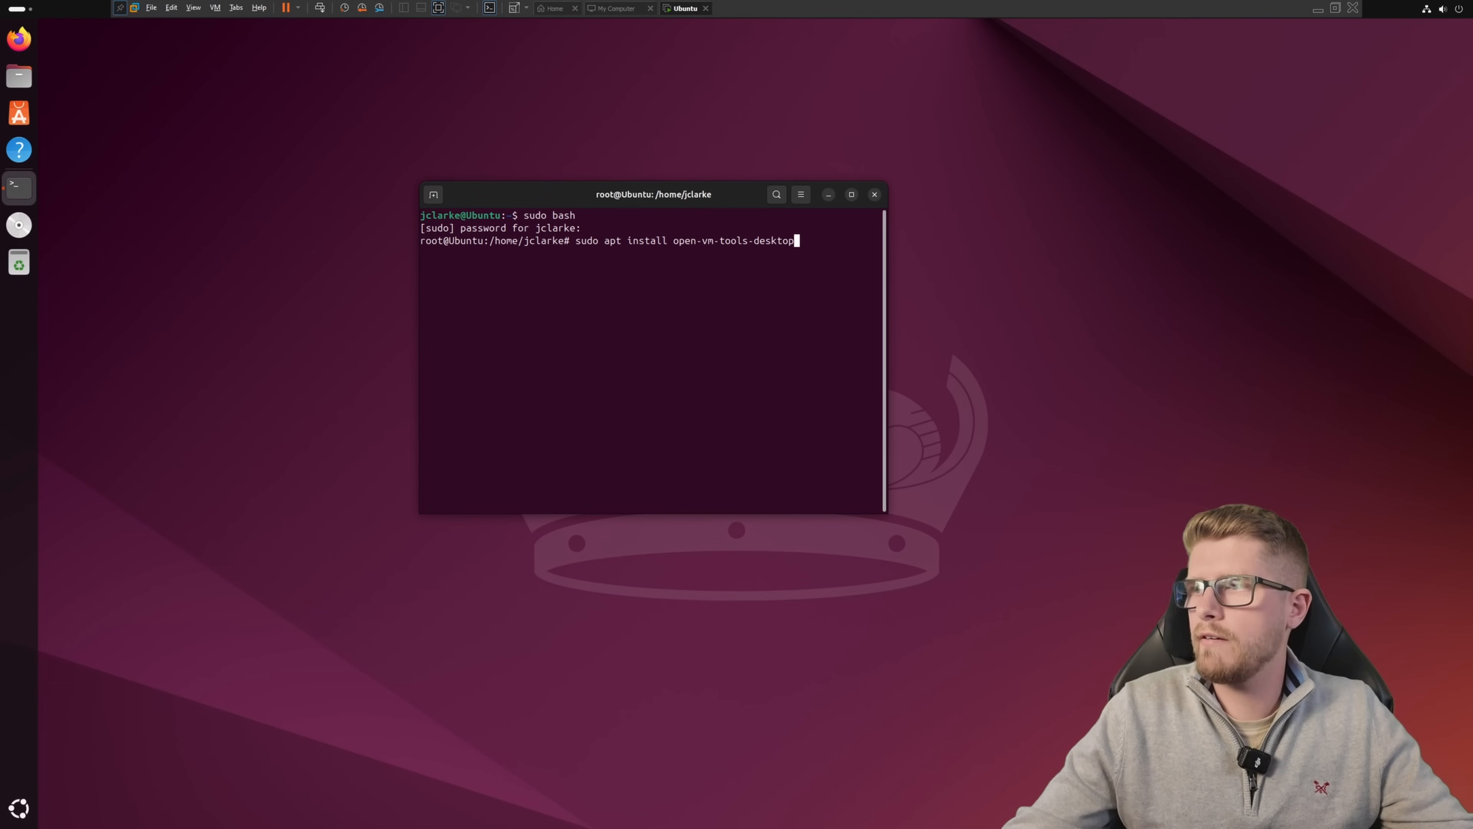
Step: Discard the half-typed command, run the curl Wazuh quick-install command, then start apt install for curl
key("Backspace")
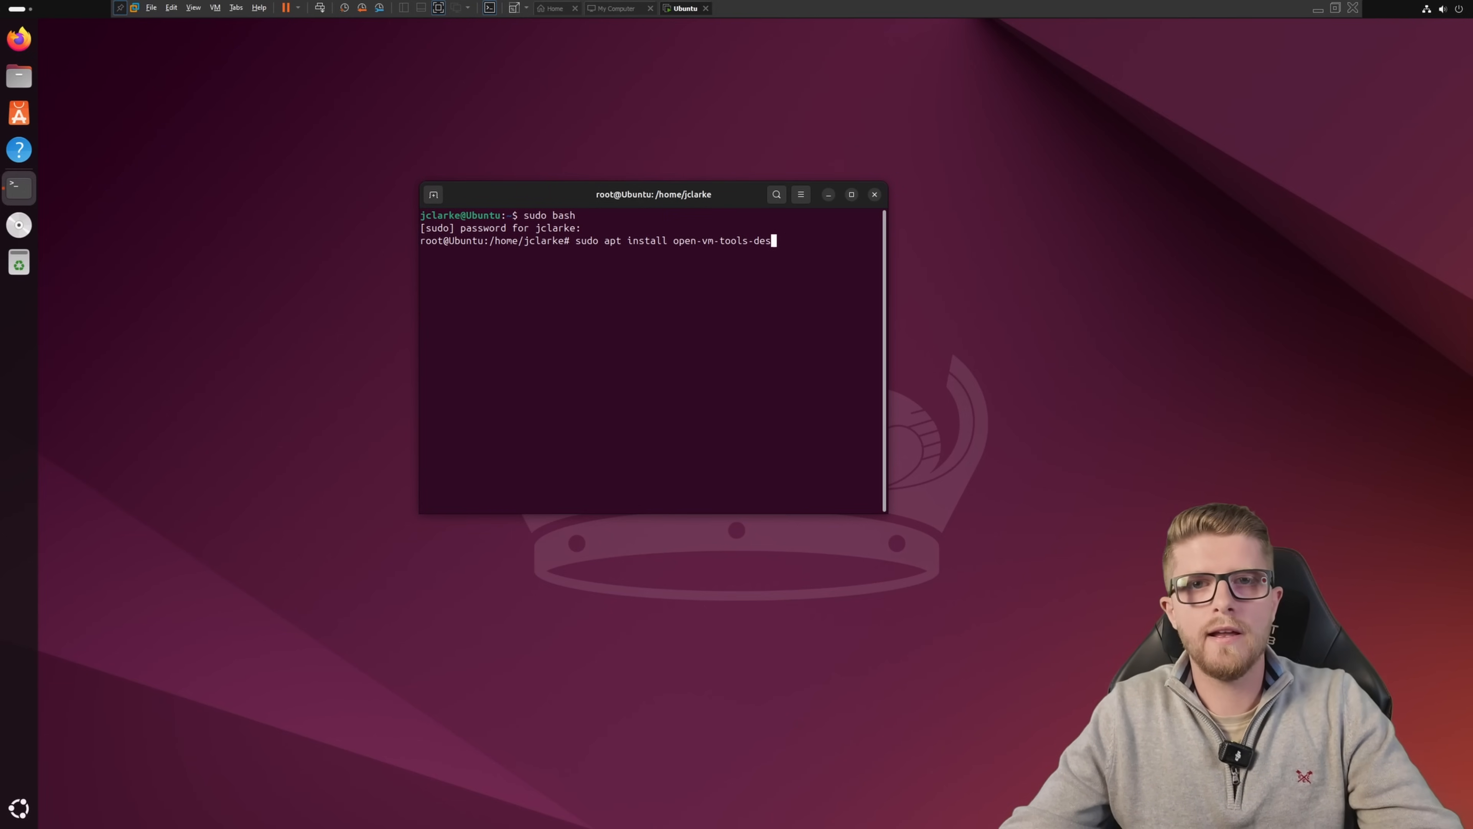
key("ctrl+c")
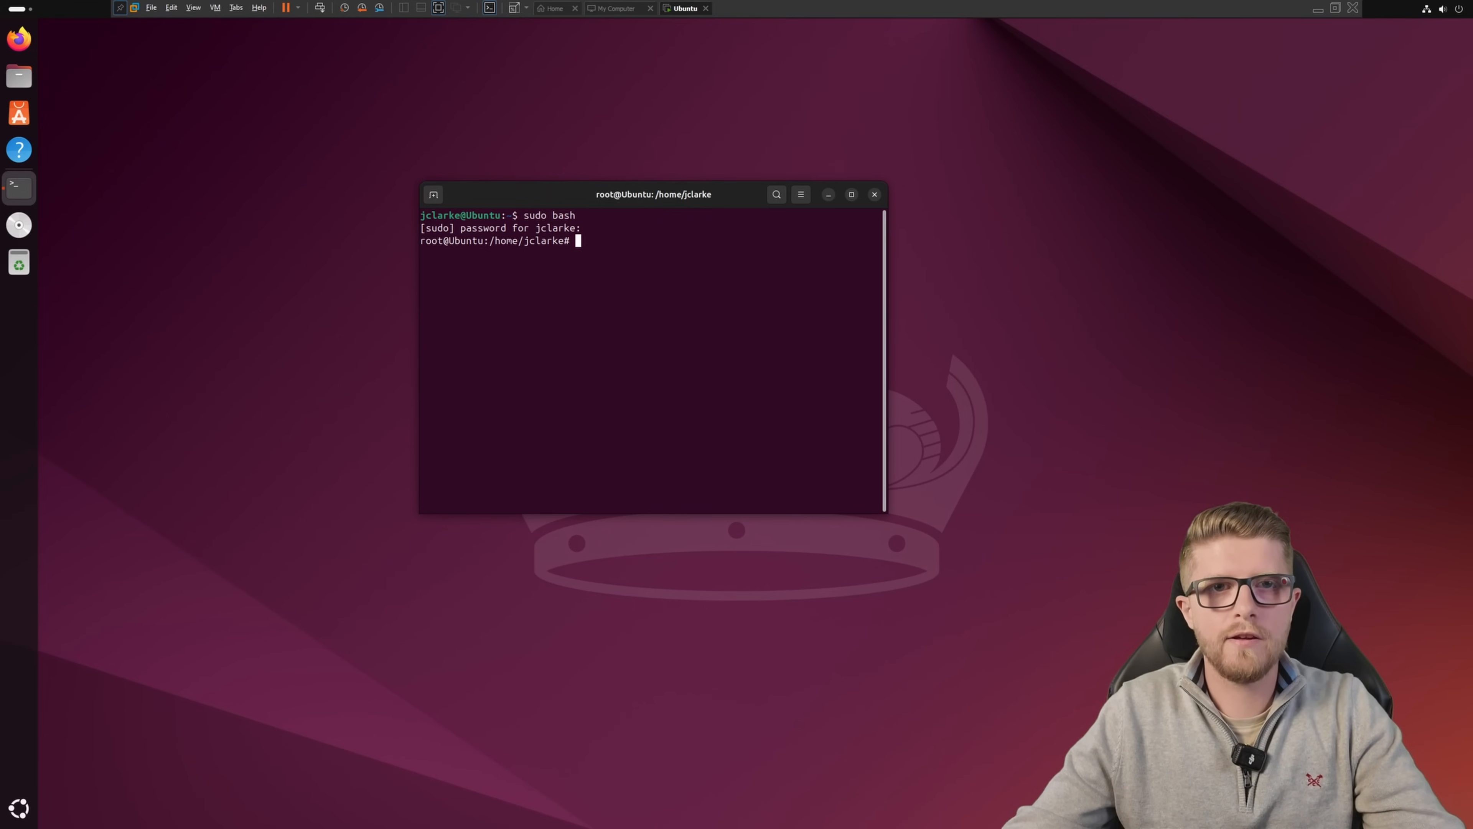
key("Return")
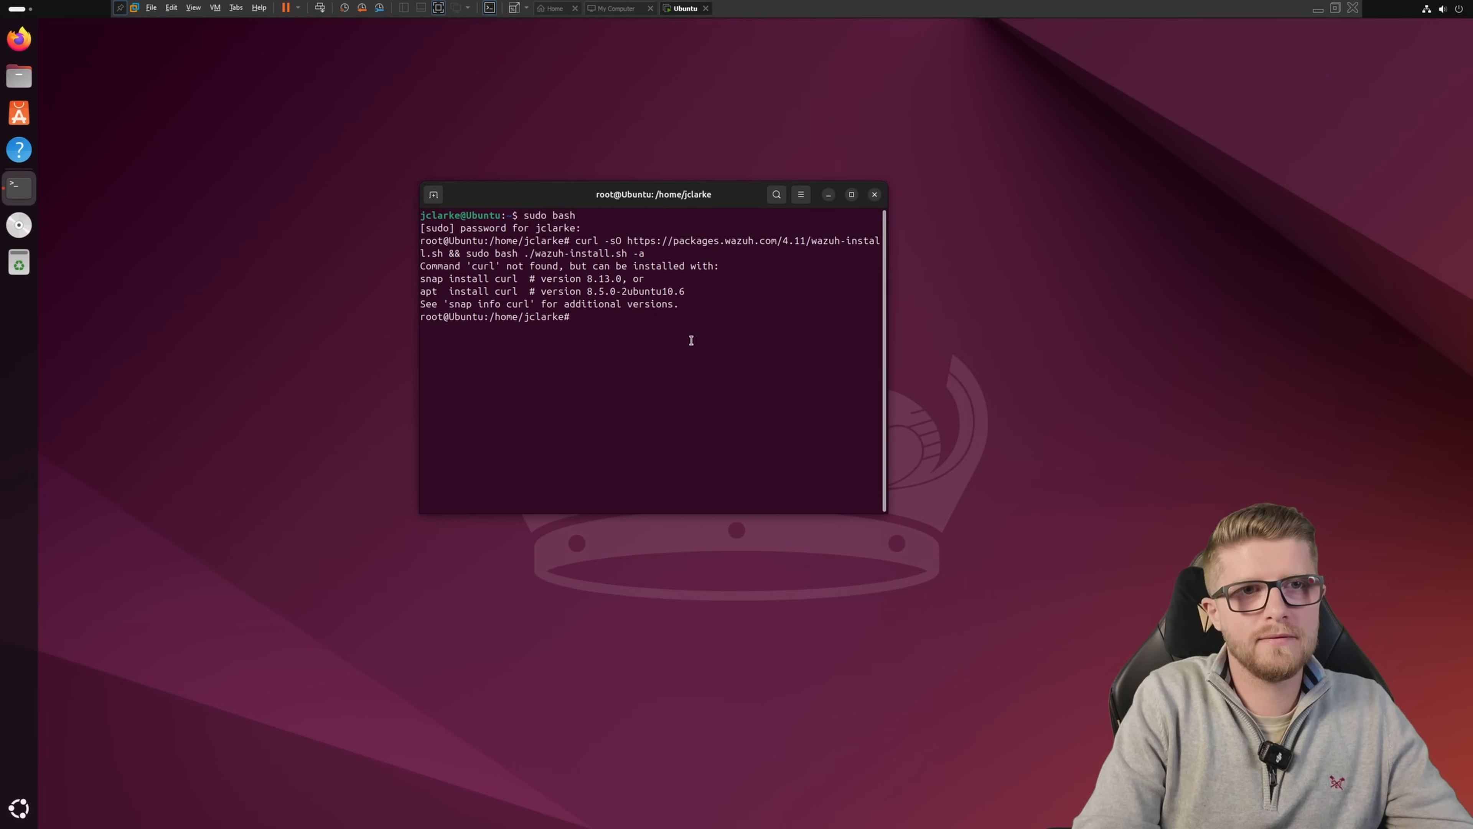
type("apt inst")
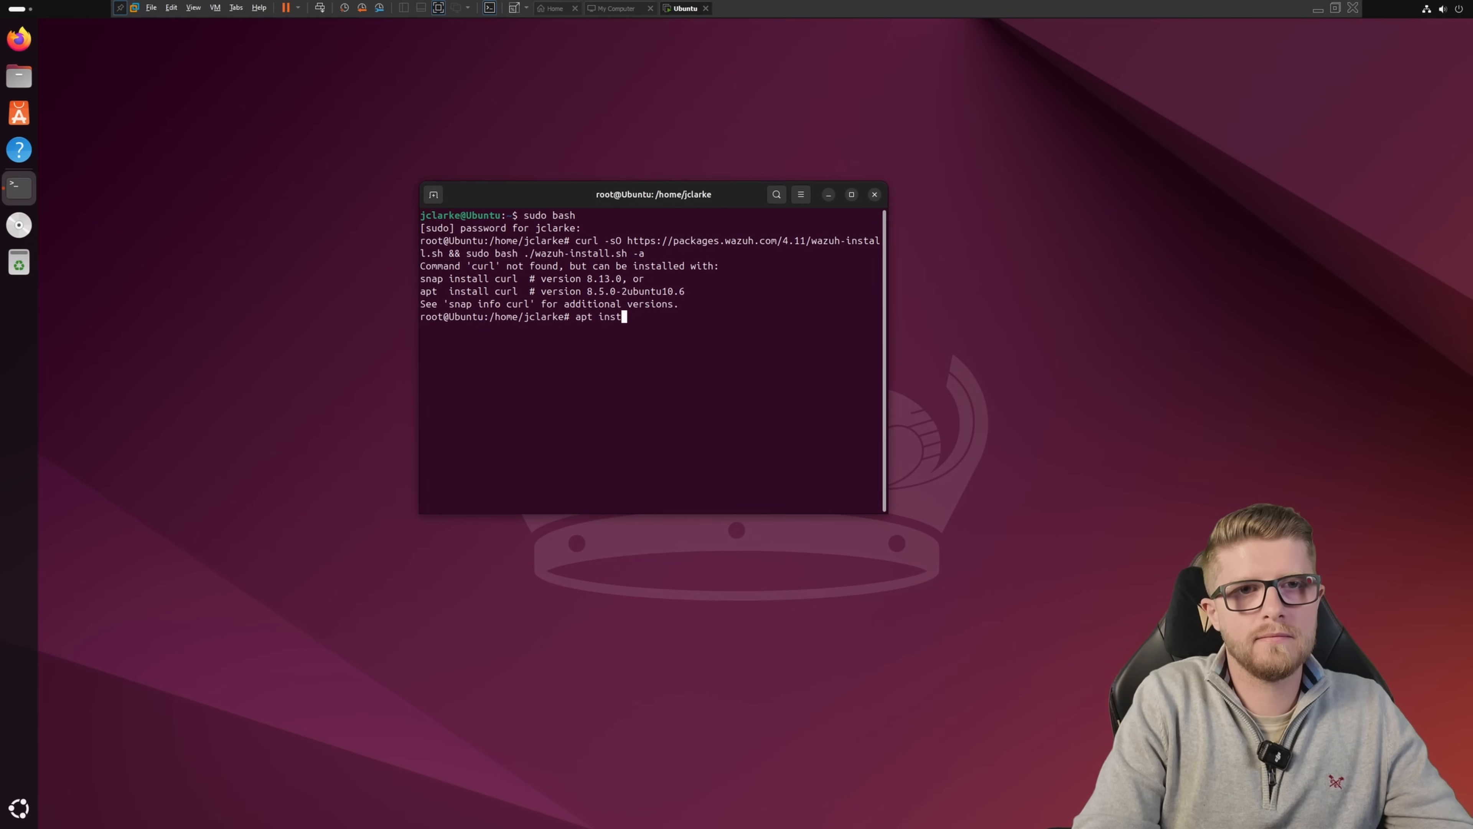
key("Return")
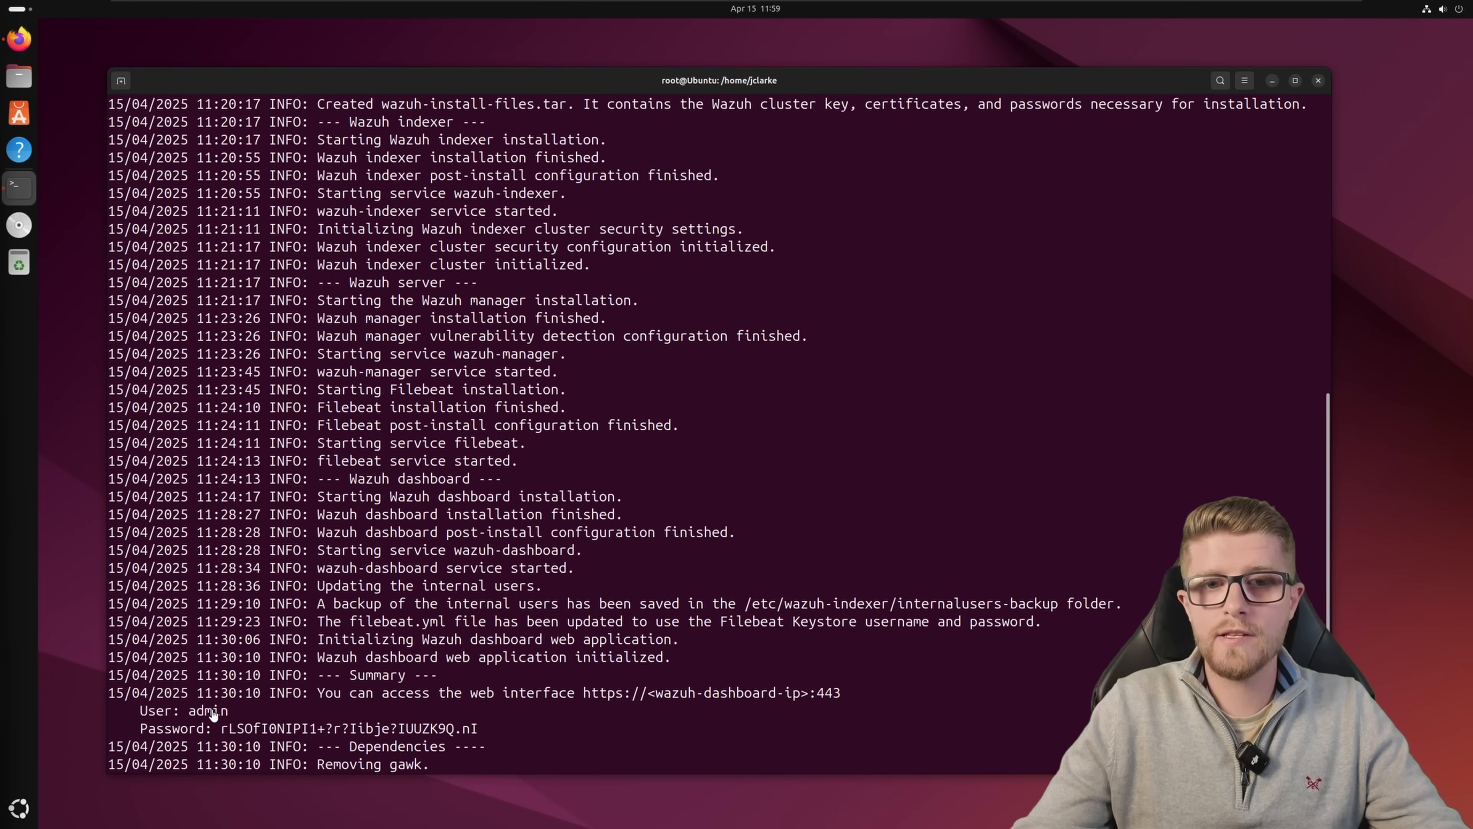
mouse_move(709, 707)
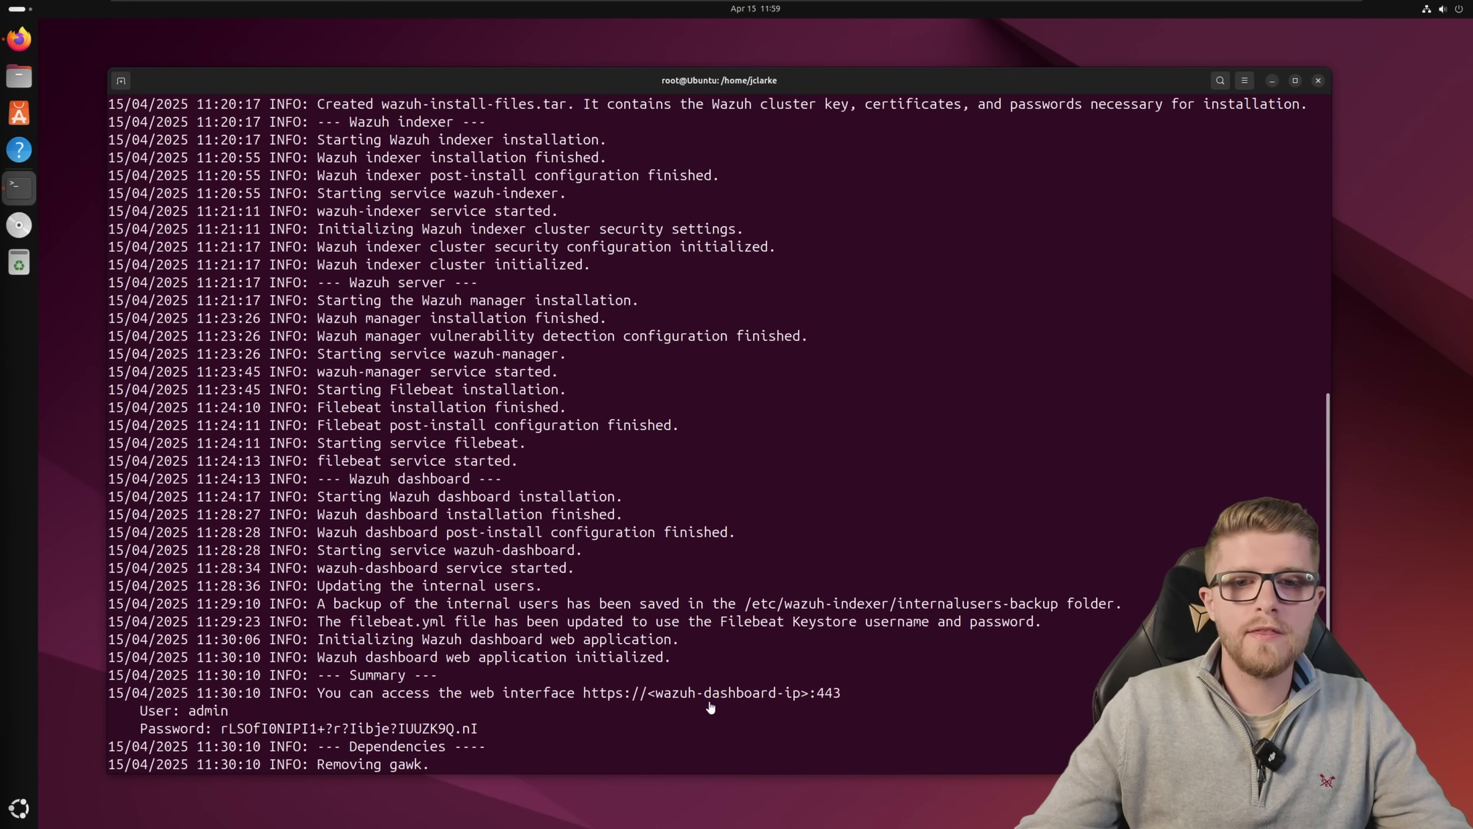
mouse_move(712, 699)
type("ip a")
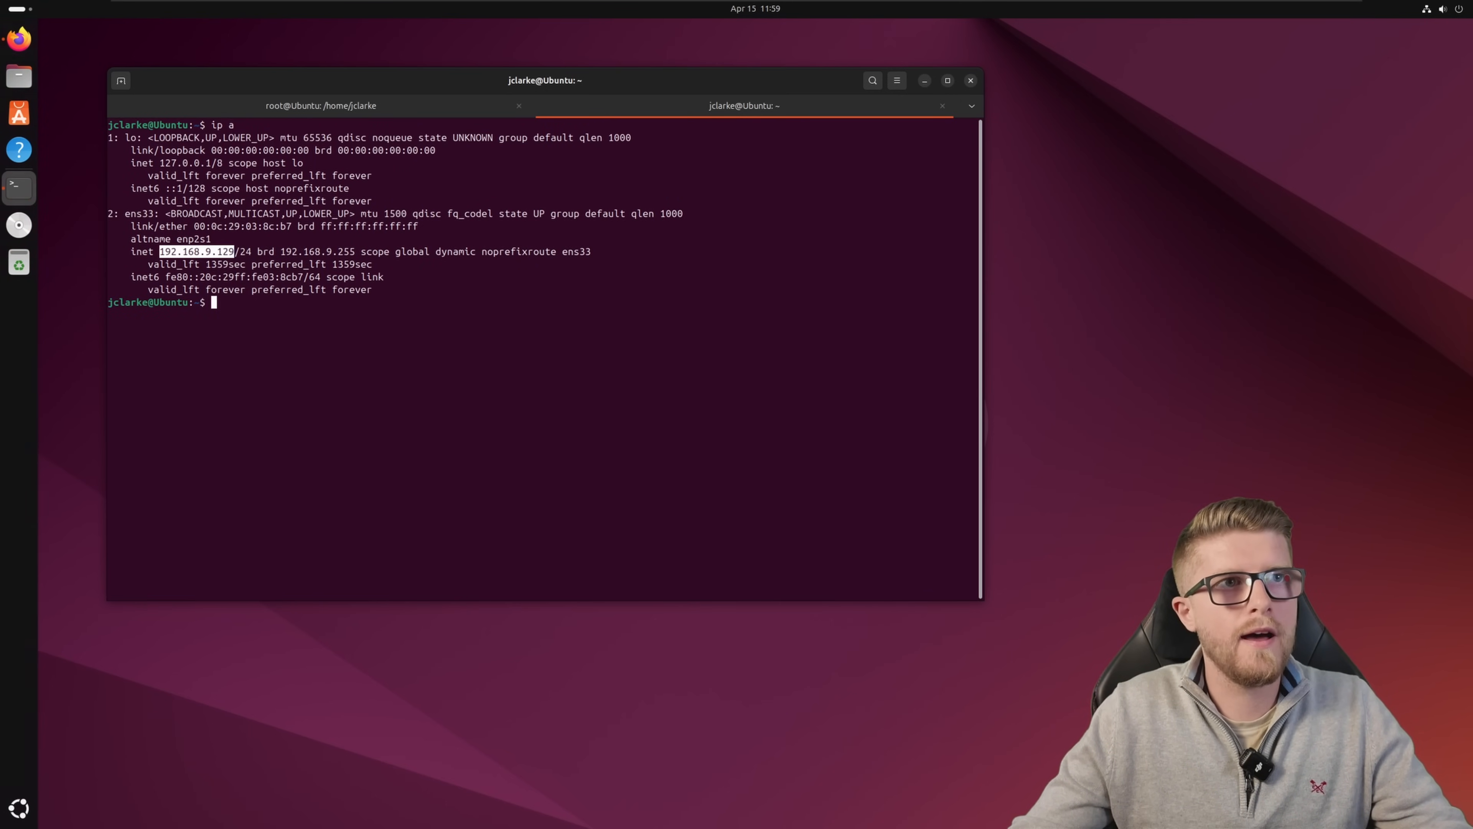
Step: Log into the Wazuh Dashboard at 192.168.9.129 as admin with the generated password
left_click(18, 37)
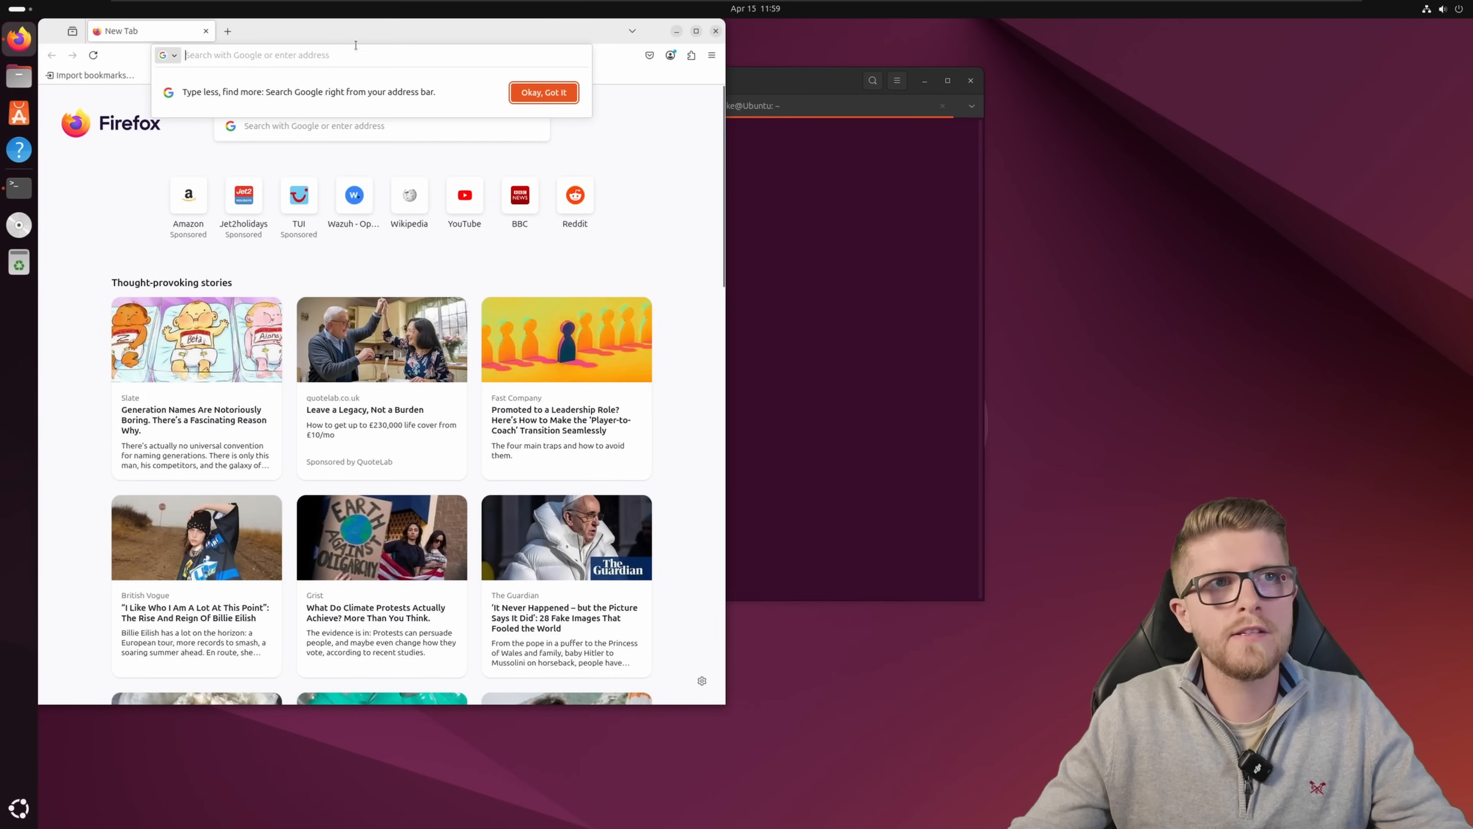
type("192.168.9.129/app/login?")
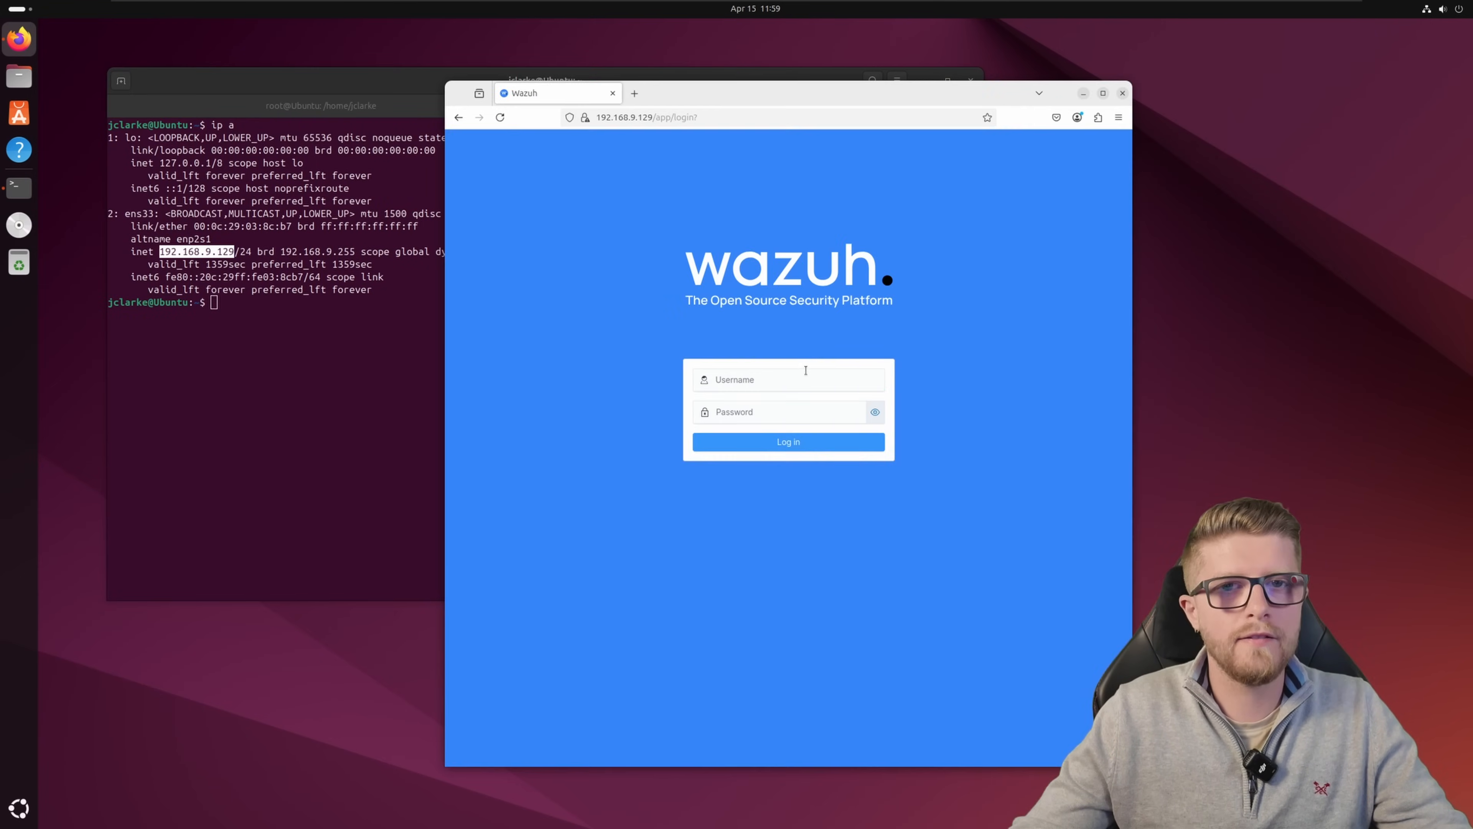
type("admin")
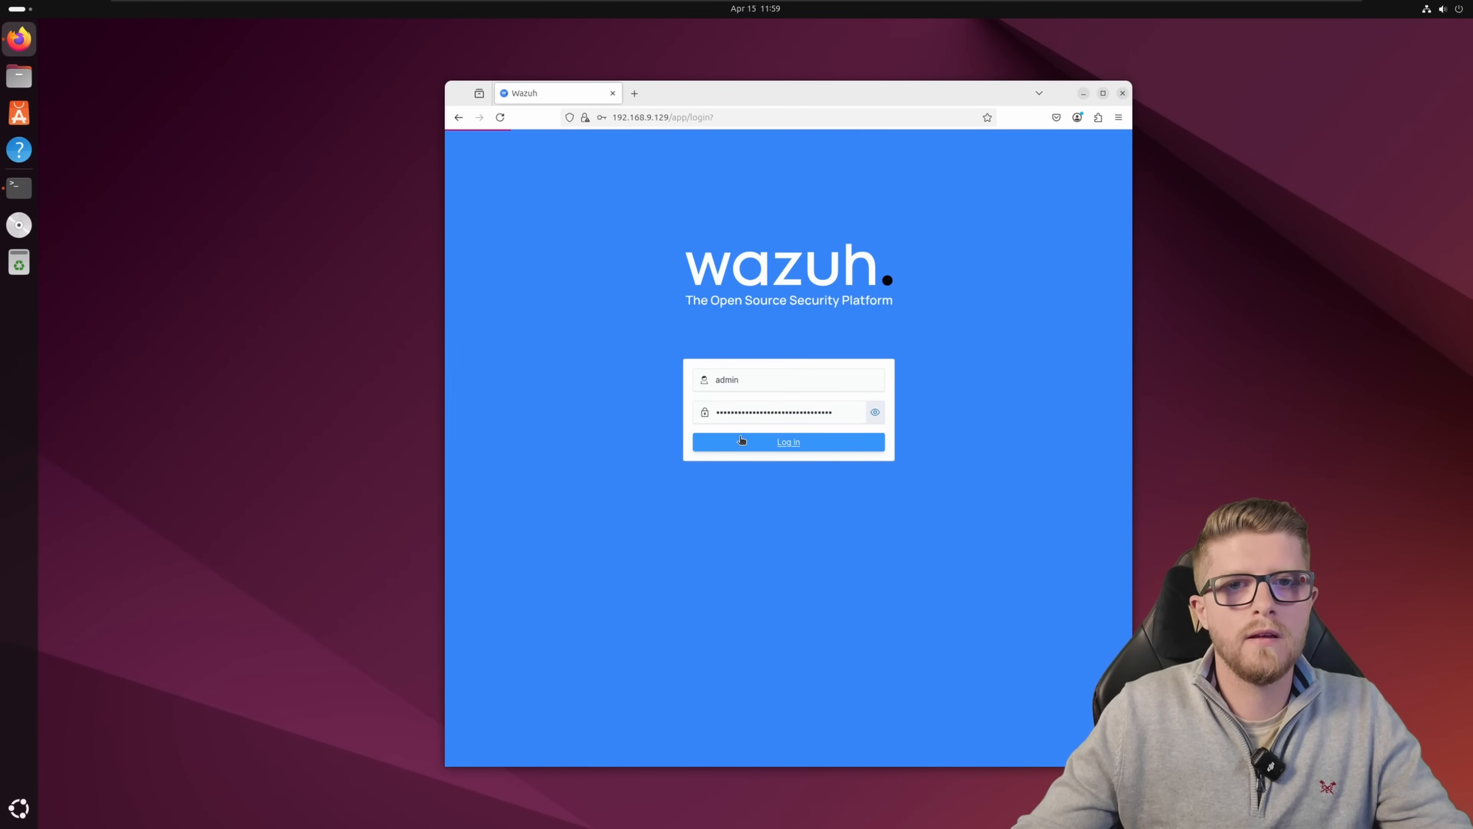
left_click(787, 442)
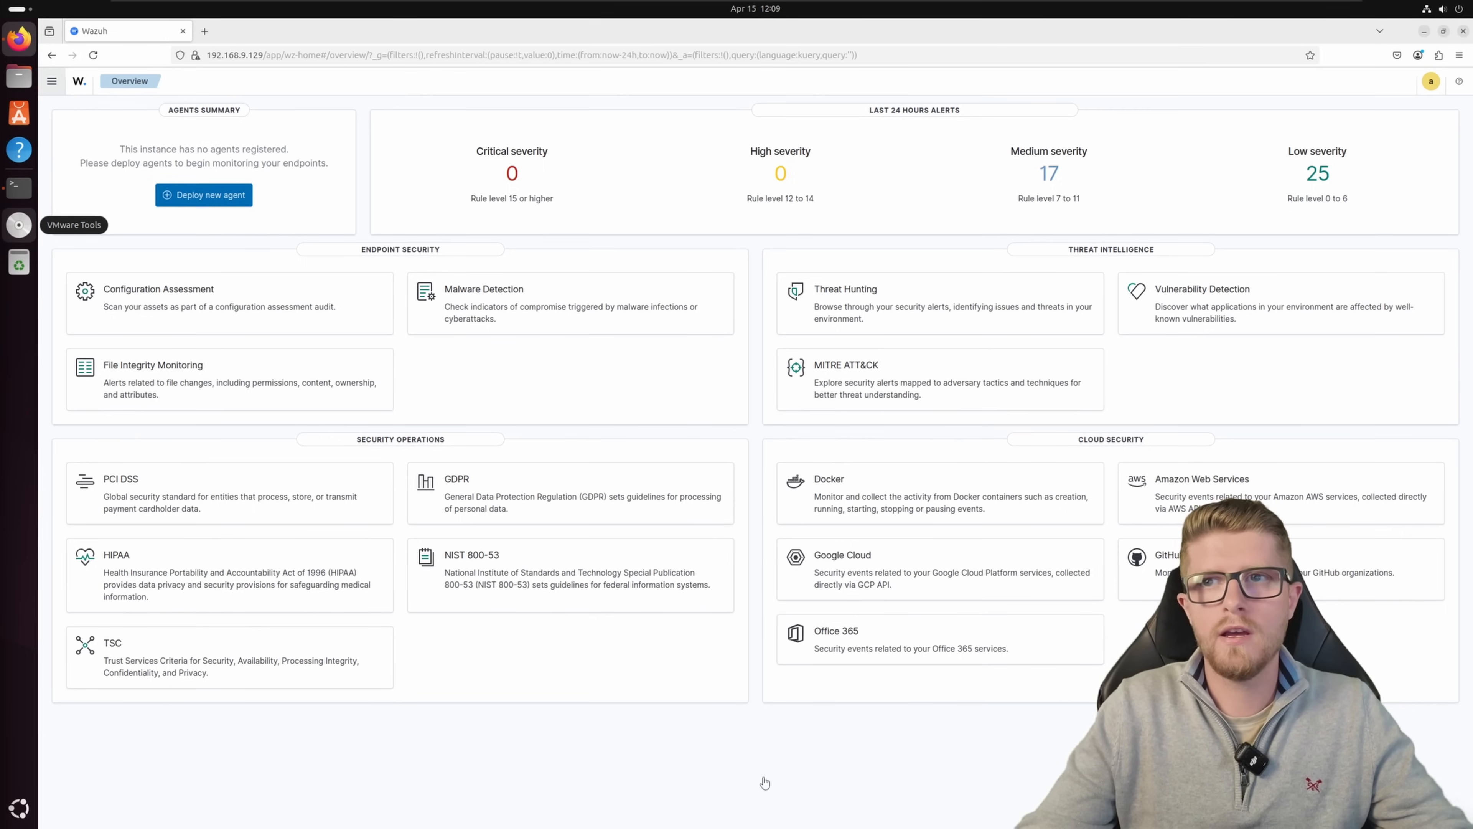
mouse_move(239, 163)
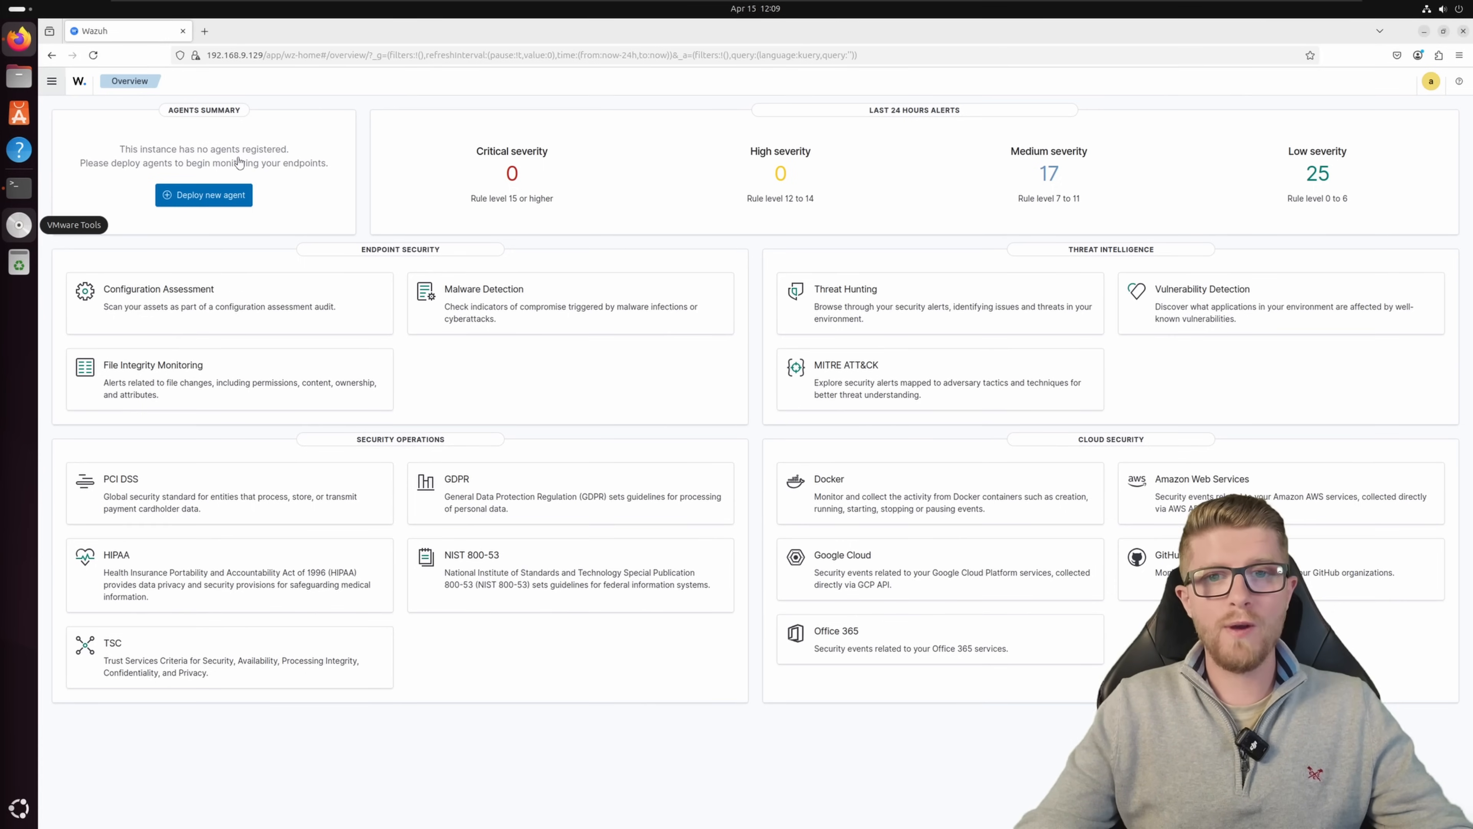
Step: Go to Deploy new agent from the dashboard's side menu Agents summary
left_click(51, 80)
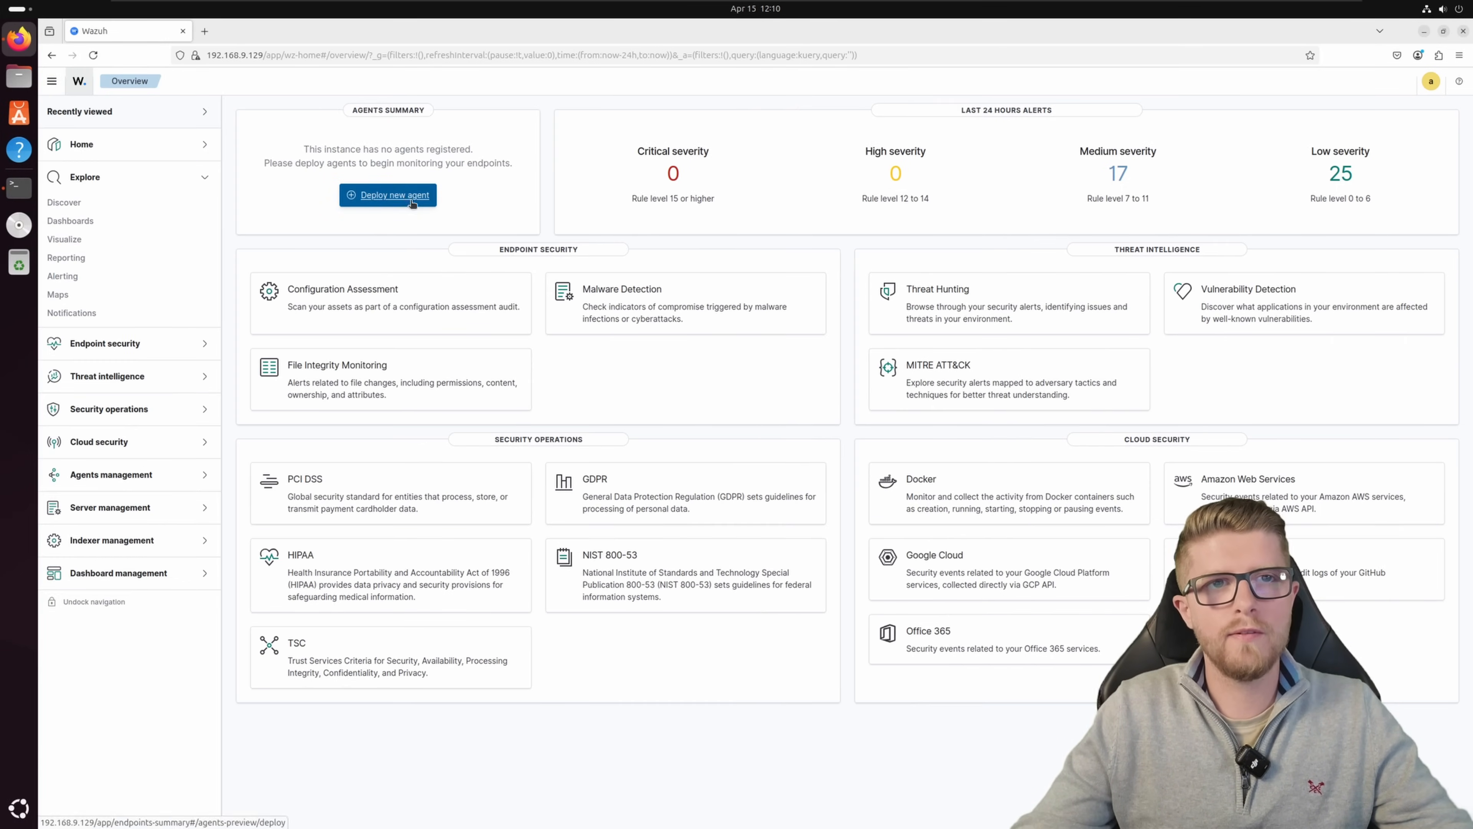
left_click(387, 194)
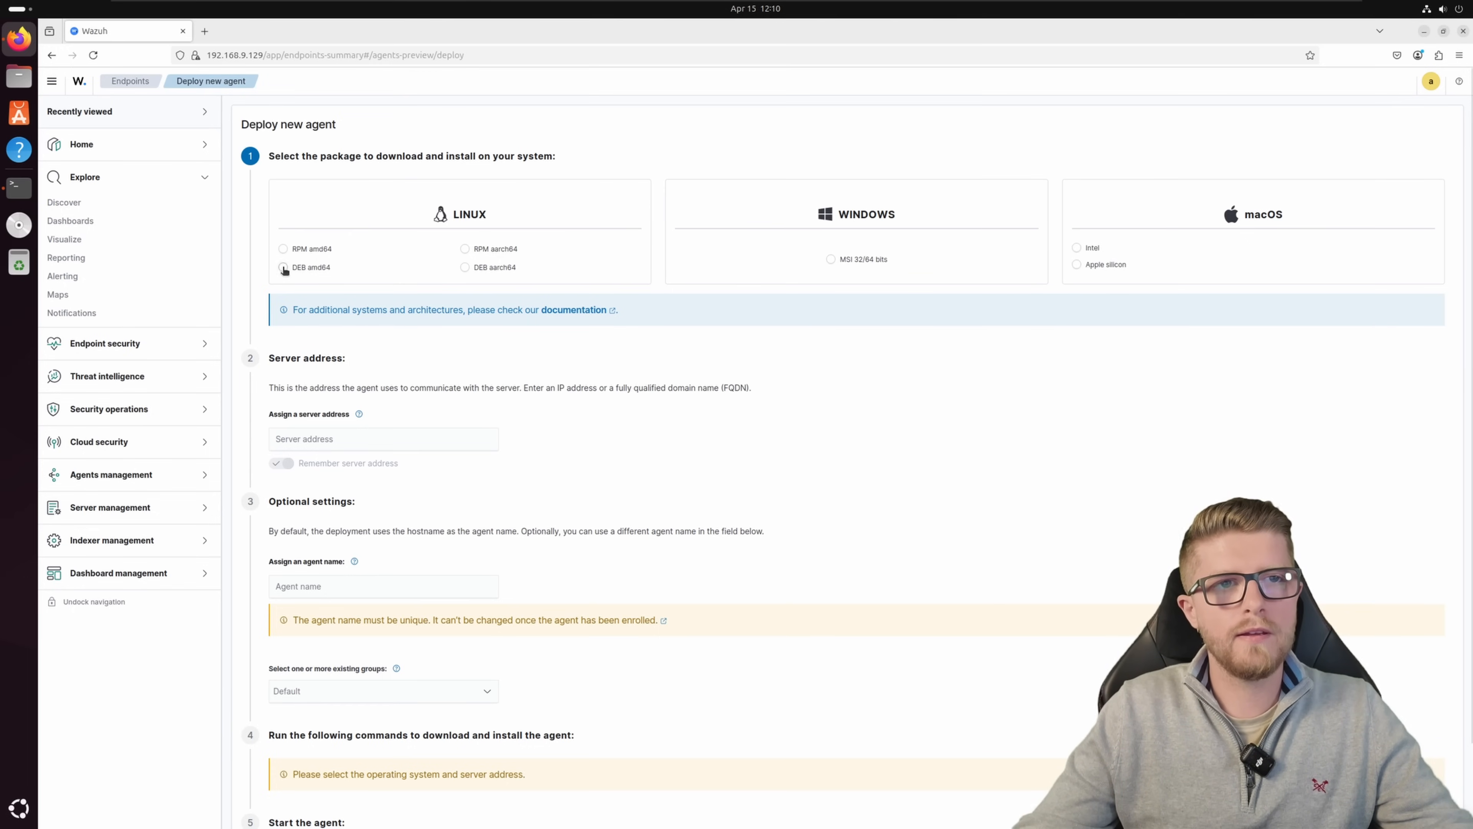
Step: Choose DEB amd64, server address 192.168.9.129 and agent name UbuntuUser to generate the install command
left_click(284, 268)
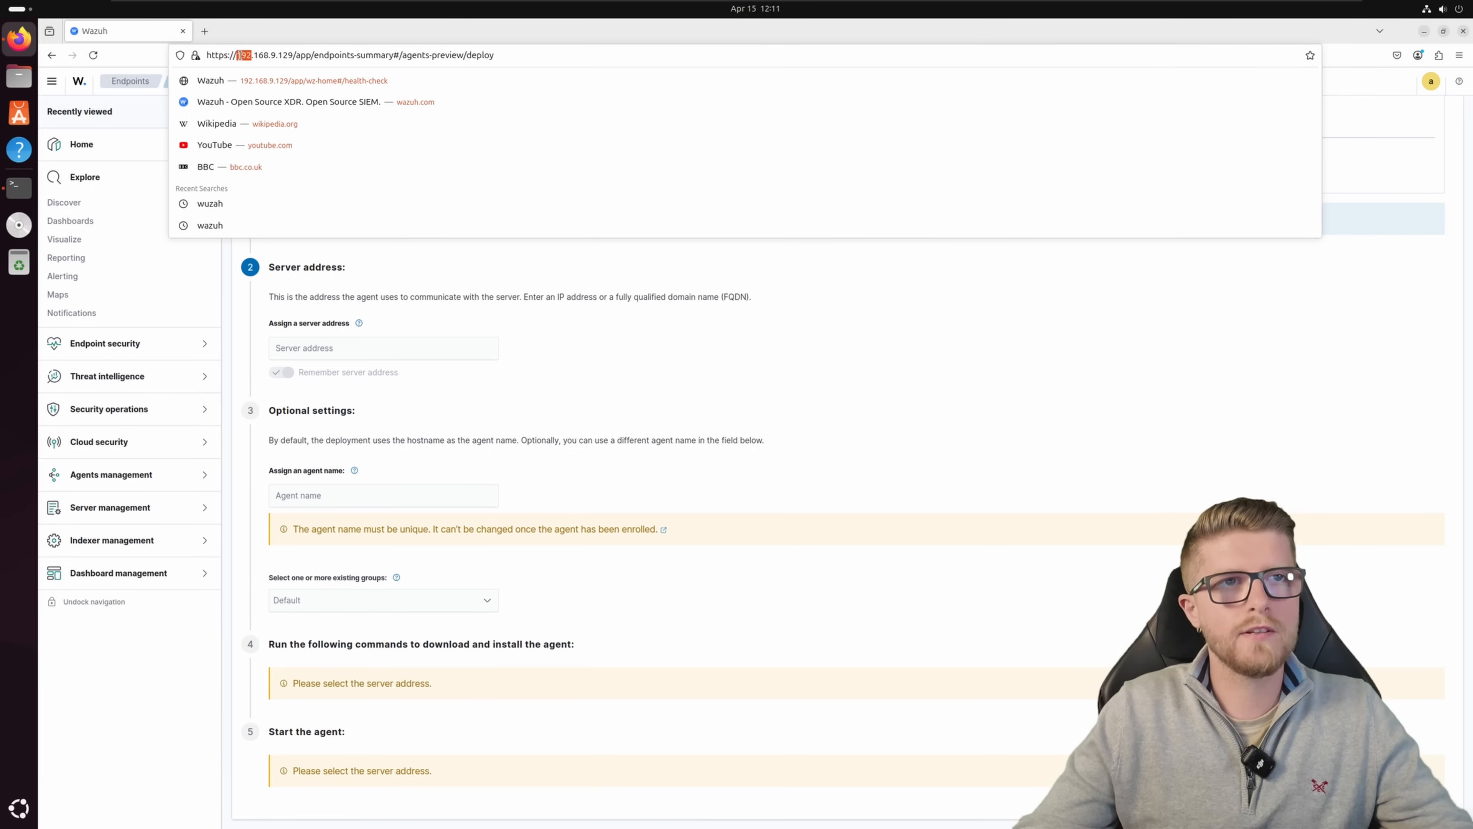
type("192.168.9.129")
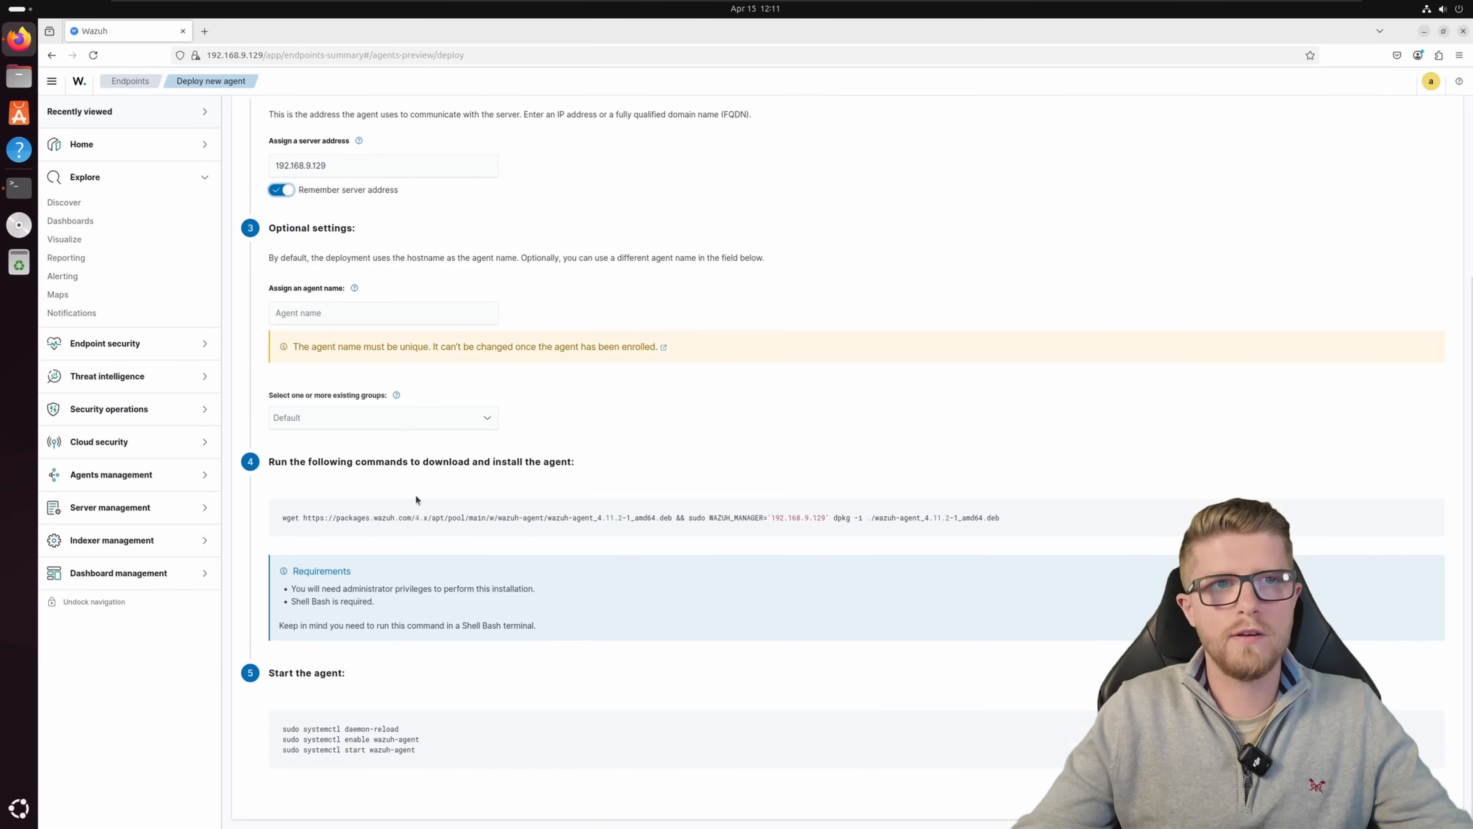
left_click(382, 313)
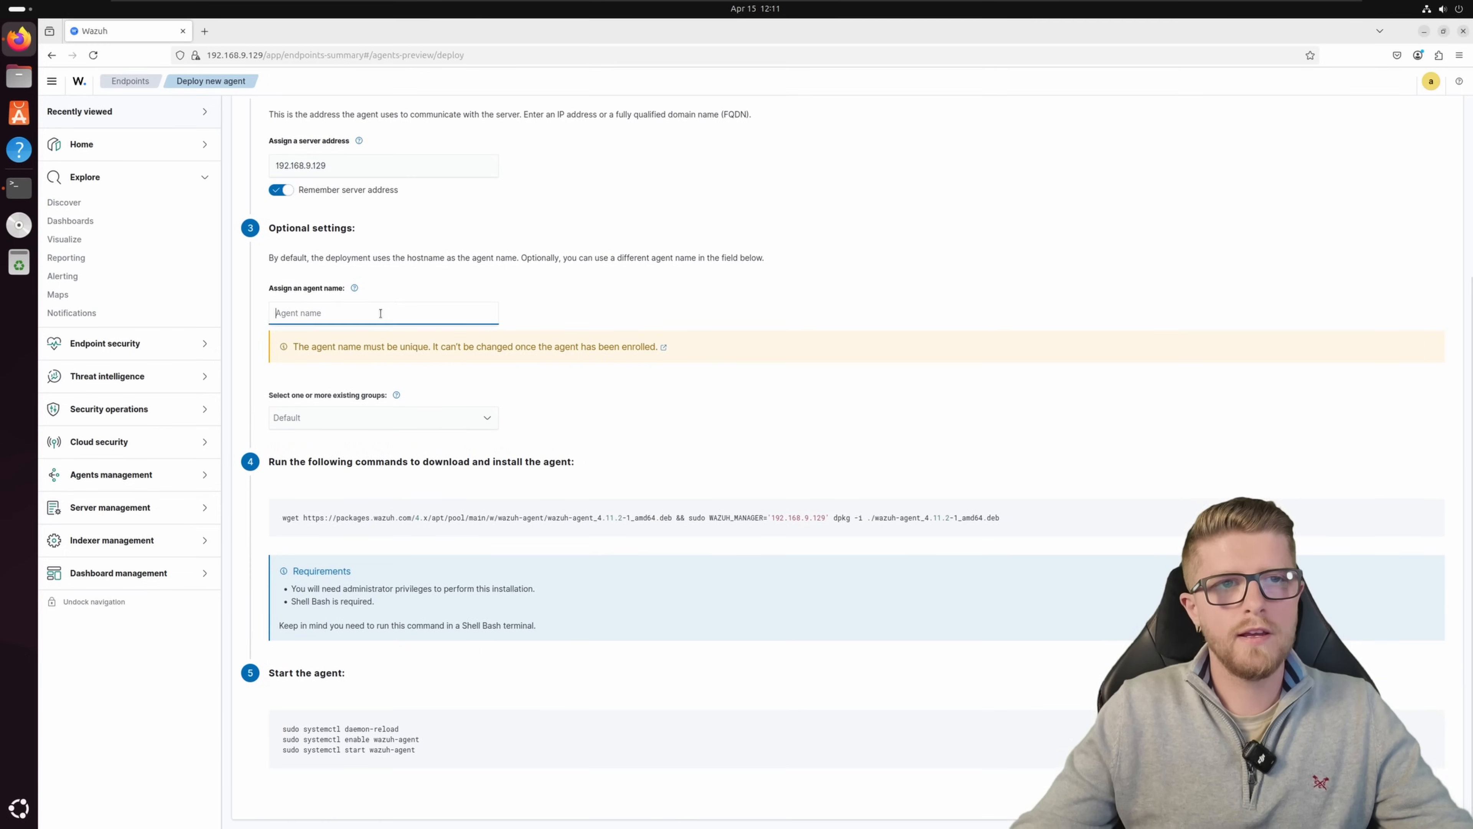
type("Ub")
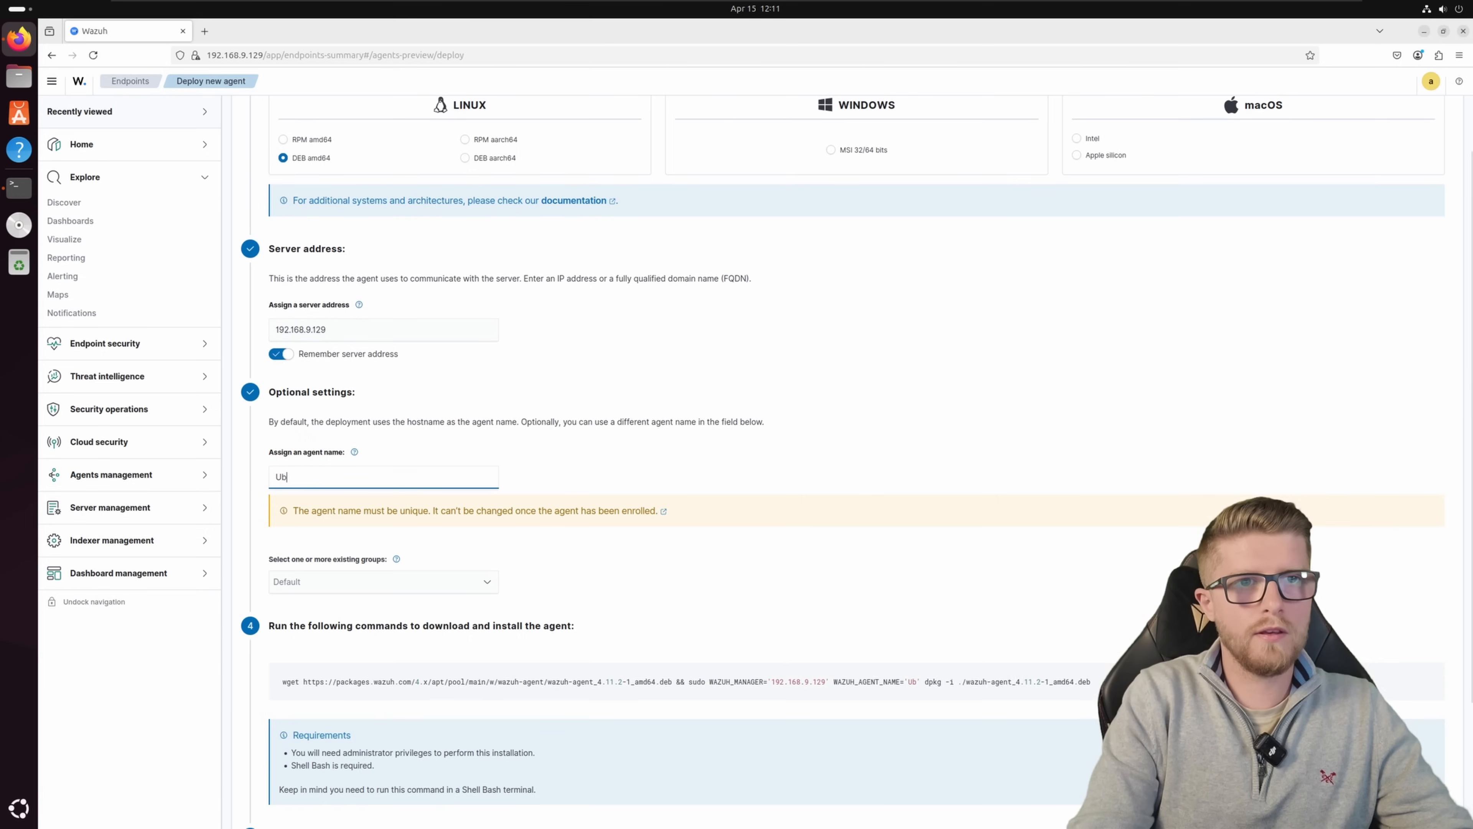
type("untuU")
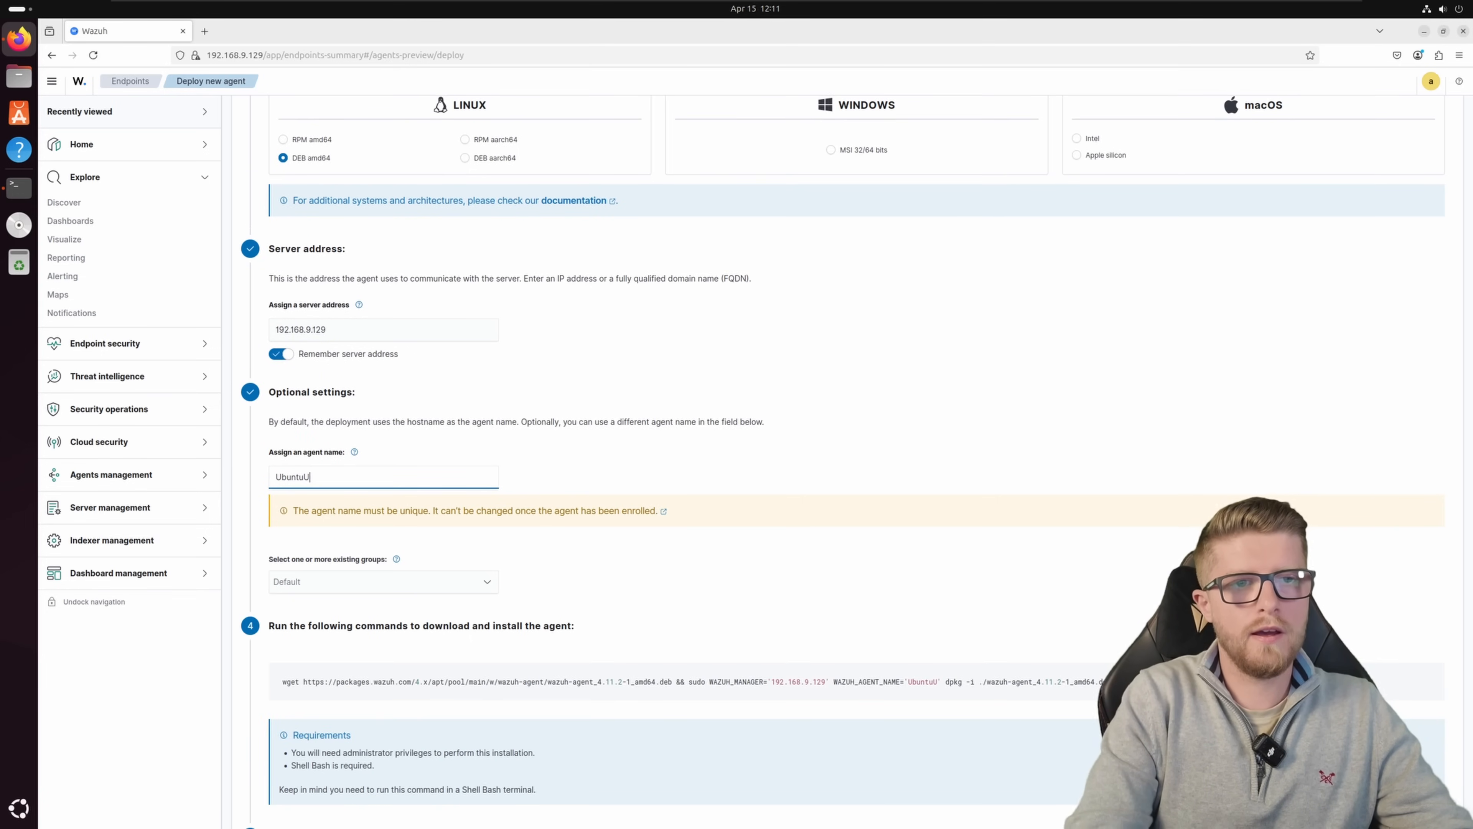
type("ser")
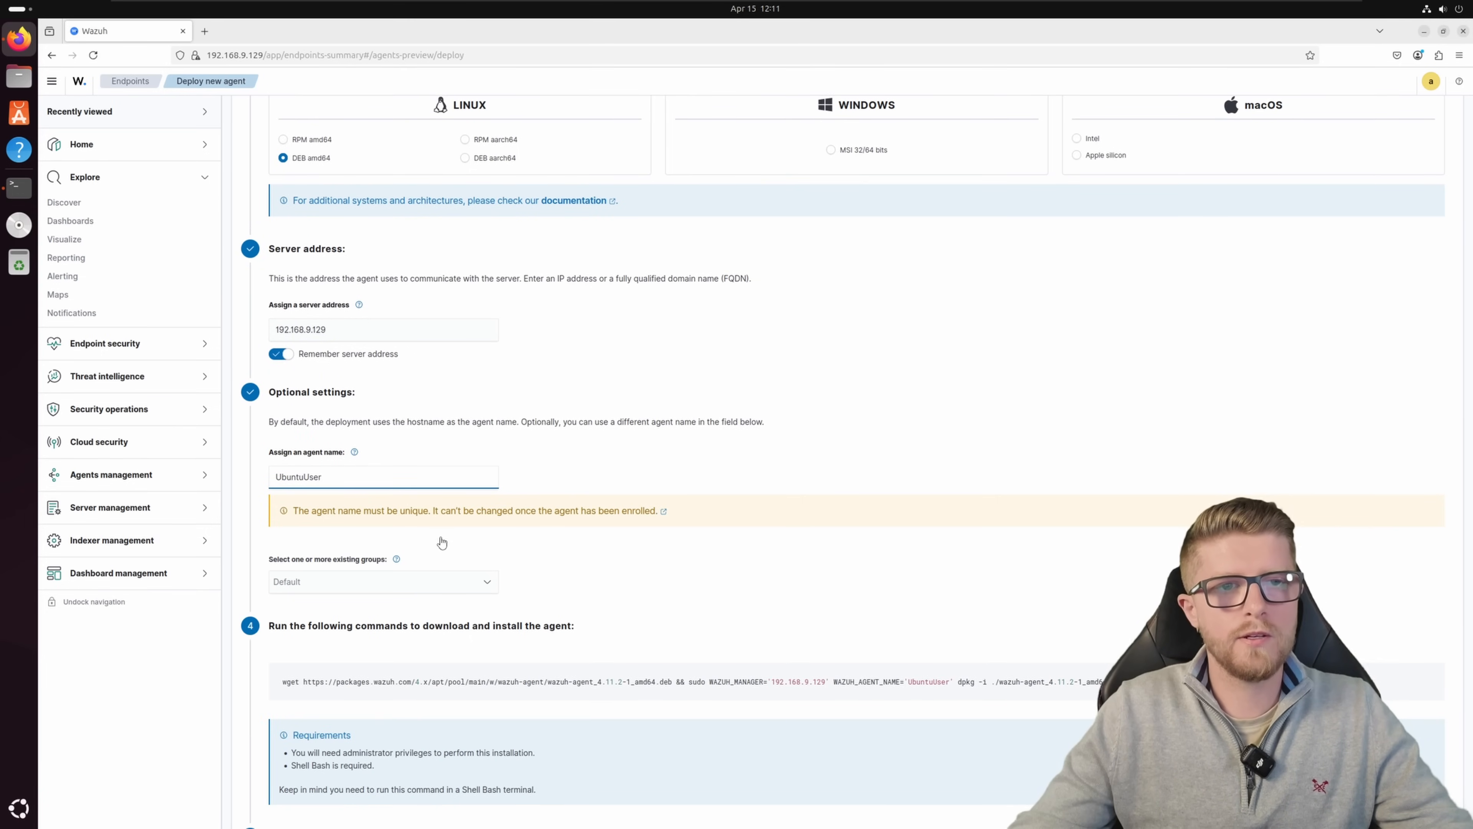
scroll("down", 3)
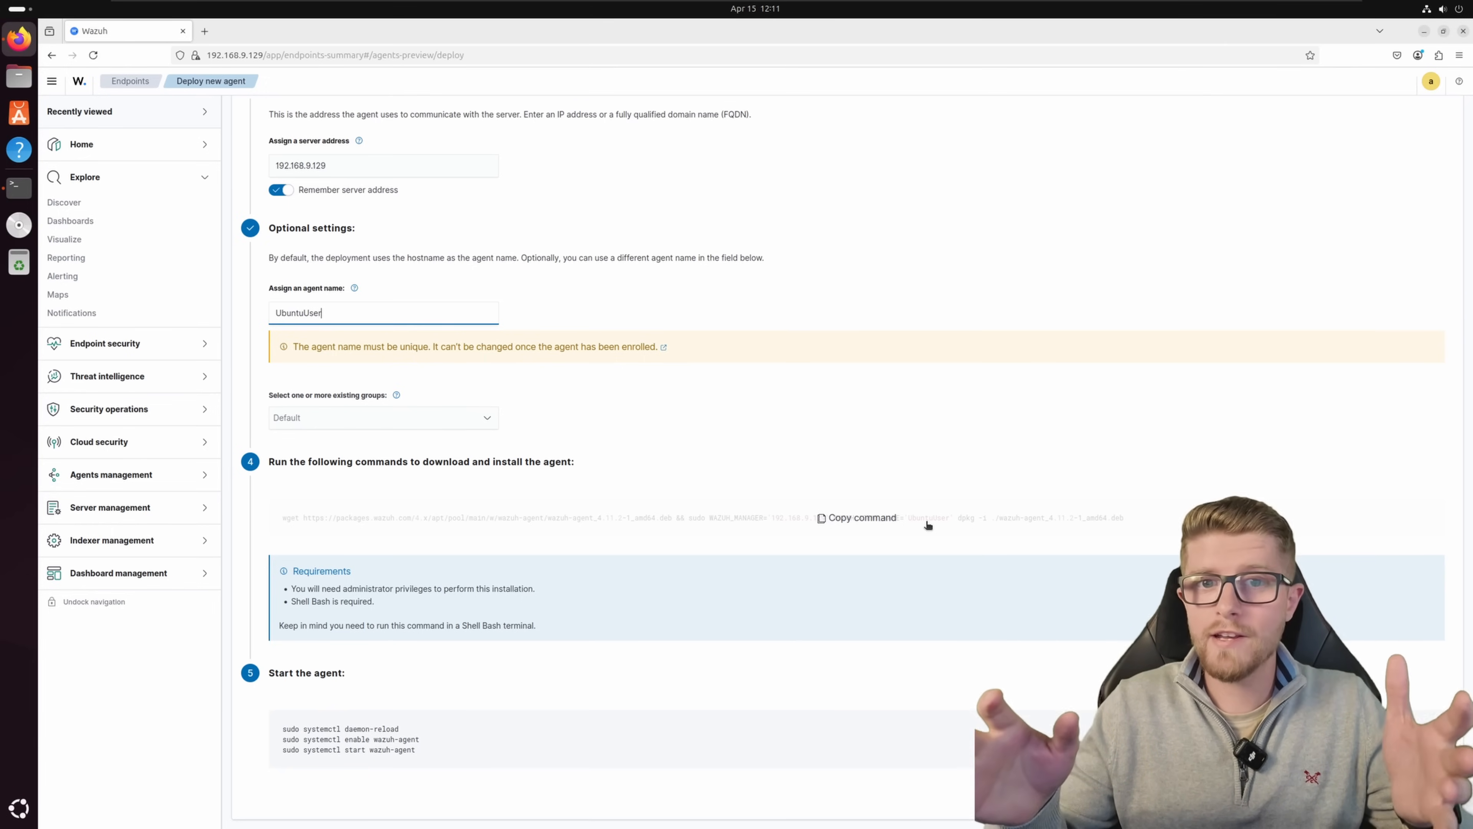
mouse_move(957, 427)
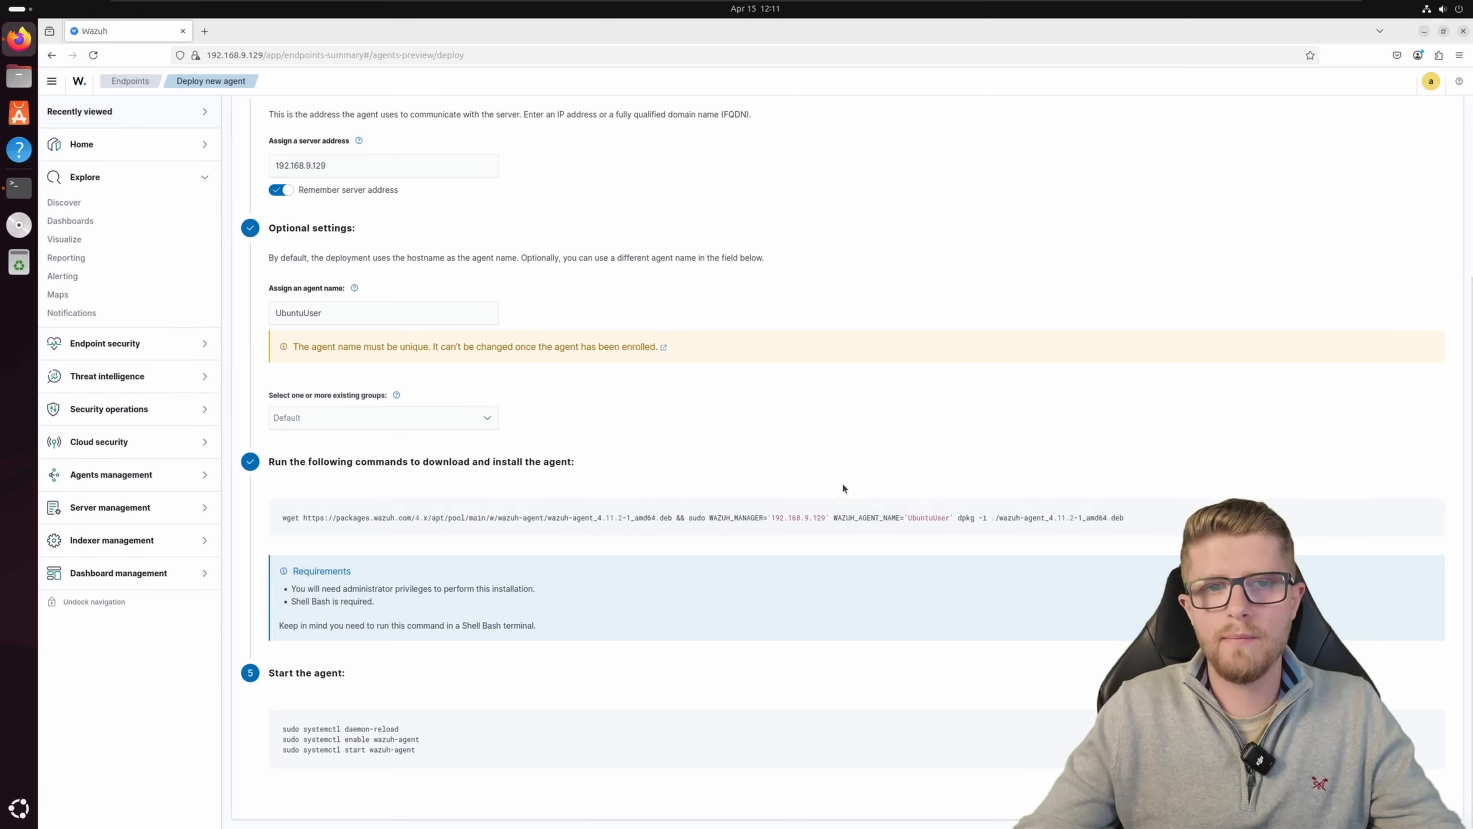
mouse_move(630, 5)
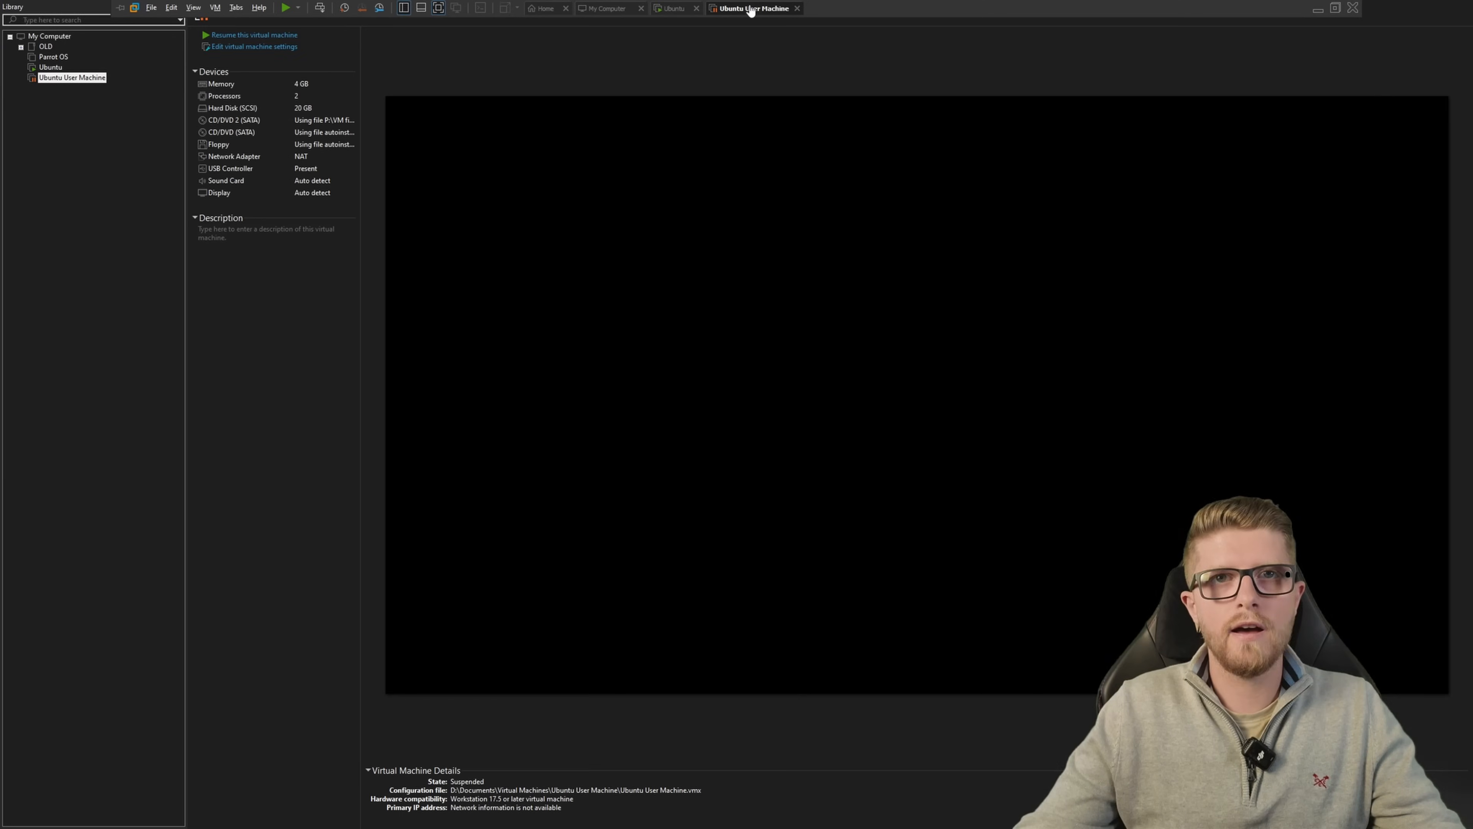
Step: Resume the suspended Ubuntu User Machine and dismiss the side-channel mitigations notice
left_click(254, 35)
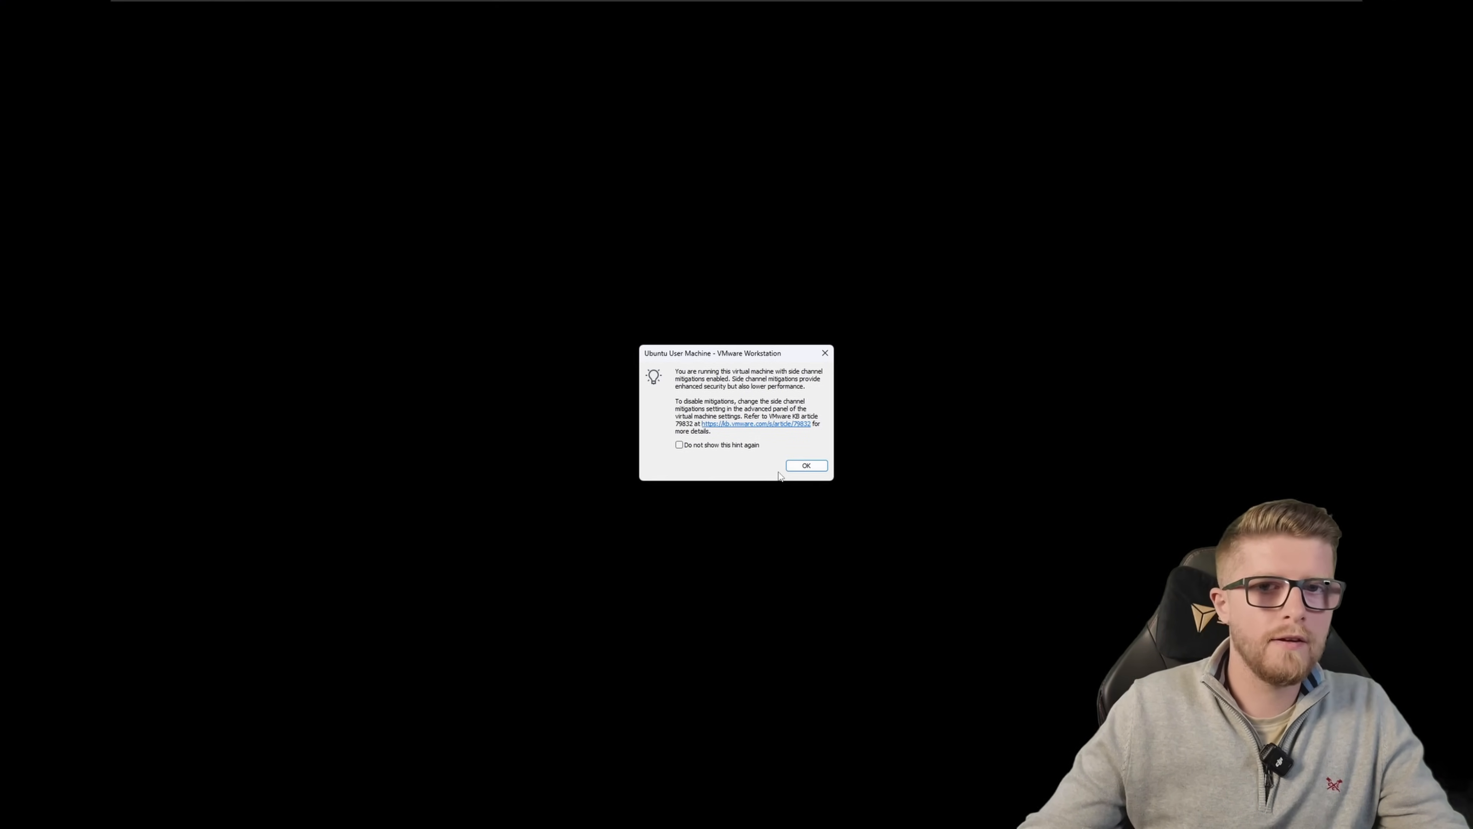
left_click(805, 465)
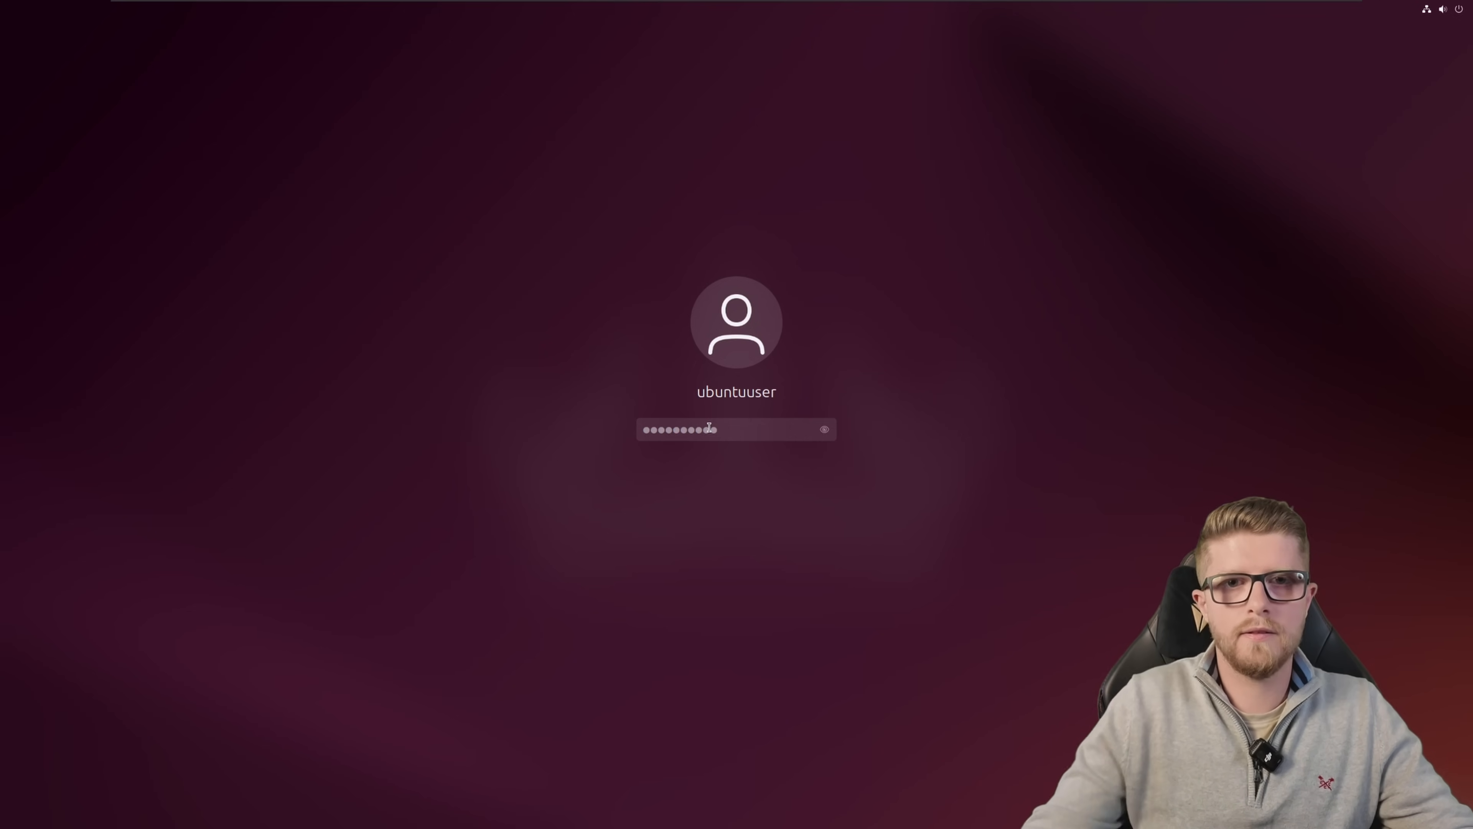
Step: Log in to the Ubuntu VM and elevate the terminal to a root shell with sudo bash
key("Return")
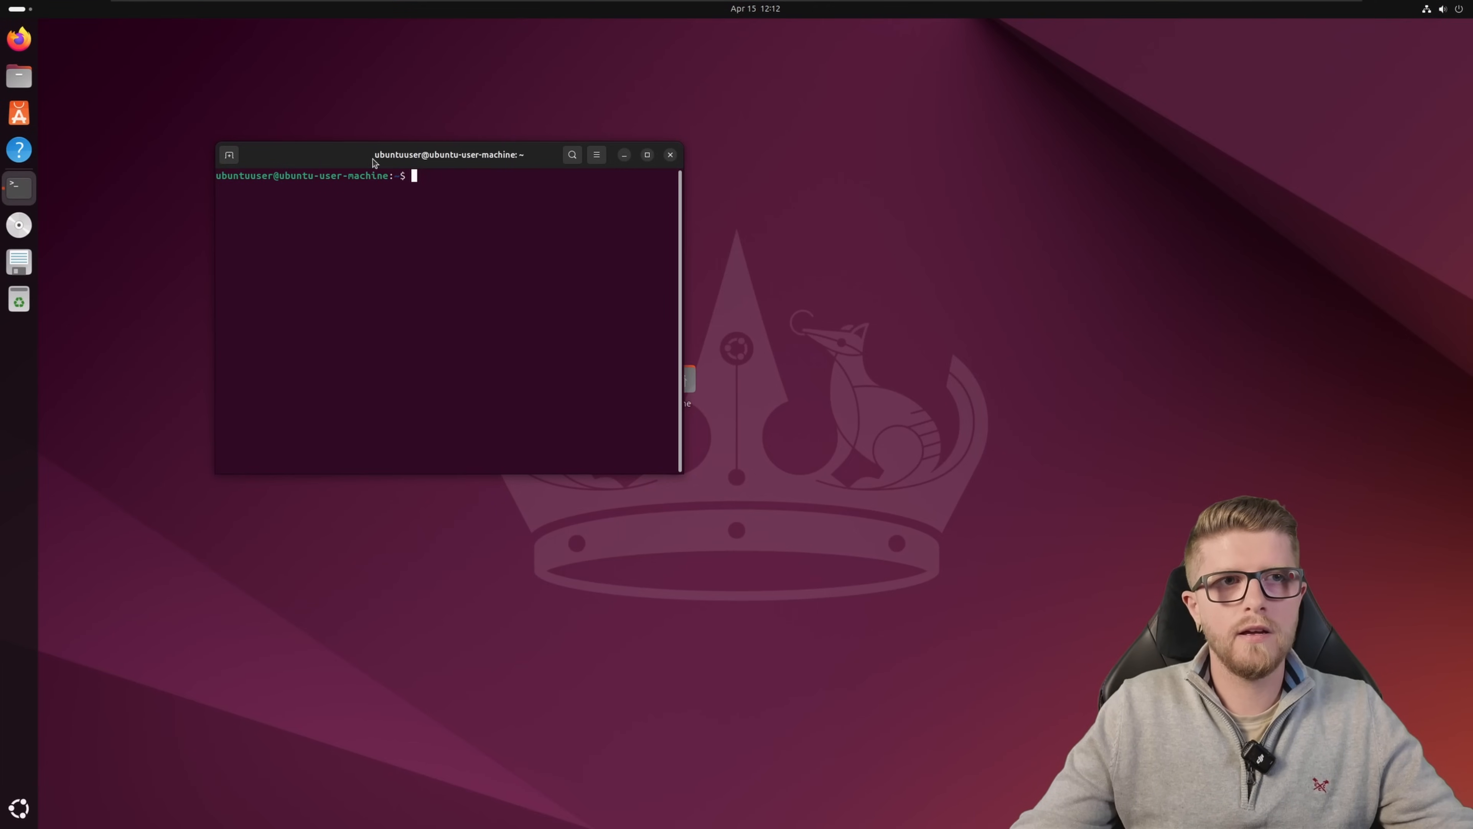
left_click_drag(451, 154, 554, 214)
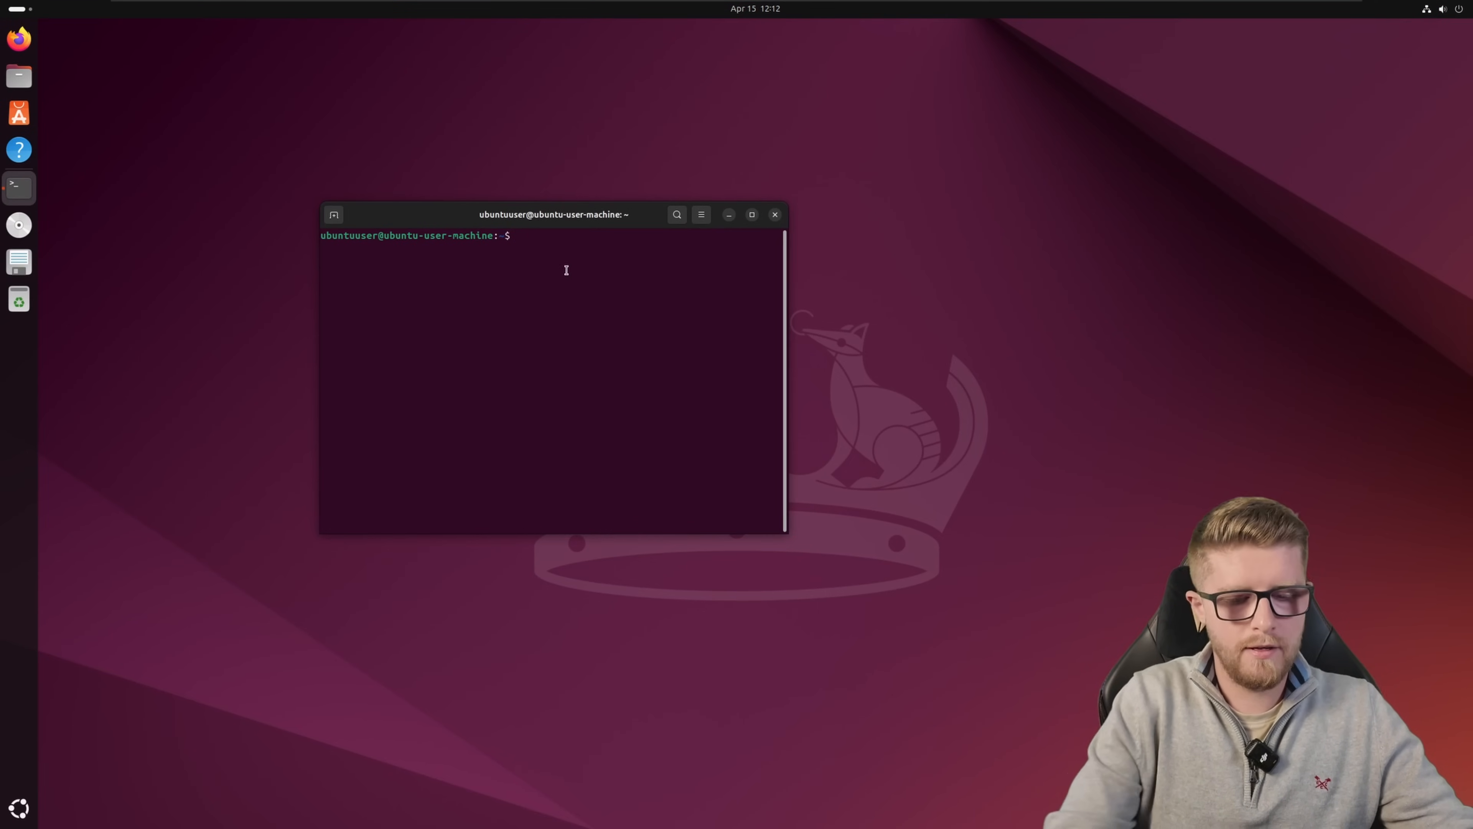
type("sudo bash")
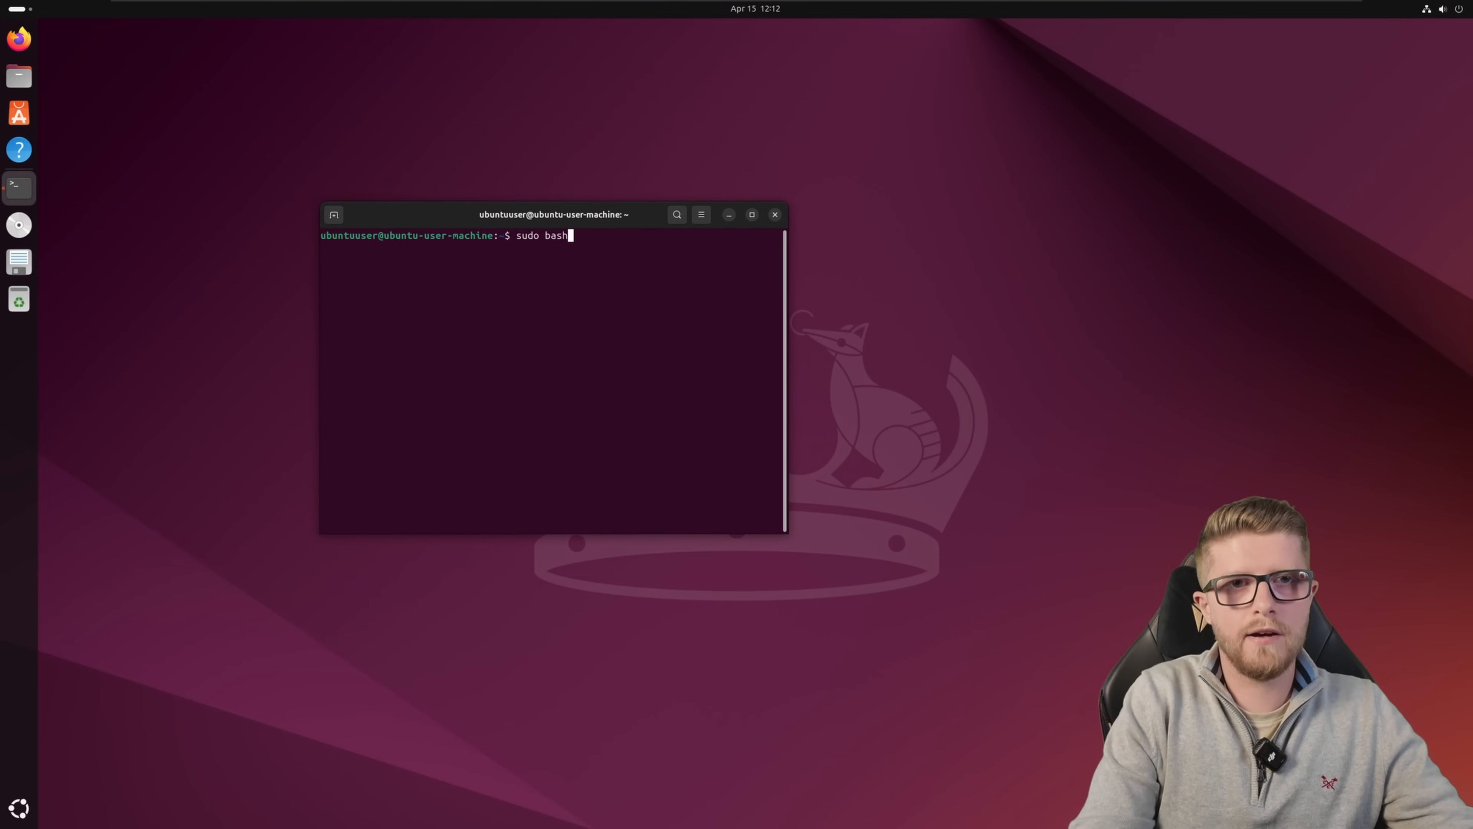
key("Return")
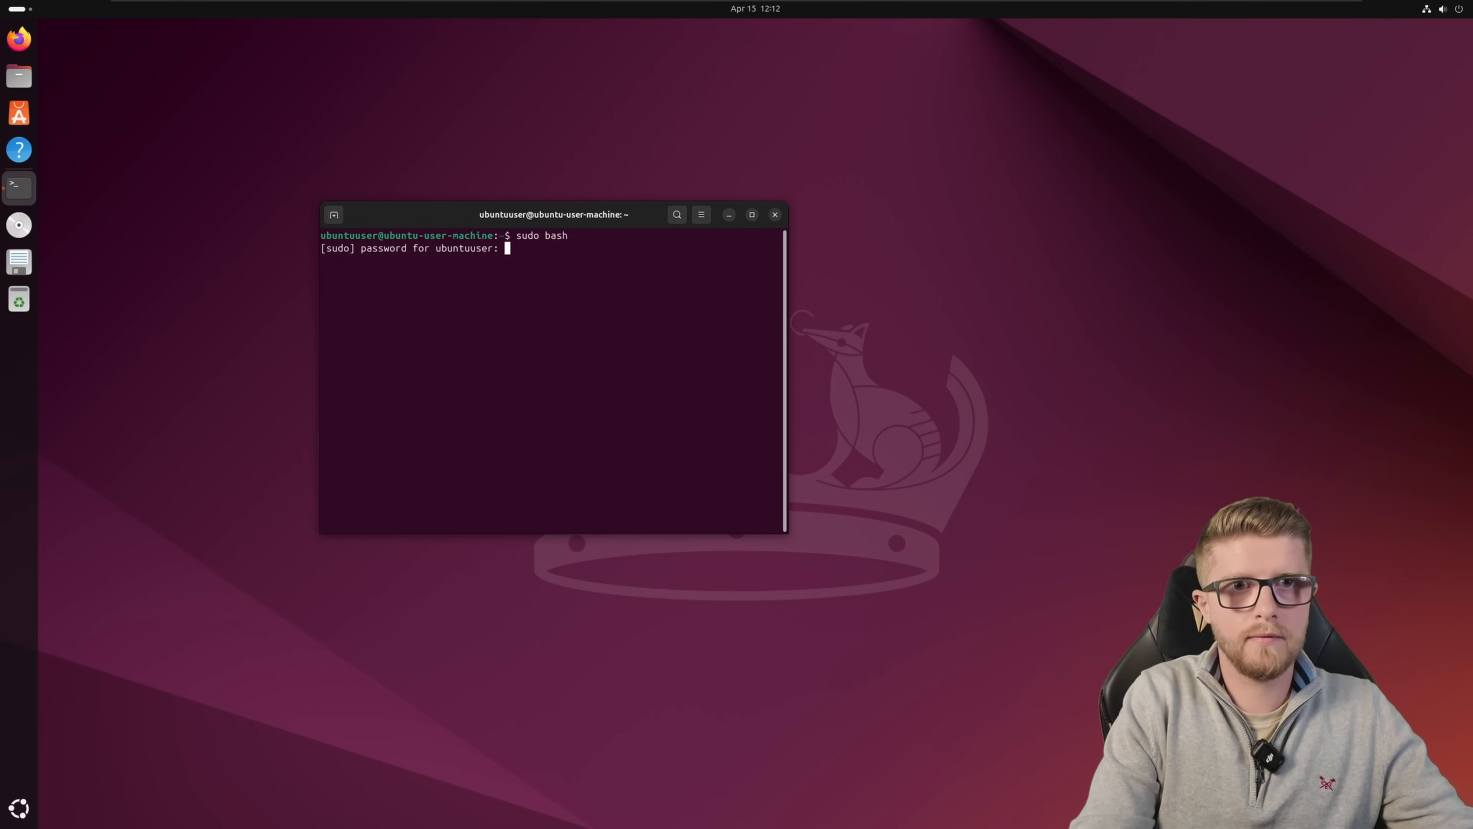
key("Return")
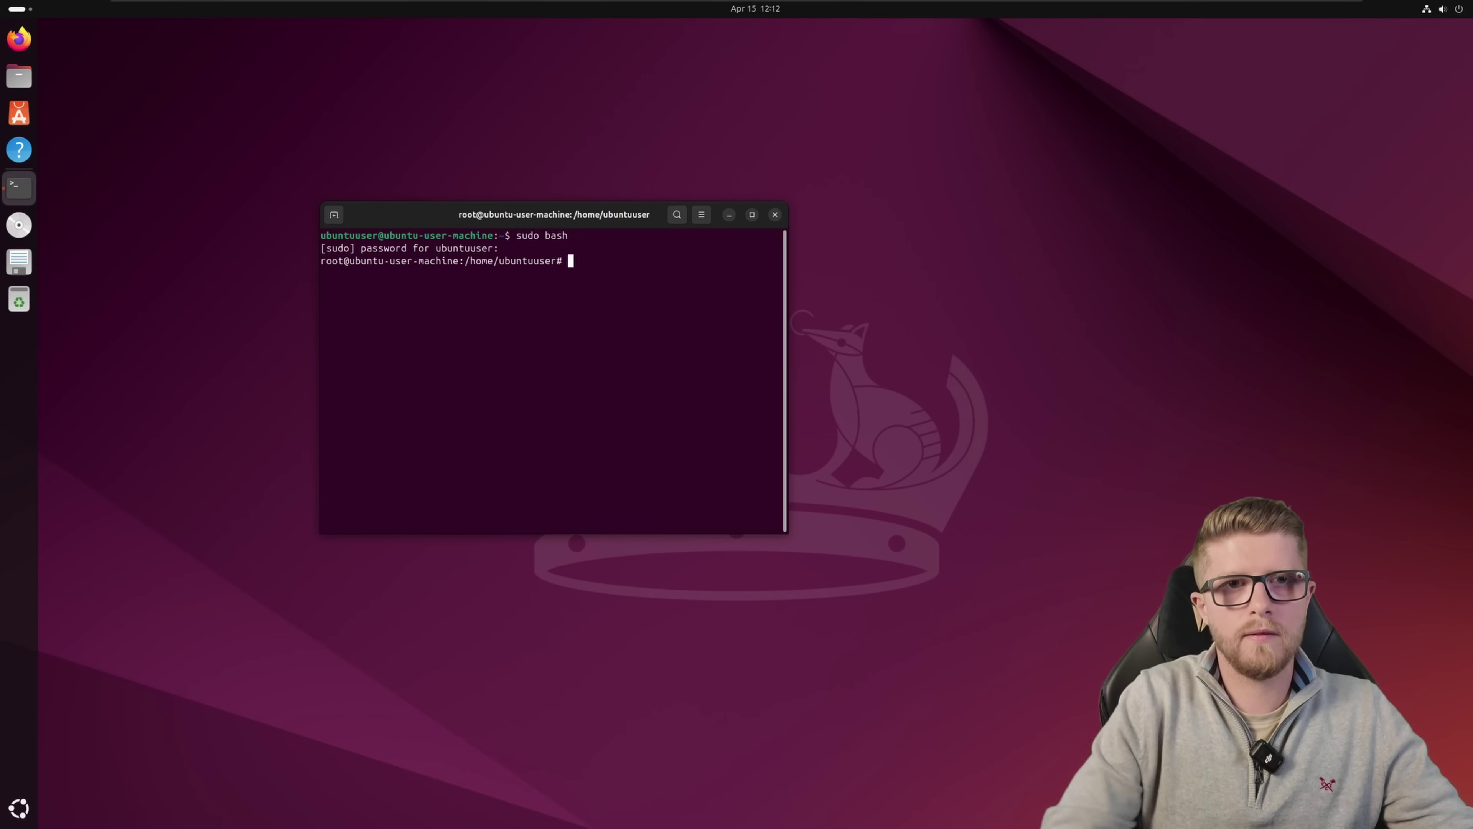
mouse_move(718, 310)
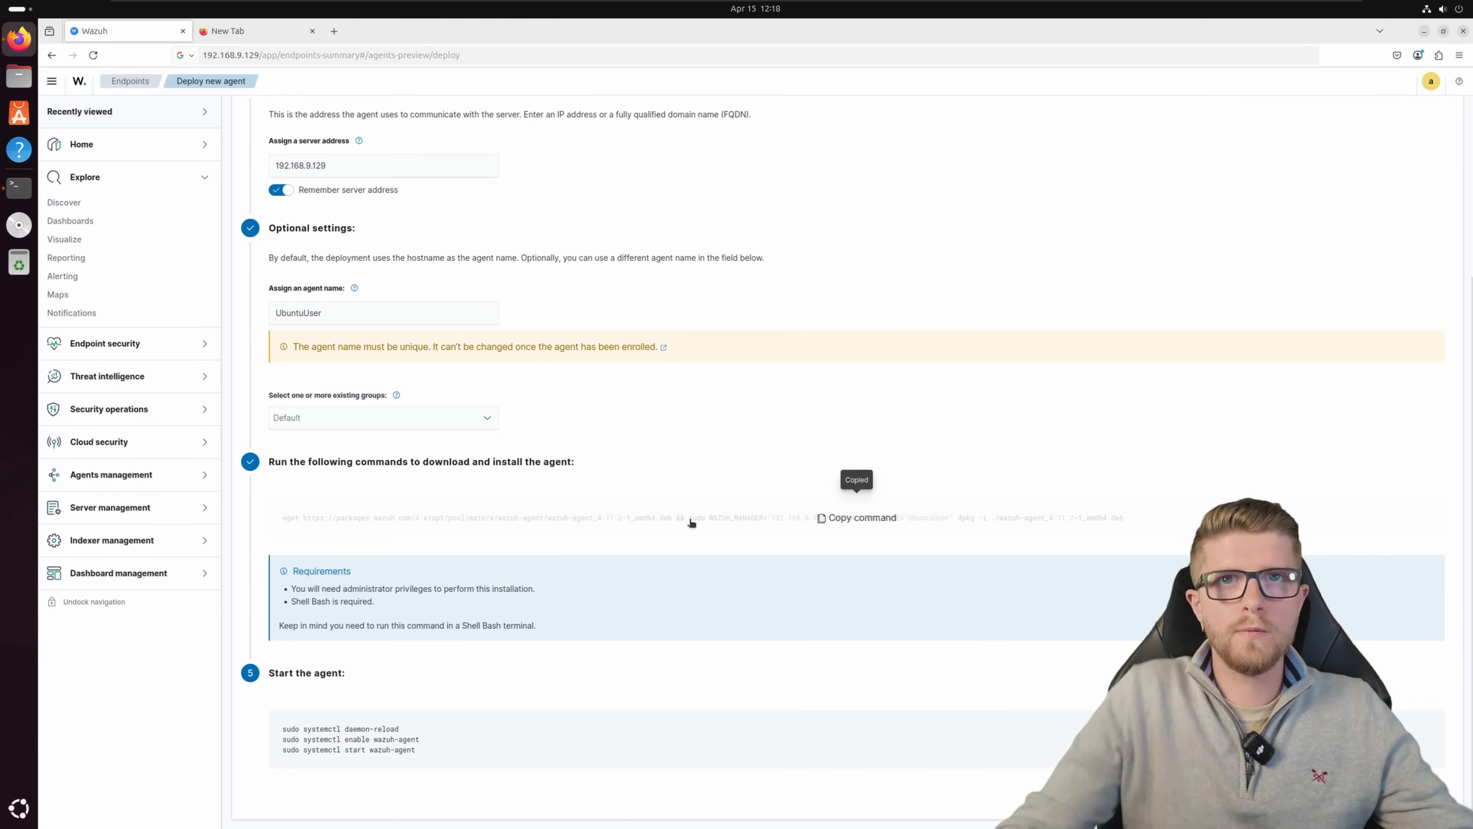
Step: Copy the Wazuh agent install command and run it in the root shell to install wazuh-agent 4.11.2-1
left_click(762, 8)
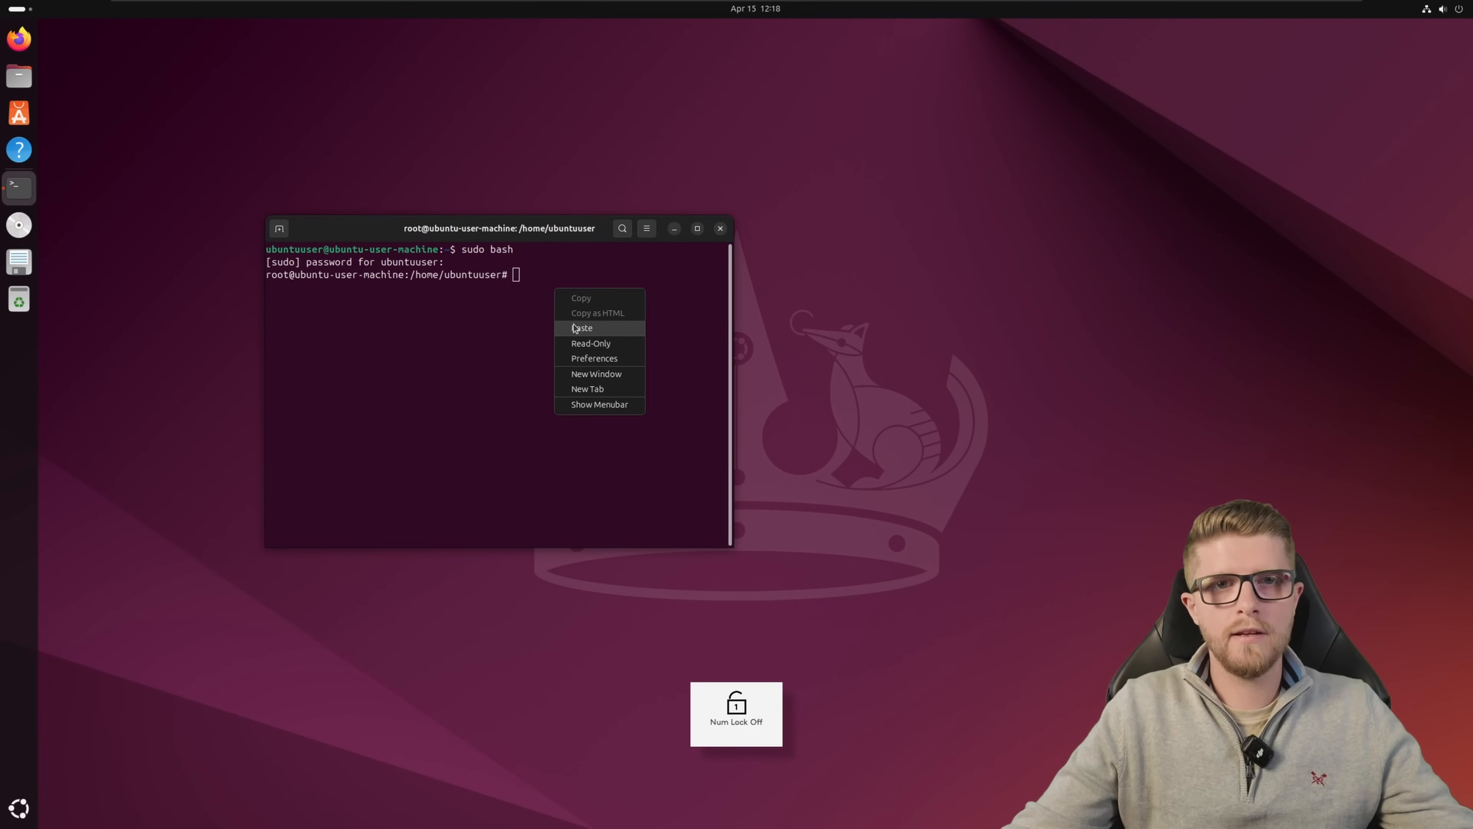
left_click(581, 327)
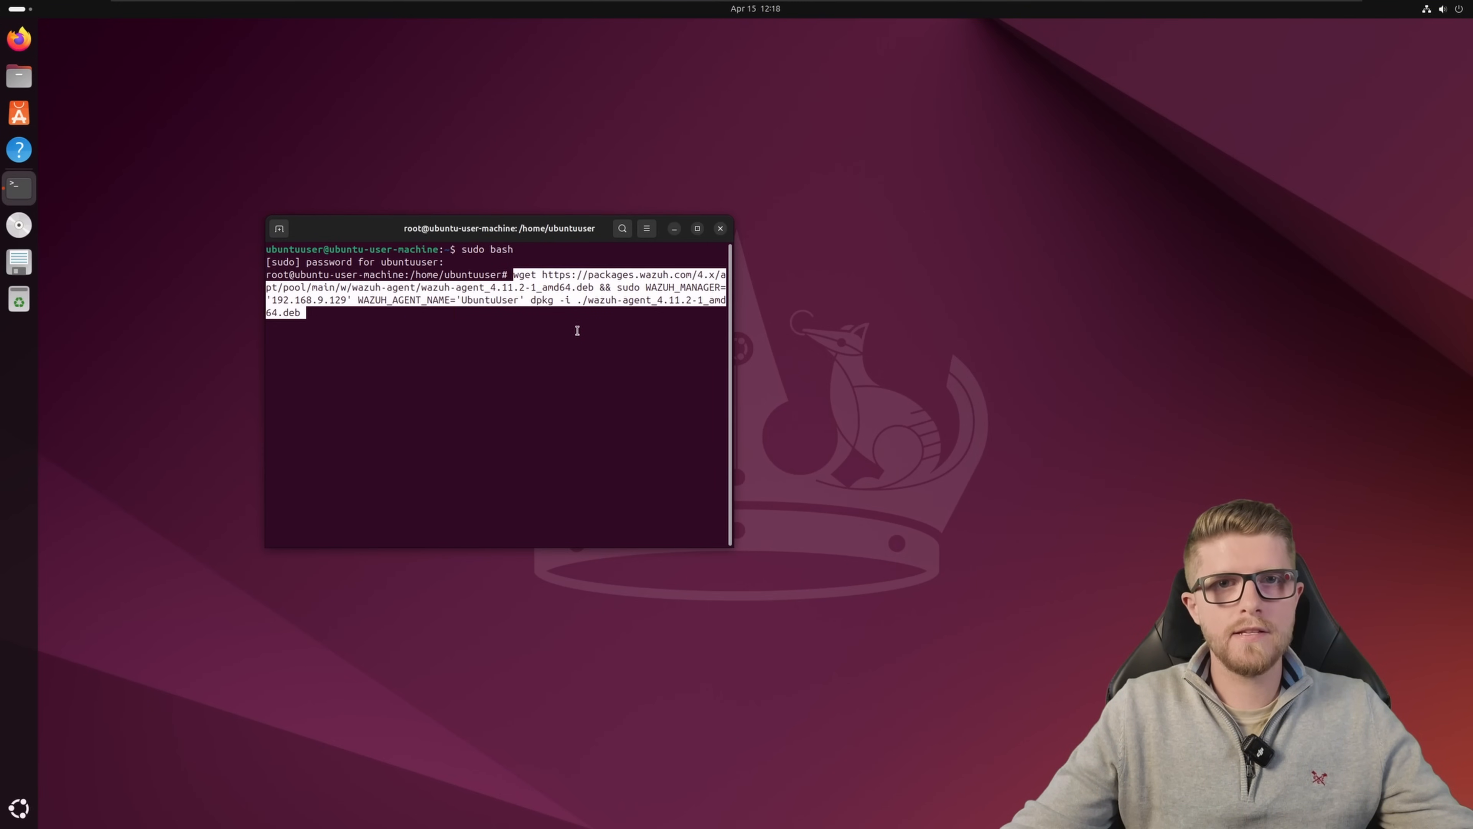
key("Return")
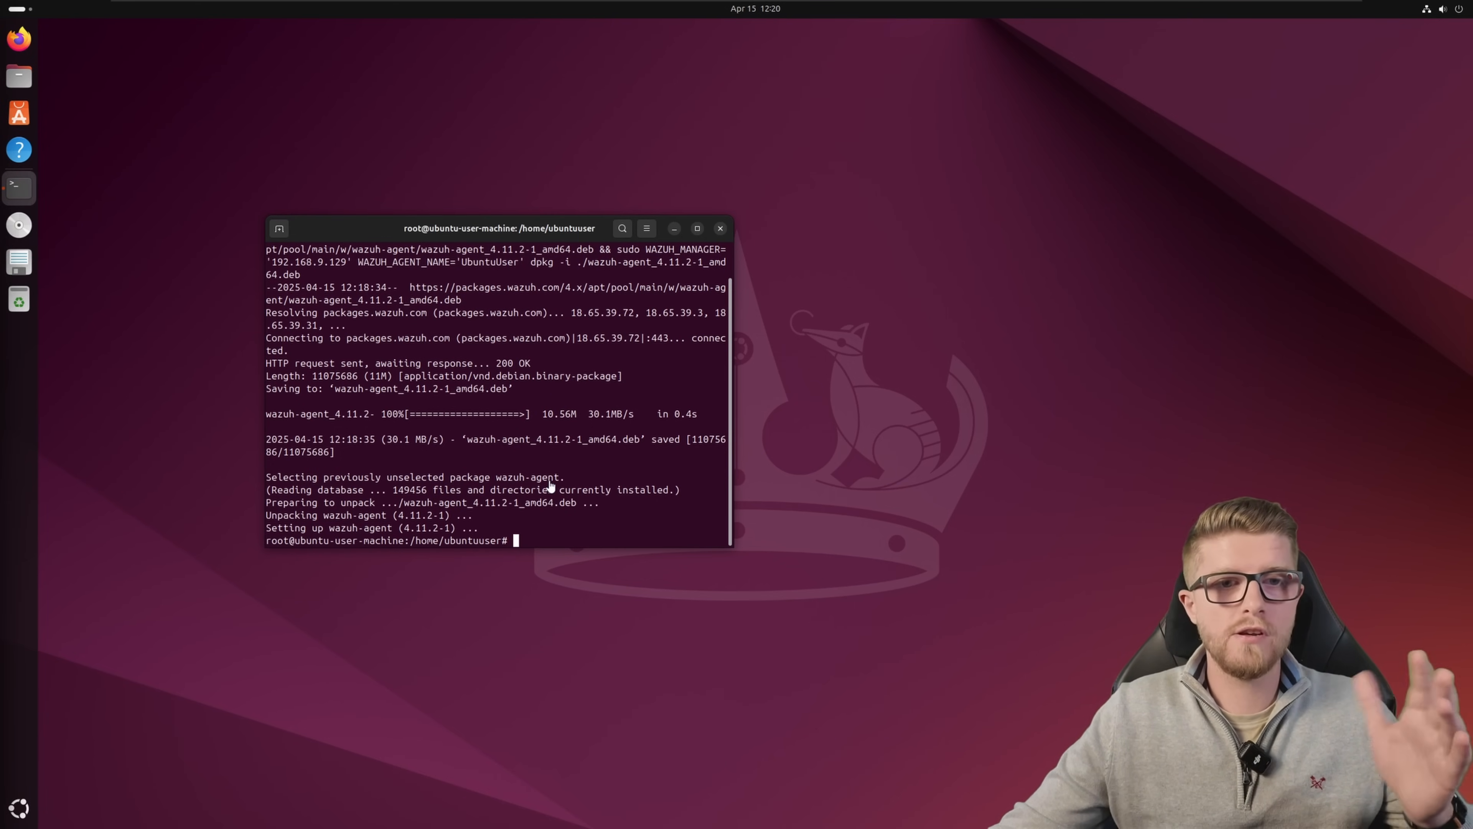
mouse_move(648, 381)
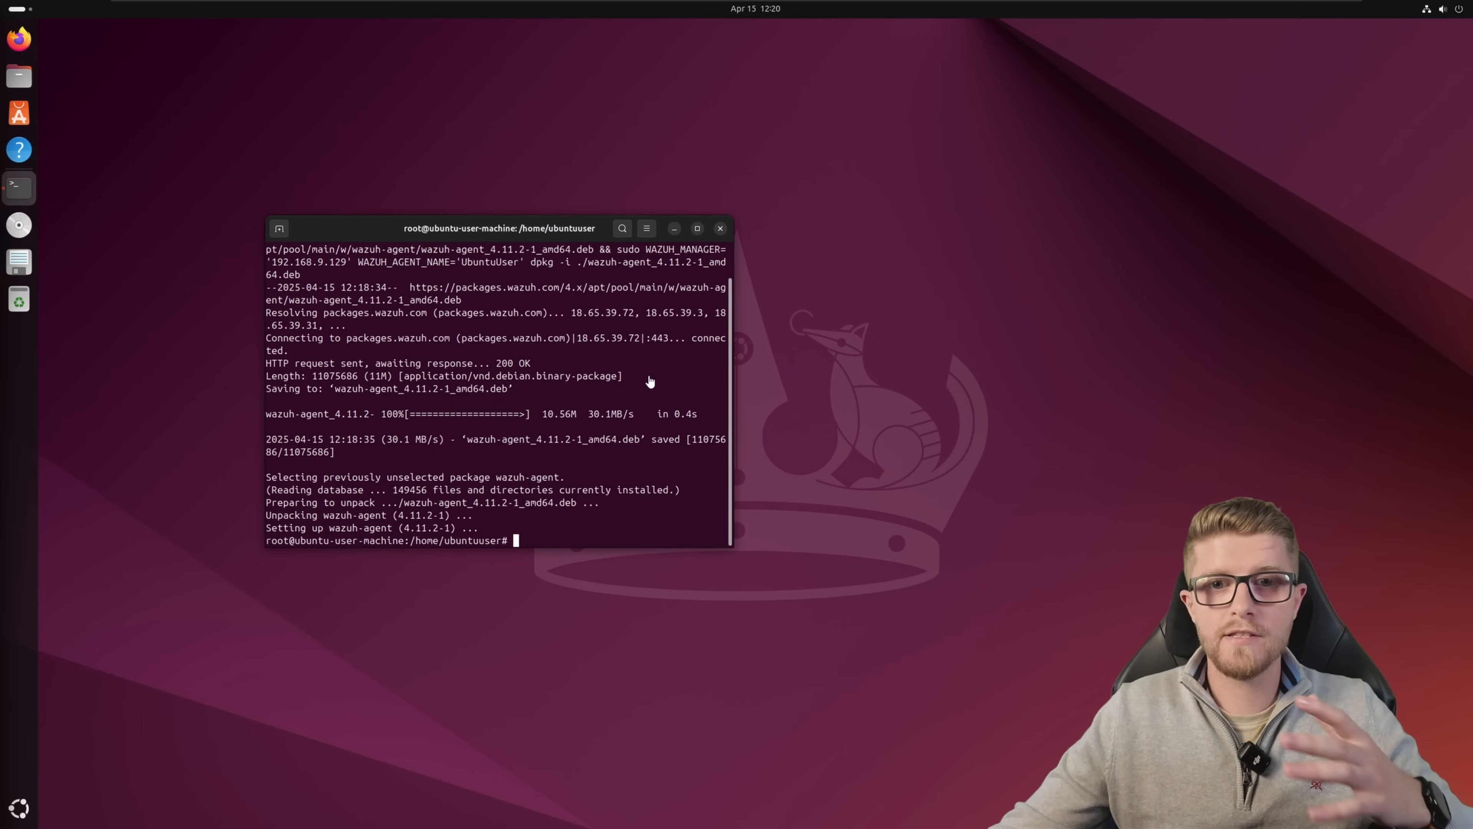
Step: Return to the Wazuh deployment page and copy the Start the agent commands
left_click(683, 9)
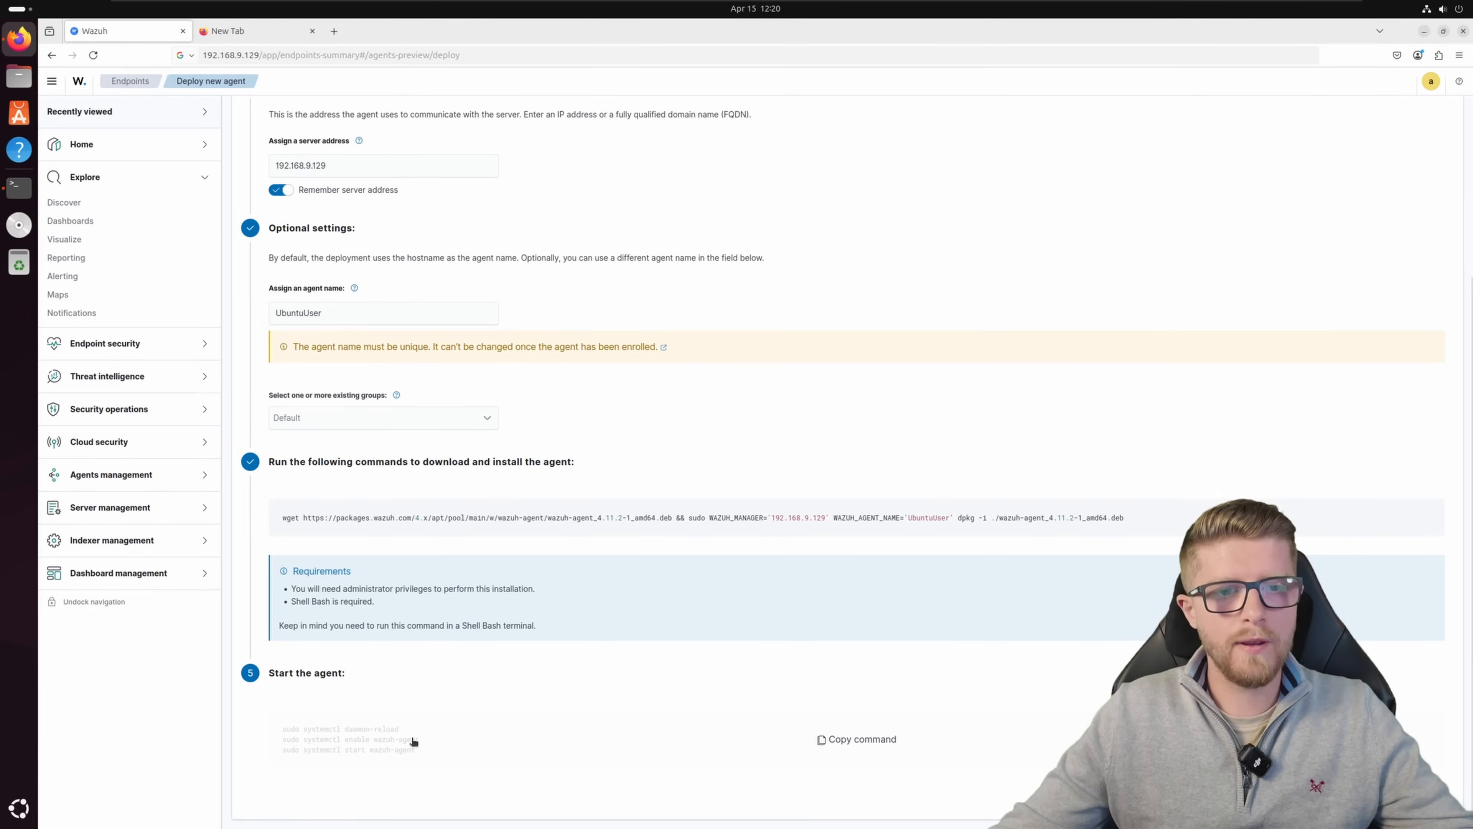
left_click(854, 738)
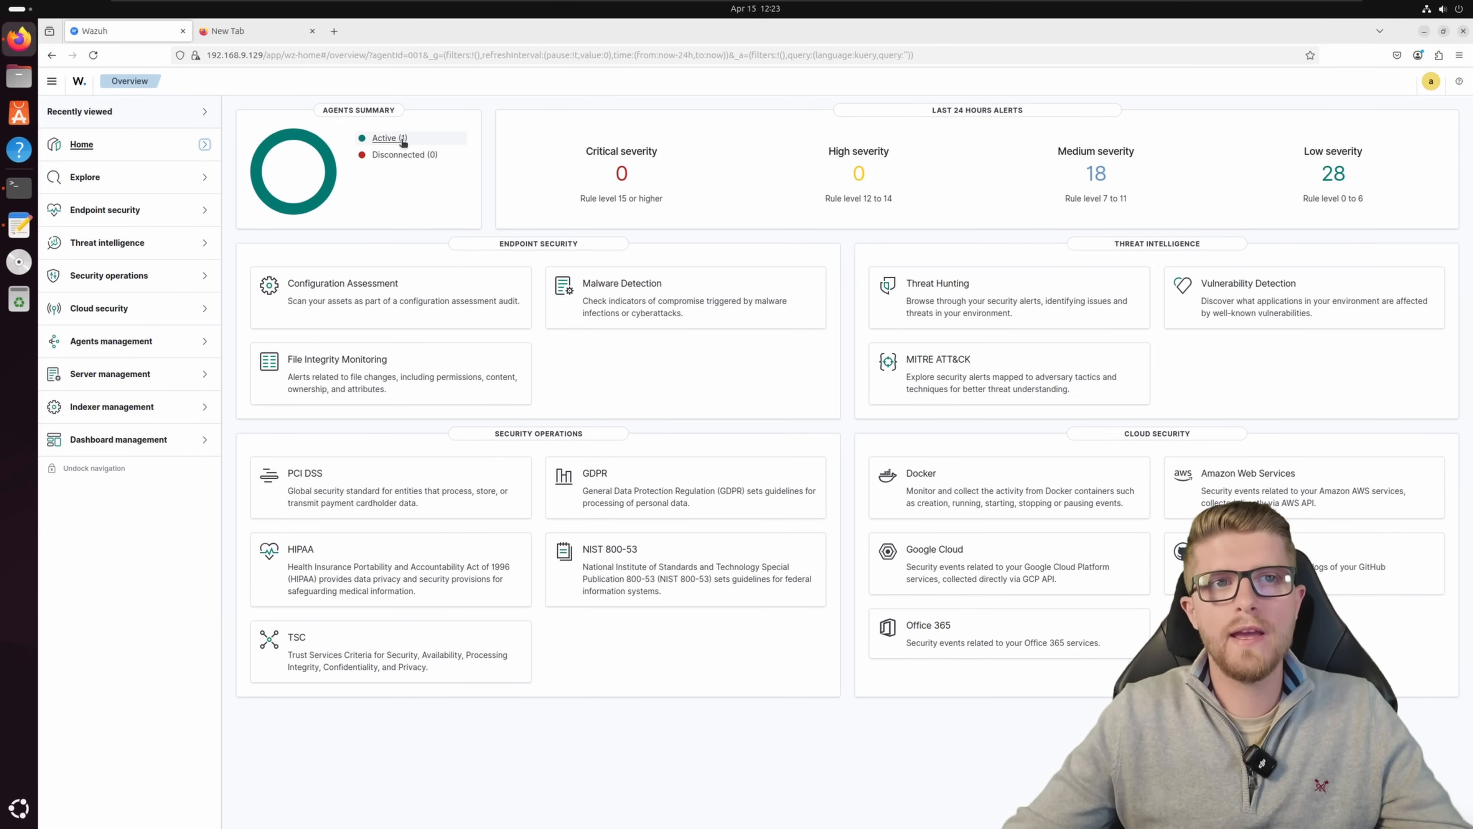
mouse_move(386, 138)
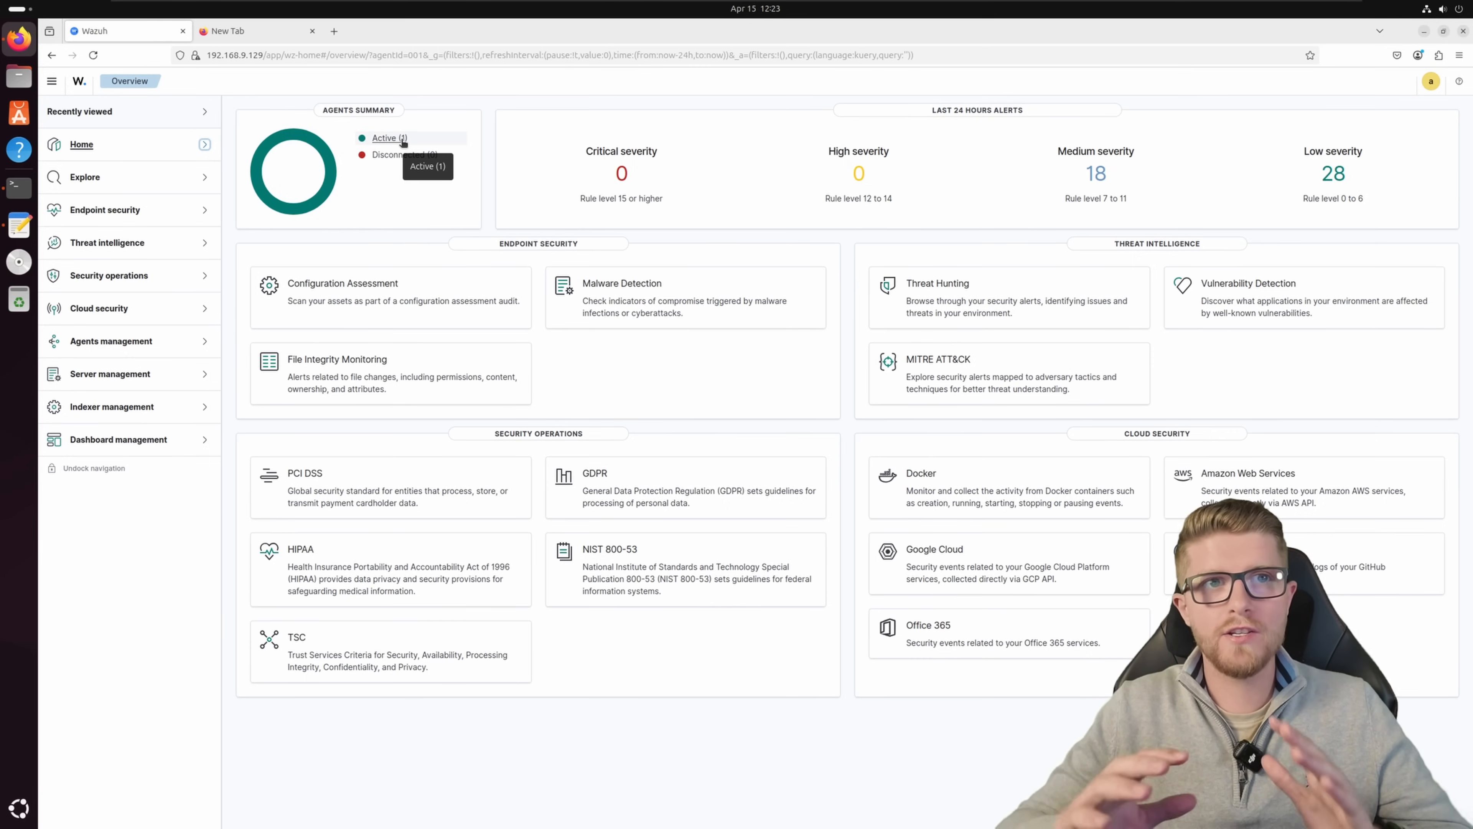
Step: List the active agents and open the UbuntuUser agent's details
left_click(384, 138)
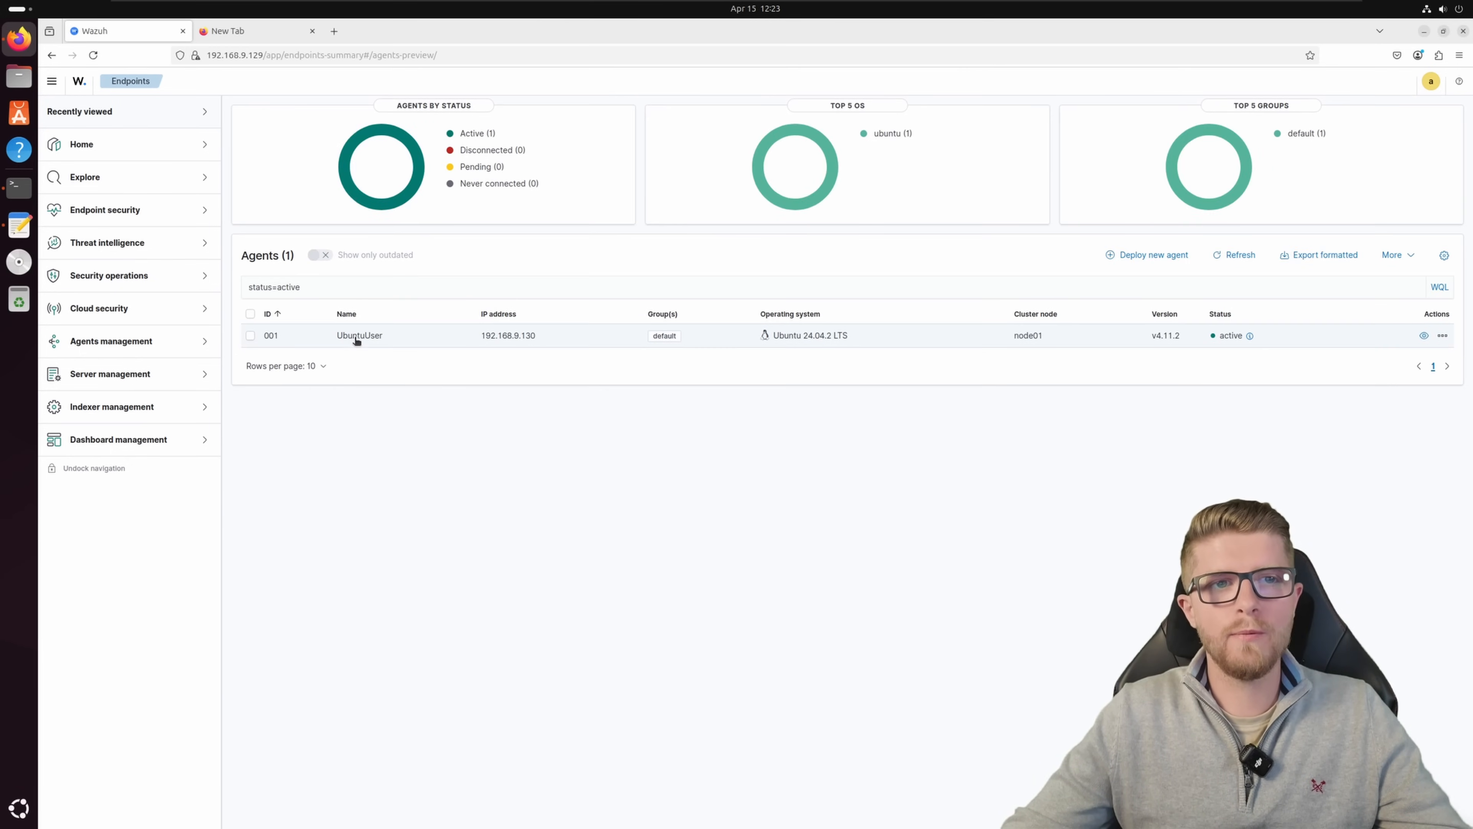
mouse_move(393, 336)
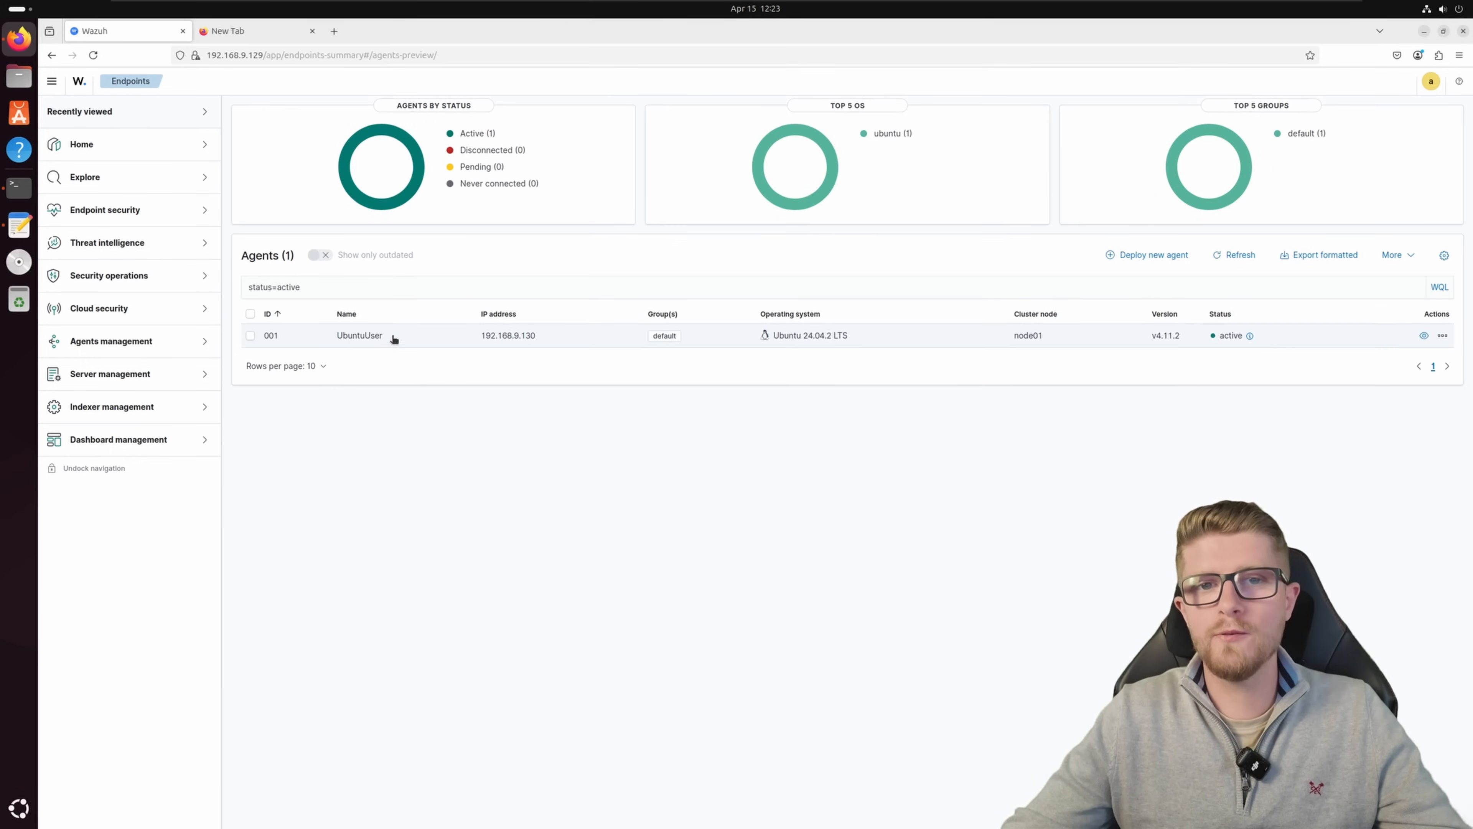
mouse_move(758, 7)
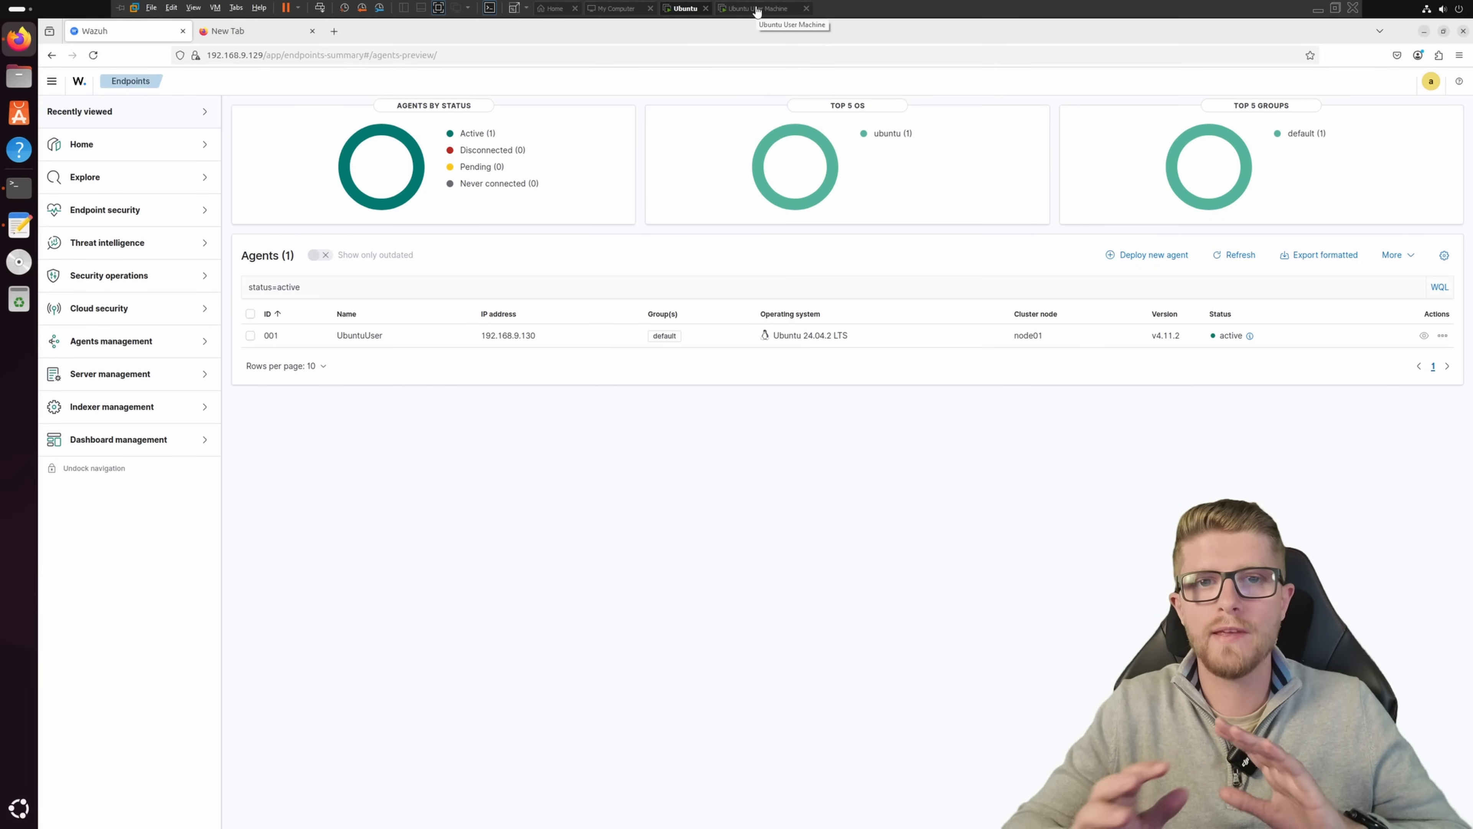
mouse_move(1290, 320)
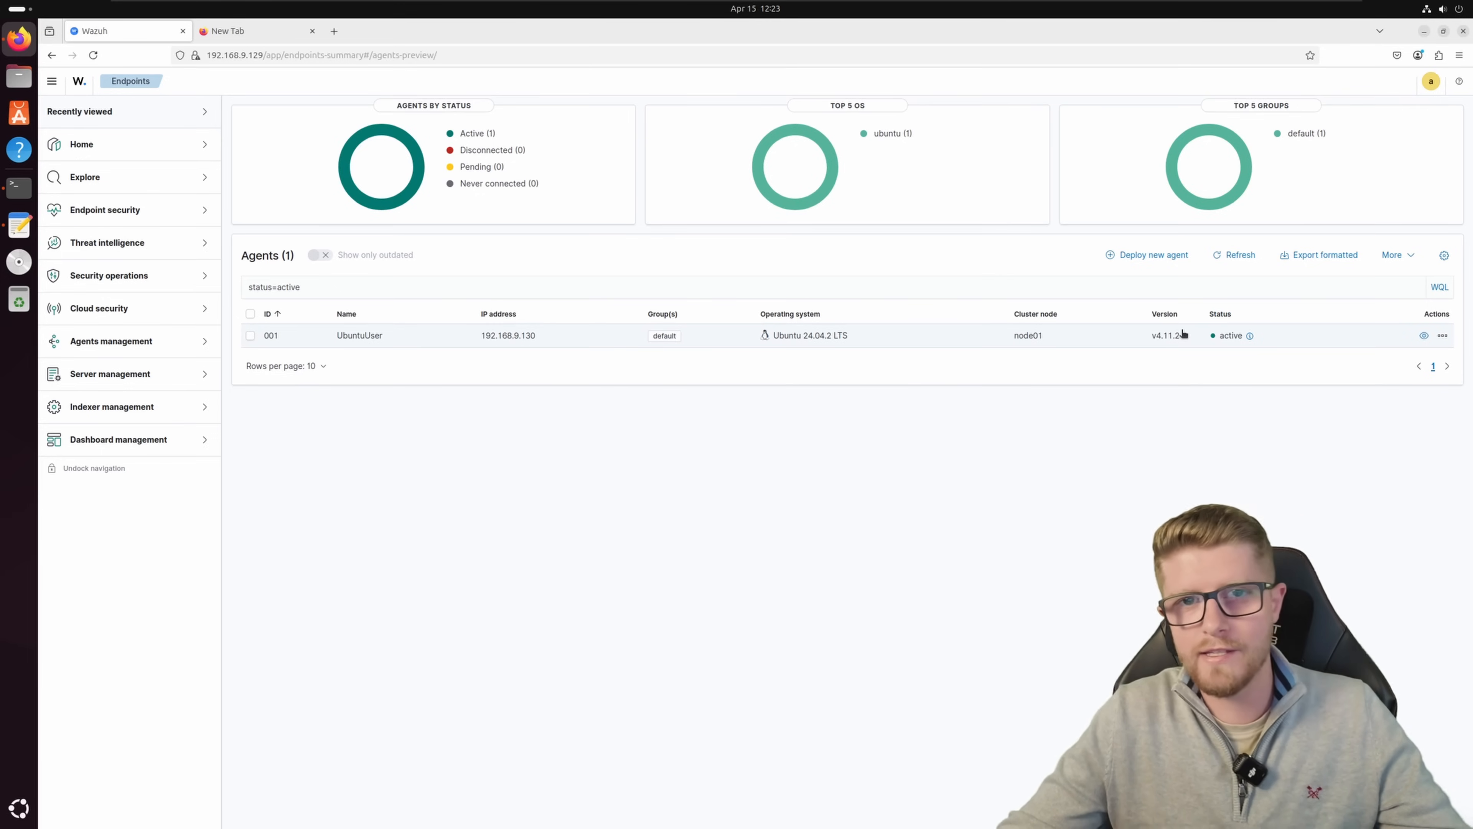
mouse_move(816, 336)
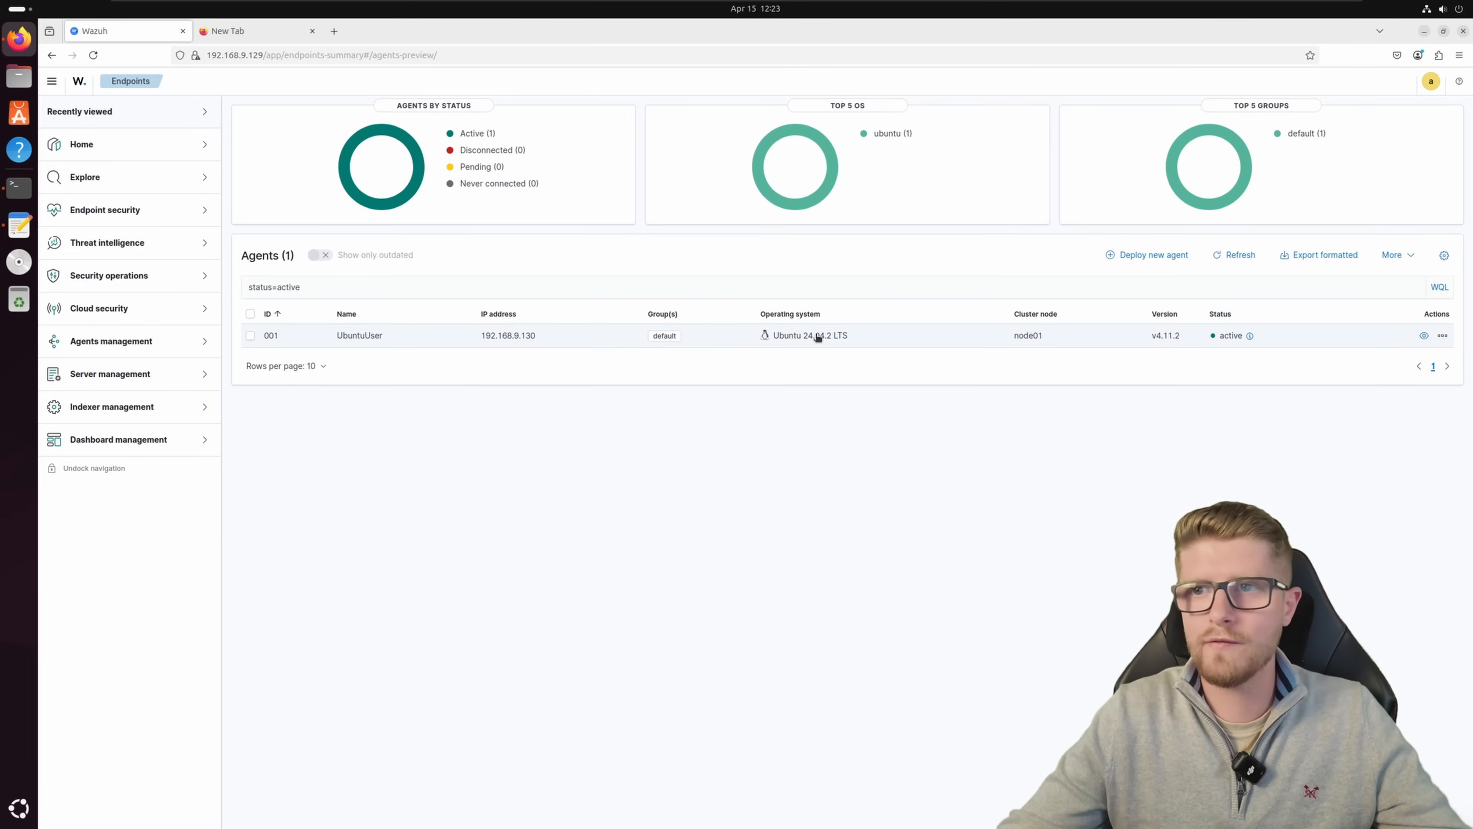
left_click(359, 335)
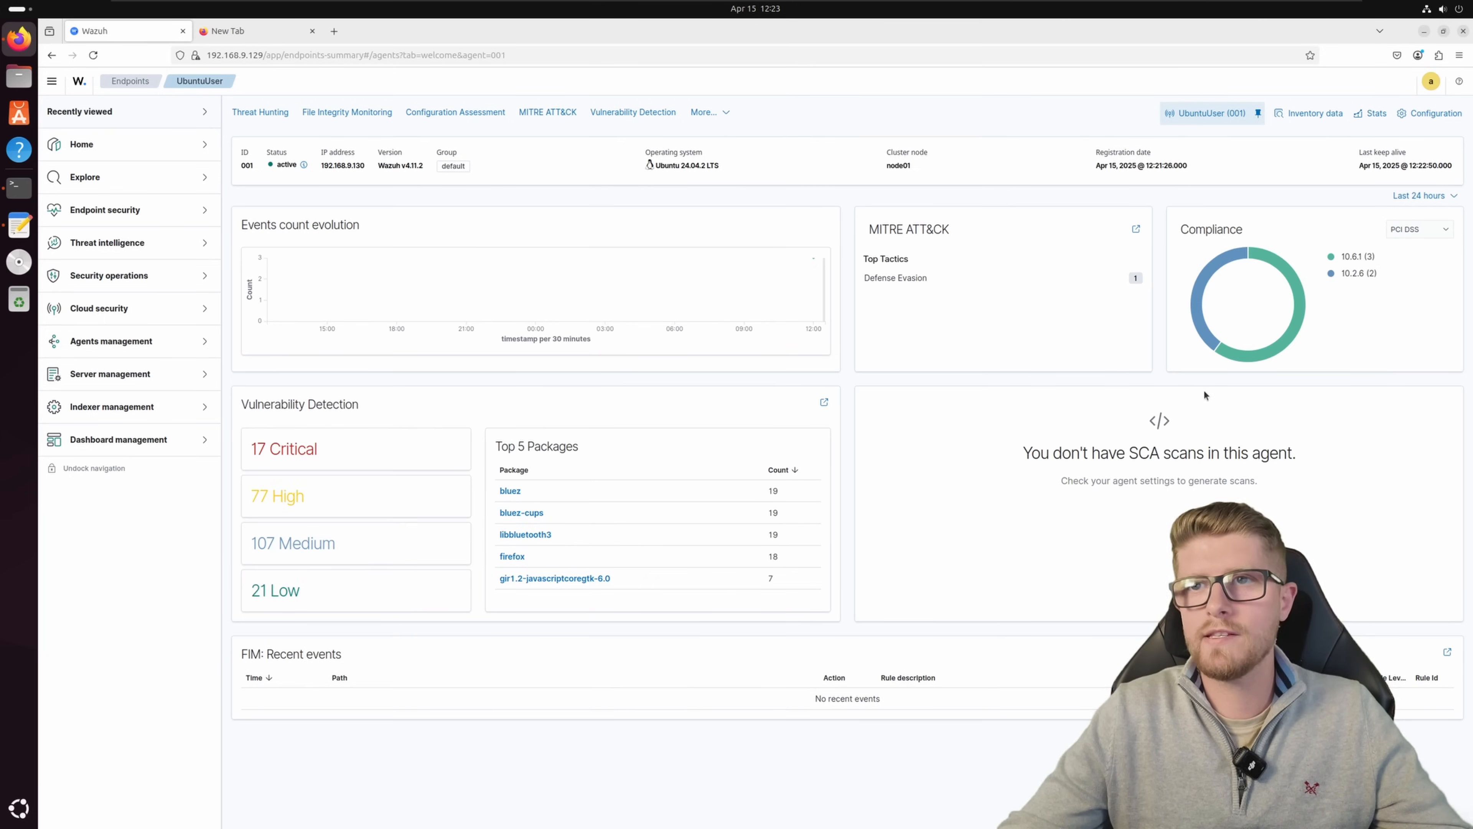
mouse_move(1107, 350)
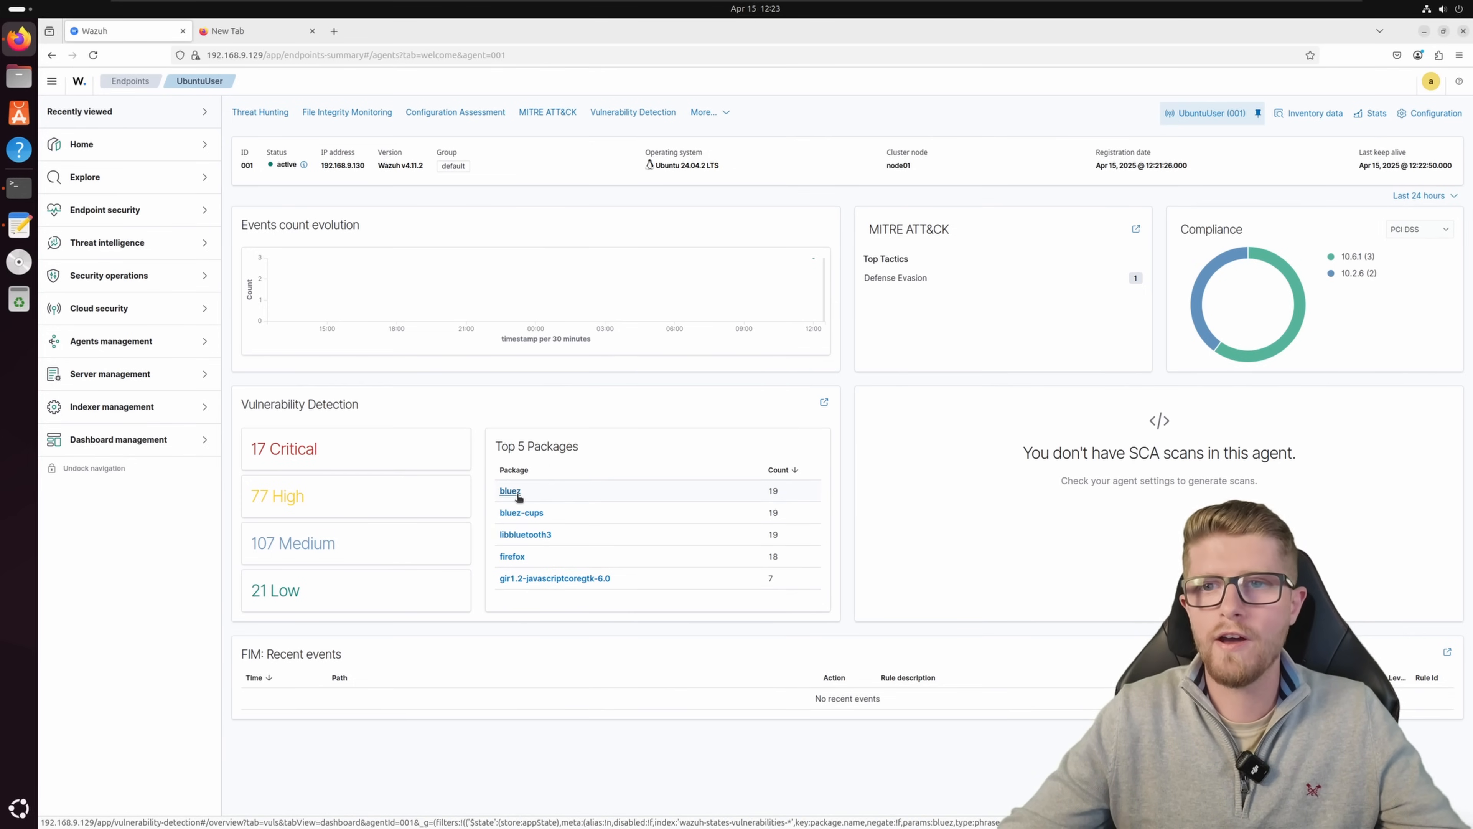
mouse_move(1294, 322)
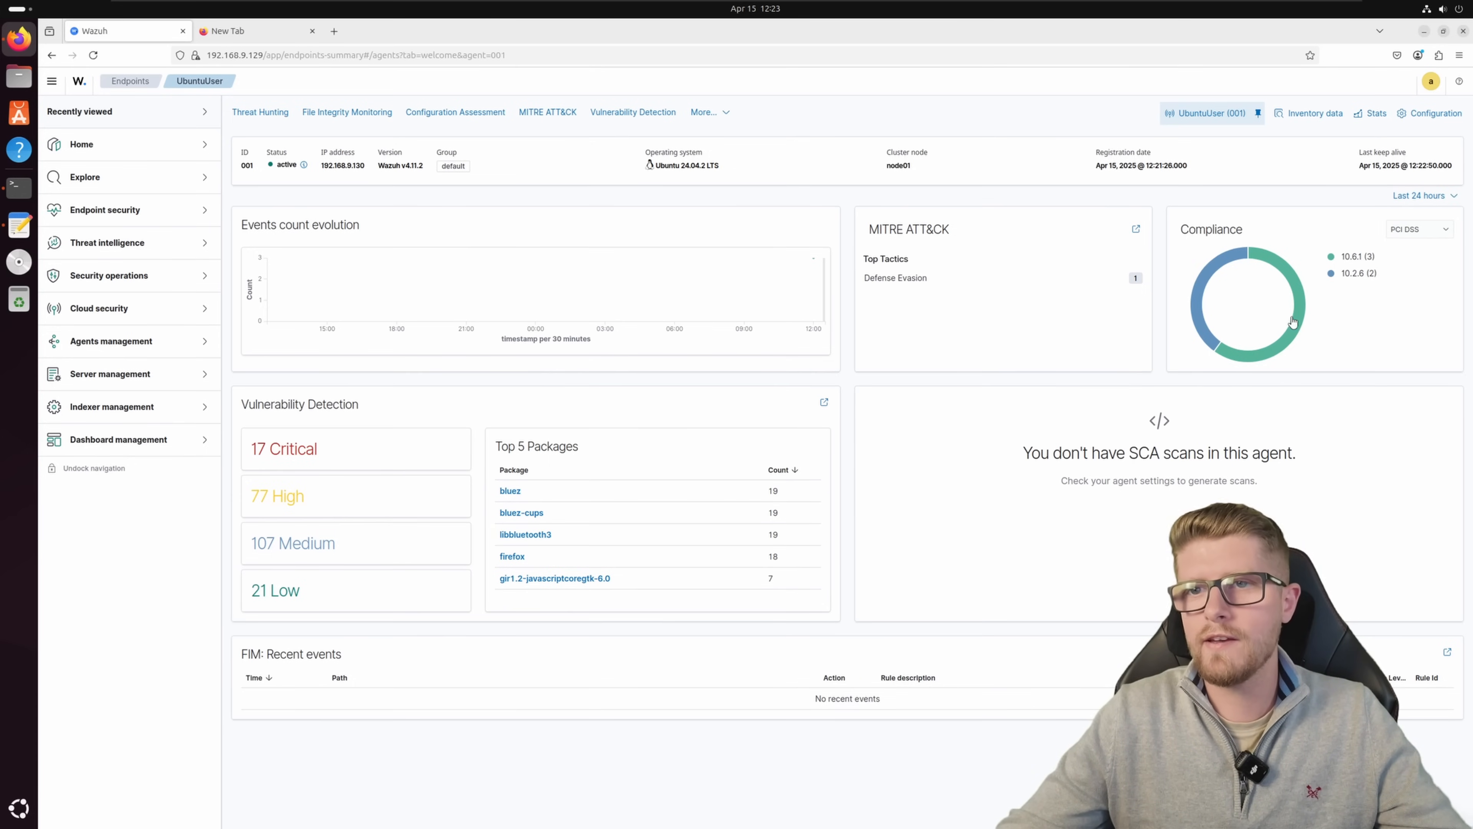
Step: Switch the agent's compliance chart to GDPR and then HIPAA results
left_click(1418, 229)
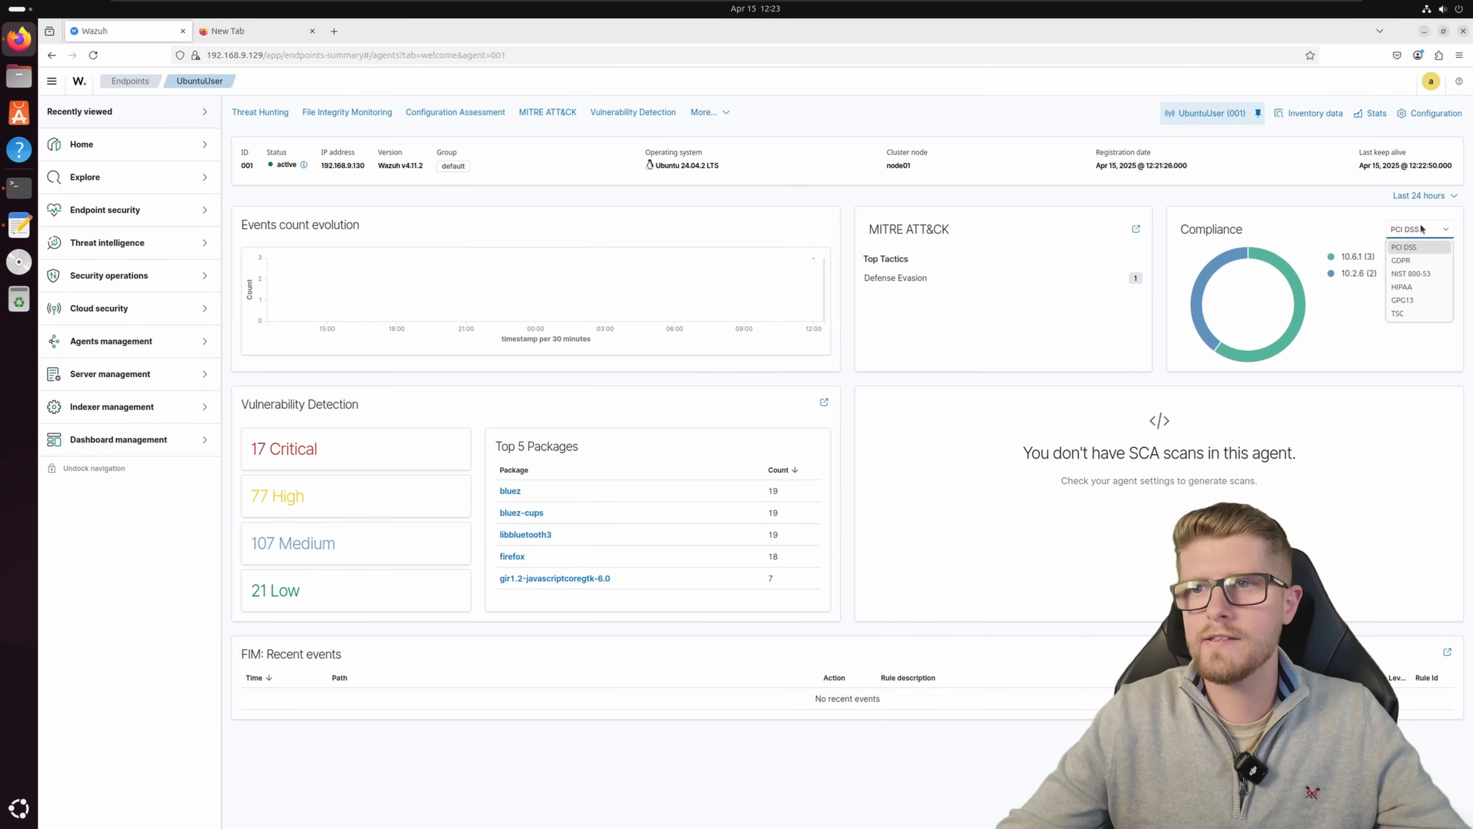
left_click(1399, 261)
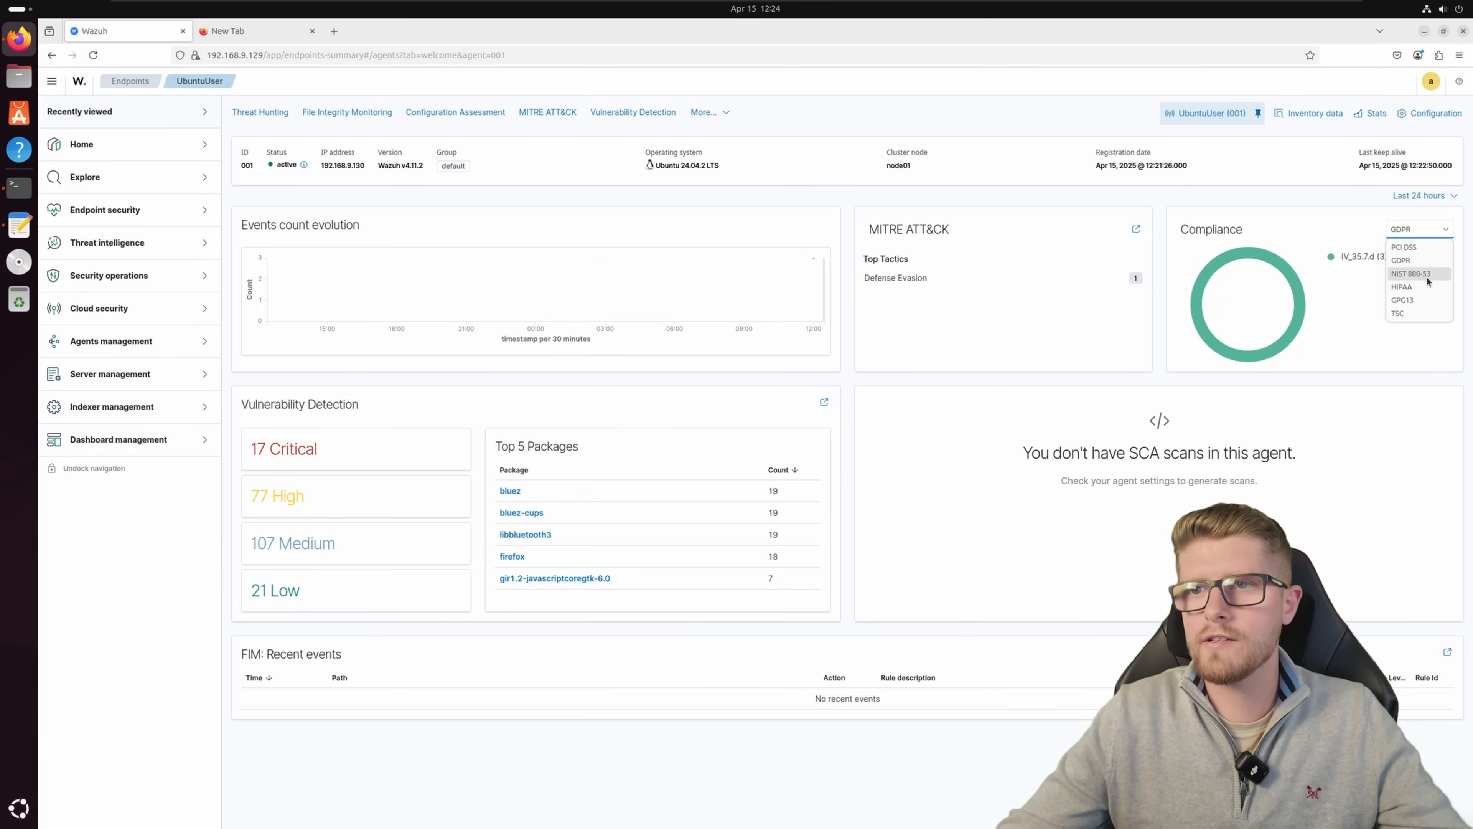
left_click(1402, 286)
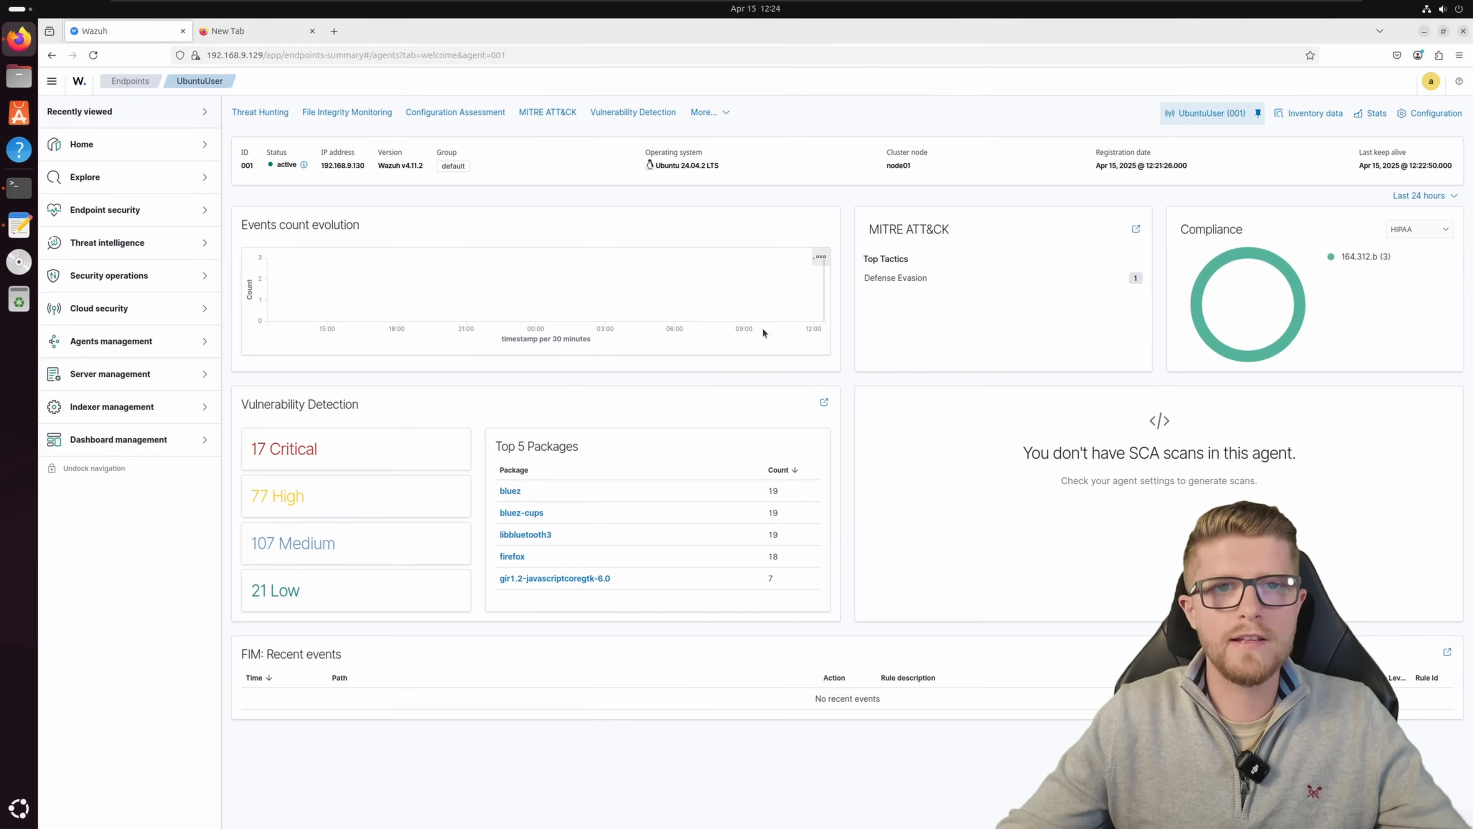
Step: Narrow MITRE ATT&CK to Defense Evasion and view technique T1562.001
left_click(895, 277)
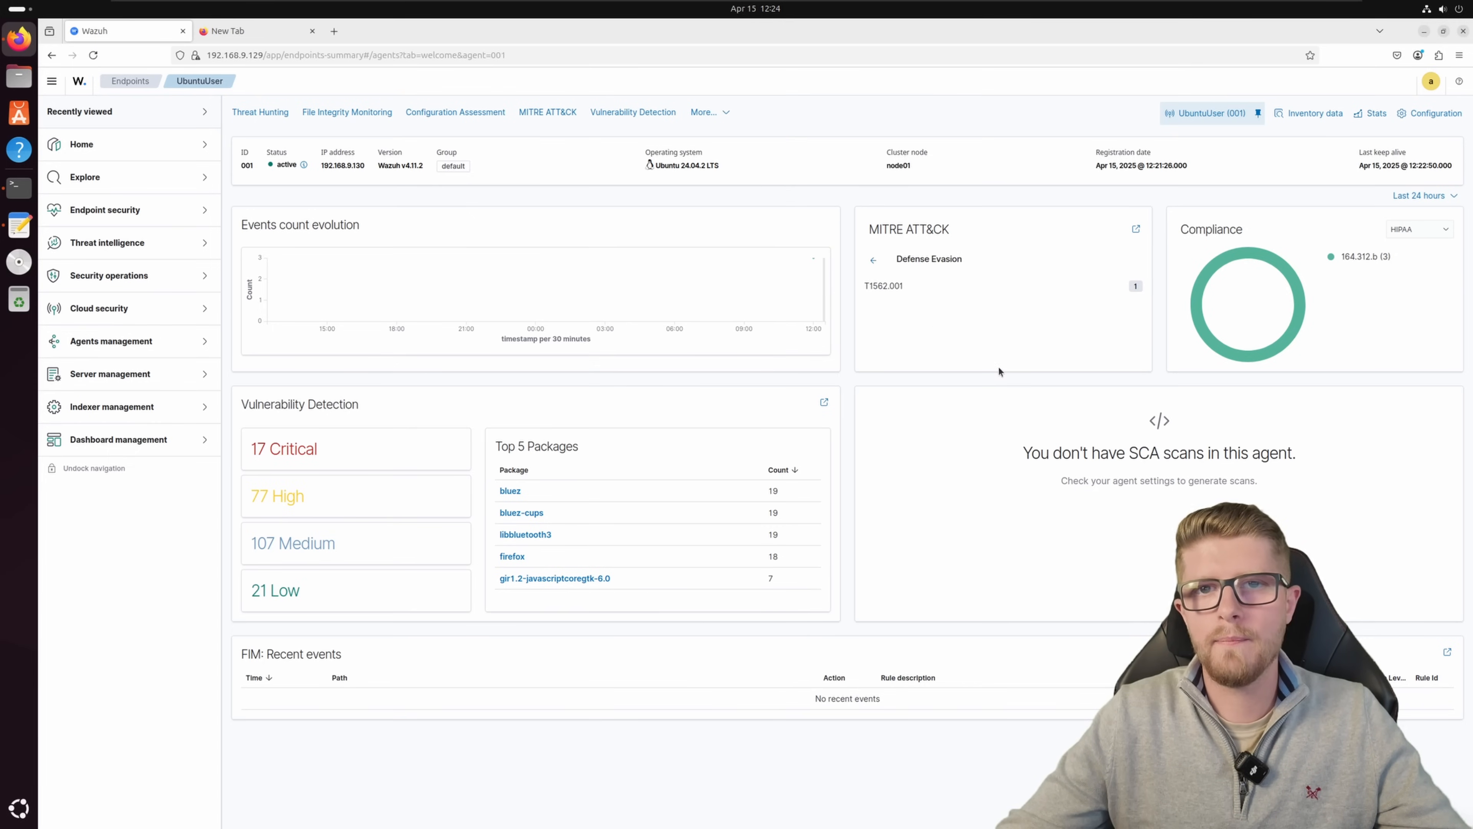
left_click(883, 285)
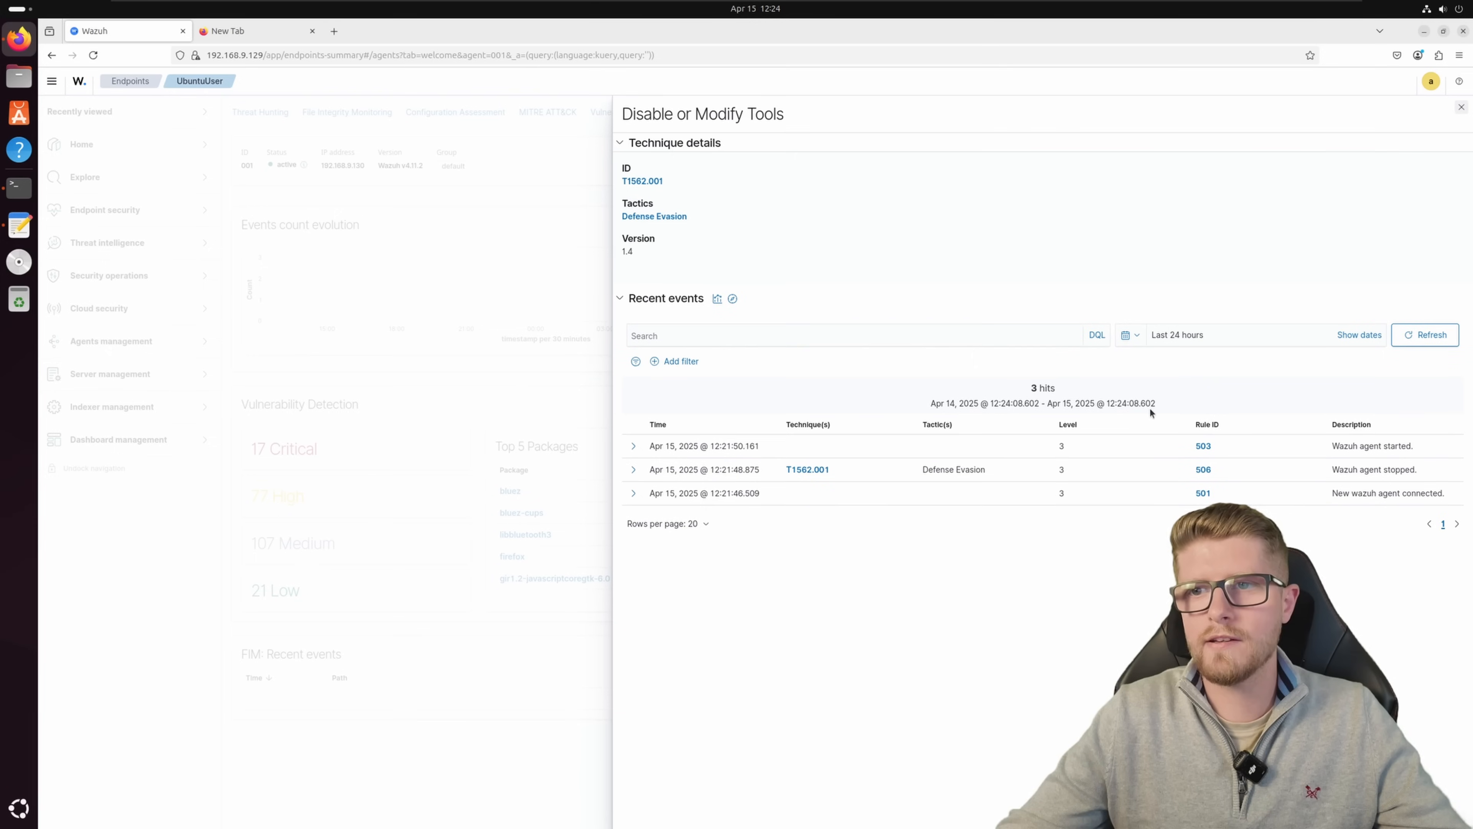
mouse_move(1269, 491)
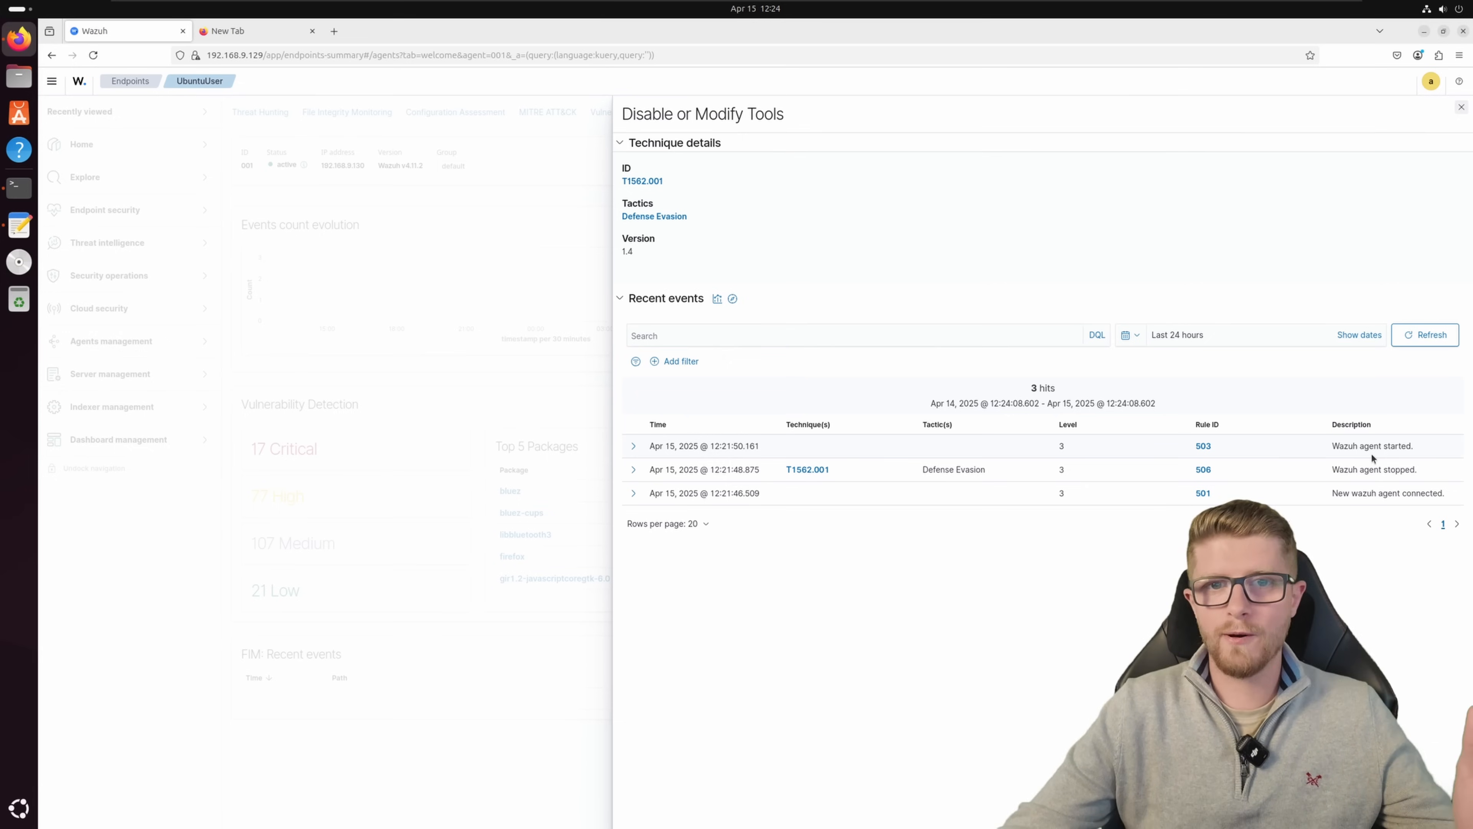
mouse_move(575, 203)
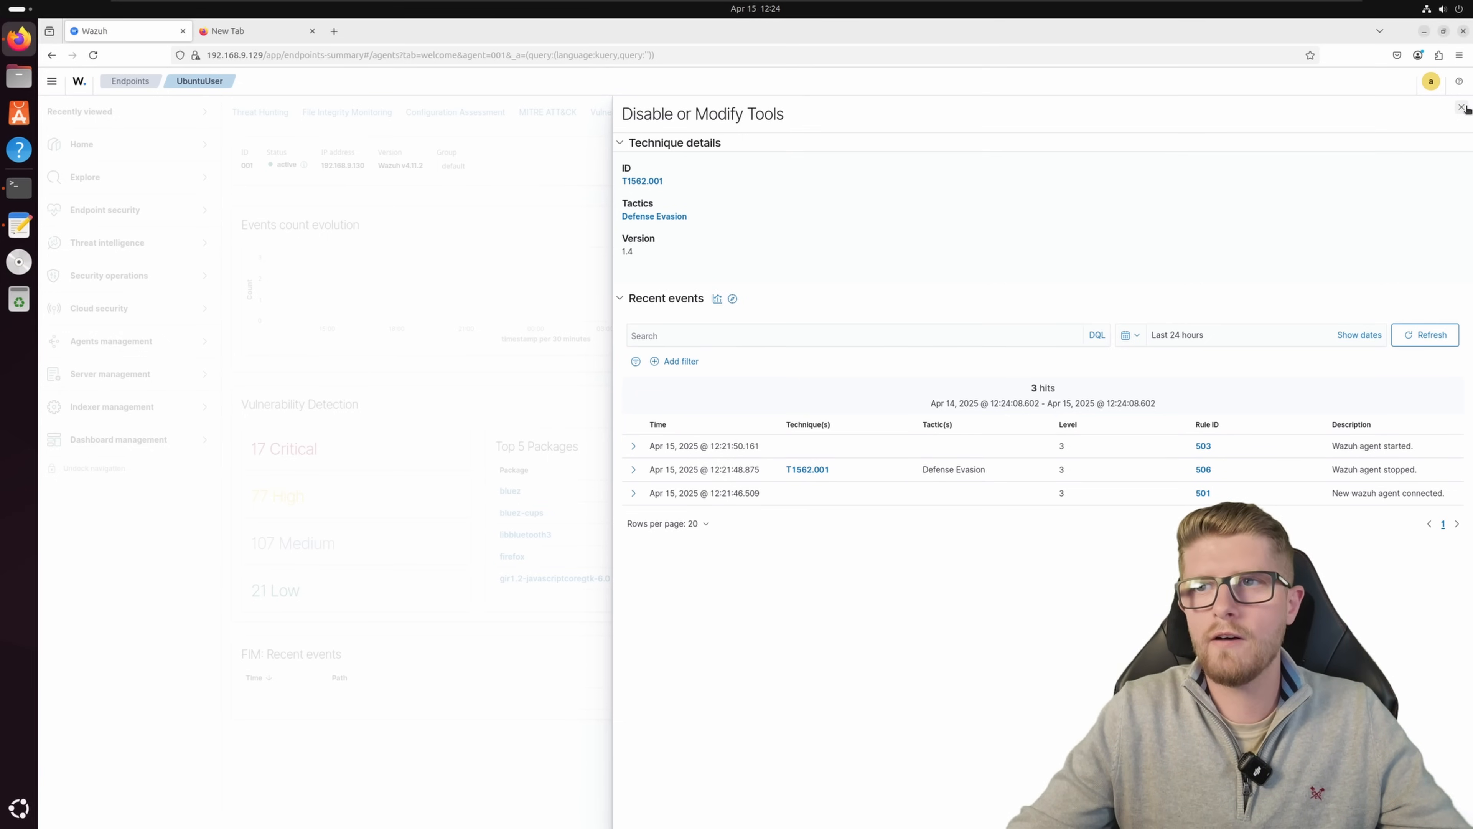
Step: Close the Disable or Modify Tools technique flyout to return to the agent summary
left_click(1463, 106)
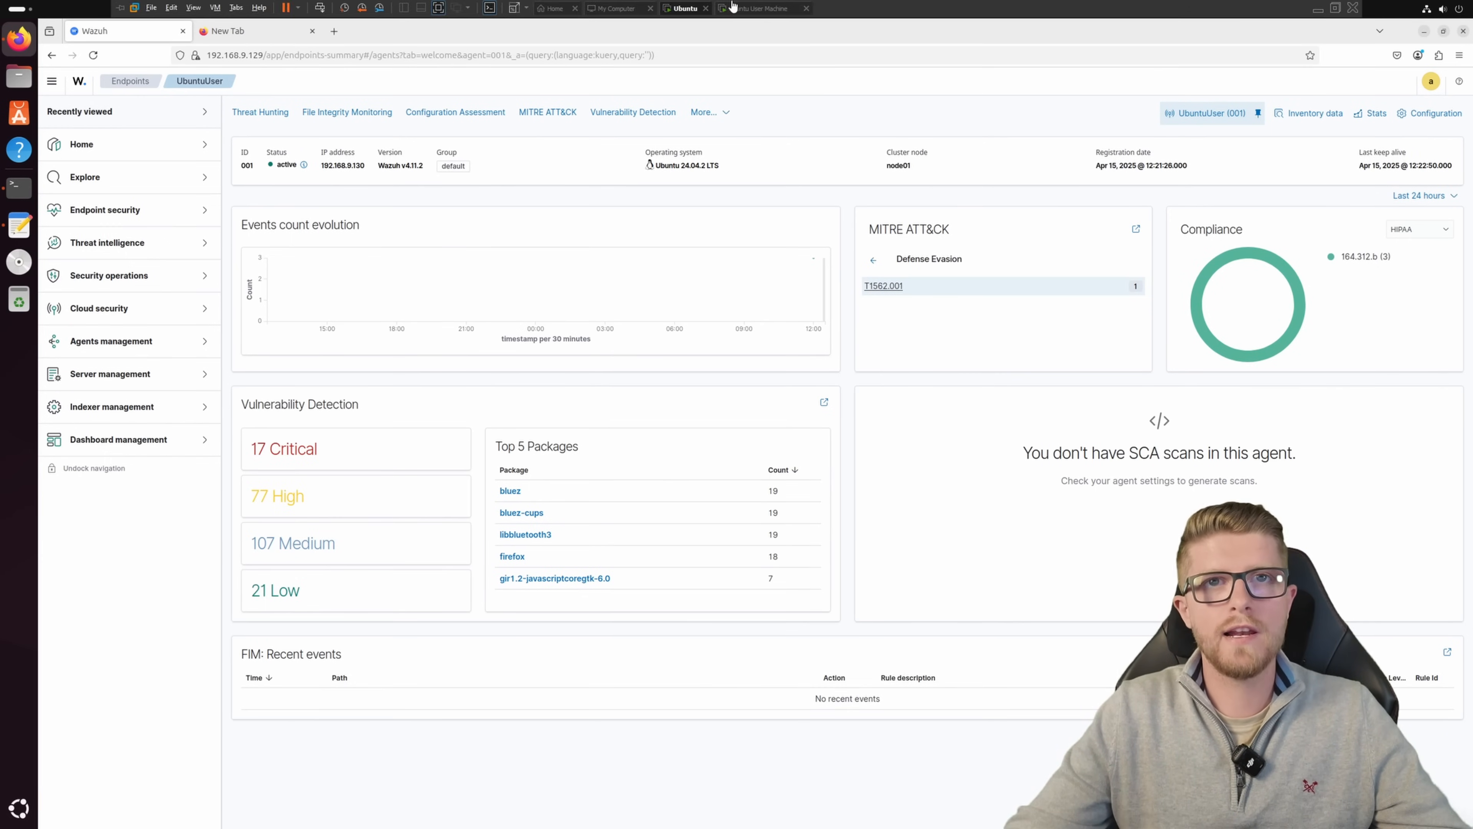
Step: In a new Ubuntu terminal tab, run sudo bash and confirm root with whoami, then return to the dashboard
left_click(761, 8)
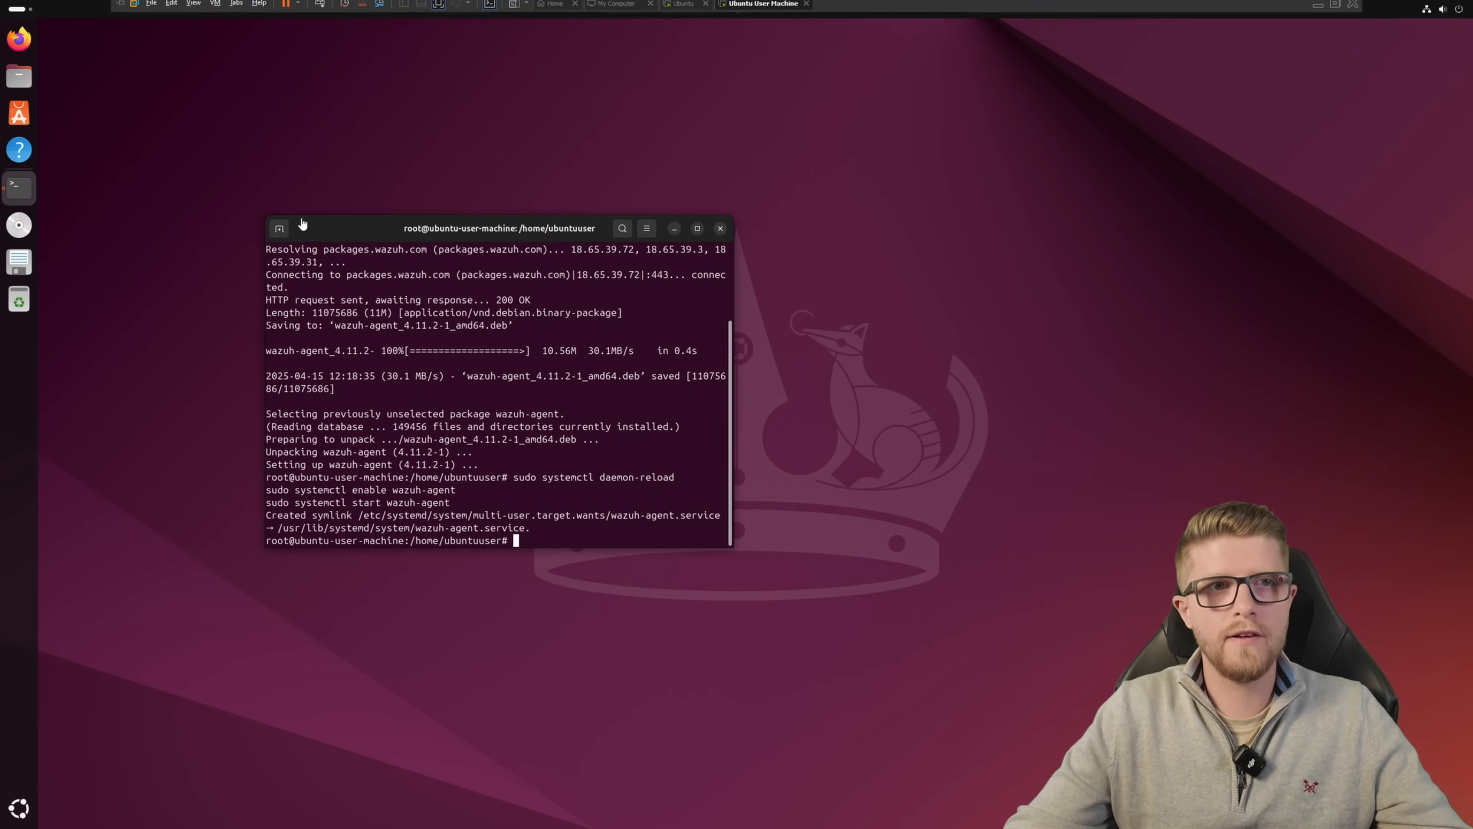
left_click(280, 227)
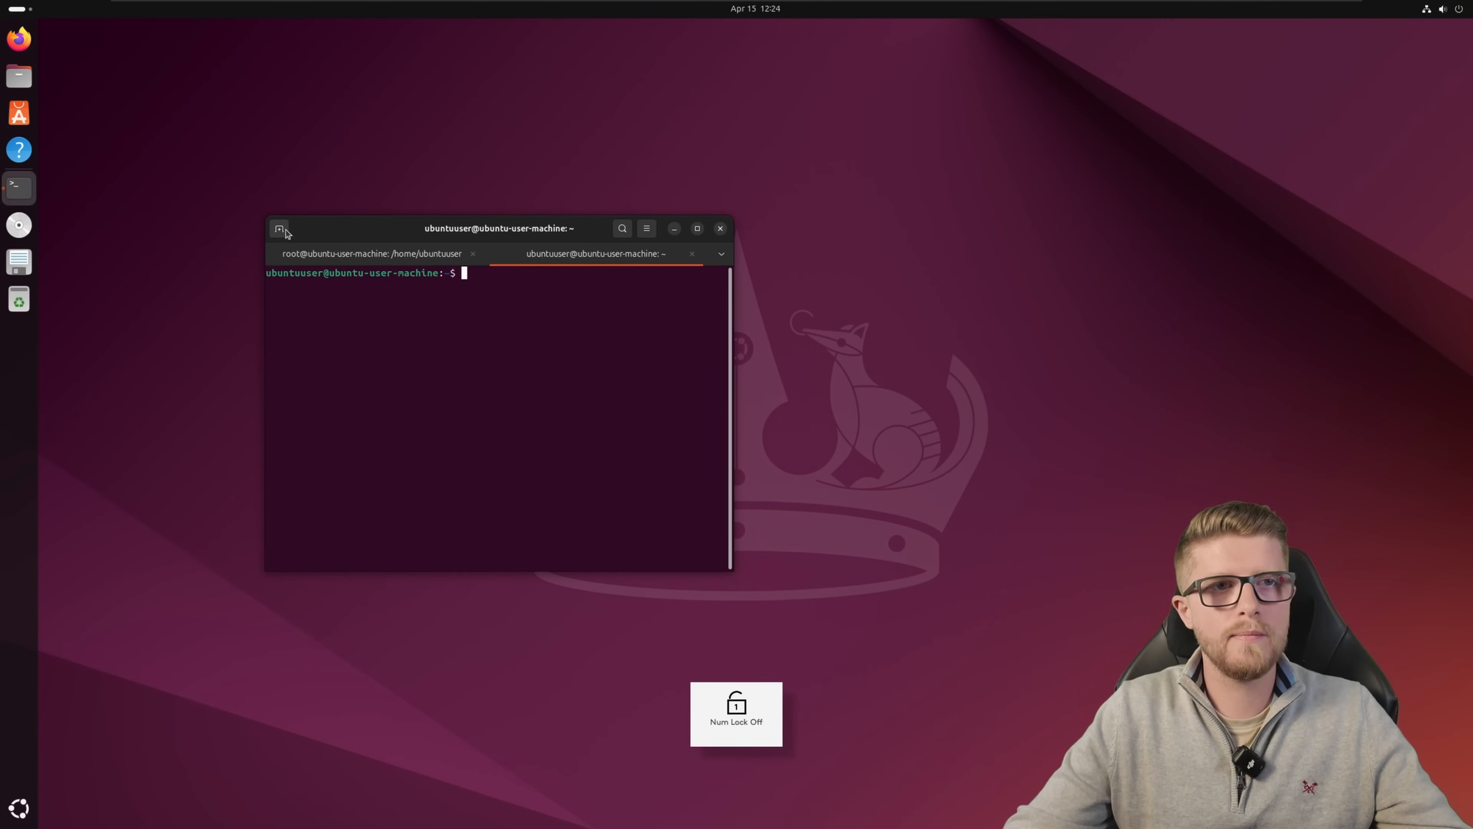
type("sudo bash")
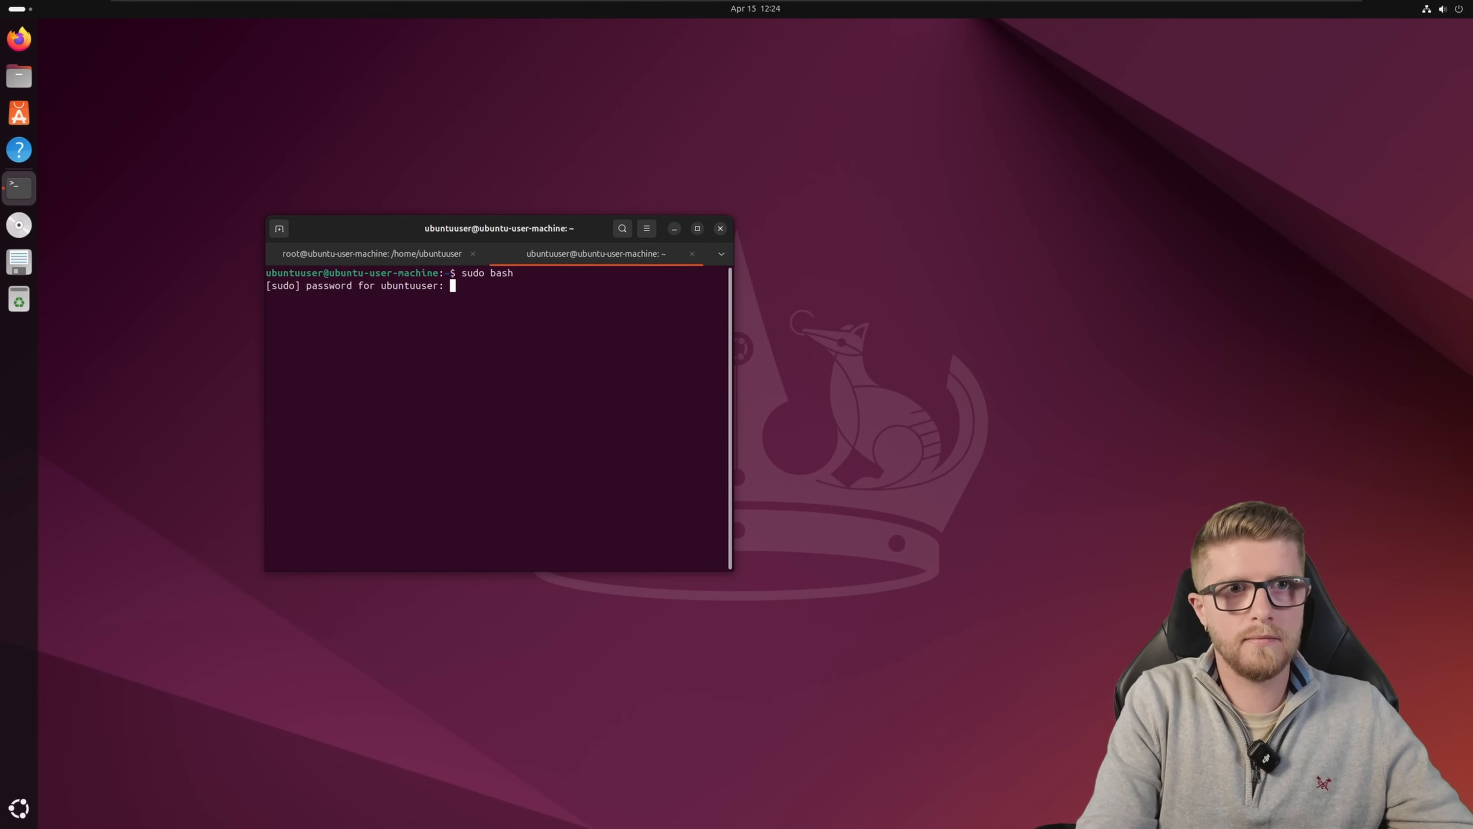
type("who")
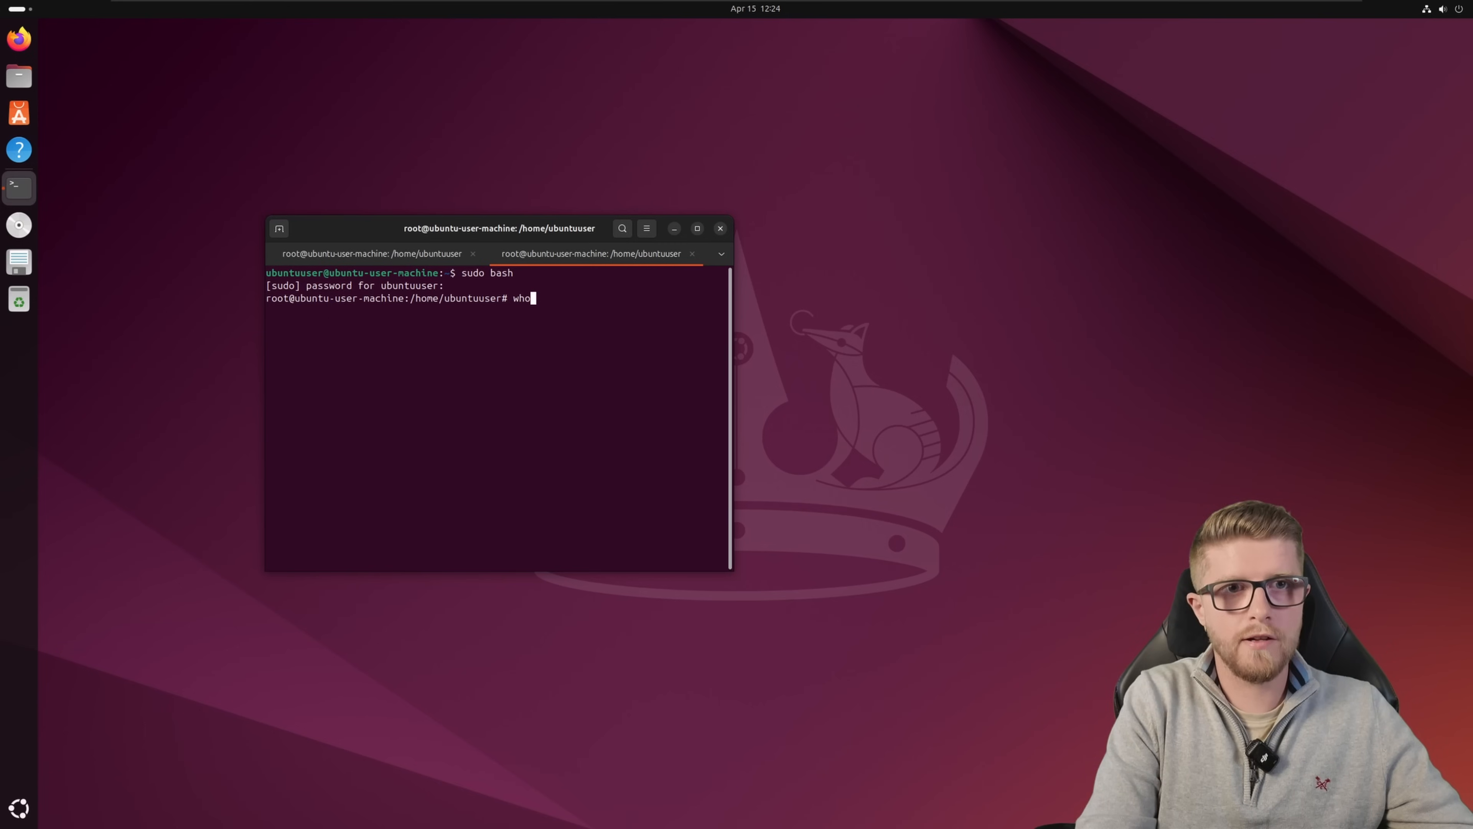
key("Return")
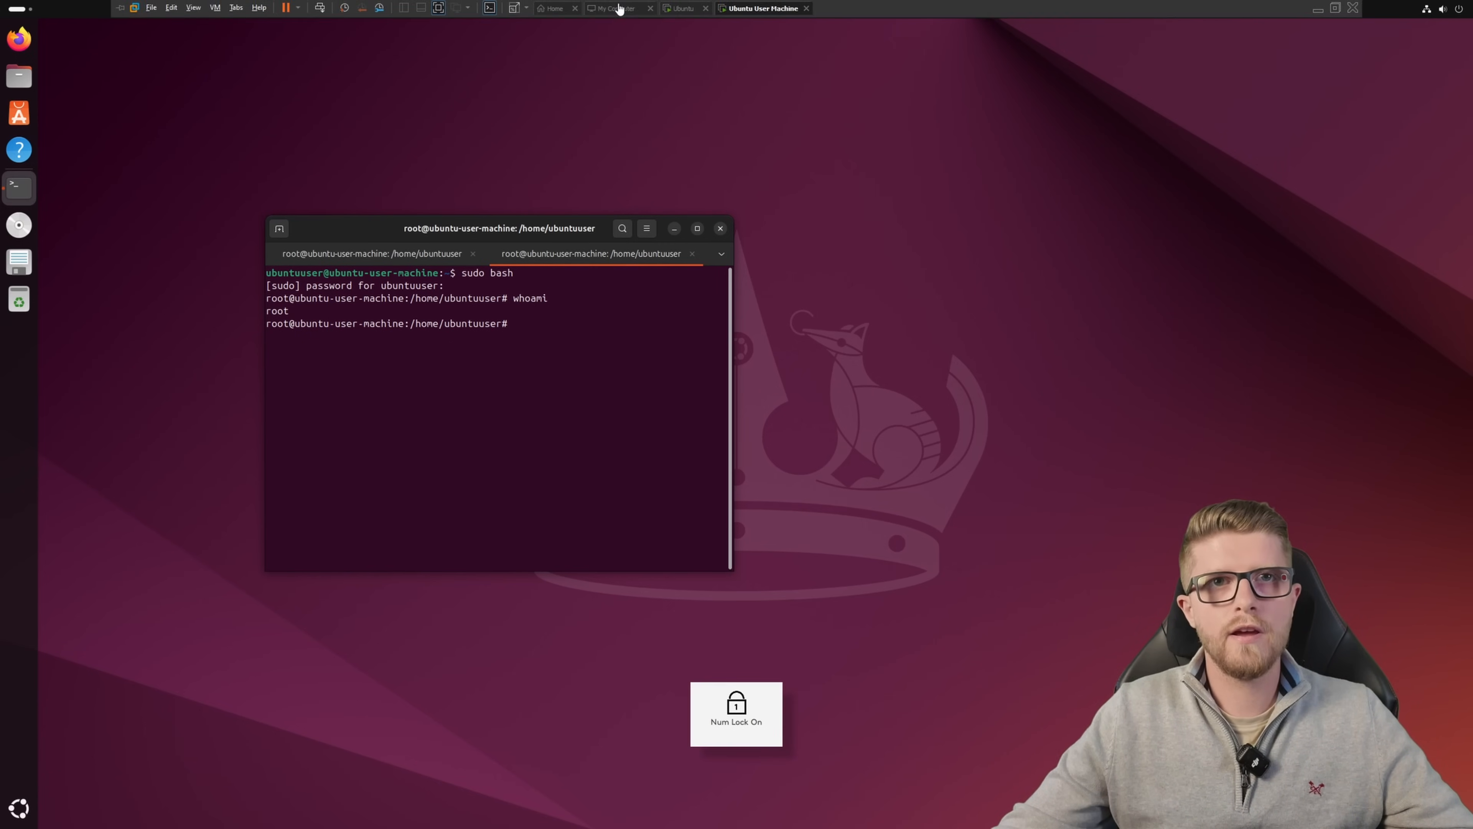
left_click(683, 8)
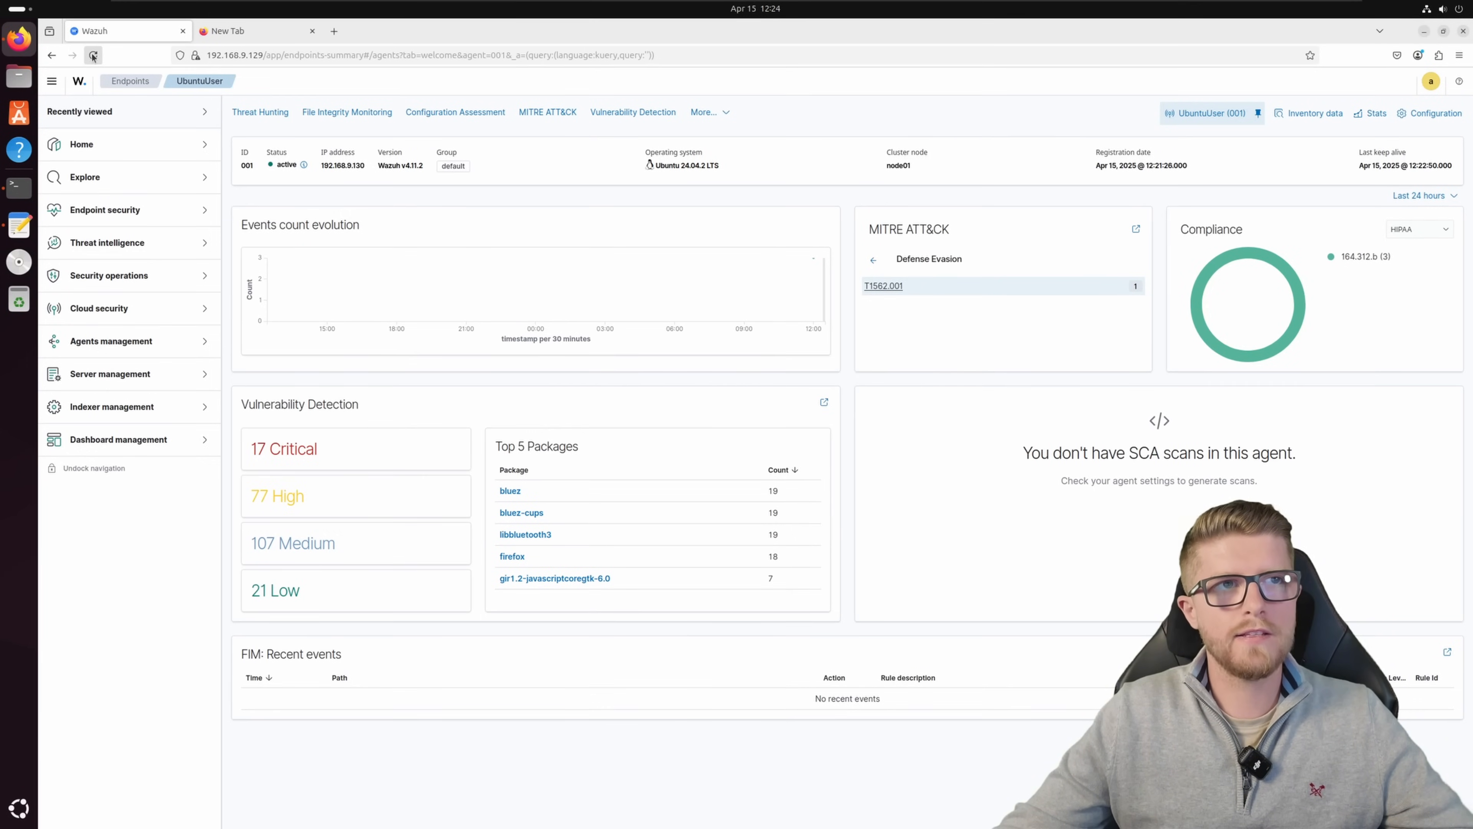
Step: Reload the agent summary and view the Privilege Escalation technique T1548.003 with its sudo events
left_click(92, 54)
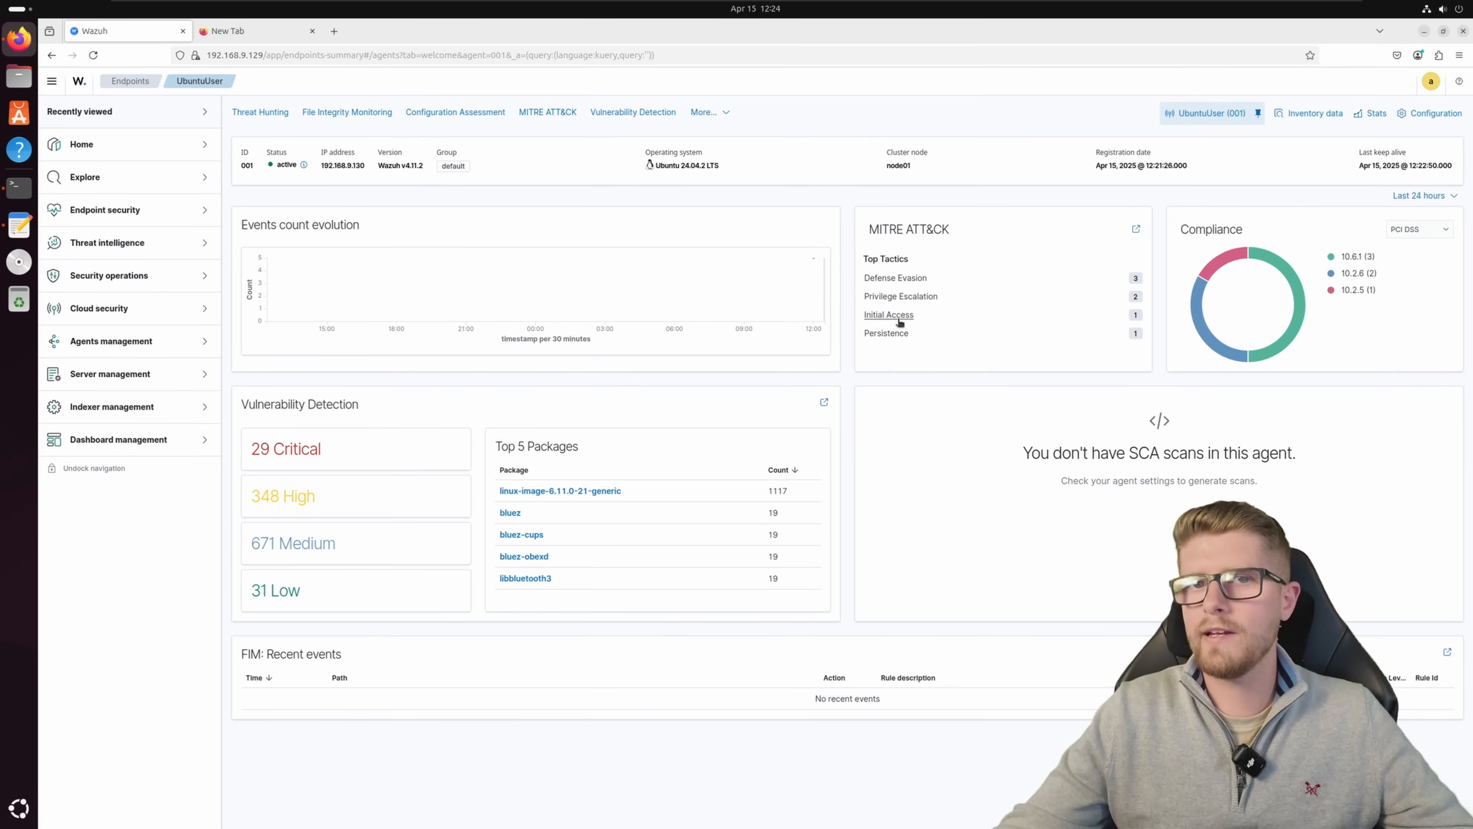
left_click(900, 296)
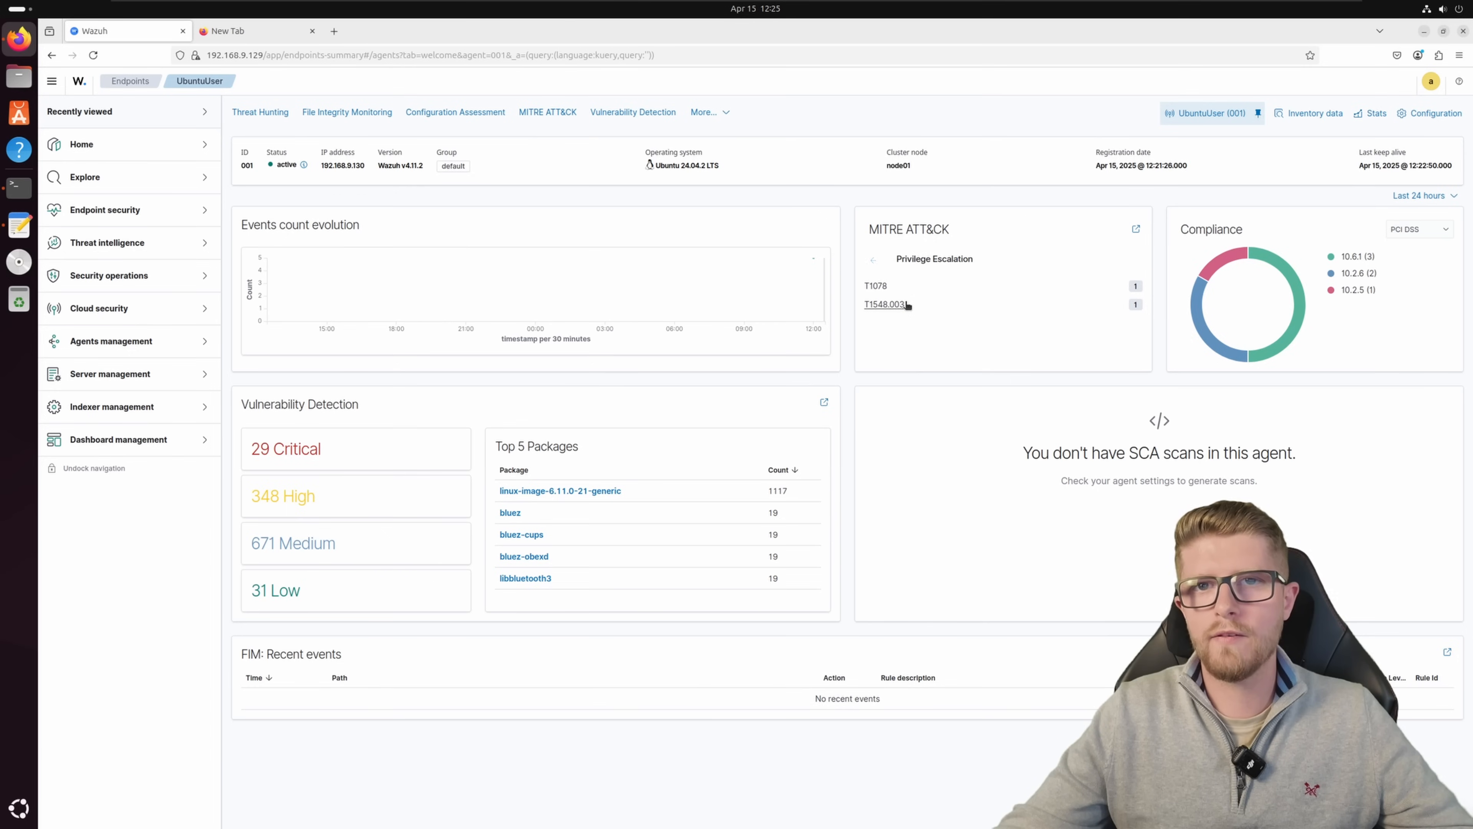
left_click(884, 304)
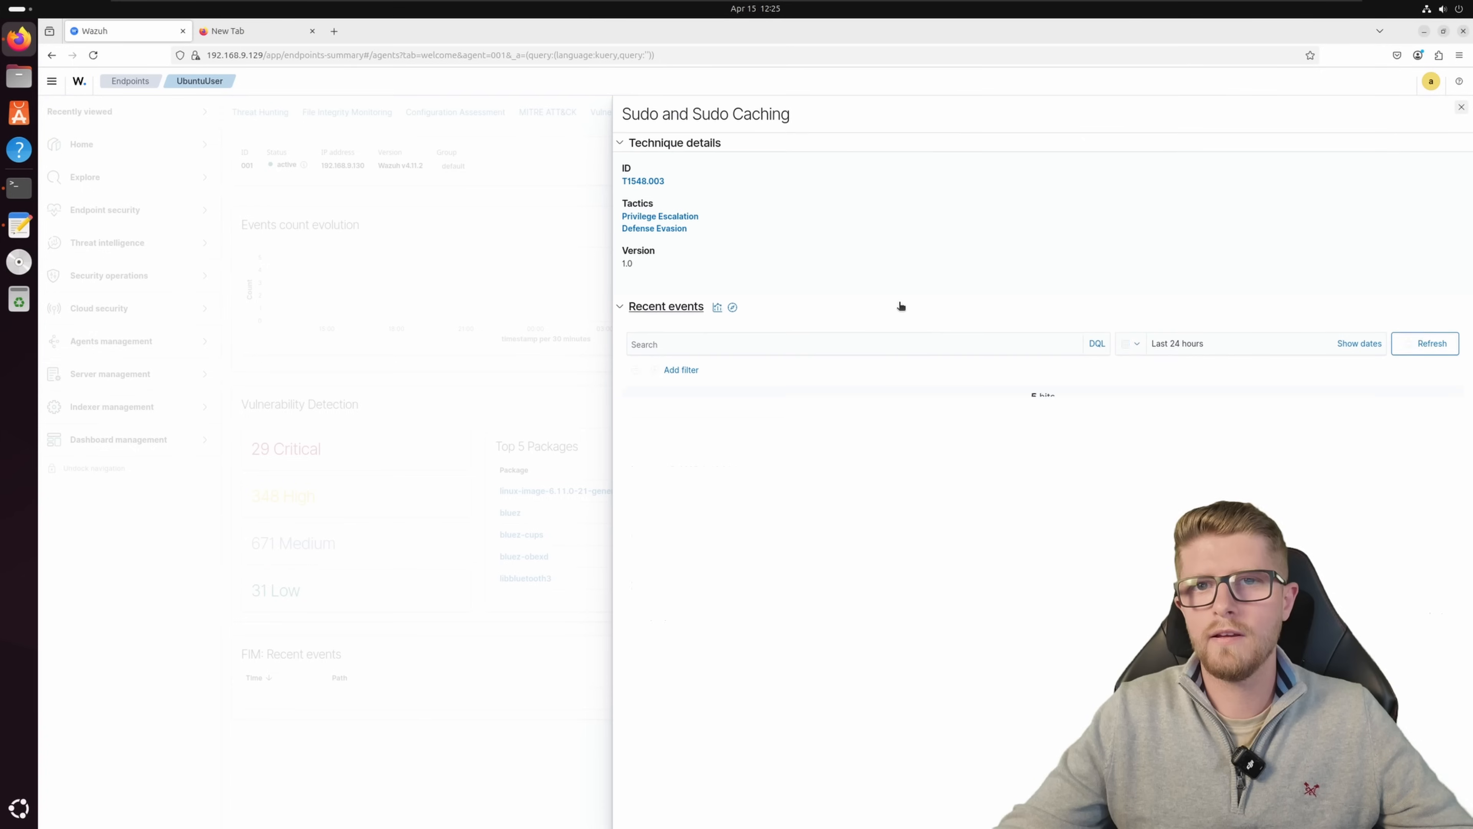
left_click(1429, 346)
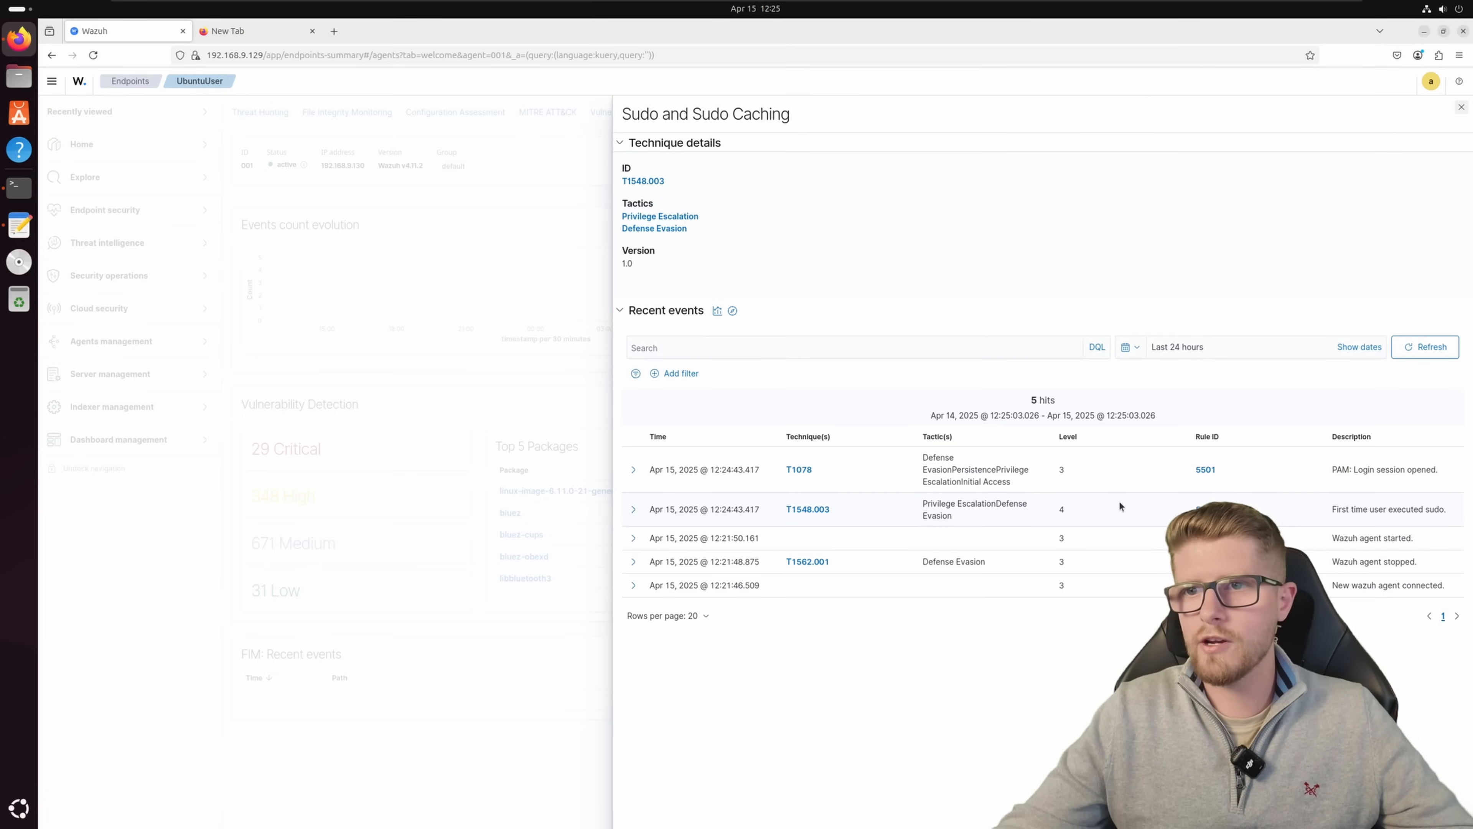
mouse_move(1400, 513)
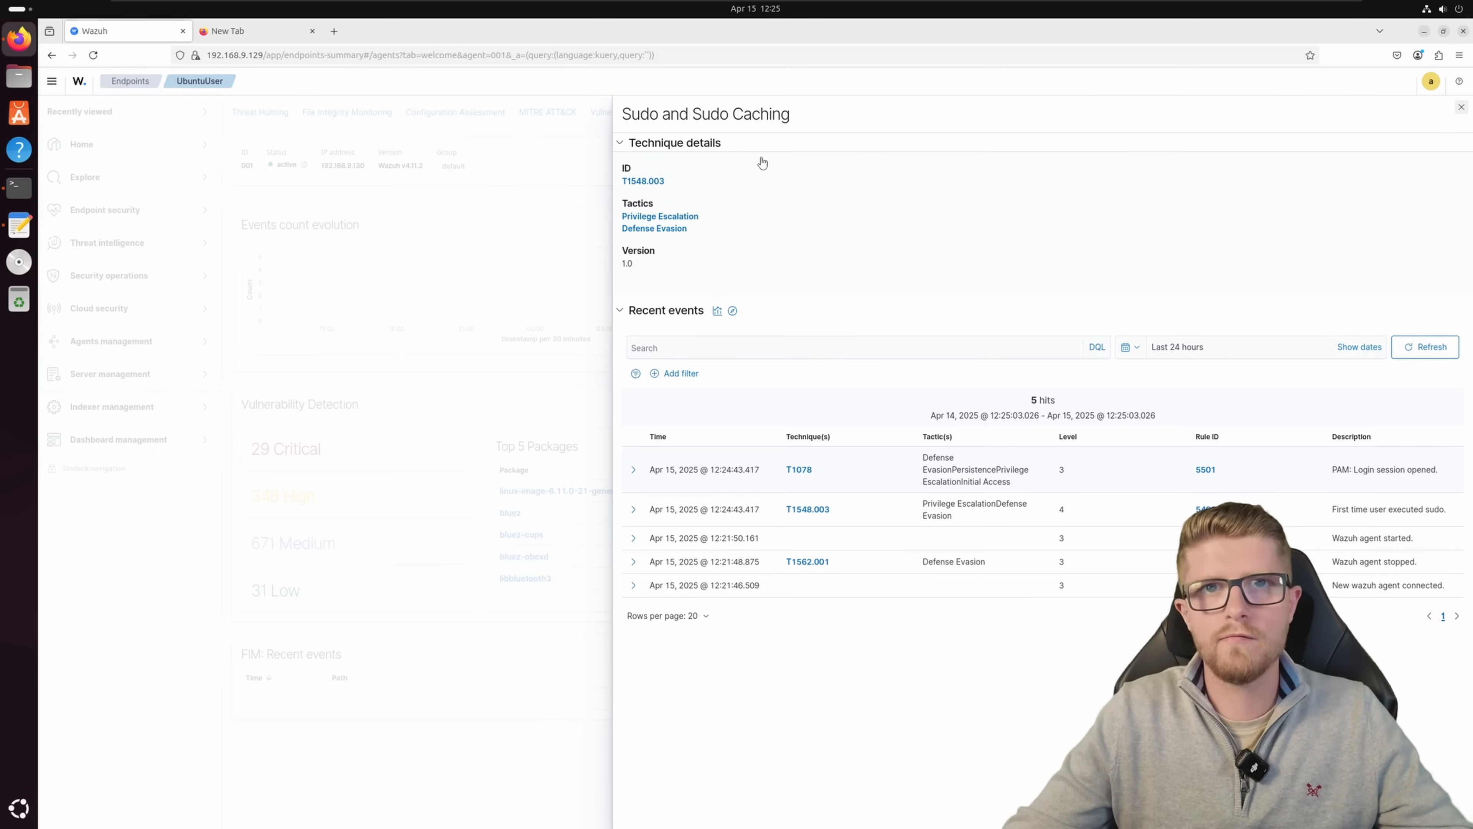
Step: View technique T1078 in the MITRE ATT&CK module and return to the Wazuh overview
left_click(798, 469)
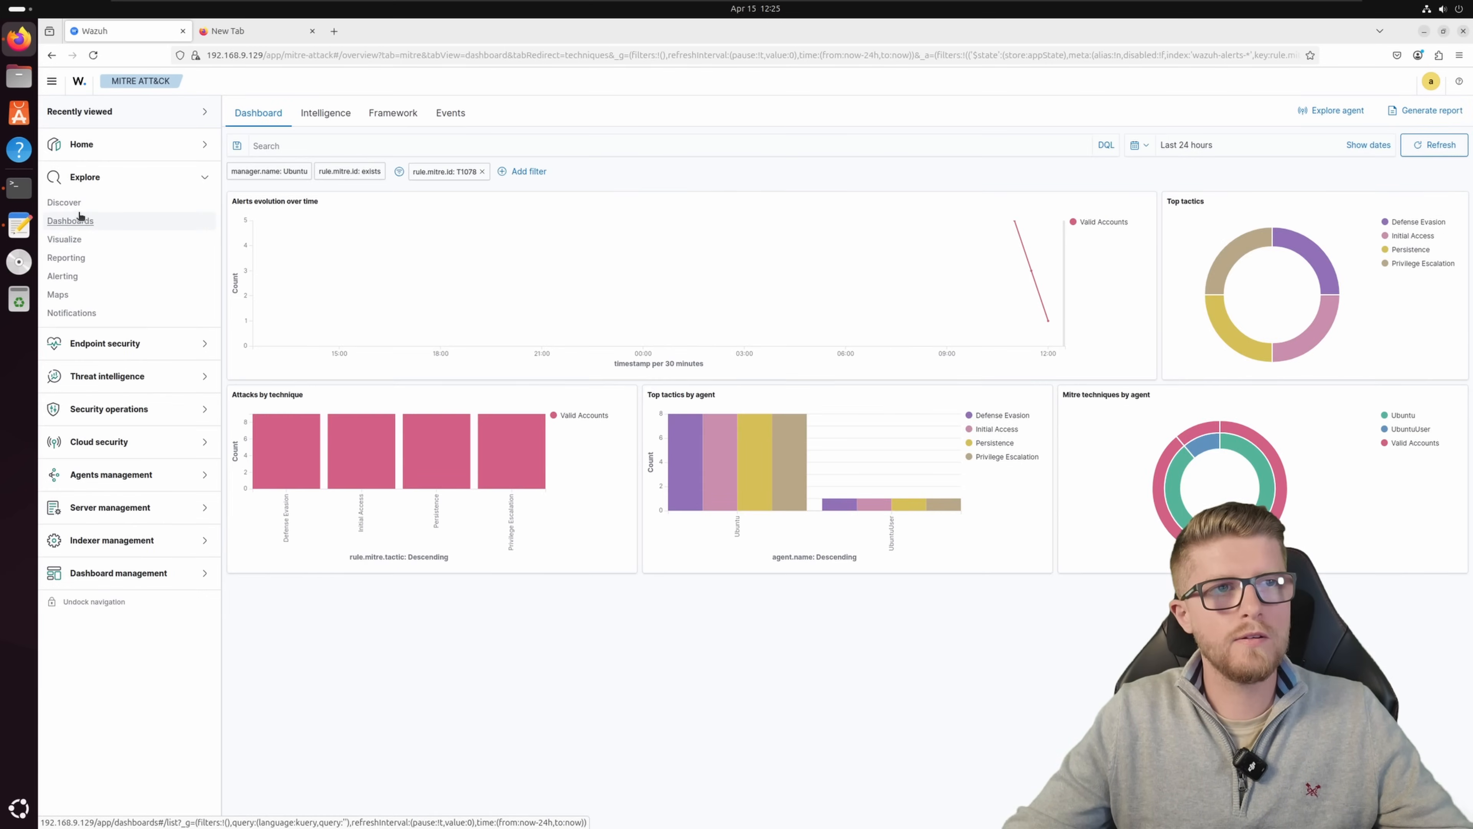
left_click(63, 202)
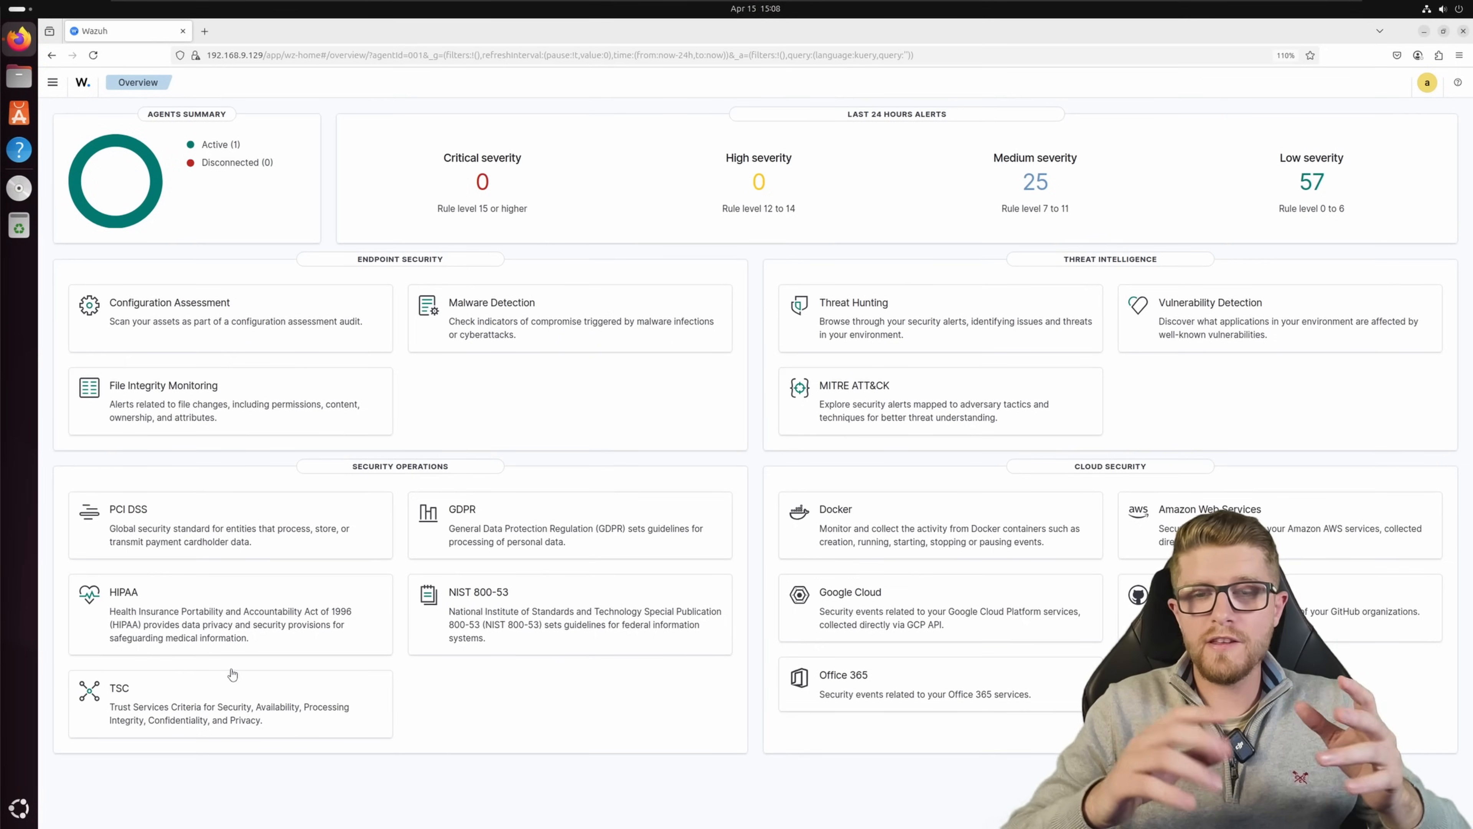
mouse_move(155, 134)
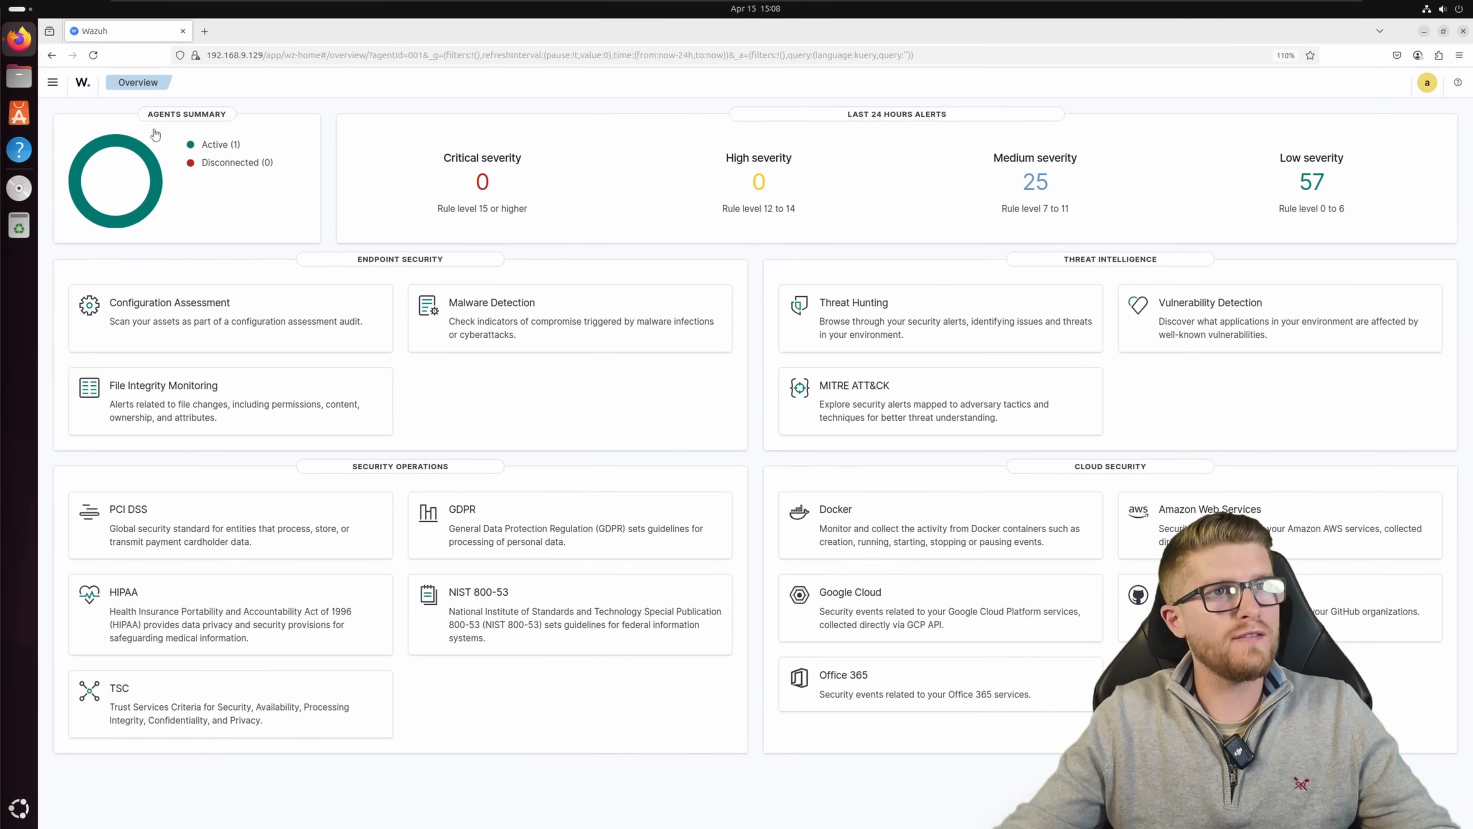
Step: Navigate to Dashboards Management advanced settings from the Wazuh menu
left_click(53, 83)
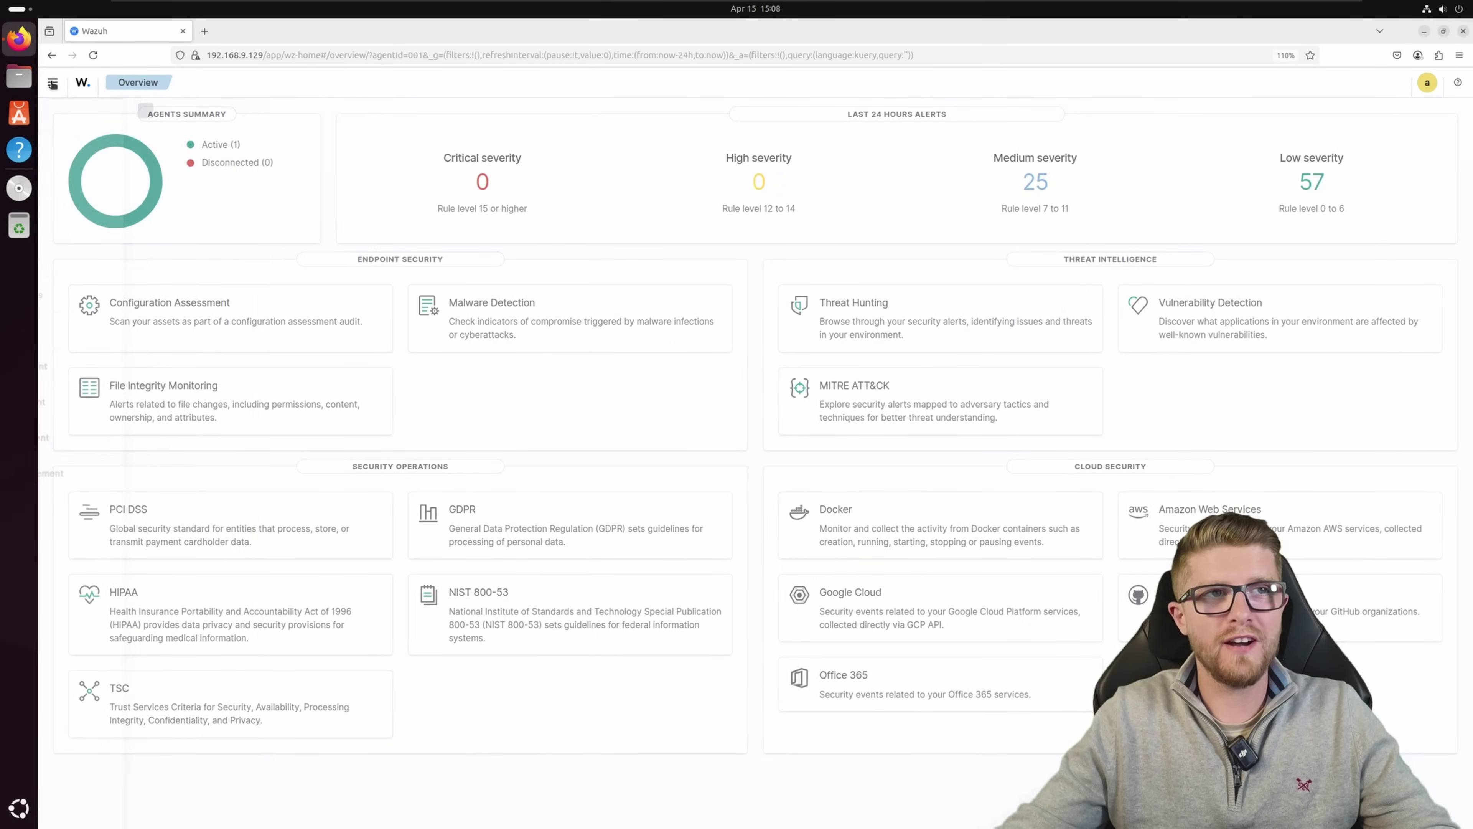
left_click(53, 83)
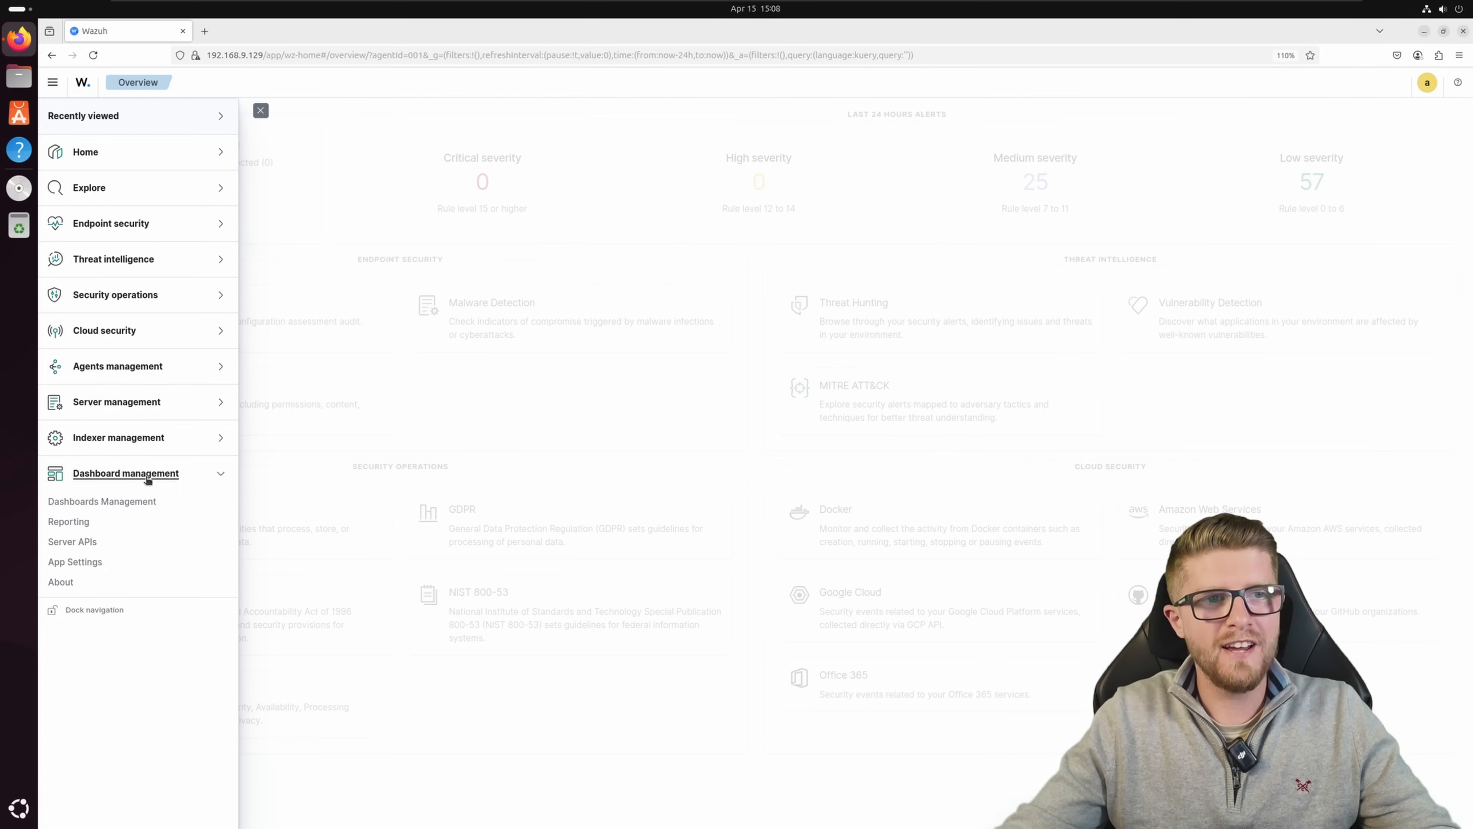
left_click(101, 501)
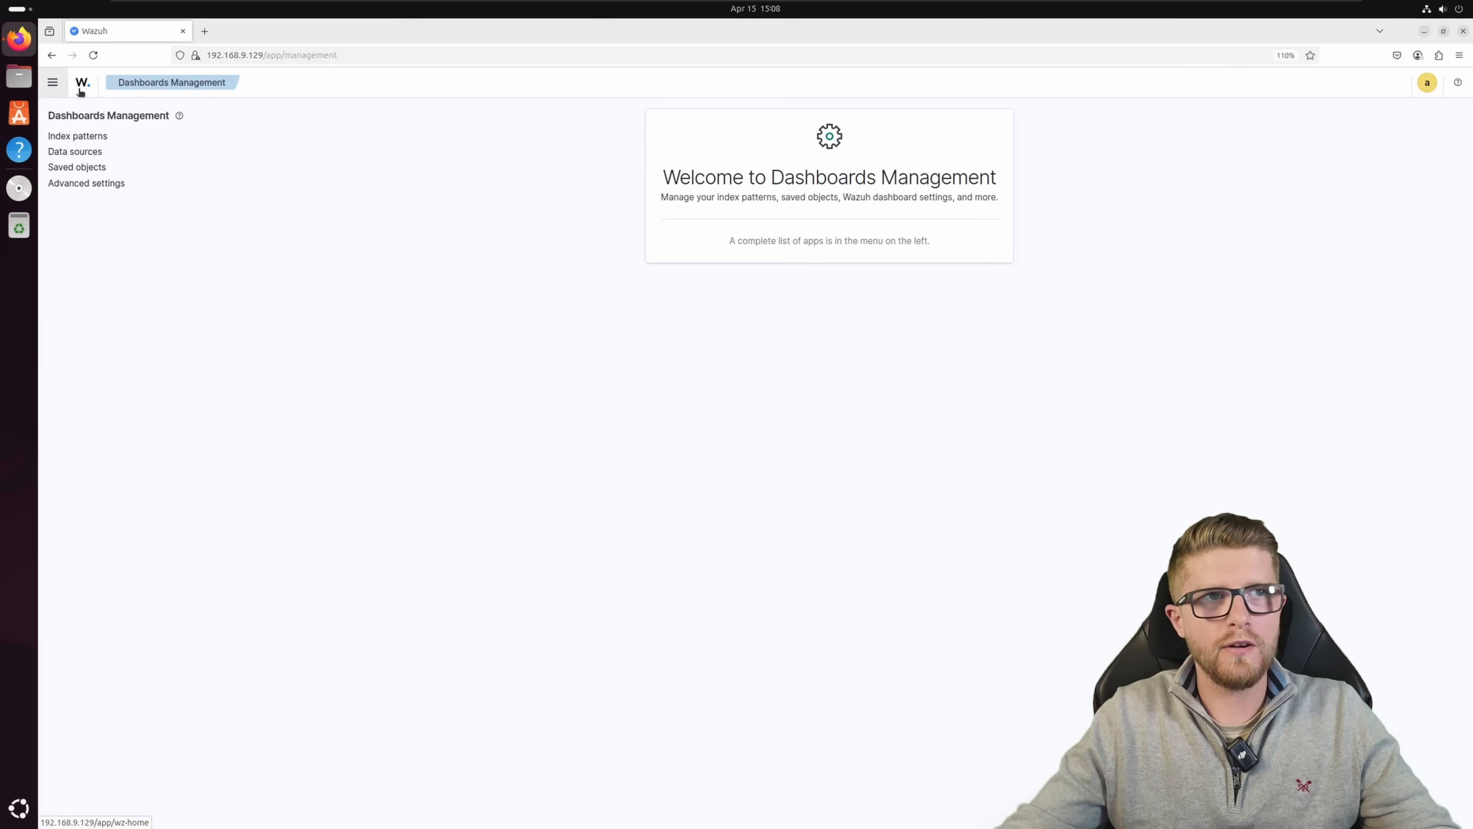
left_click(53, 83)
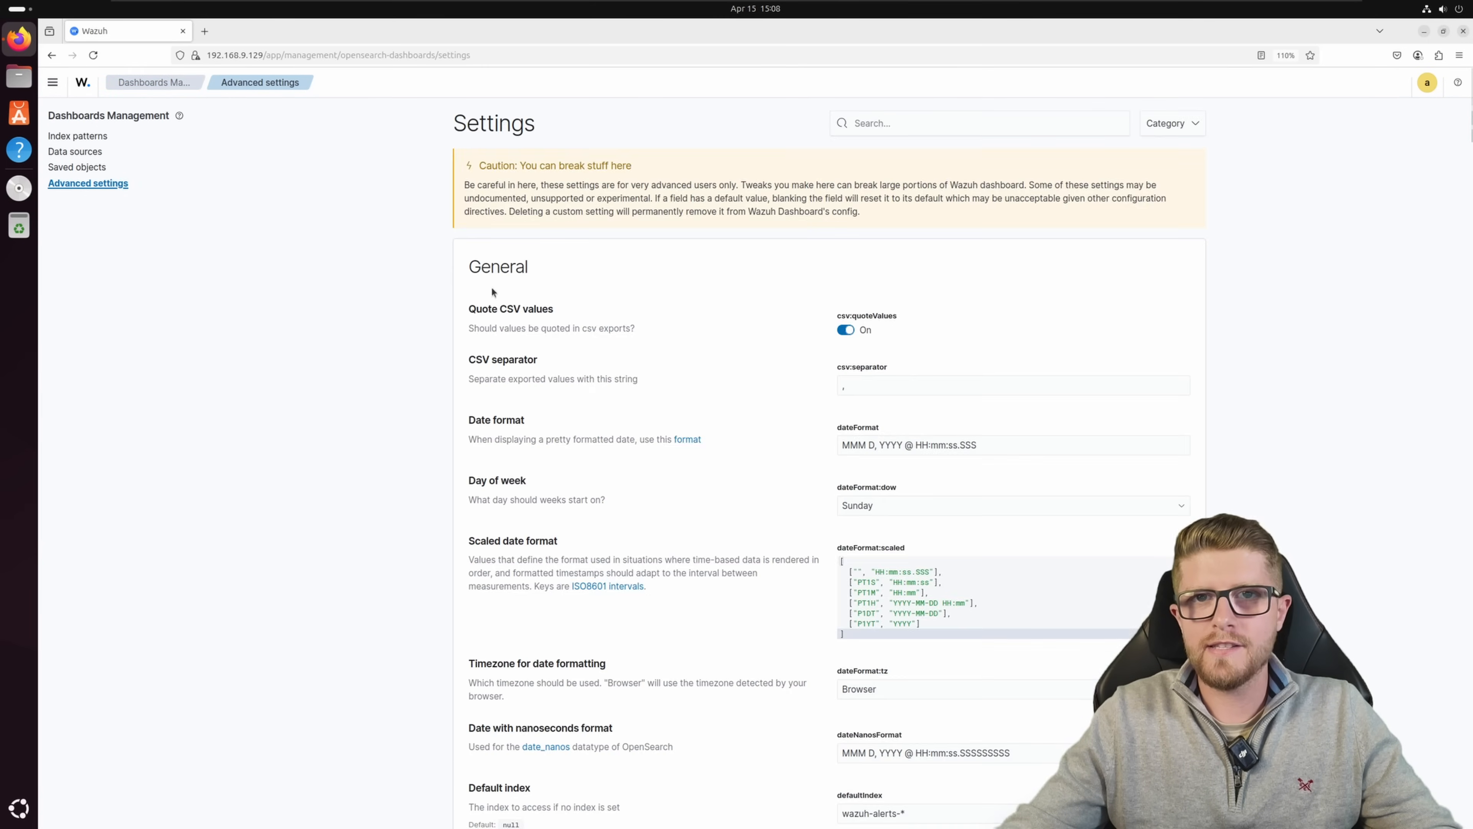
Step: Enable Dark mode under Appearance so the overview shows in the dark theme
scroll("down", 3)
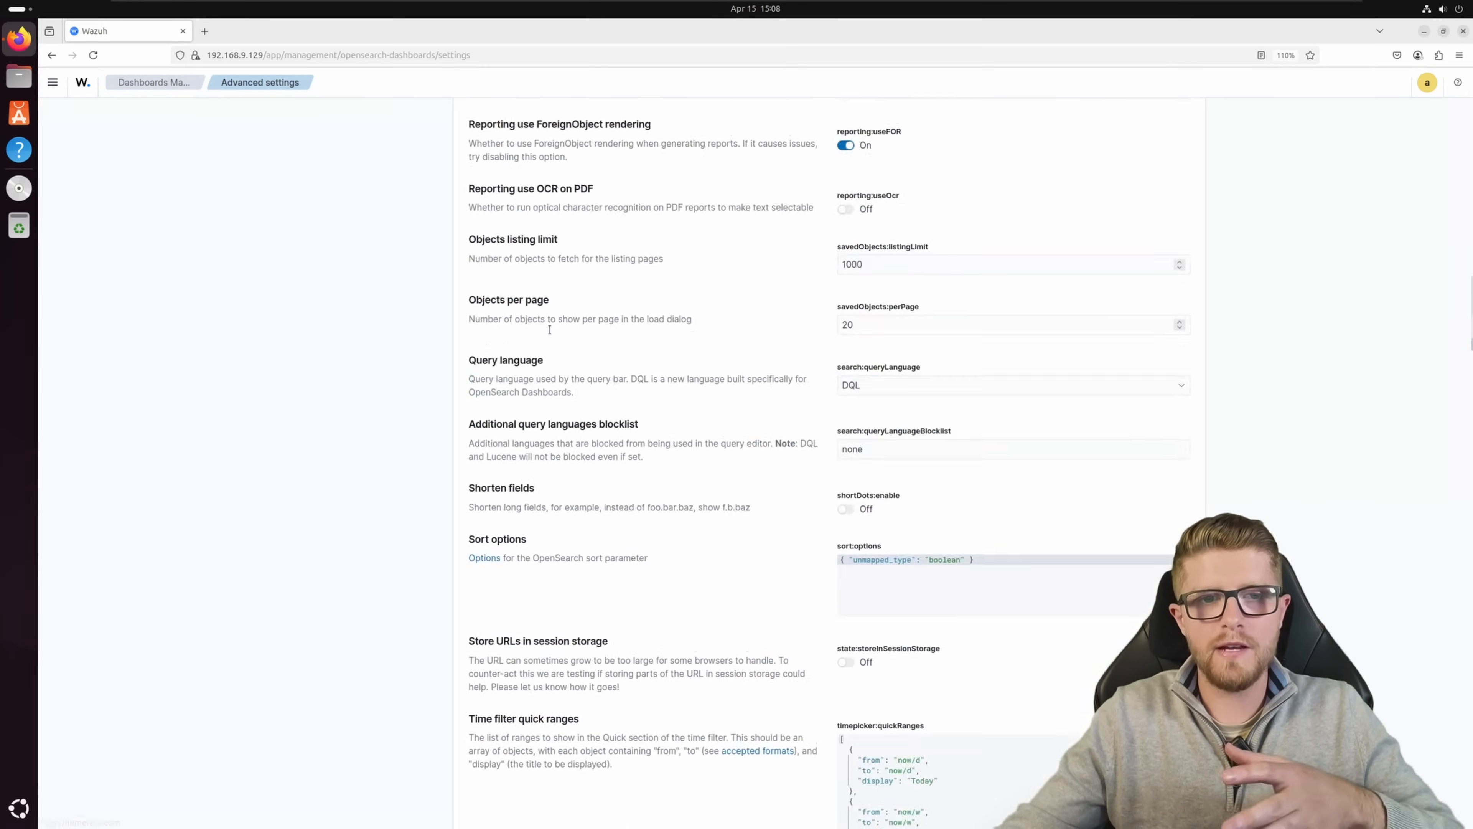
scroll("down", 3)
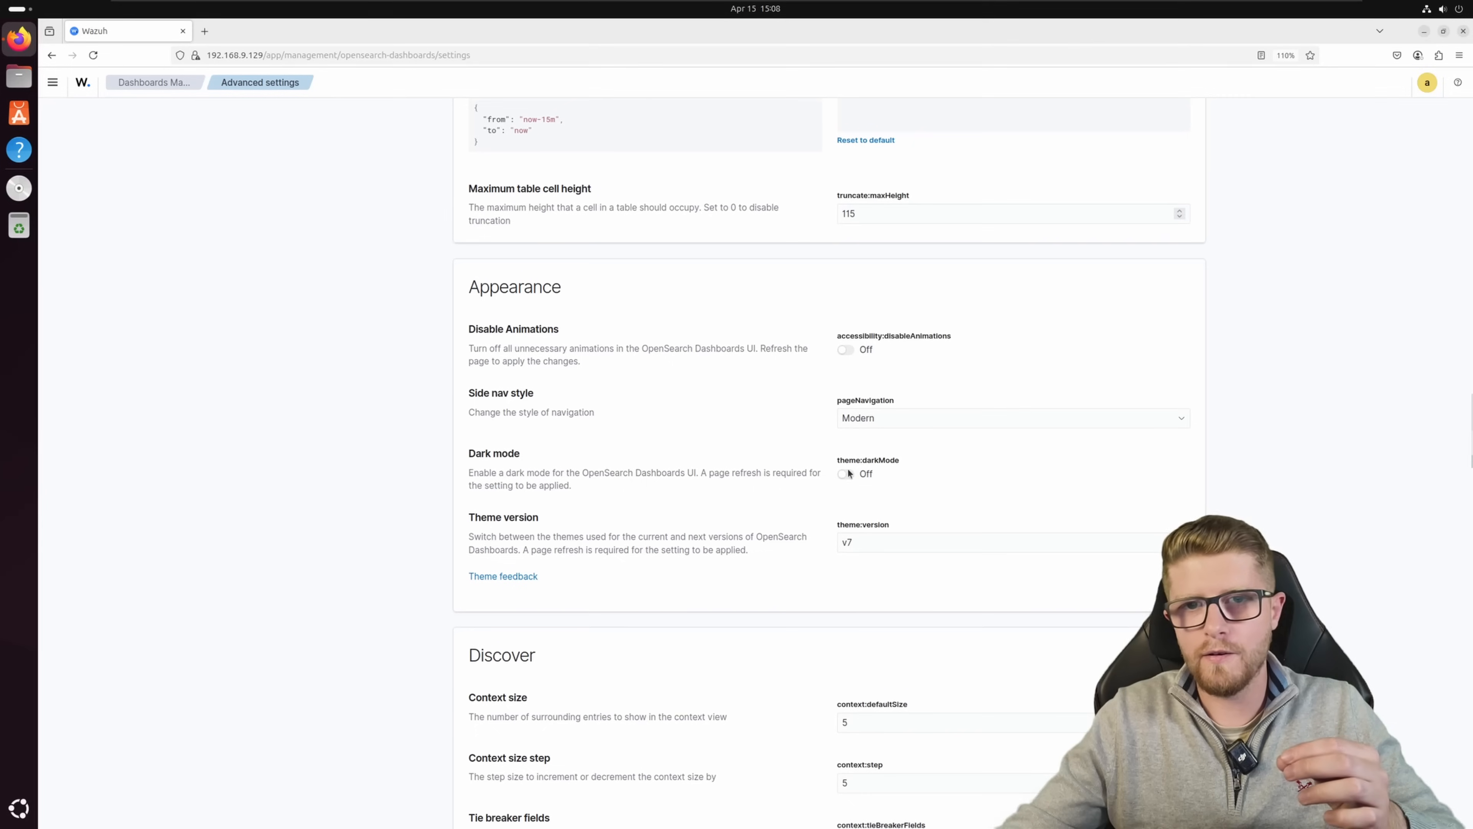
left_click(845, 474)
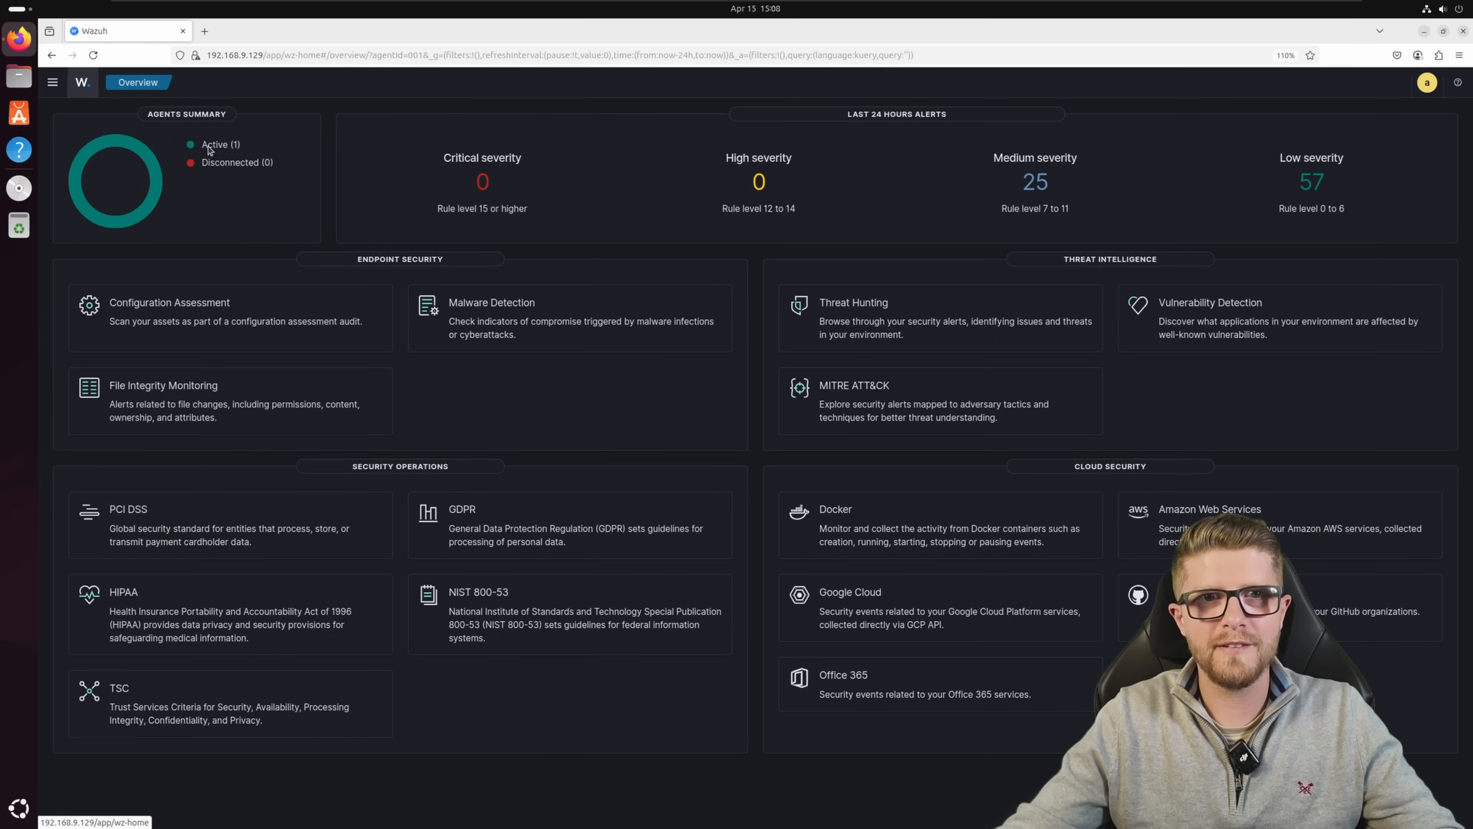
Step: Show the Endpoints page filtered to the one active agent, UbuntuUser
left_click(204, 31)
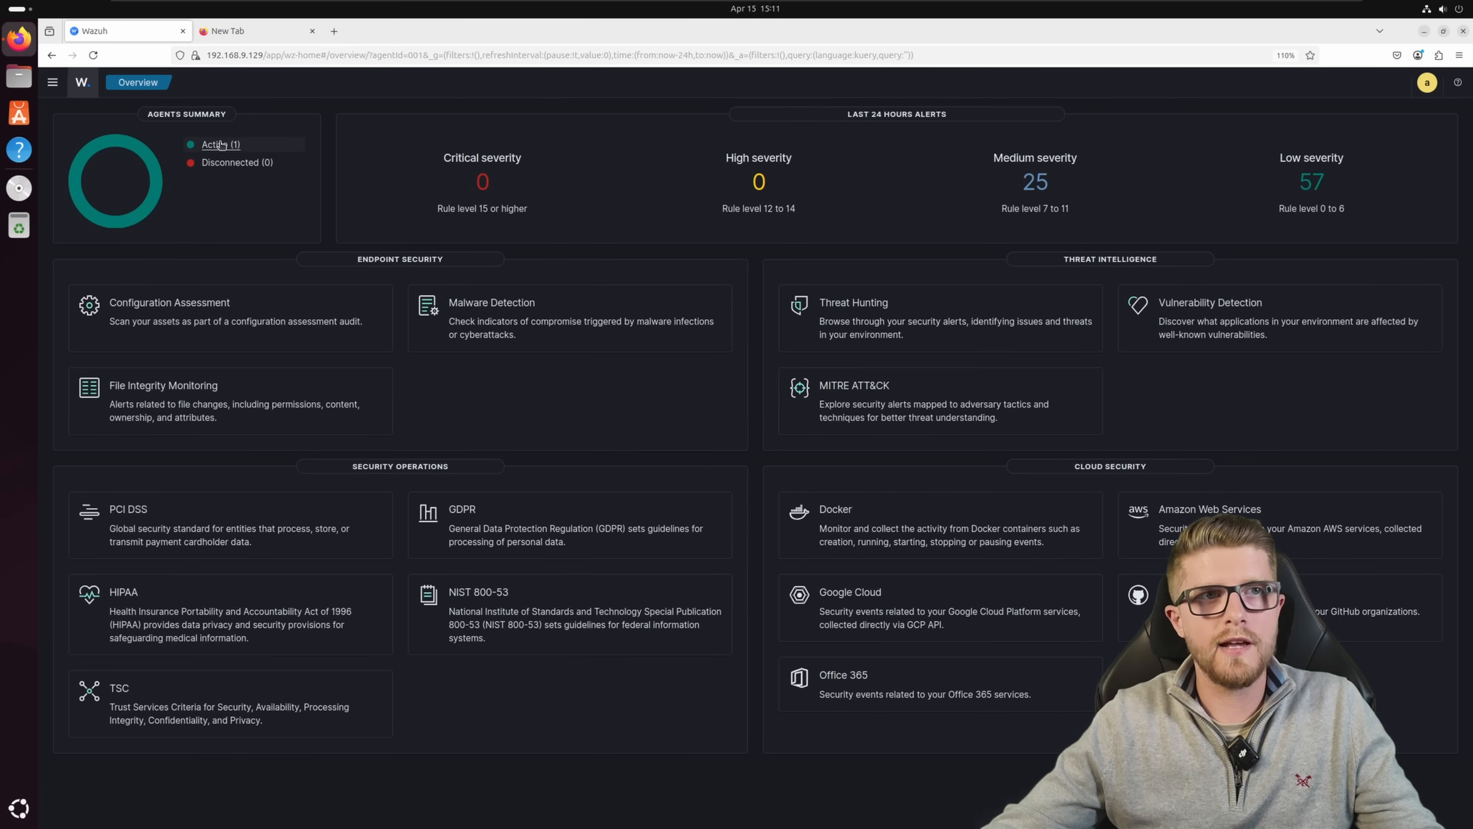
left_click(220, 144)
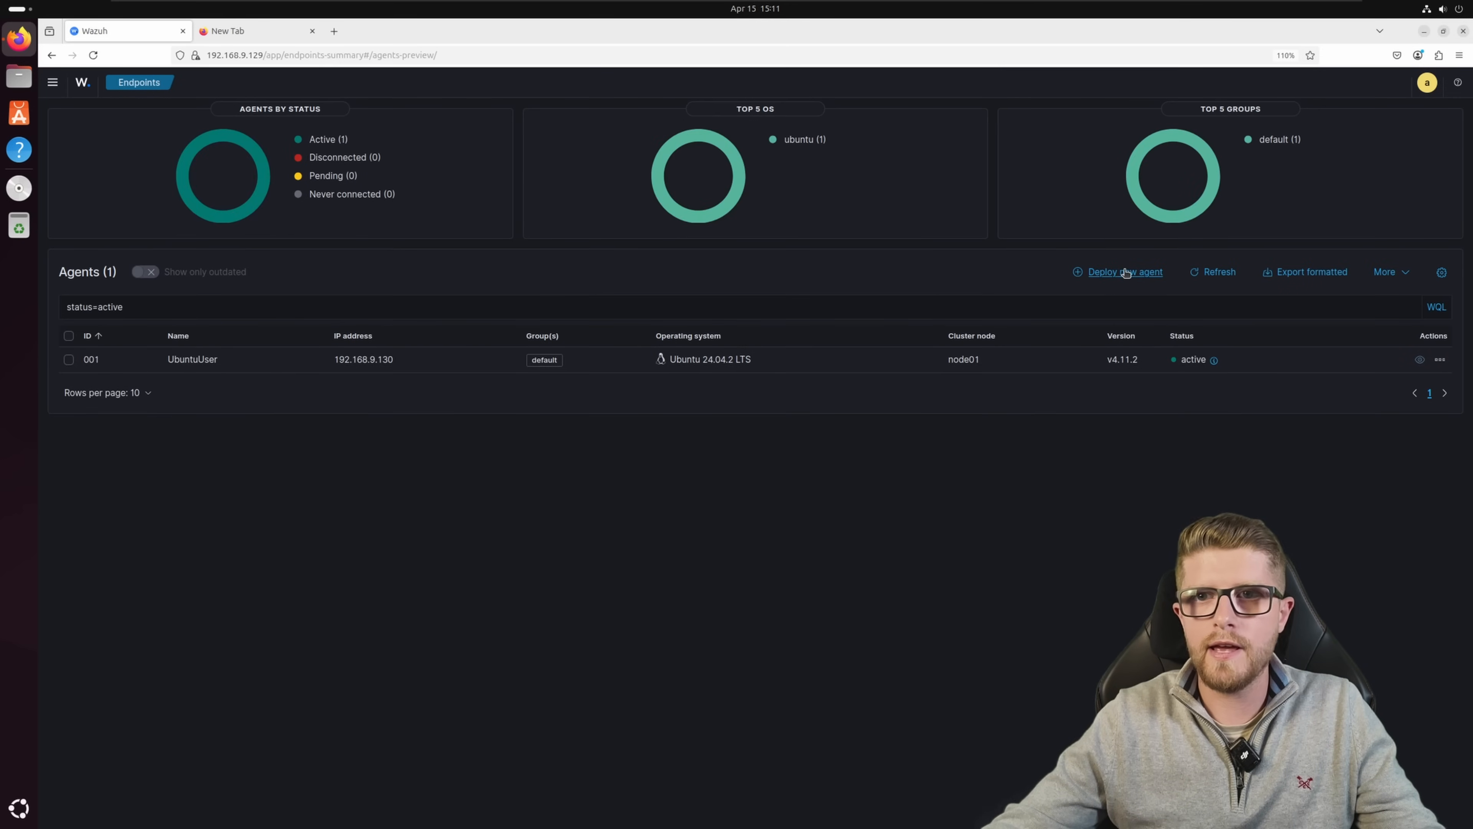
Step: Deploy a new Windows MSI agent named WindowsHost and copy its generated install command
left_click(1124, 272)
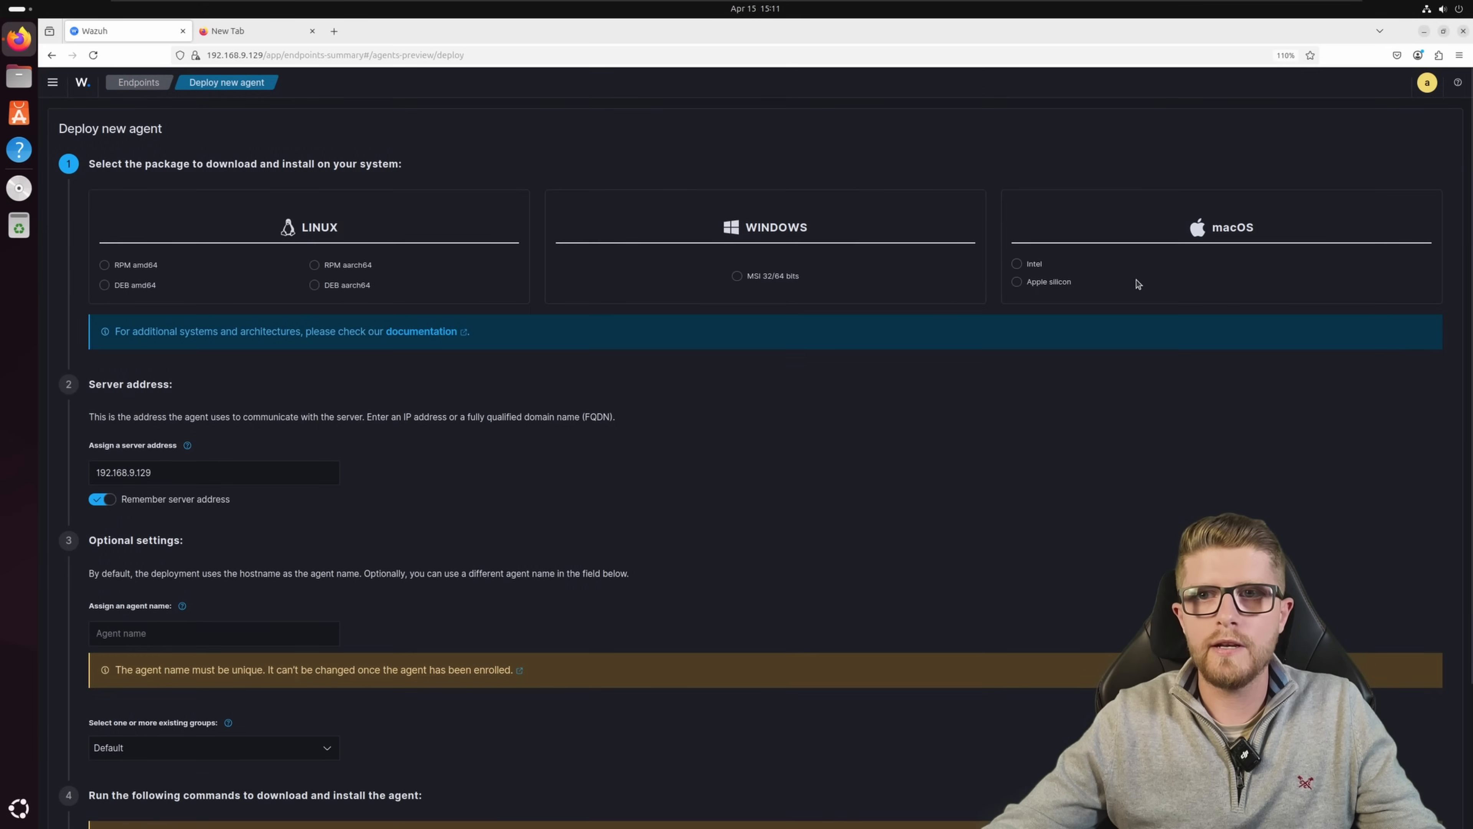
left_click(737, 276)
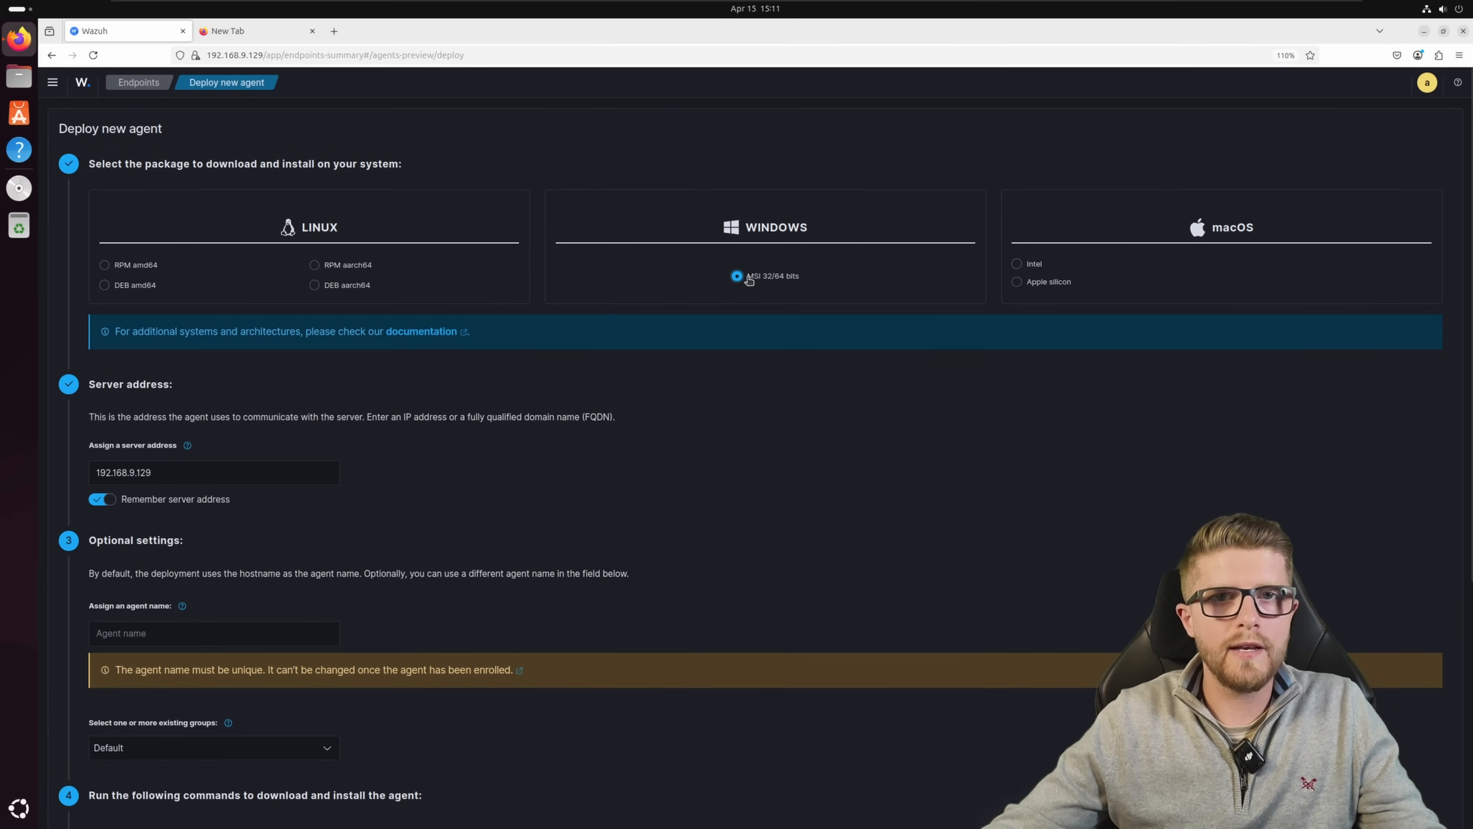
scroll("down", 3)
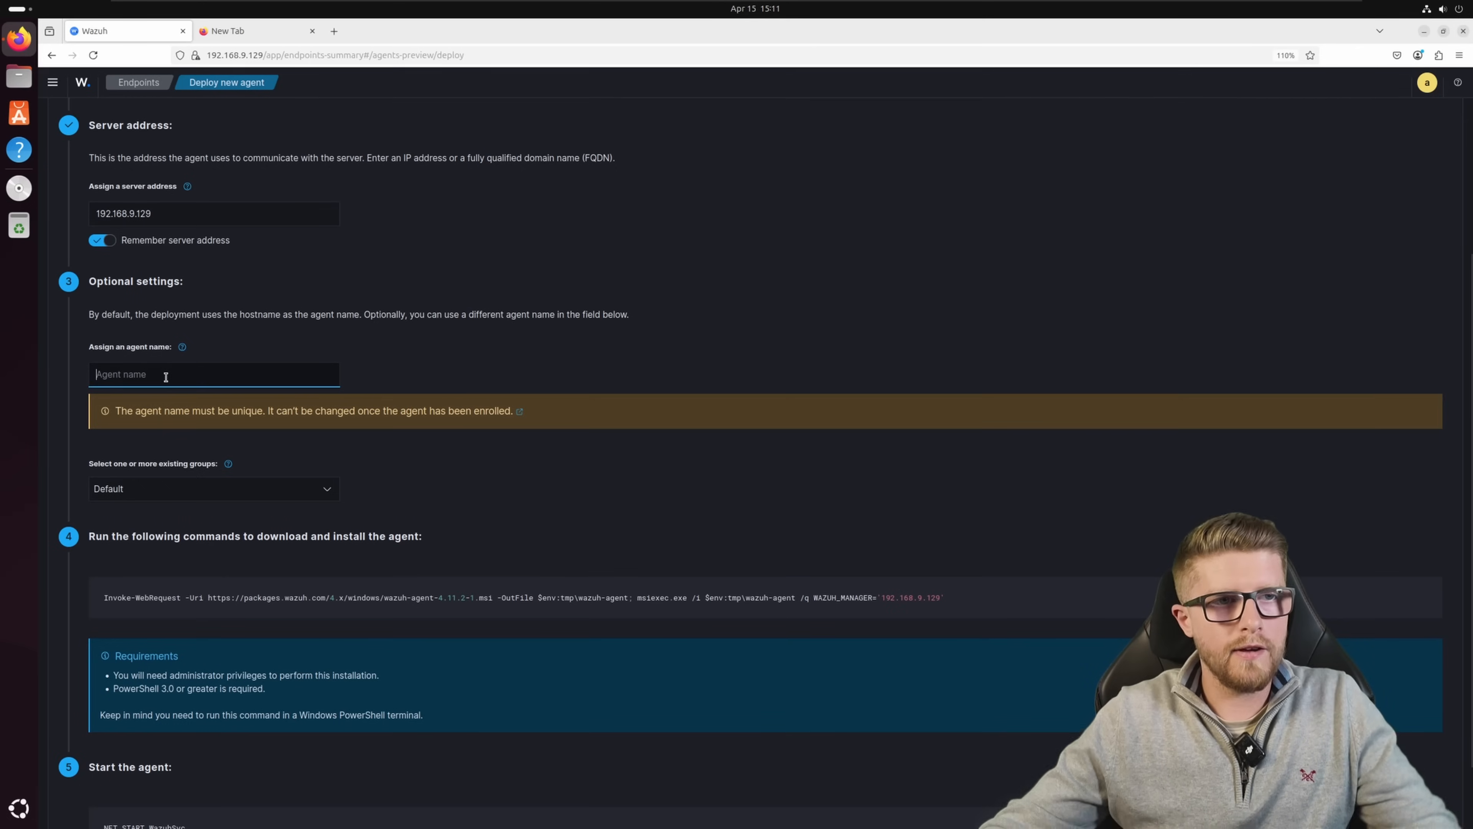
type("Windows")
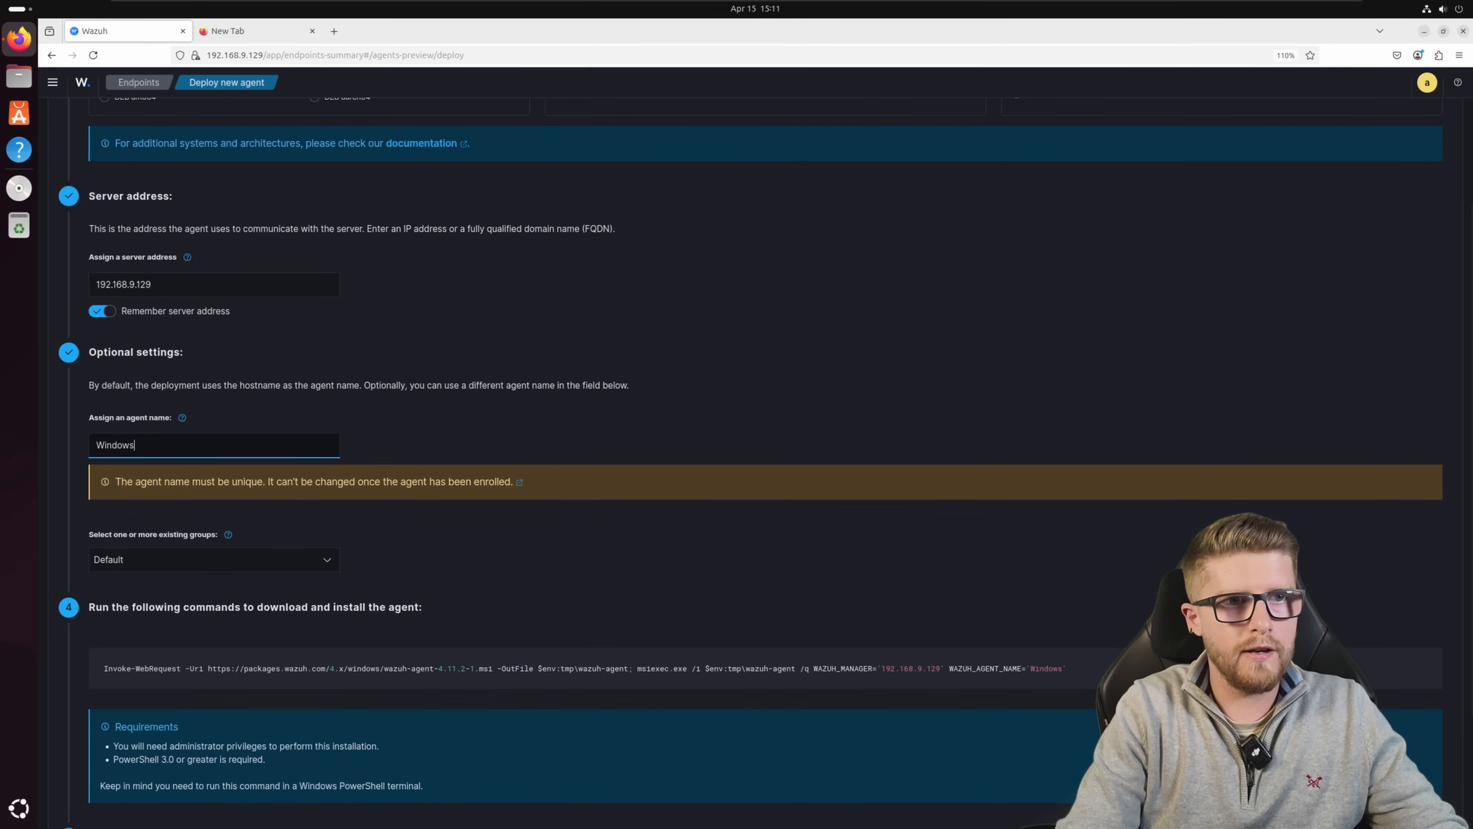
type("Host")
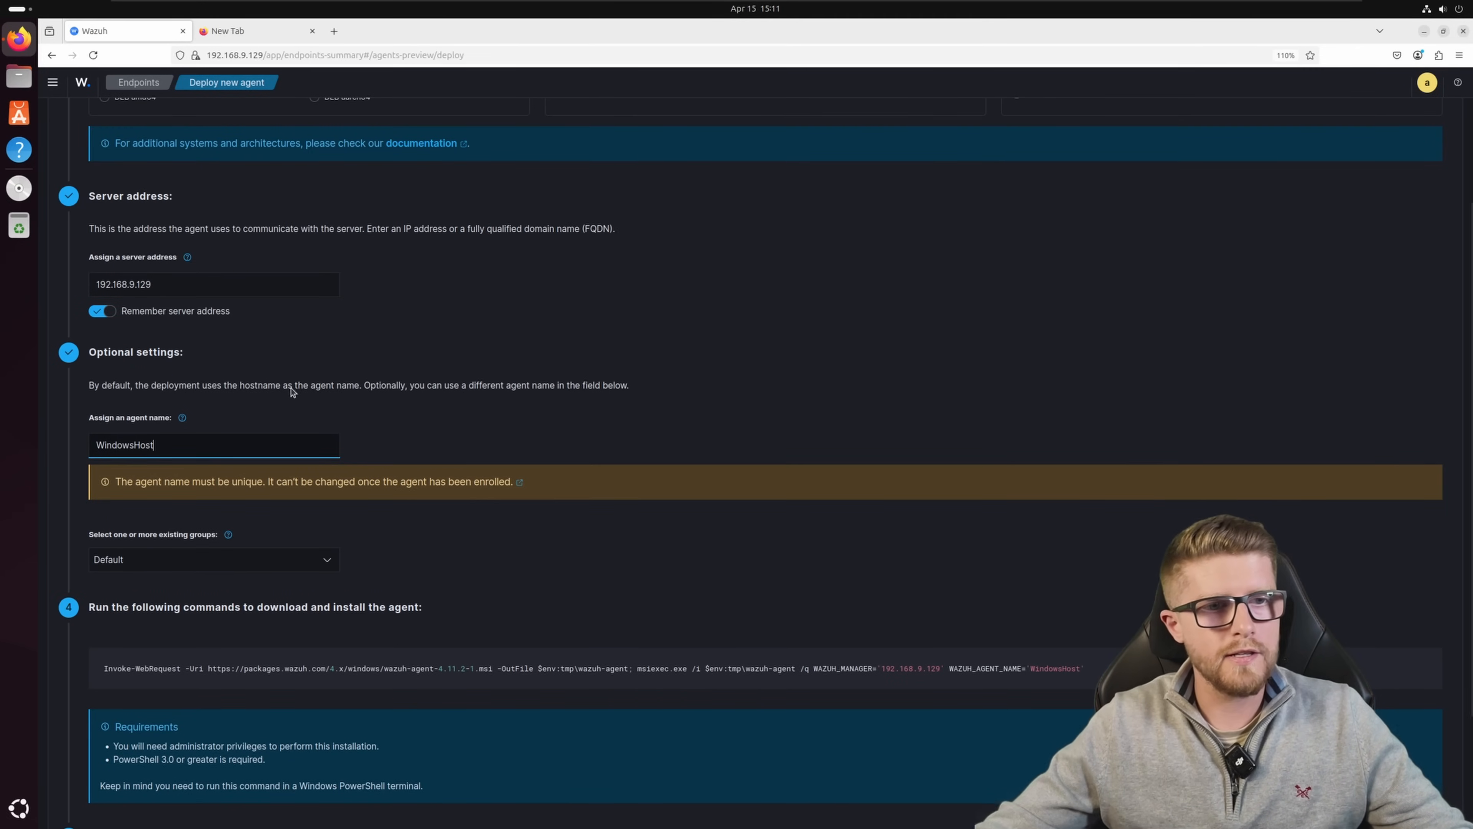
scroll("down", 3)
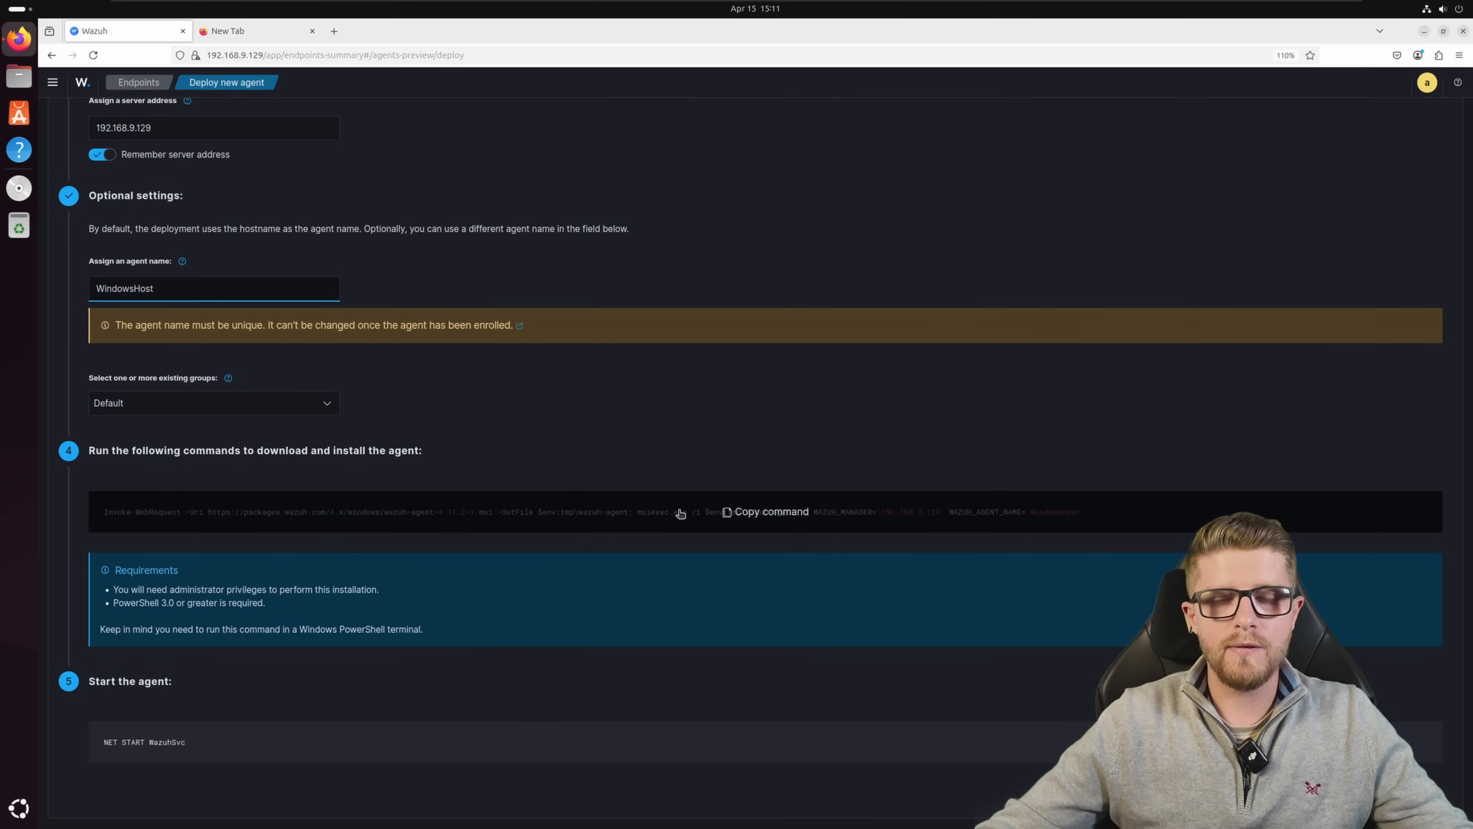
left_click(770, 511)
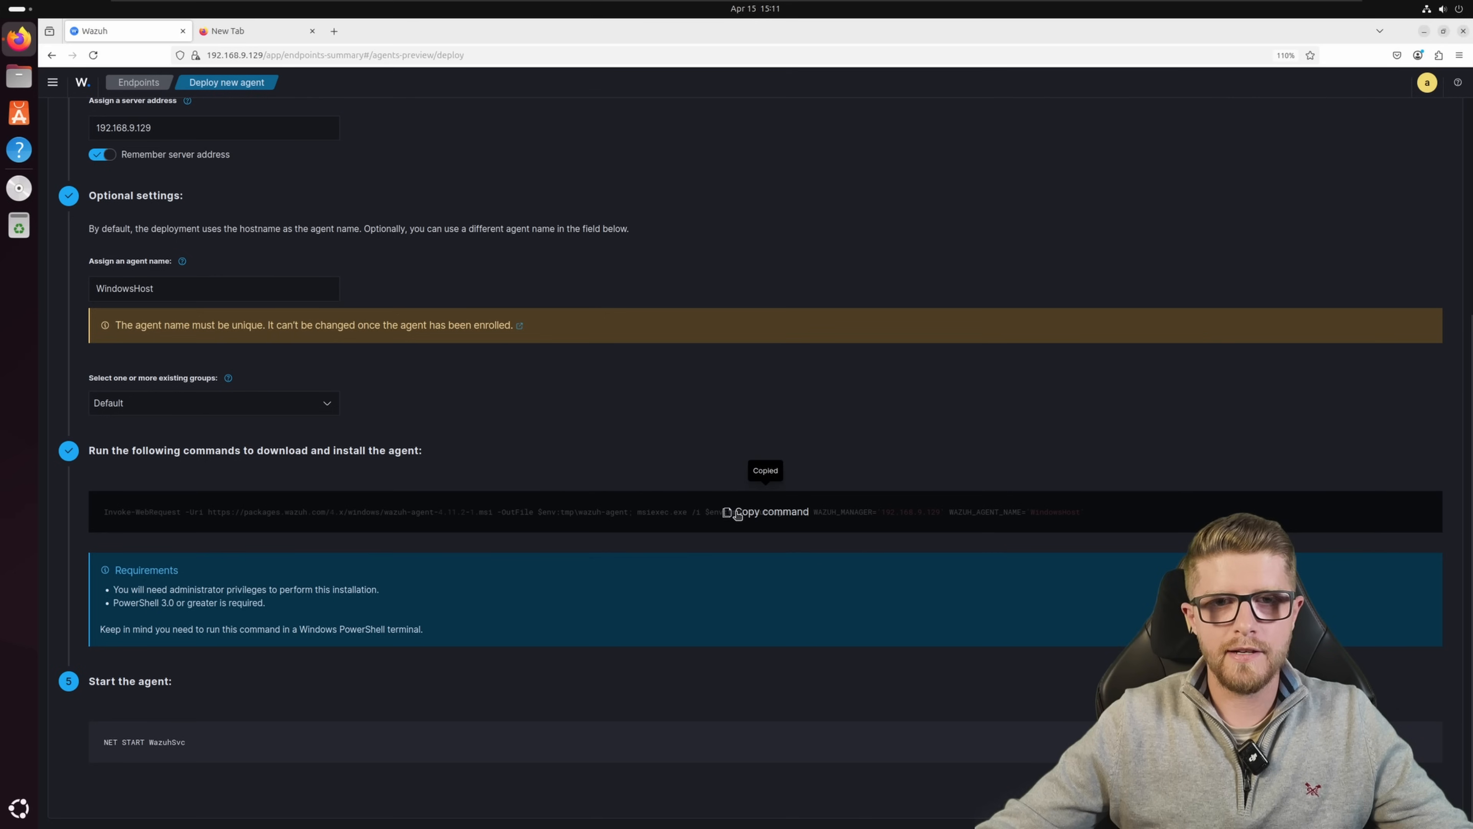
mouse_move(597, 258)
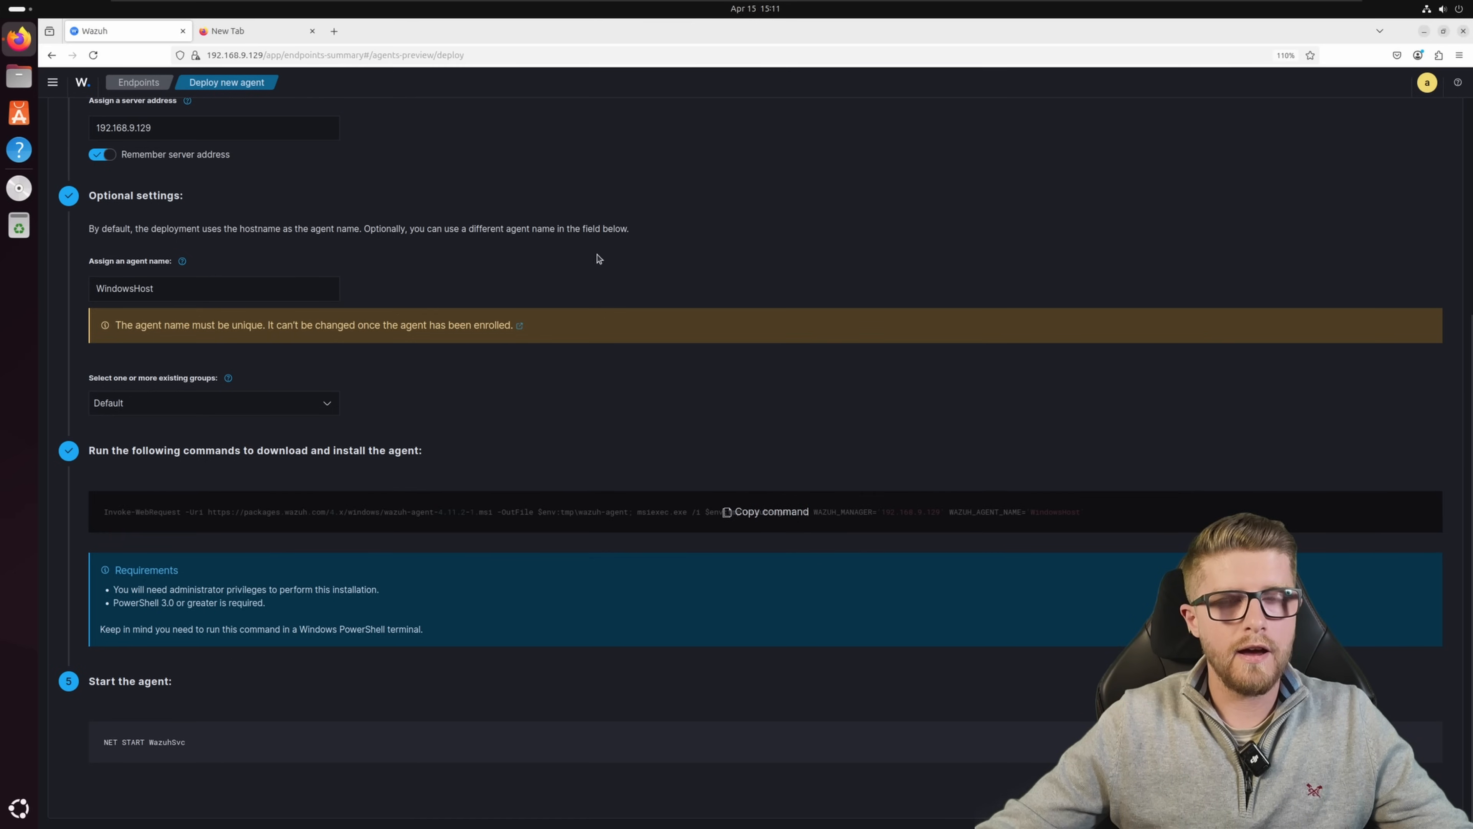
Step: On the Windows 10 VM, launch PowerShell as administrator and accept the UAC prompt
left_click(908, 8)
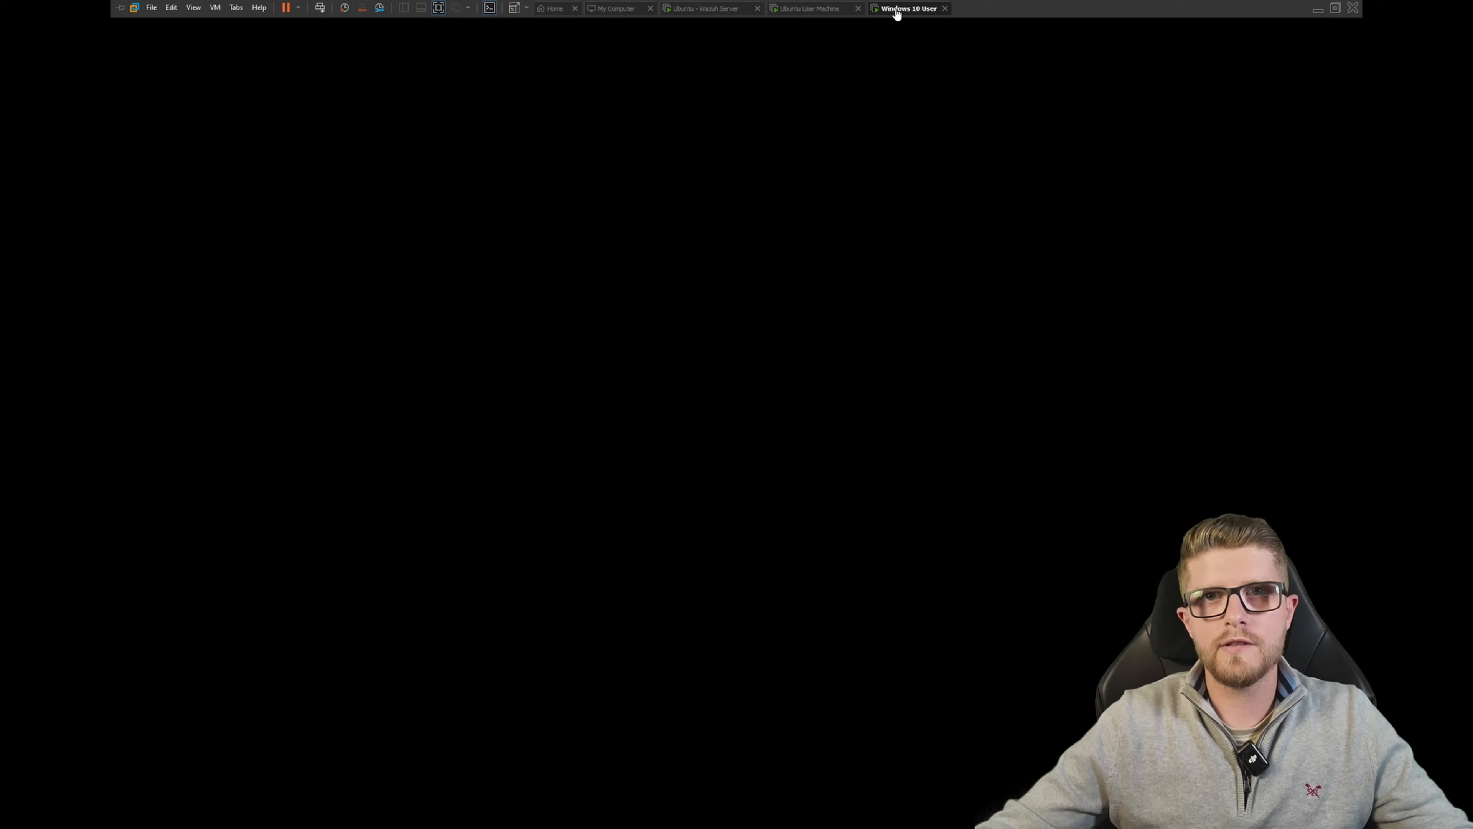
left_click(908, 8)
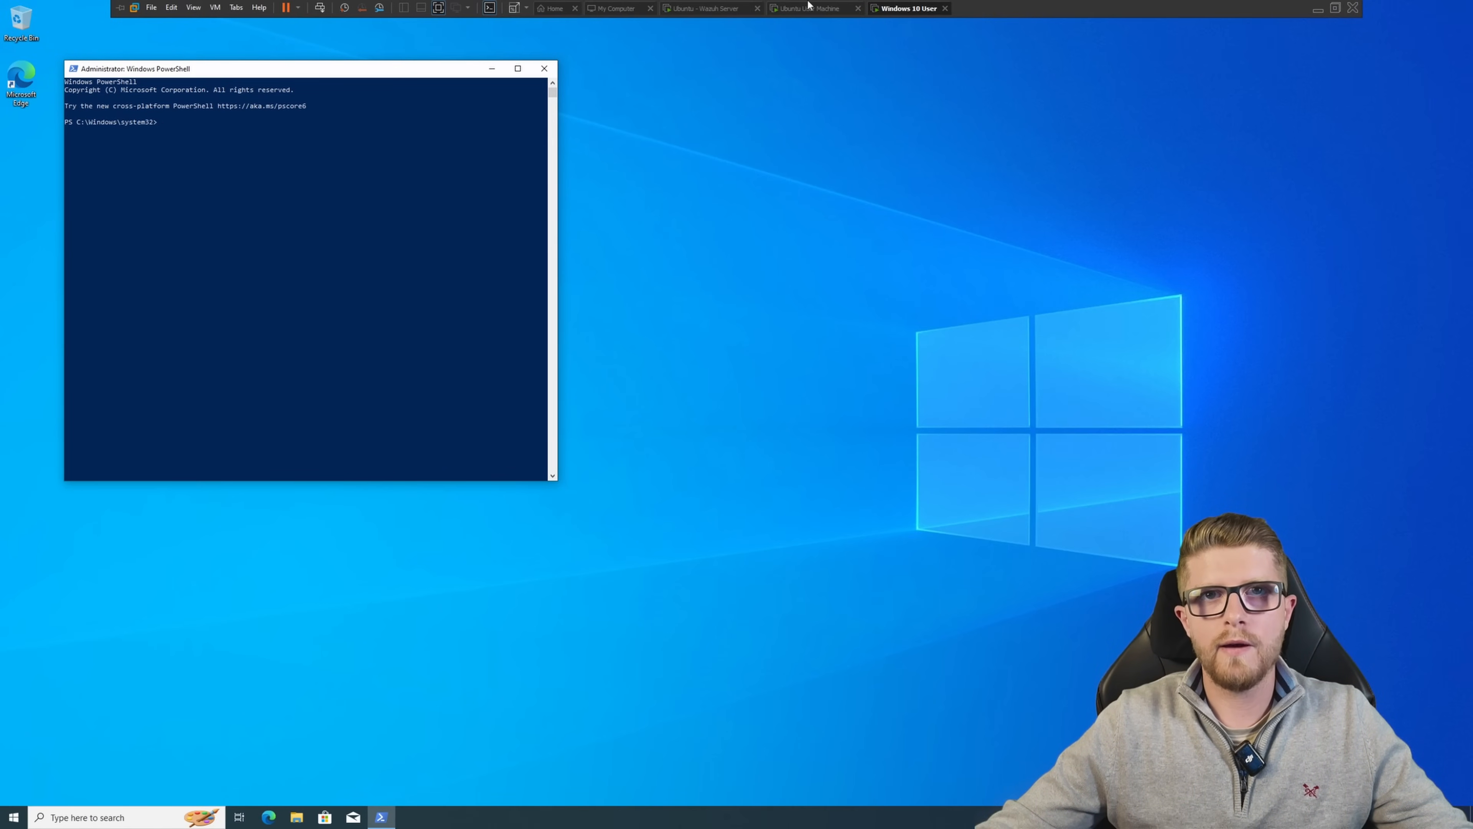
mouse_move(909, 8)
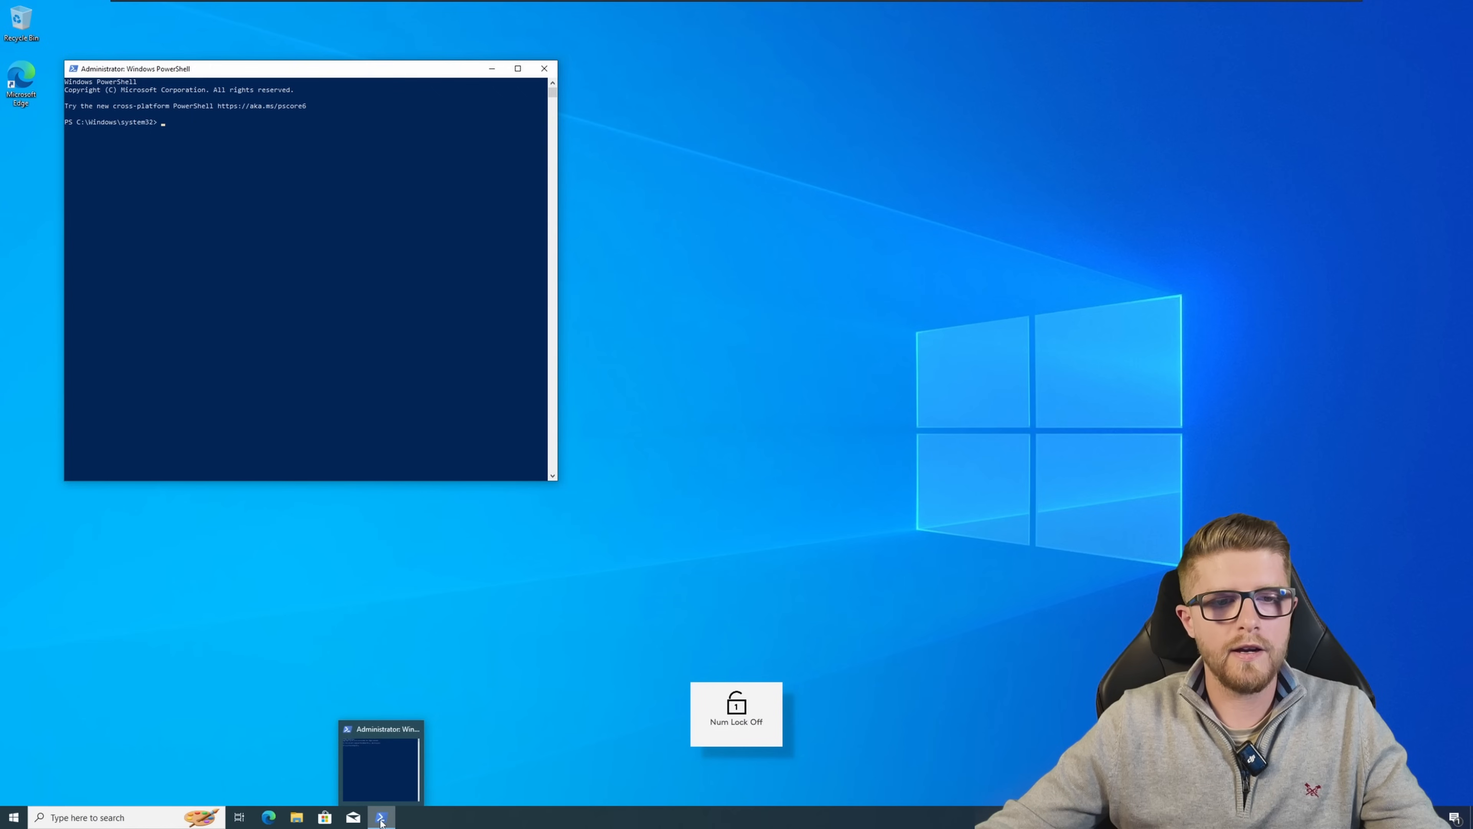
right_click(380, 817)
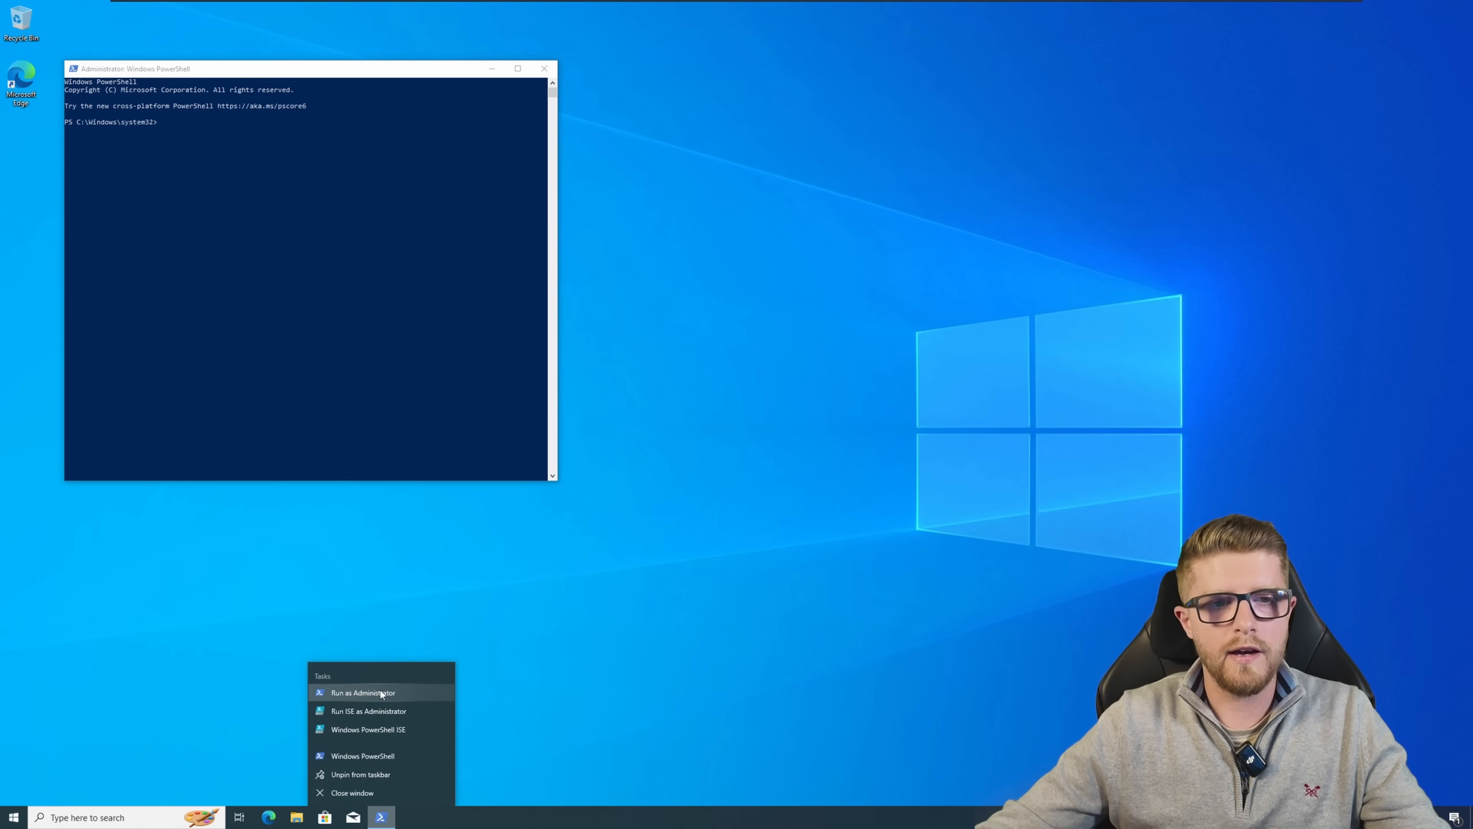
left_click(363, 693)
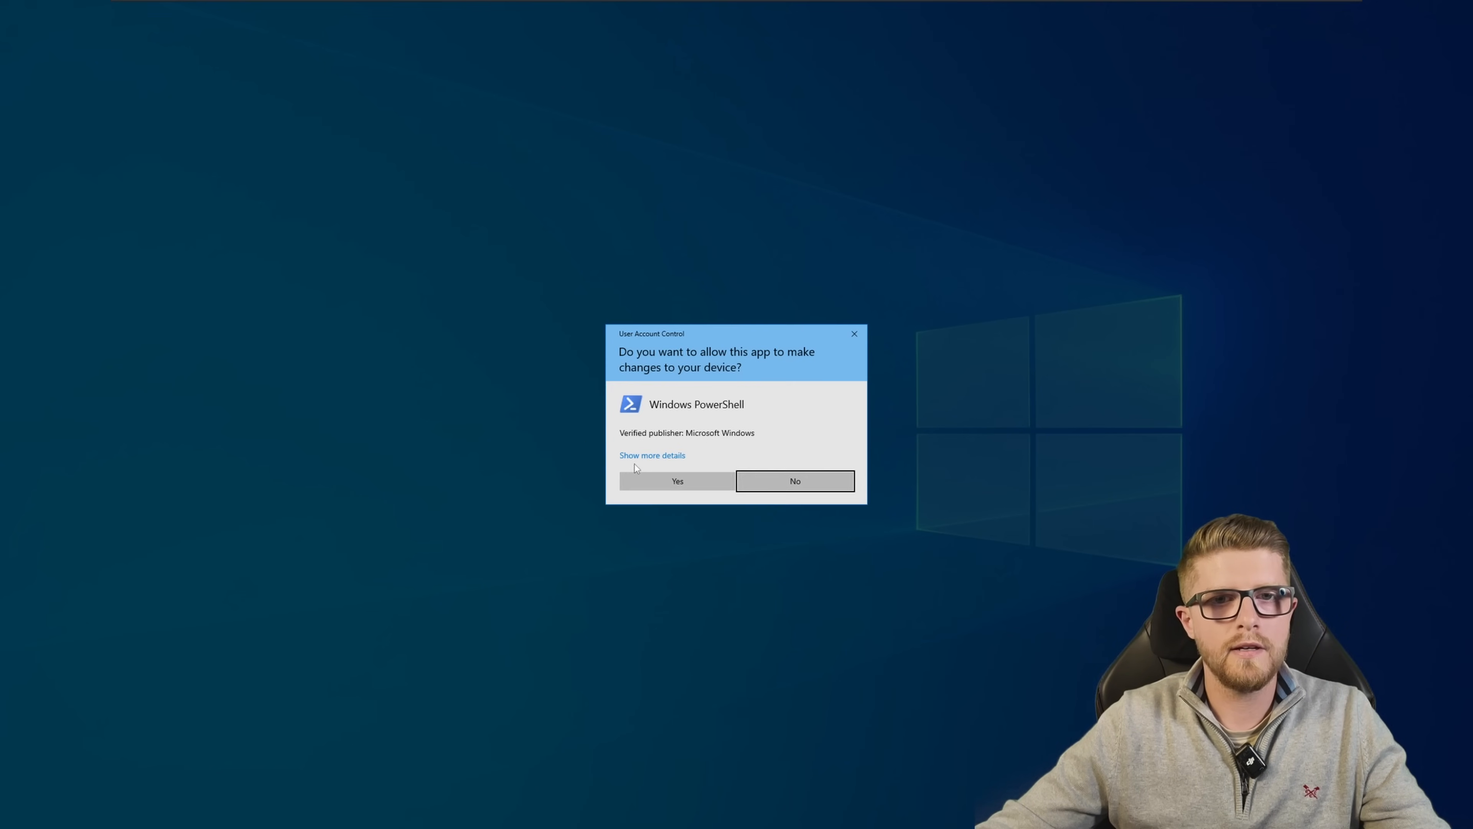
left_click(677, 480)
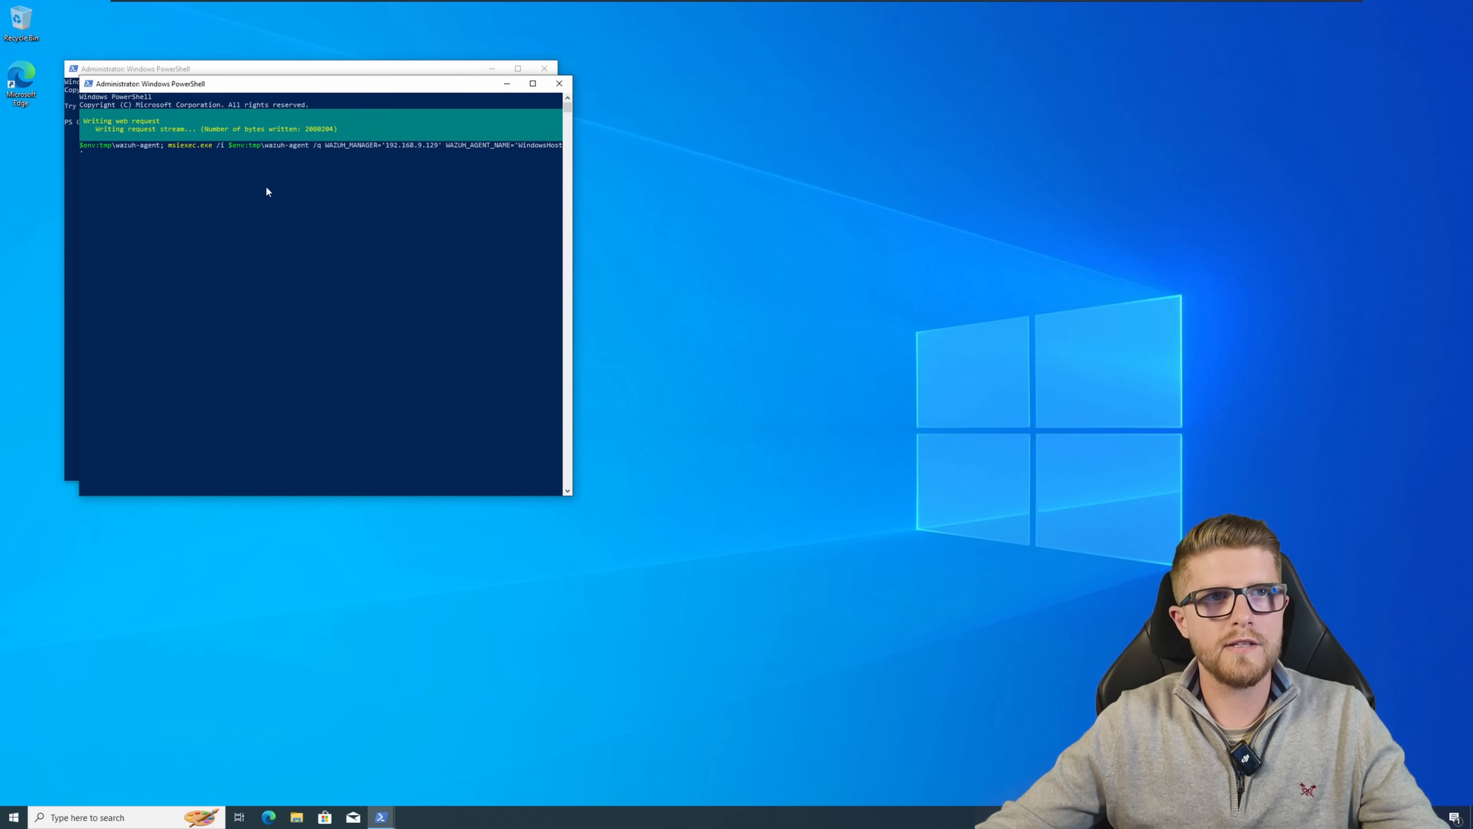
mouse_move(608, 147)
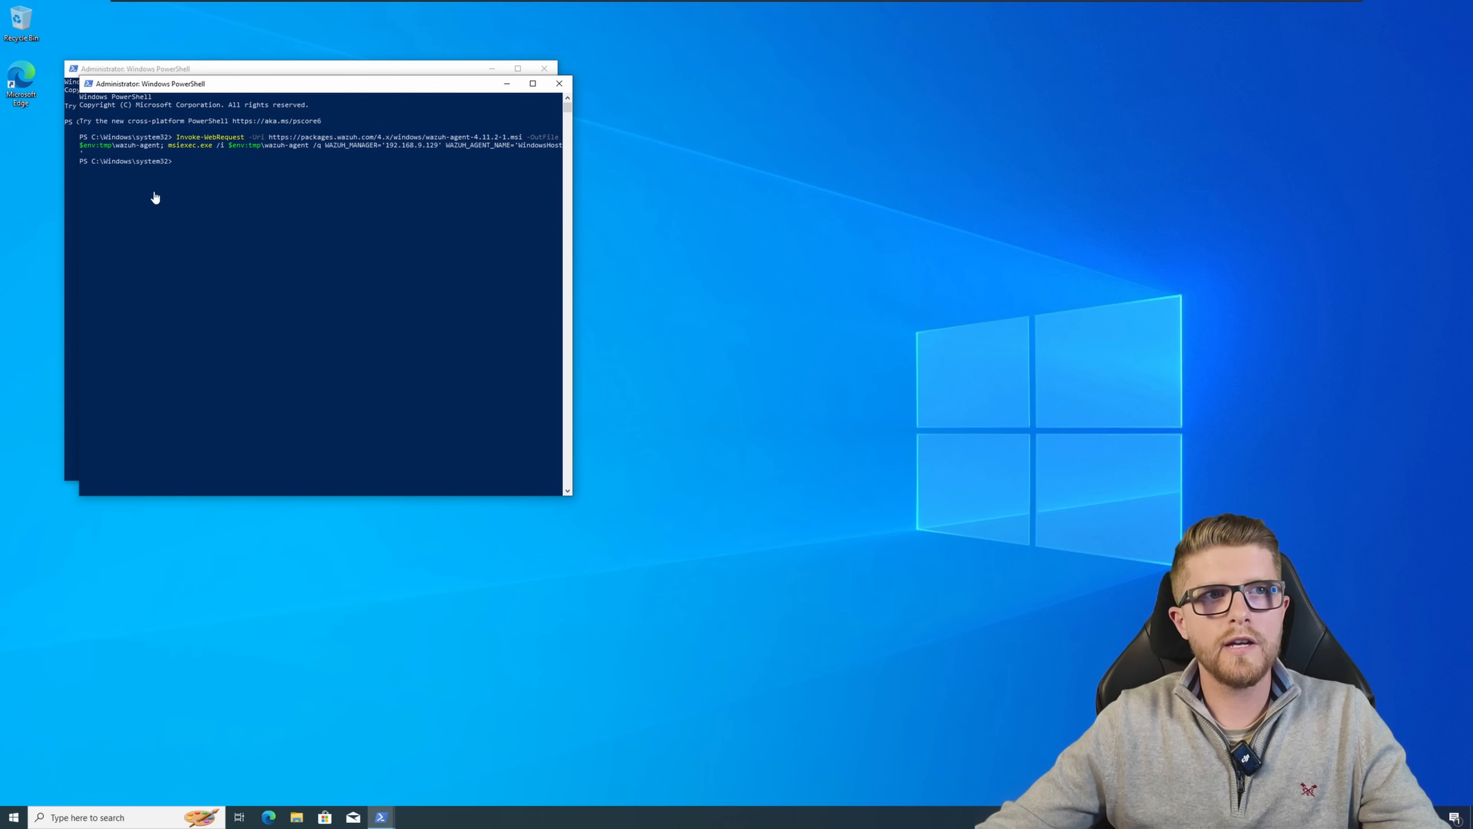
Step: Start the Wazuh agent service with NET START WazuhSvc
type("NET START WazuhSvc")
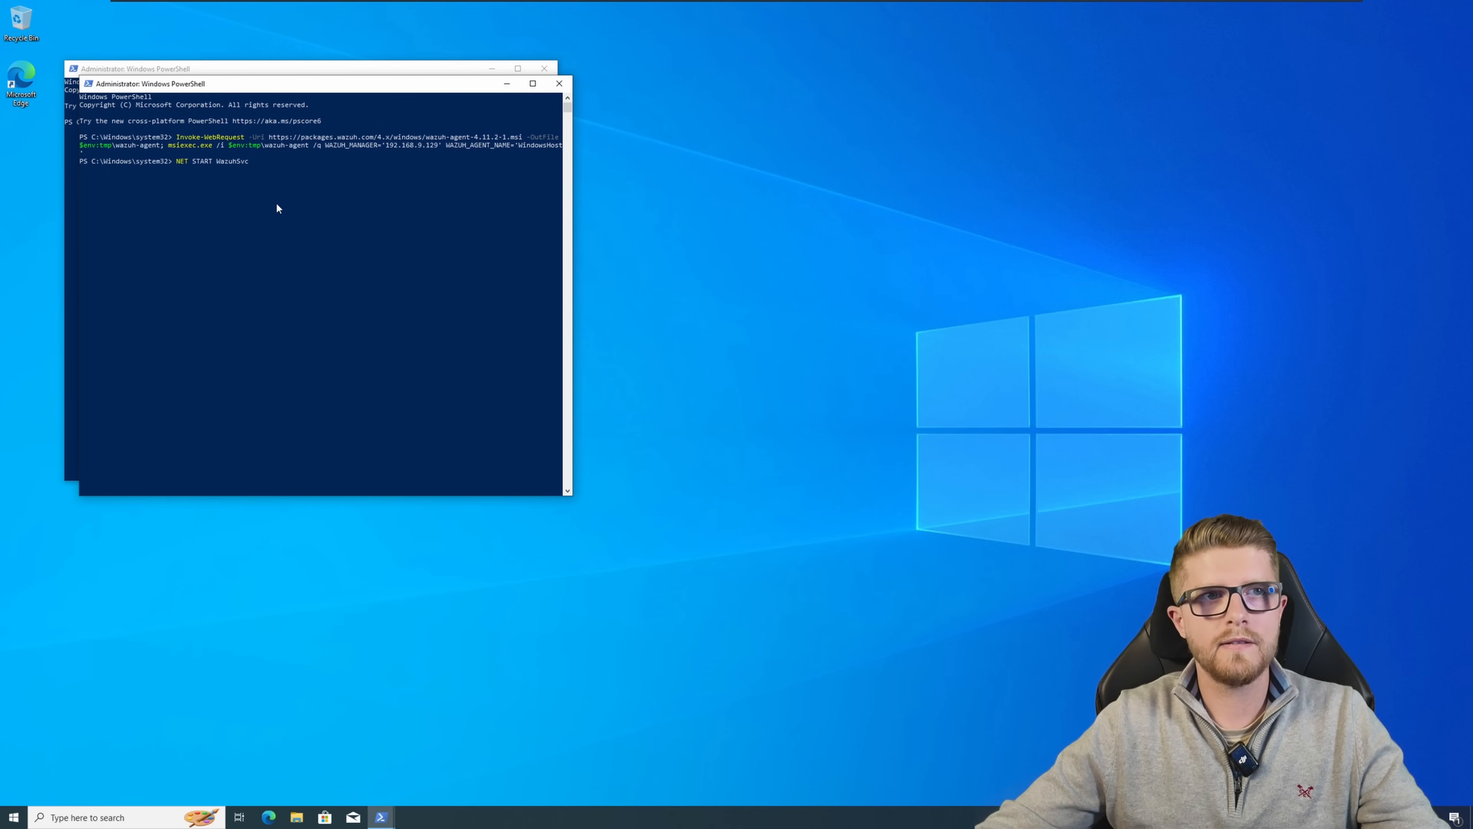
key("Return")
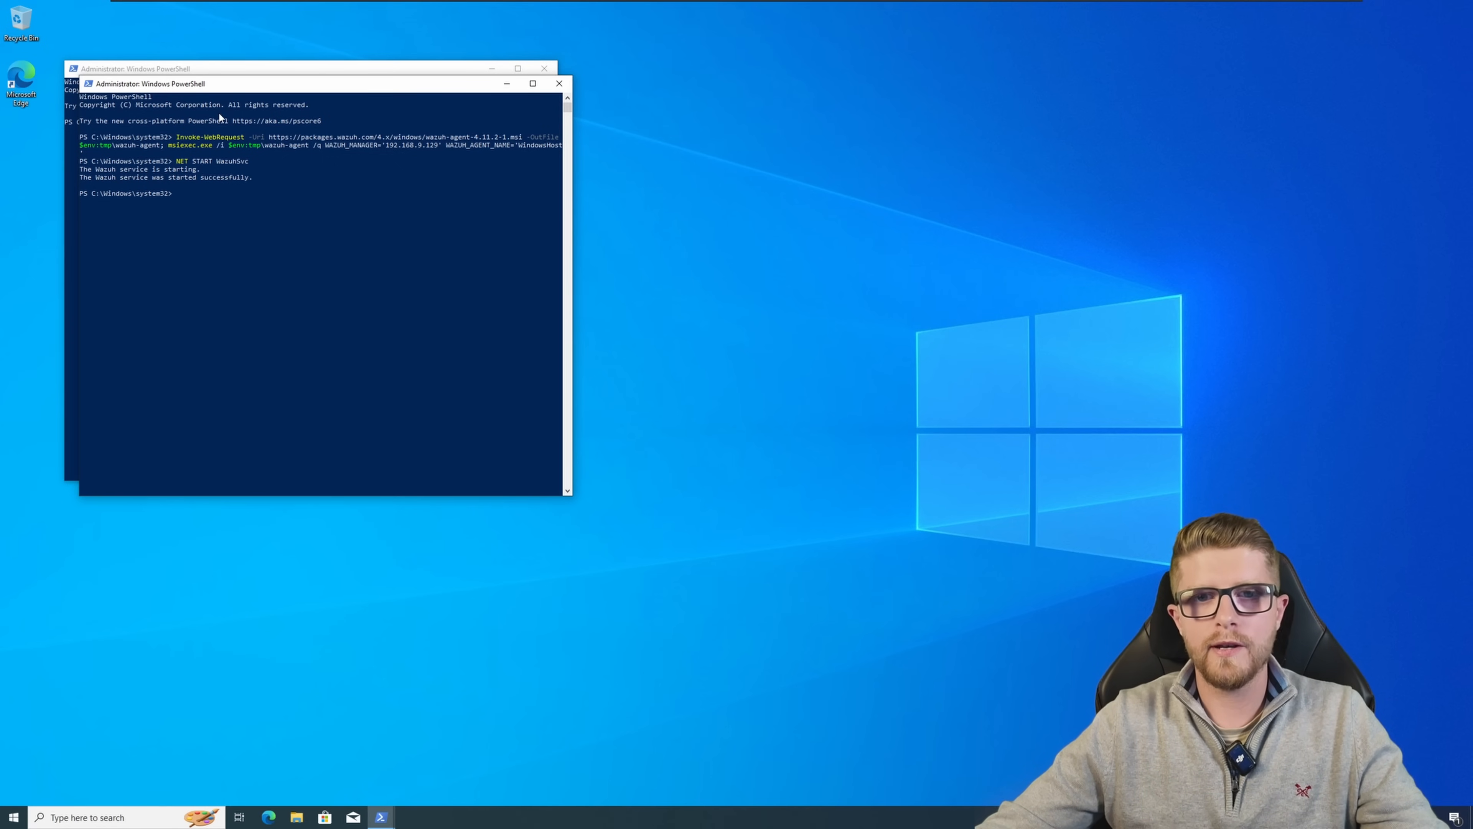
mouse_move(218, 159)
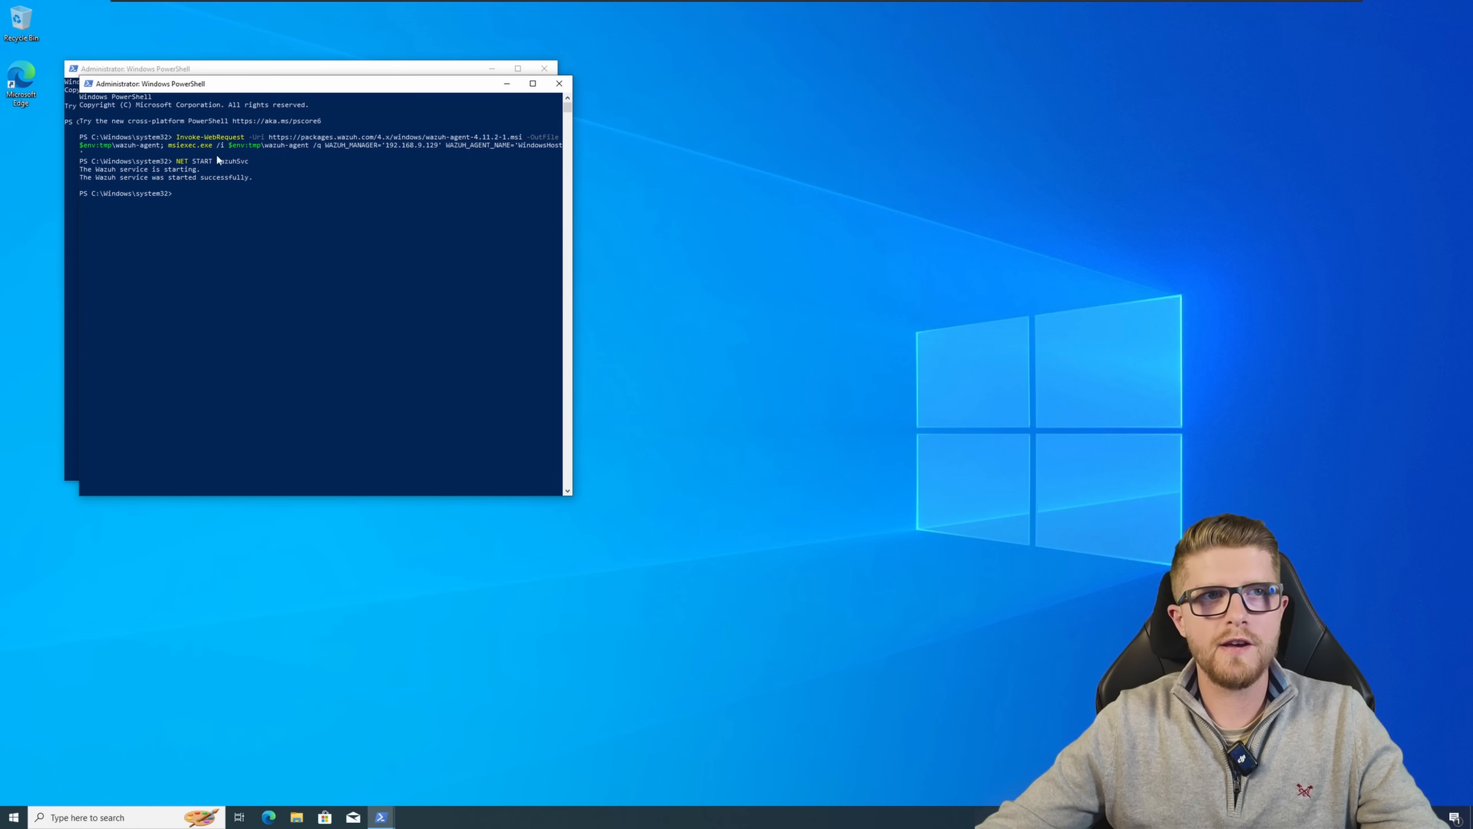
mouse_move(372, 176)
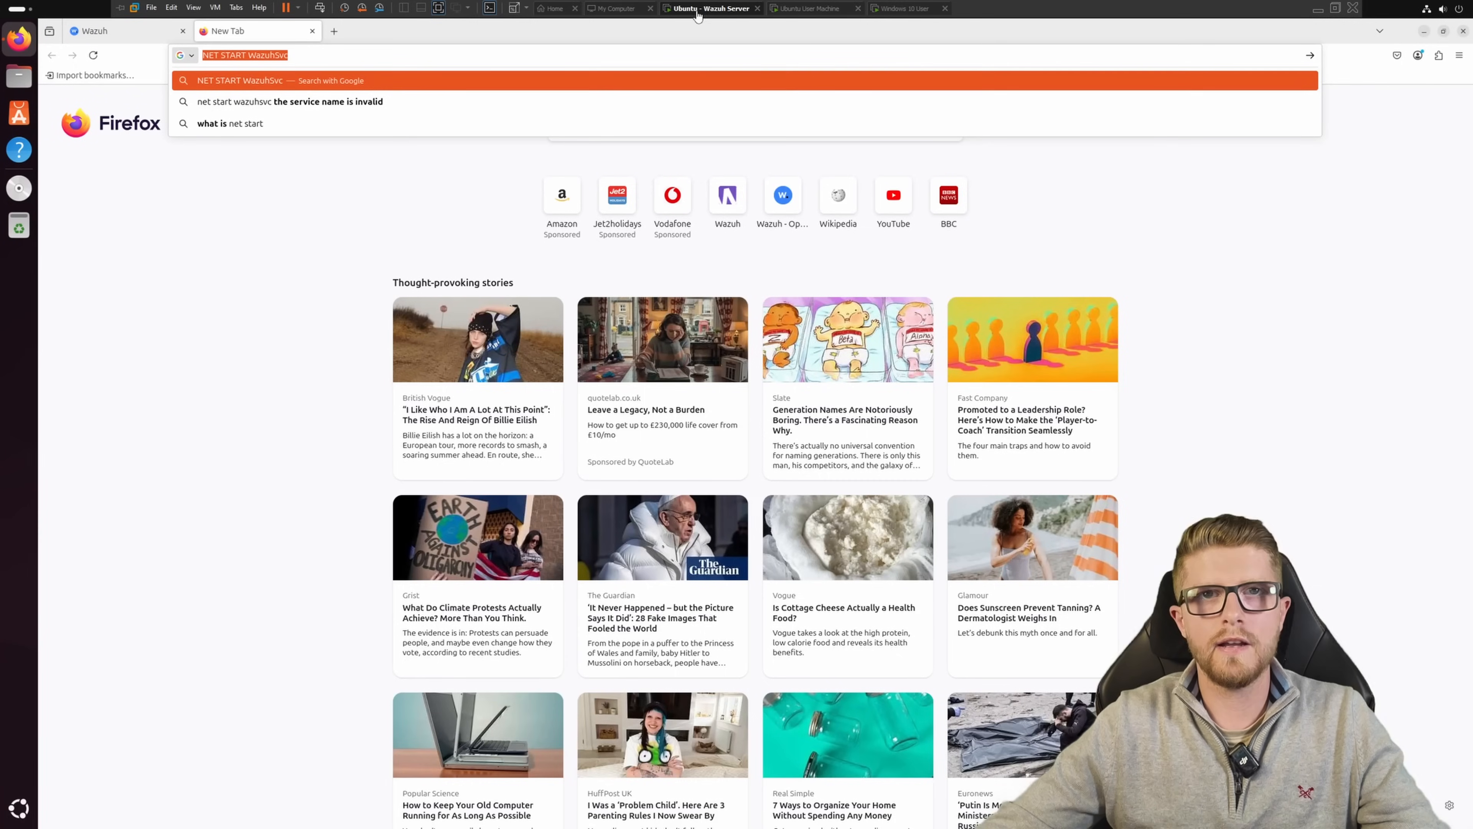
Step: Switch back to the Wazuh Server VM to check the endpoints list
left_click(127, 30)
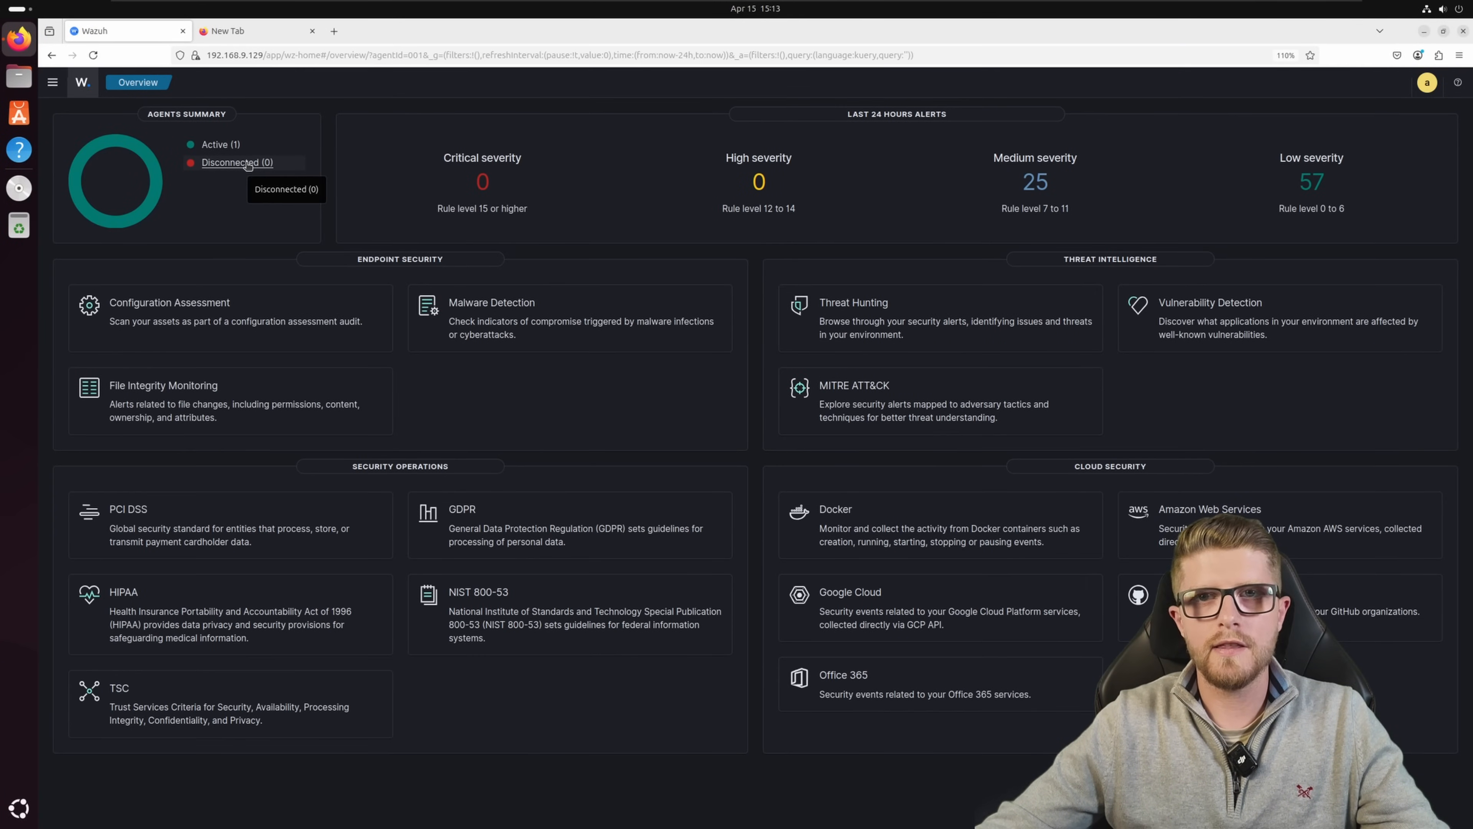
mouse_move(118, 92)
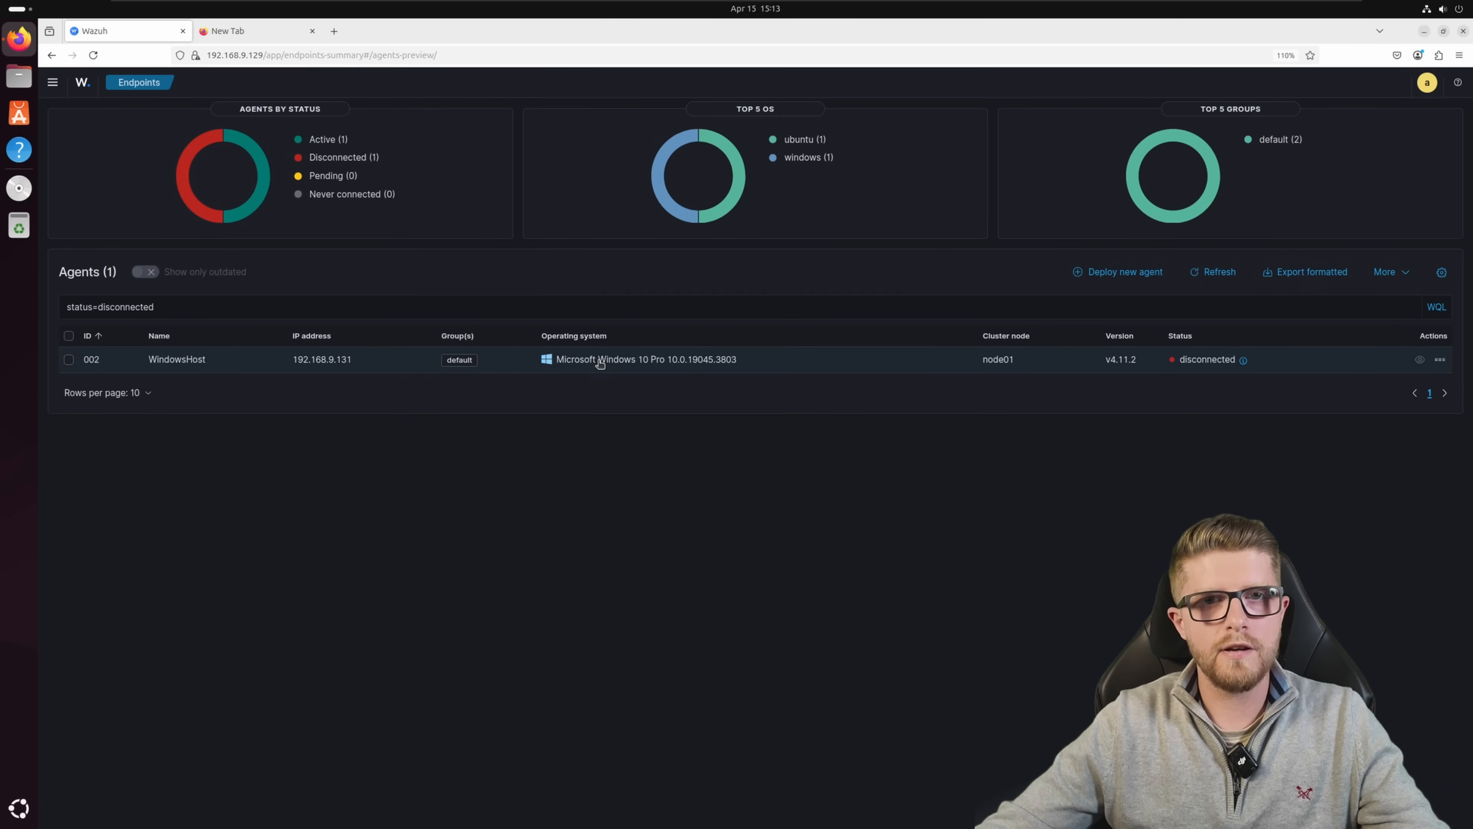
mouse_move(1243, 360)
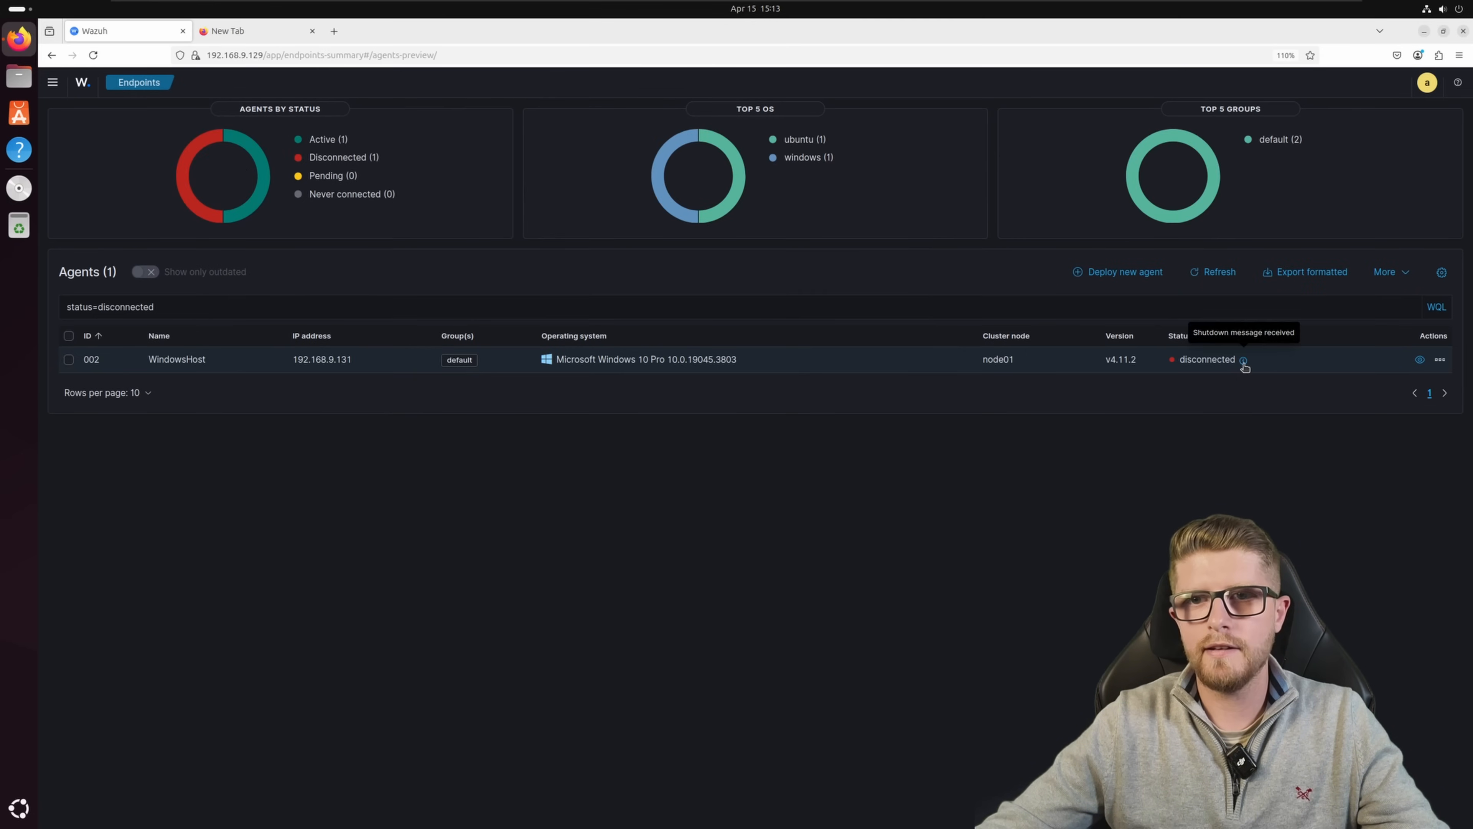
mouse_move(269, 335)
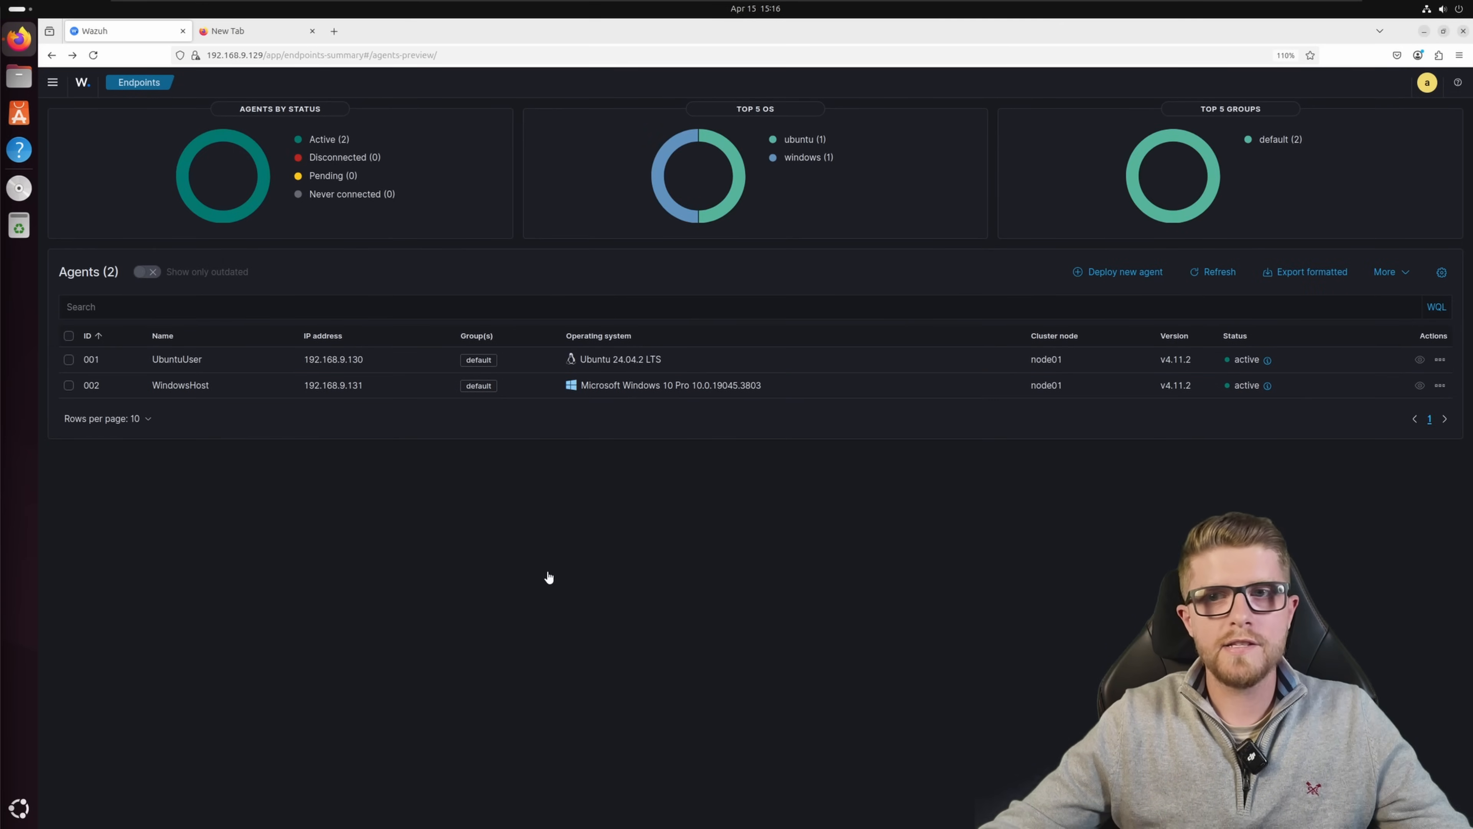
mouse_move(235, 380)
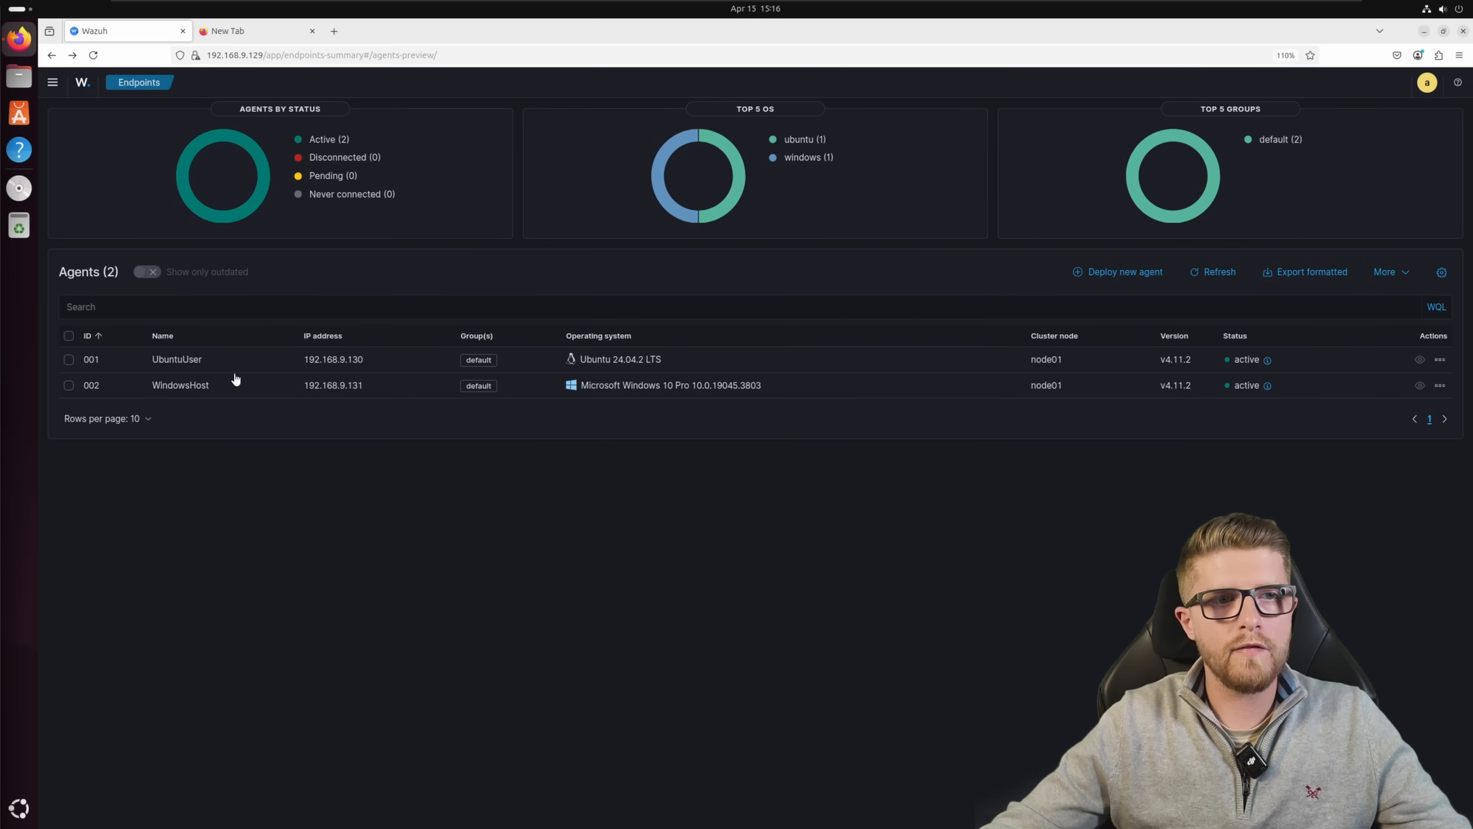
Step: View the WindowsHost agent overview and its CIS Windows 10 benchmark scan results
left_click(179, 385)
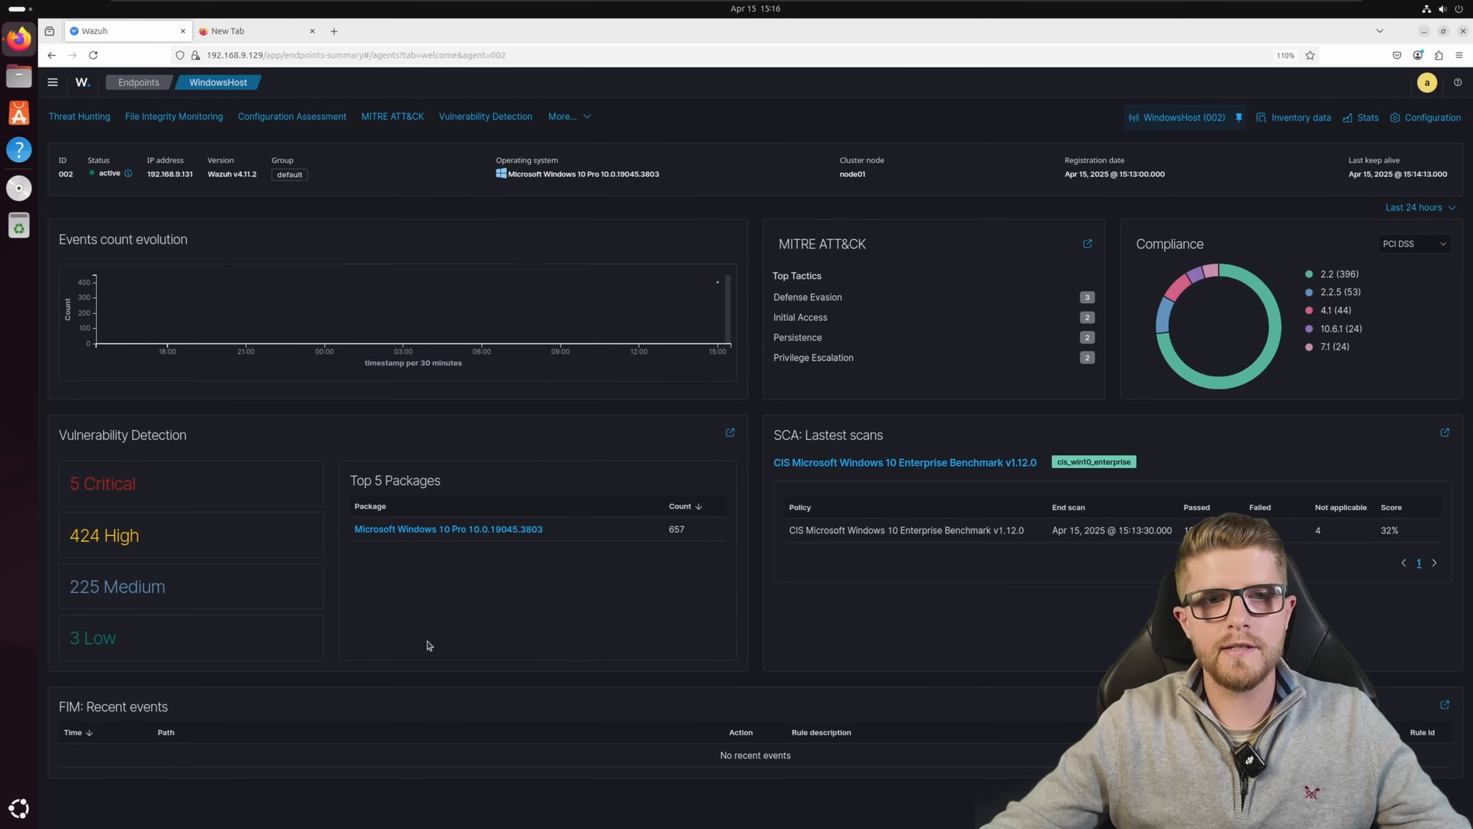
mouse_move(568, 640)
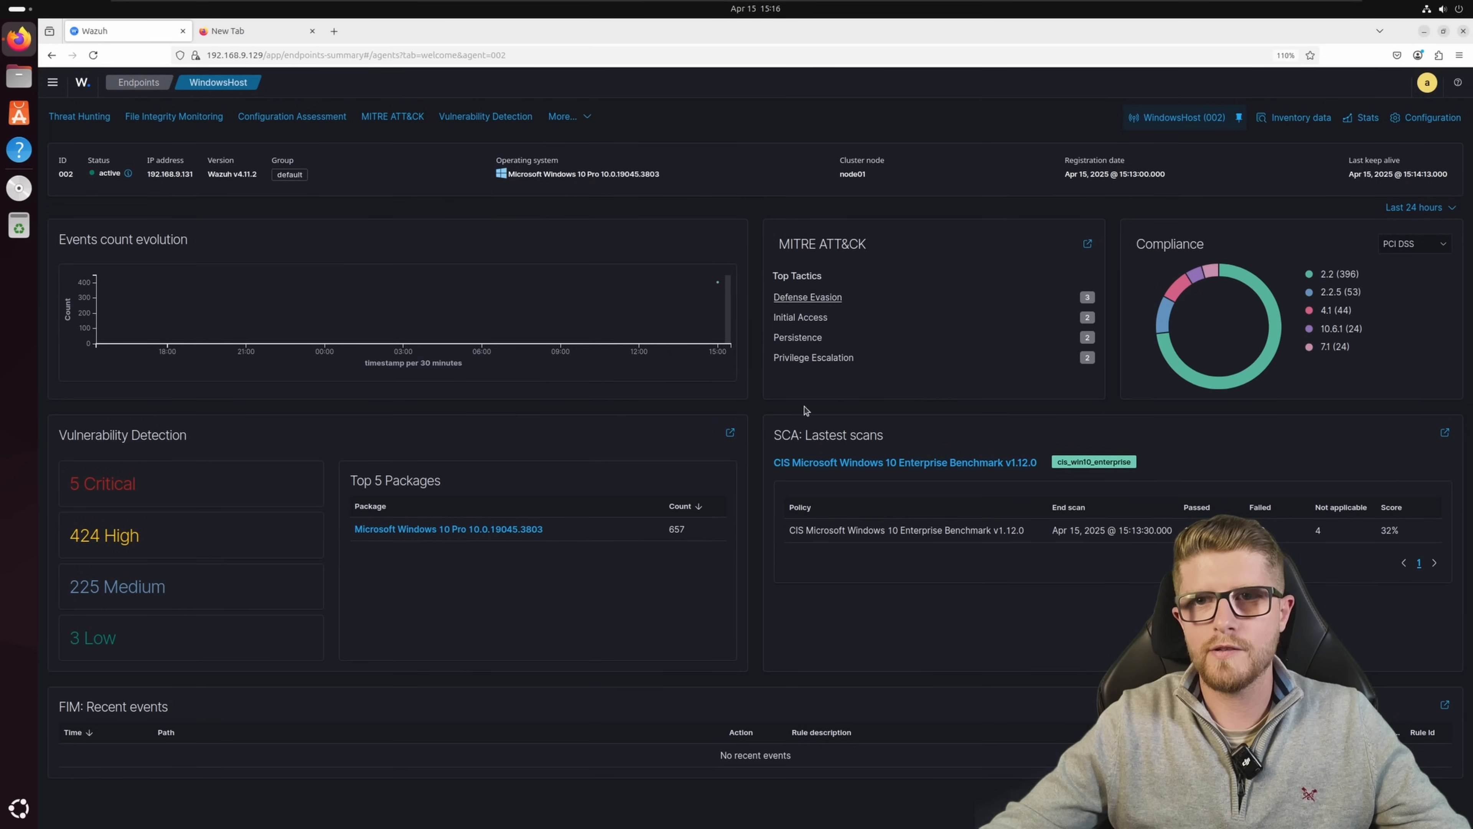
mouse_move(833, 346)
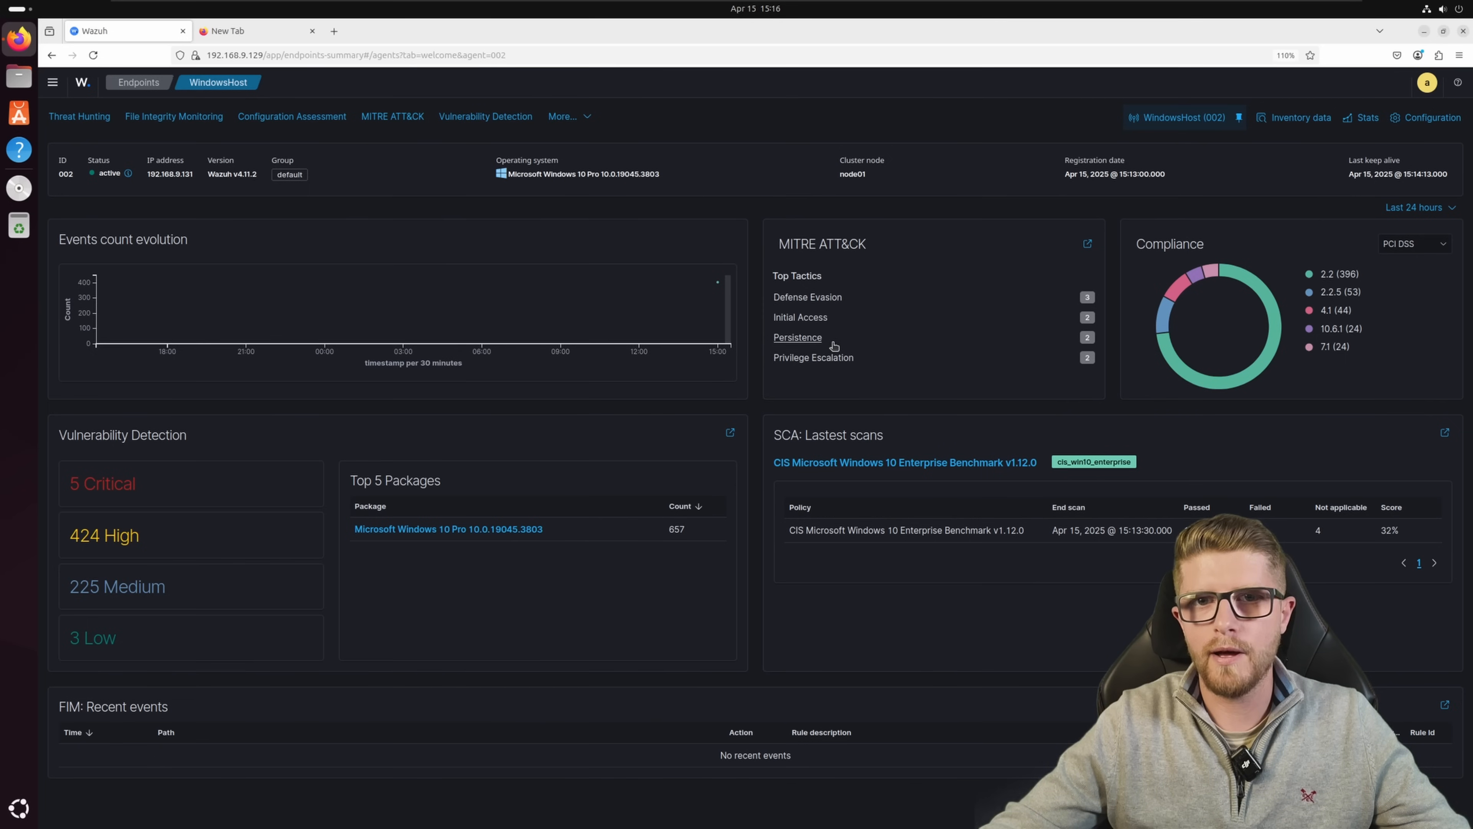
mouse_move(868, 411)
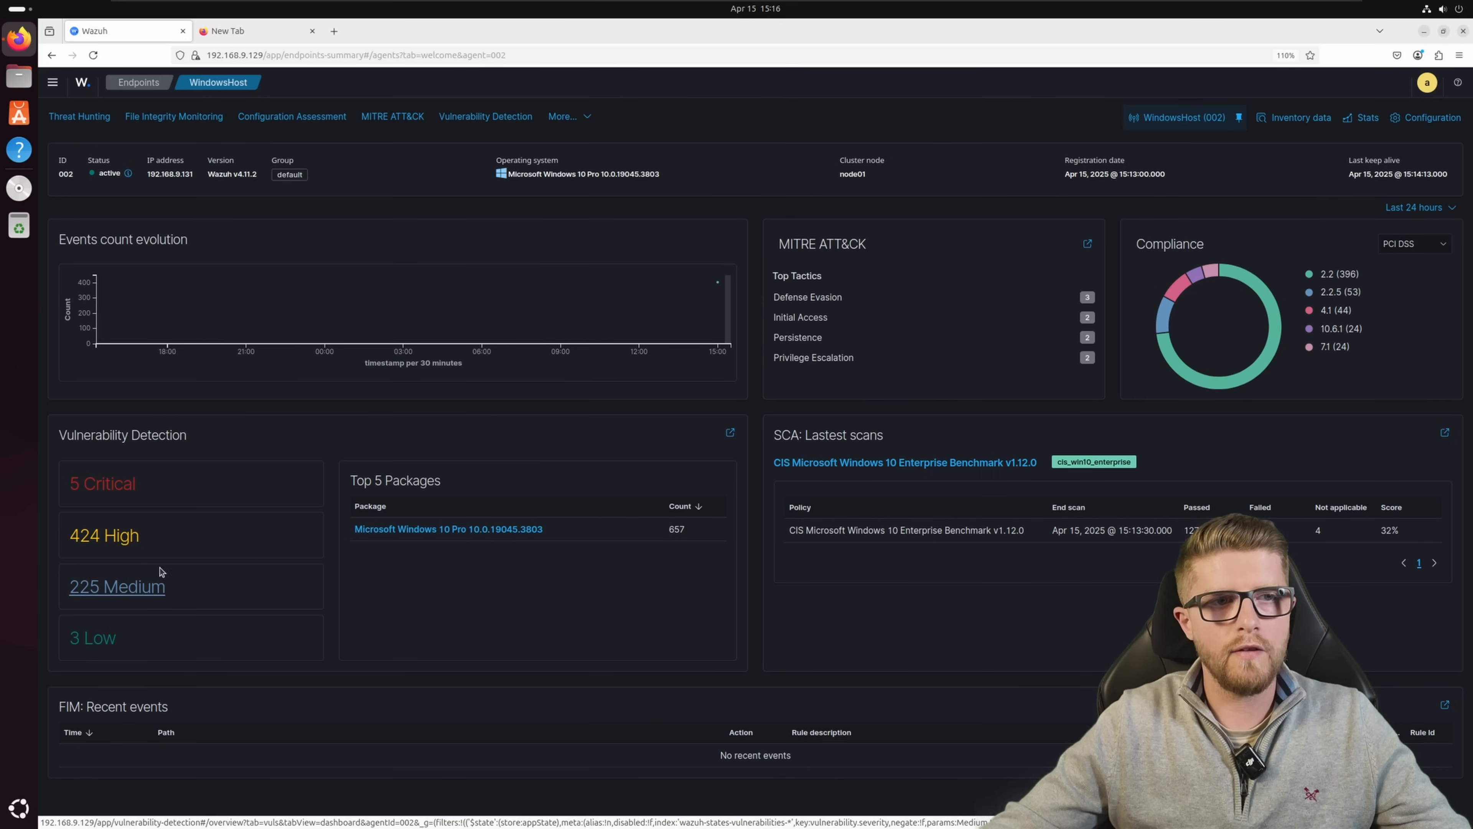
mouse_move(514, 549)
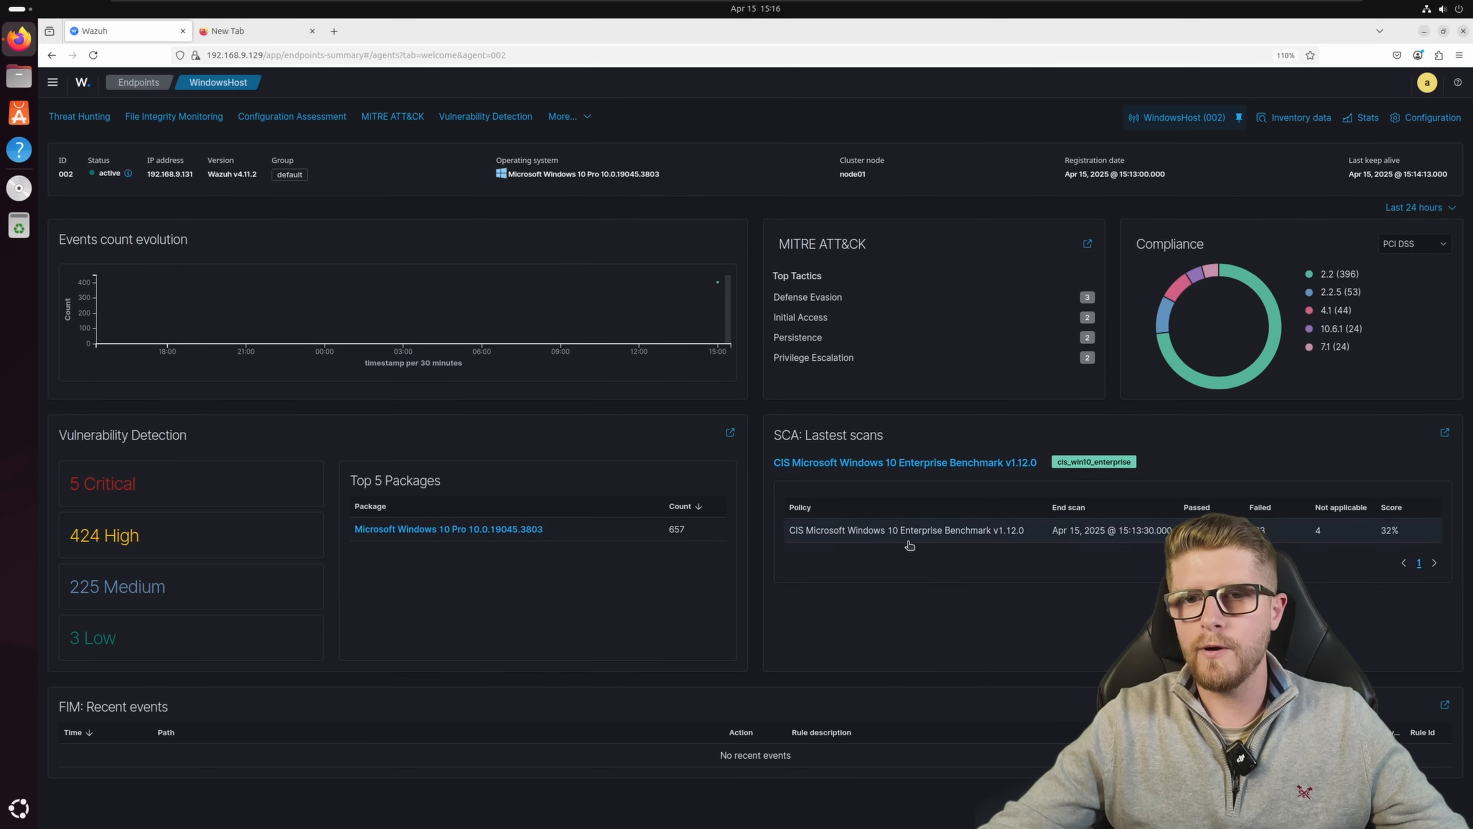
left_click(904, 530)
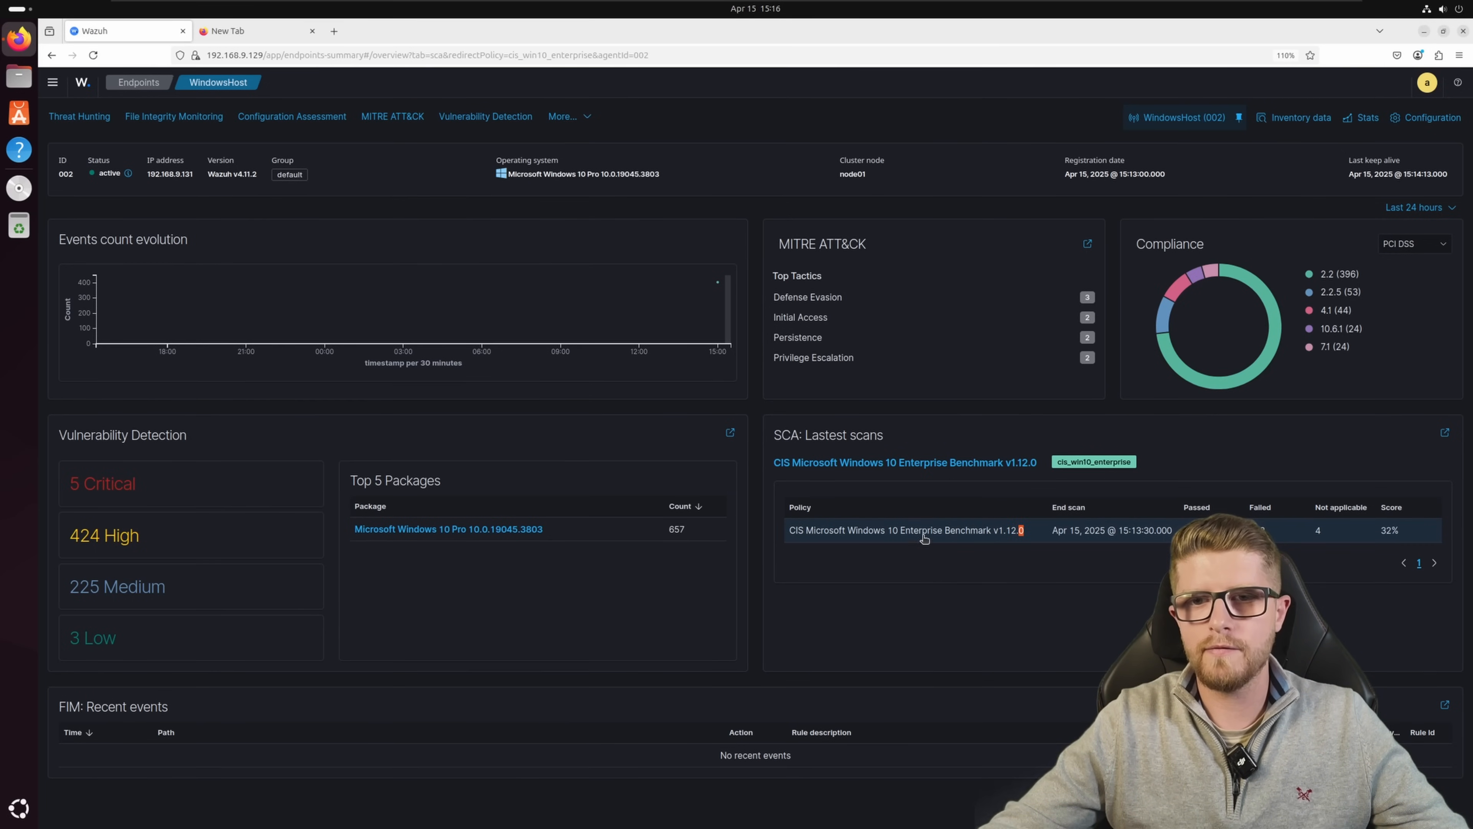
Step: Review the configuration assessment checks and SCA events, then return to the WindowsHost summary
left_click(903, 529)
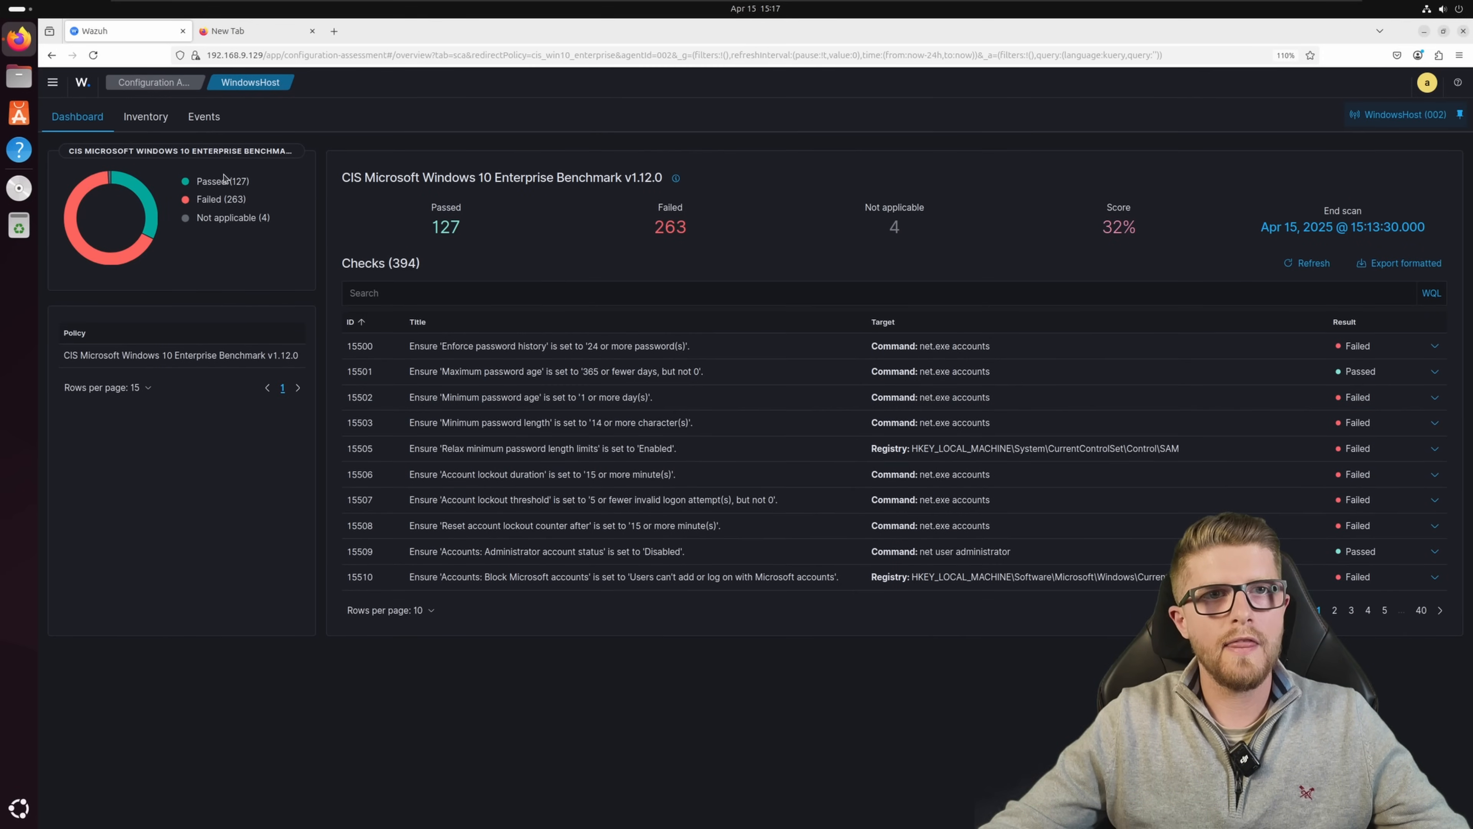
mouse_move(203, 210)
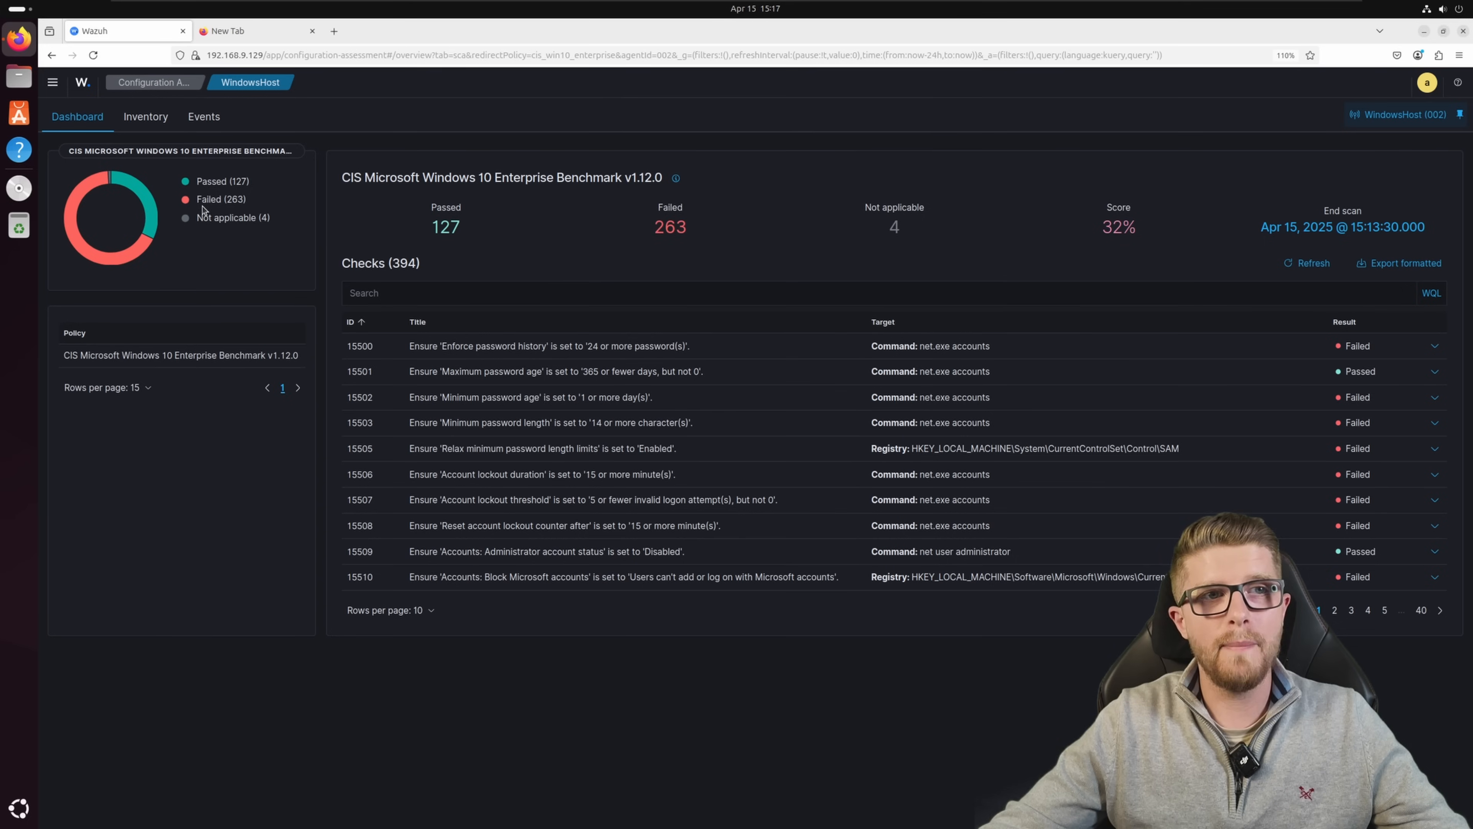
mouse_move(221, 198)
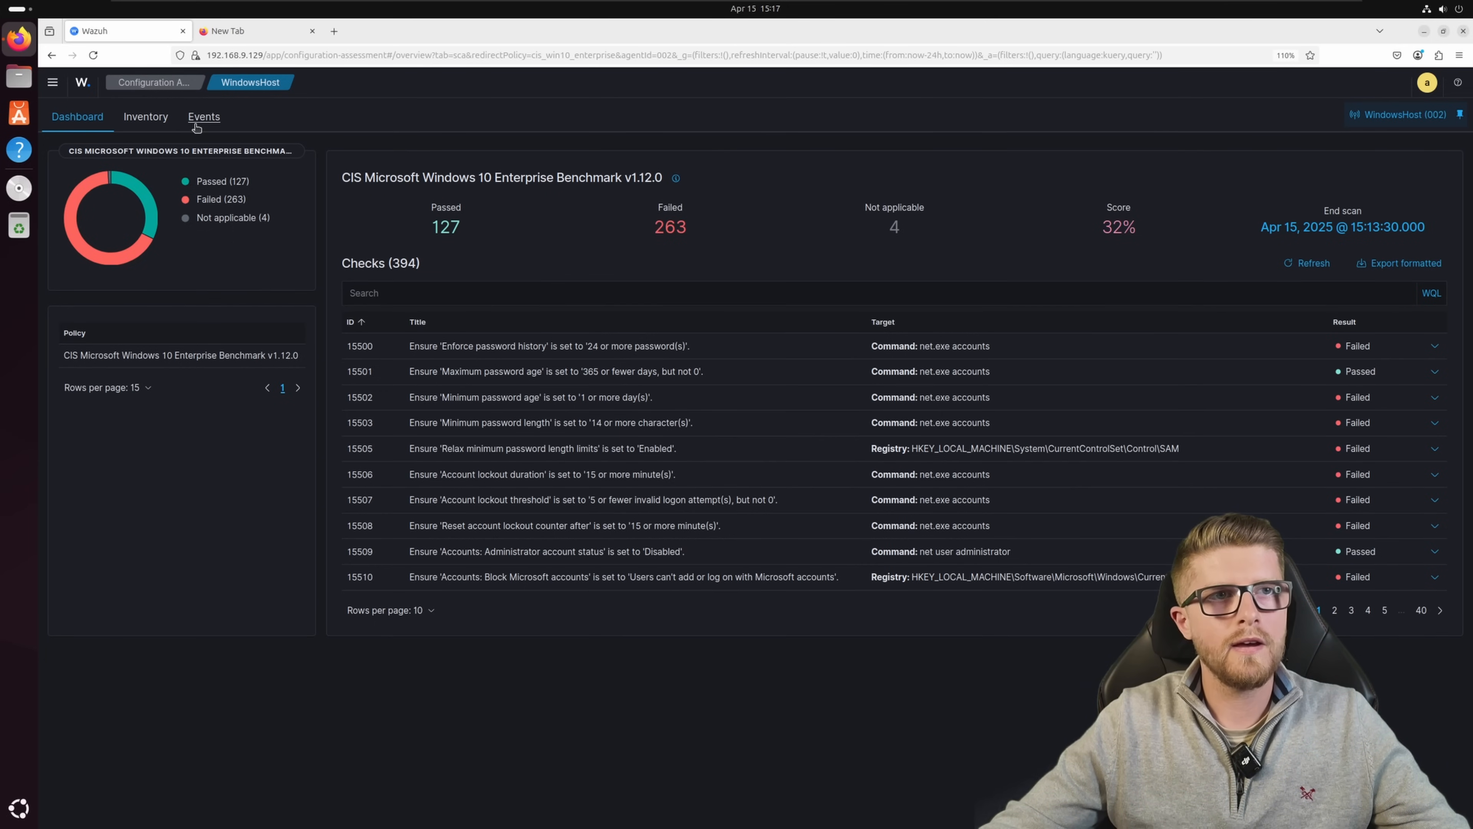
left_click(204, 117)
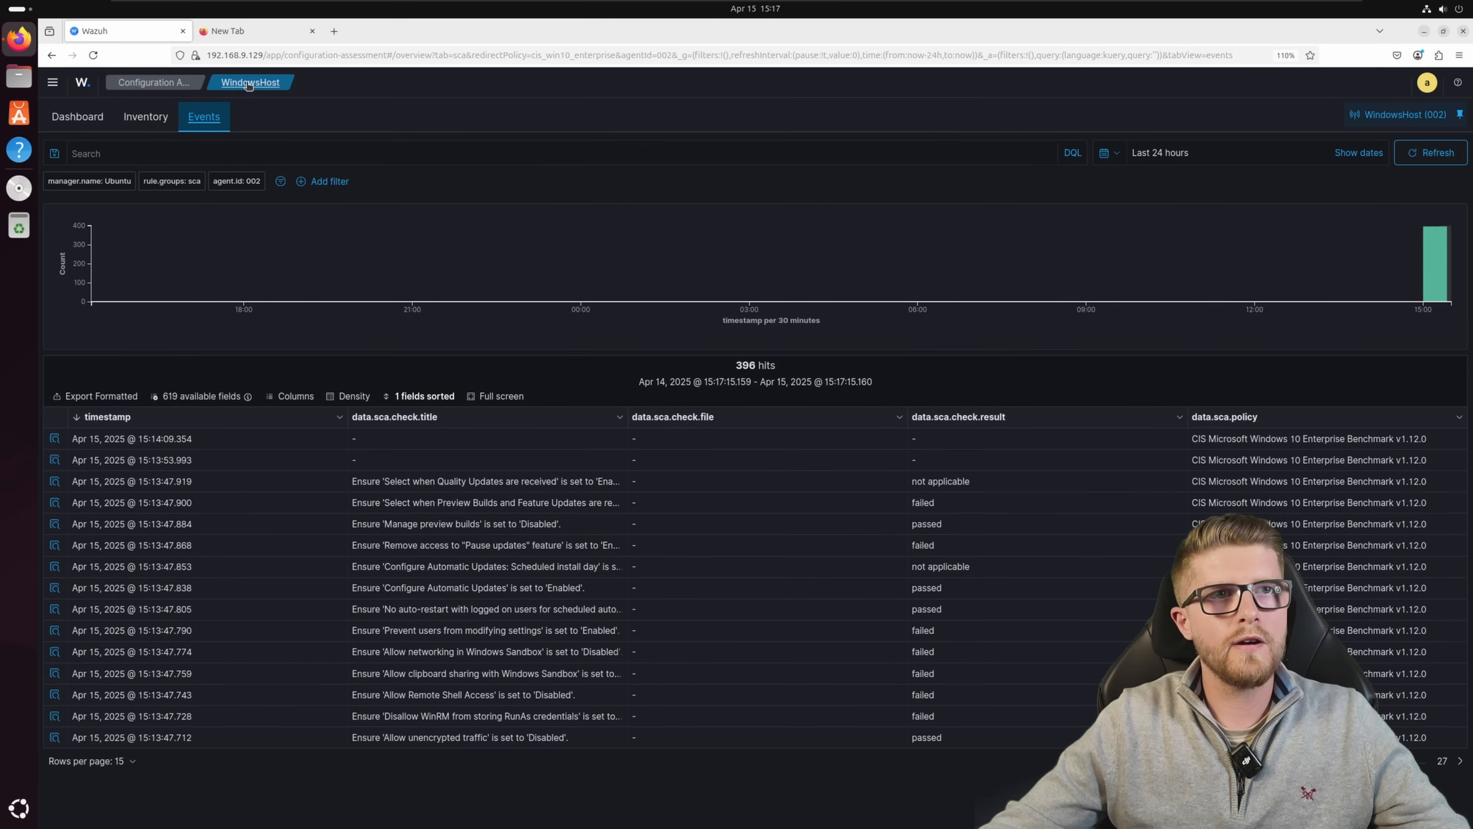
left_click(217, 83)
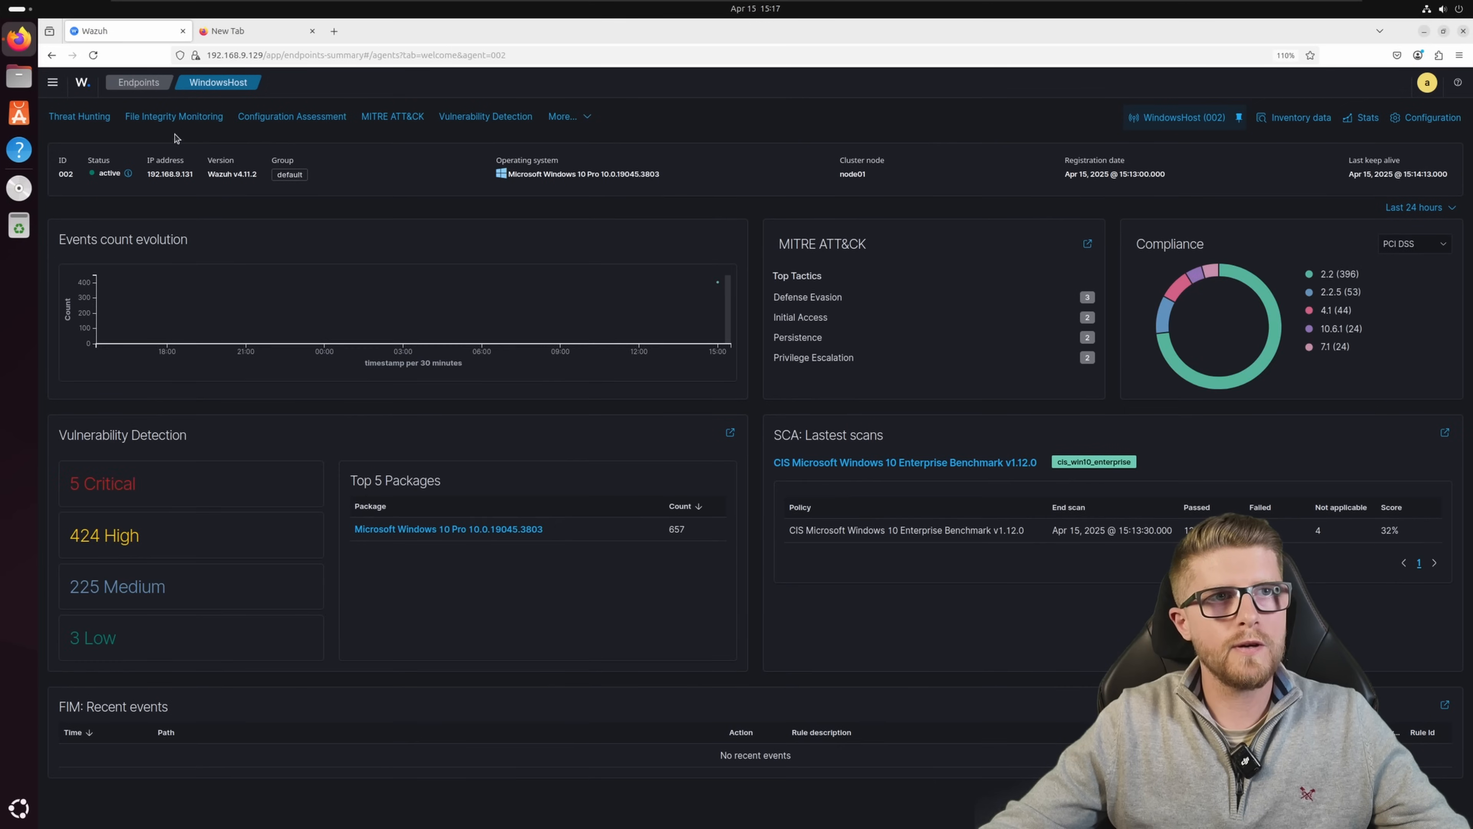
left_click(174, 116)
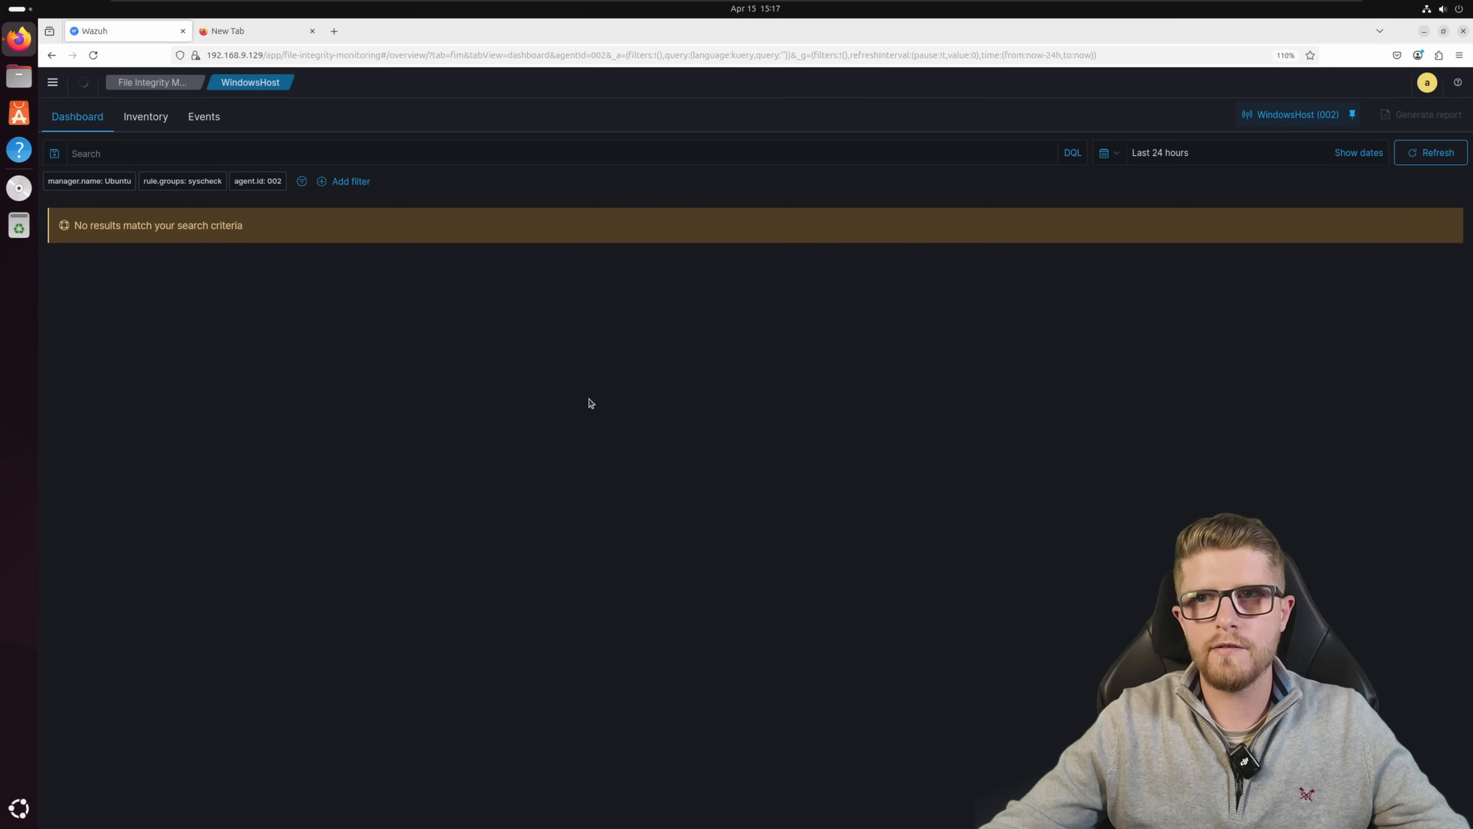
left_click(146, 116)
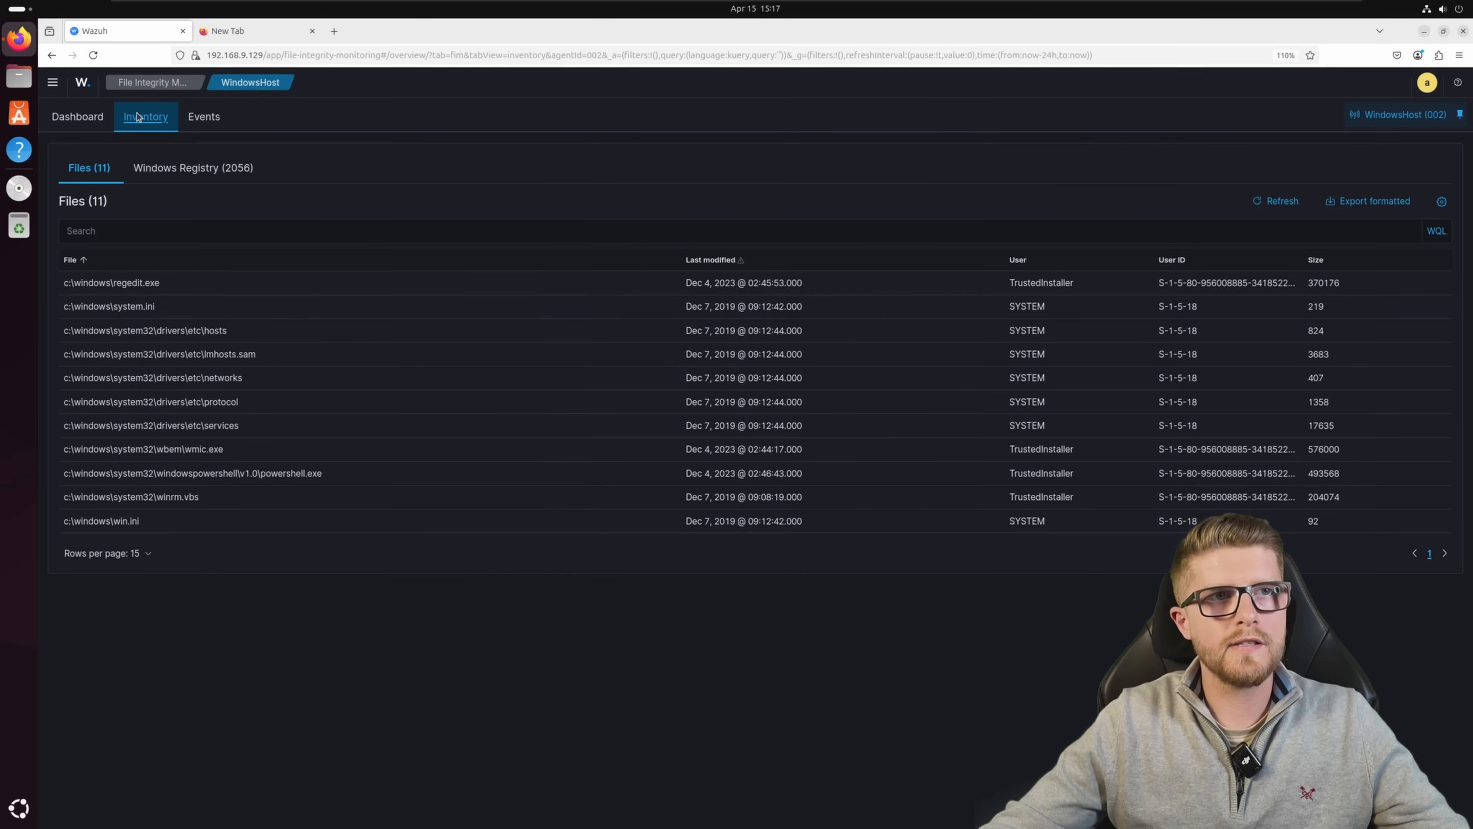
mouse_move(222, 191)
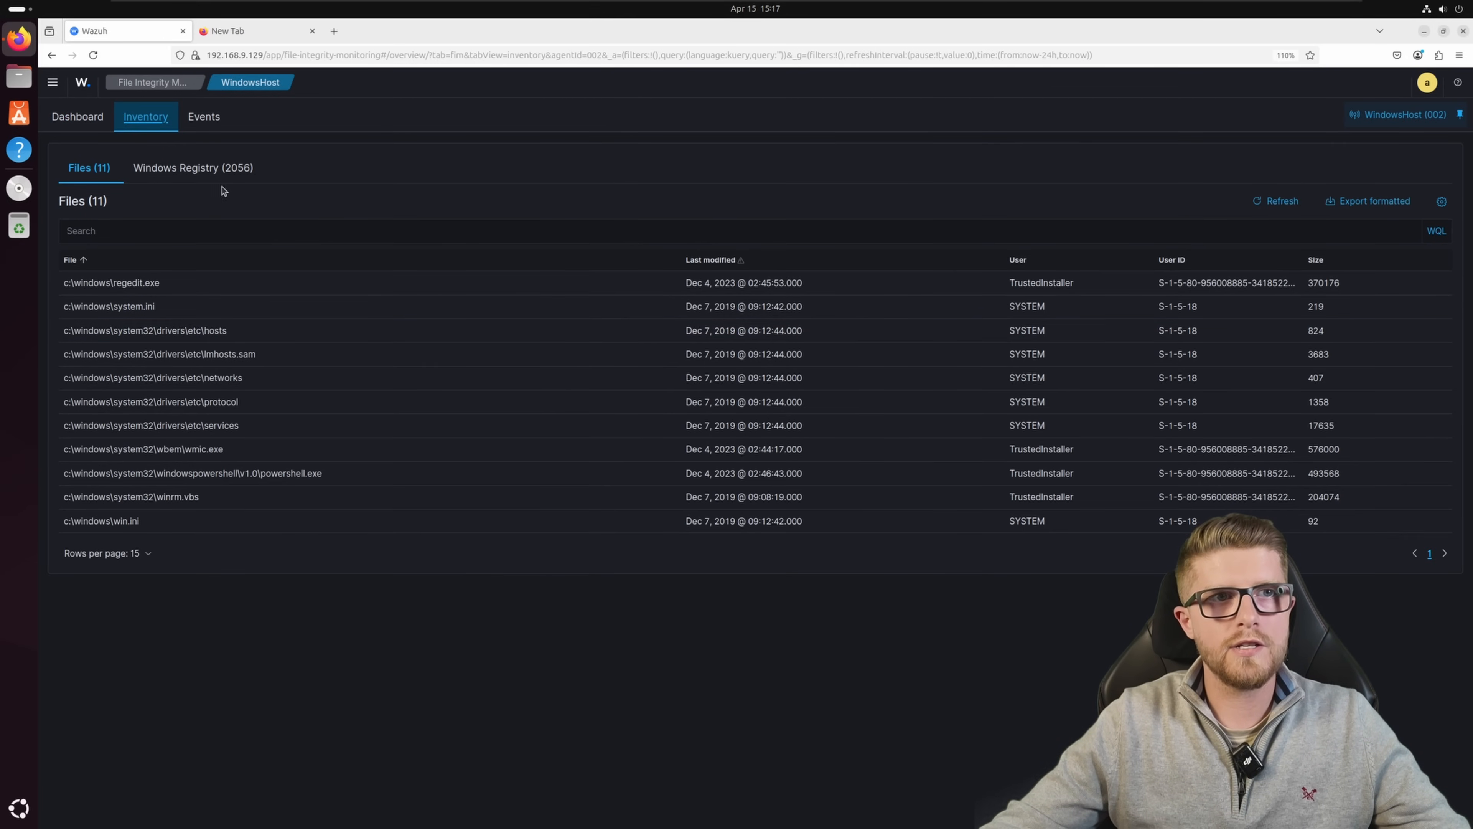
left_click(194, 167)
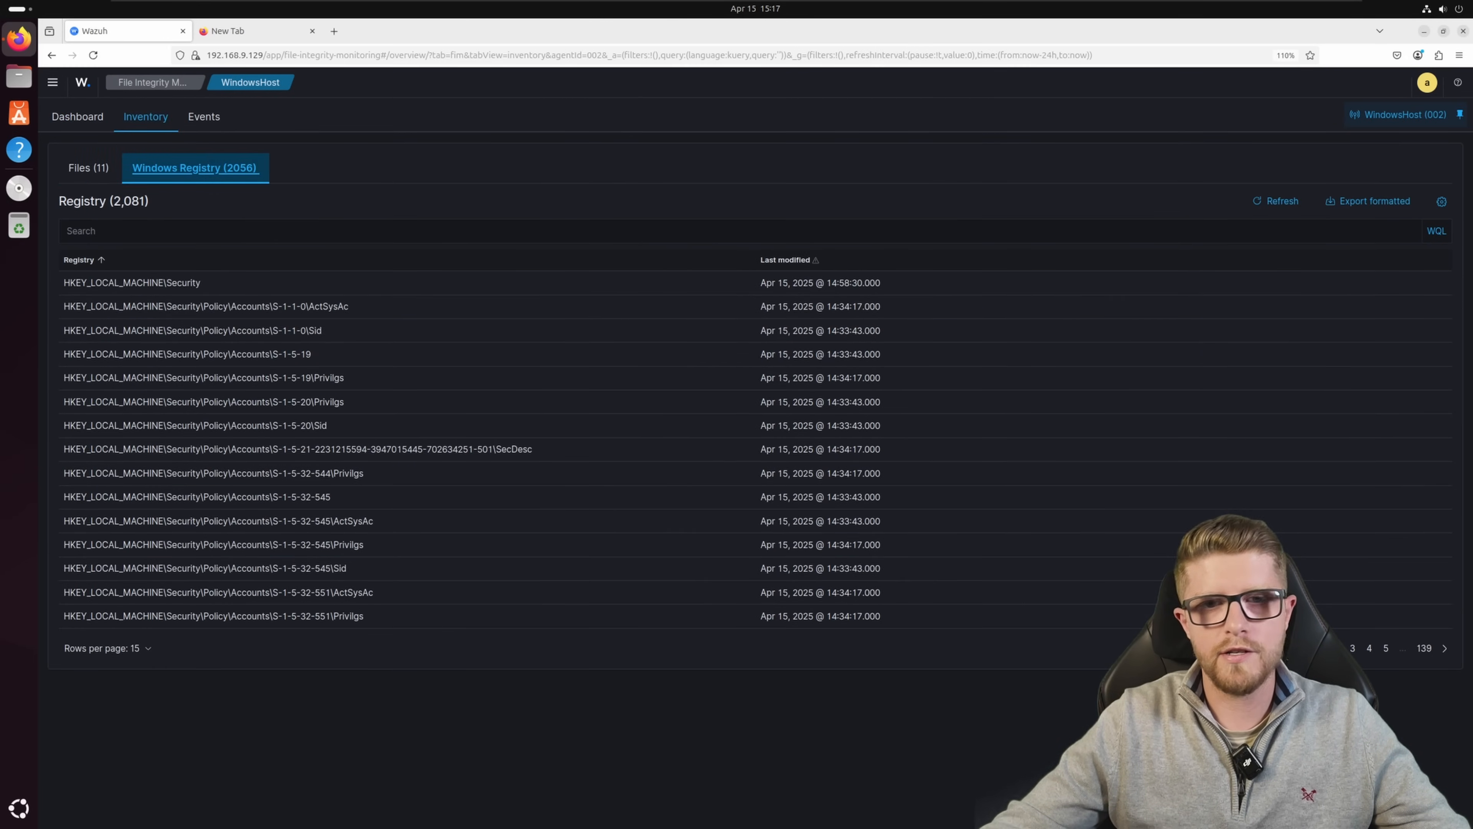
mouse_move(644, 650)
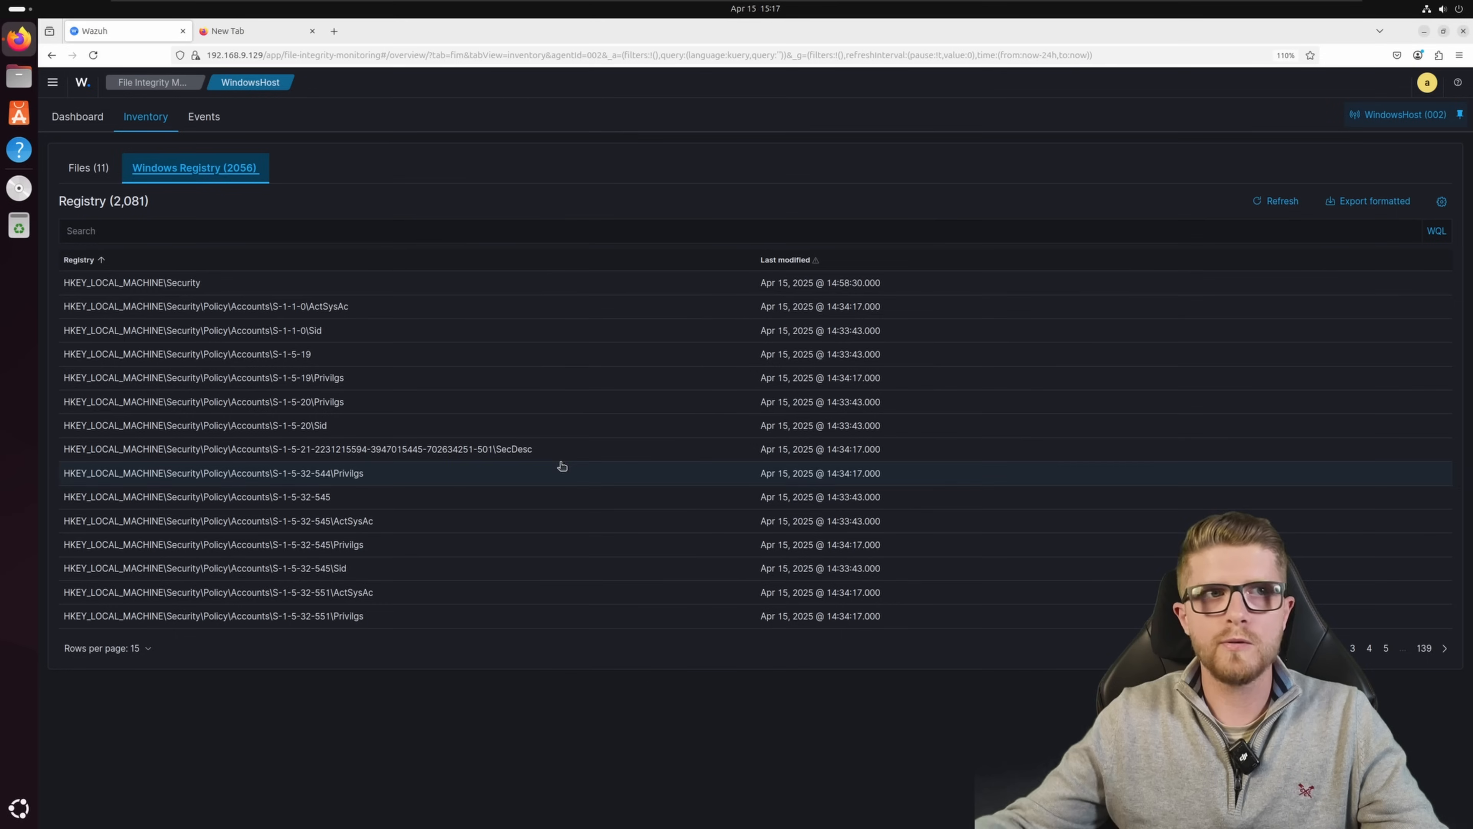
left_click(87, 167)
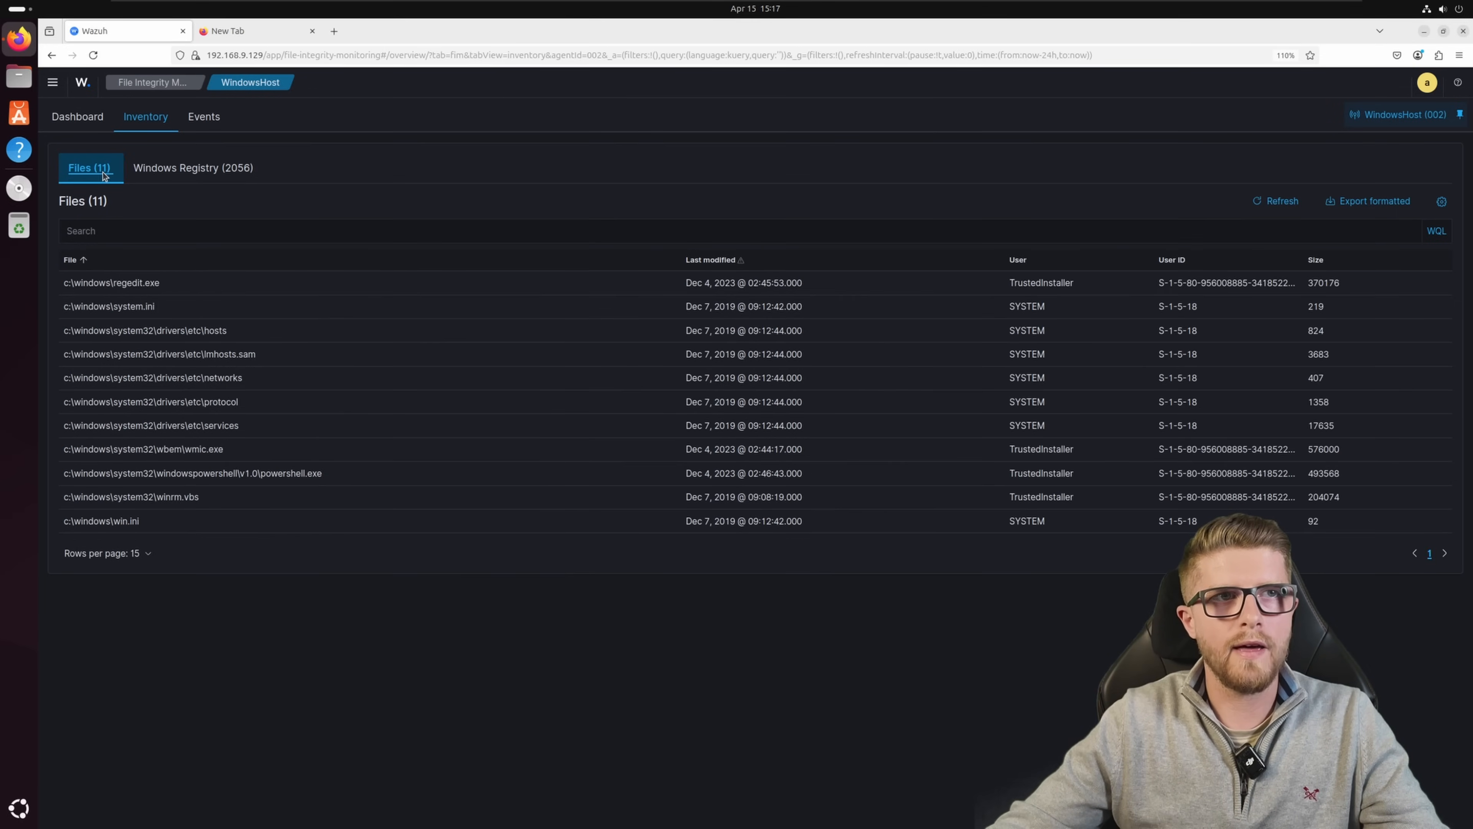
left_click(250, 82)
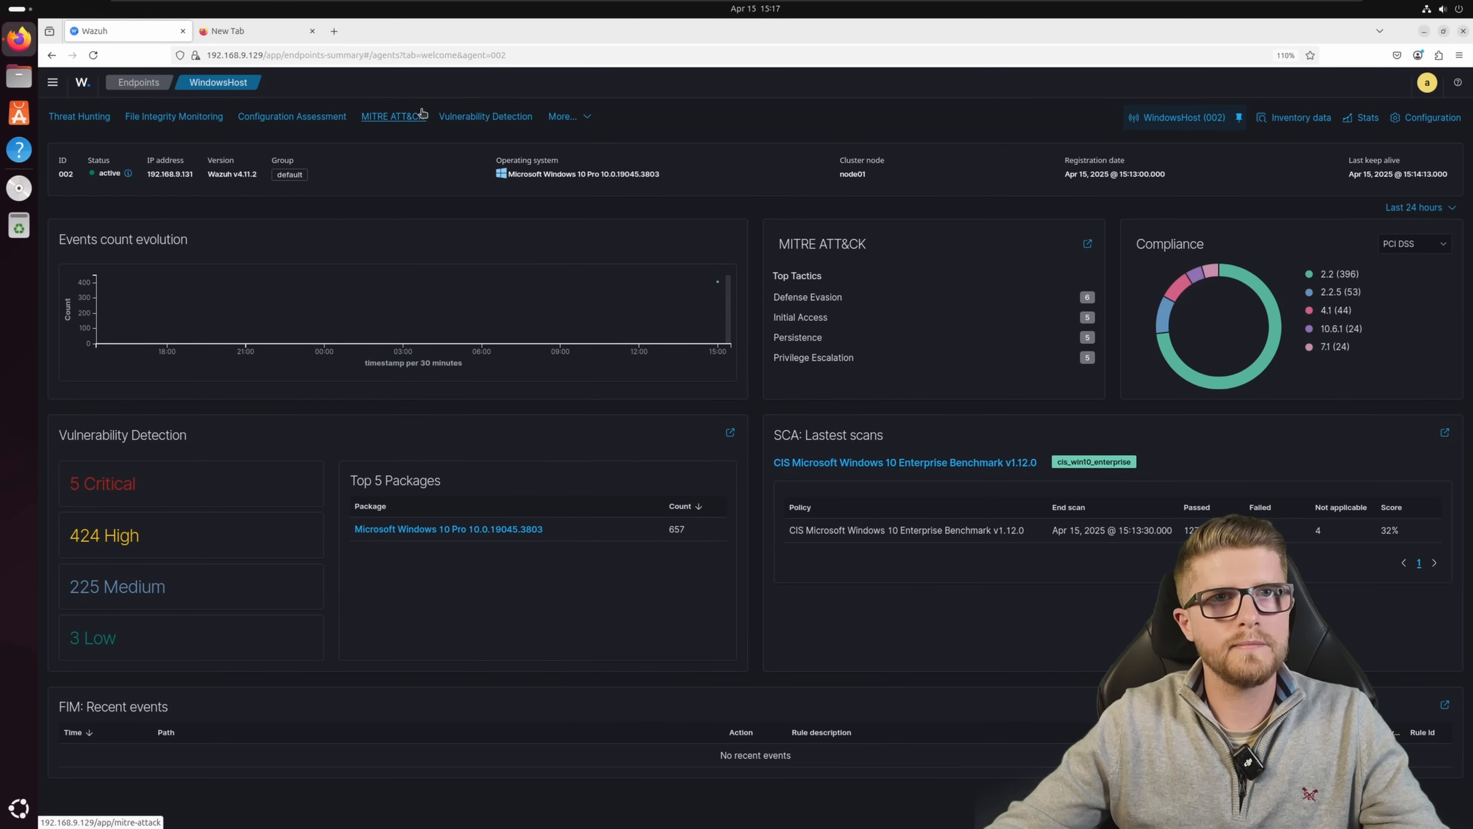
left_click(485, 115)
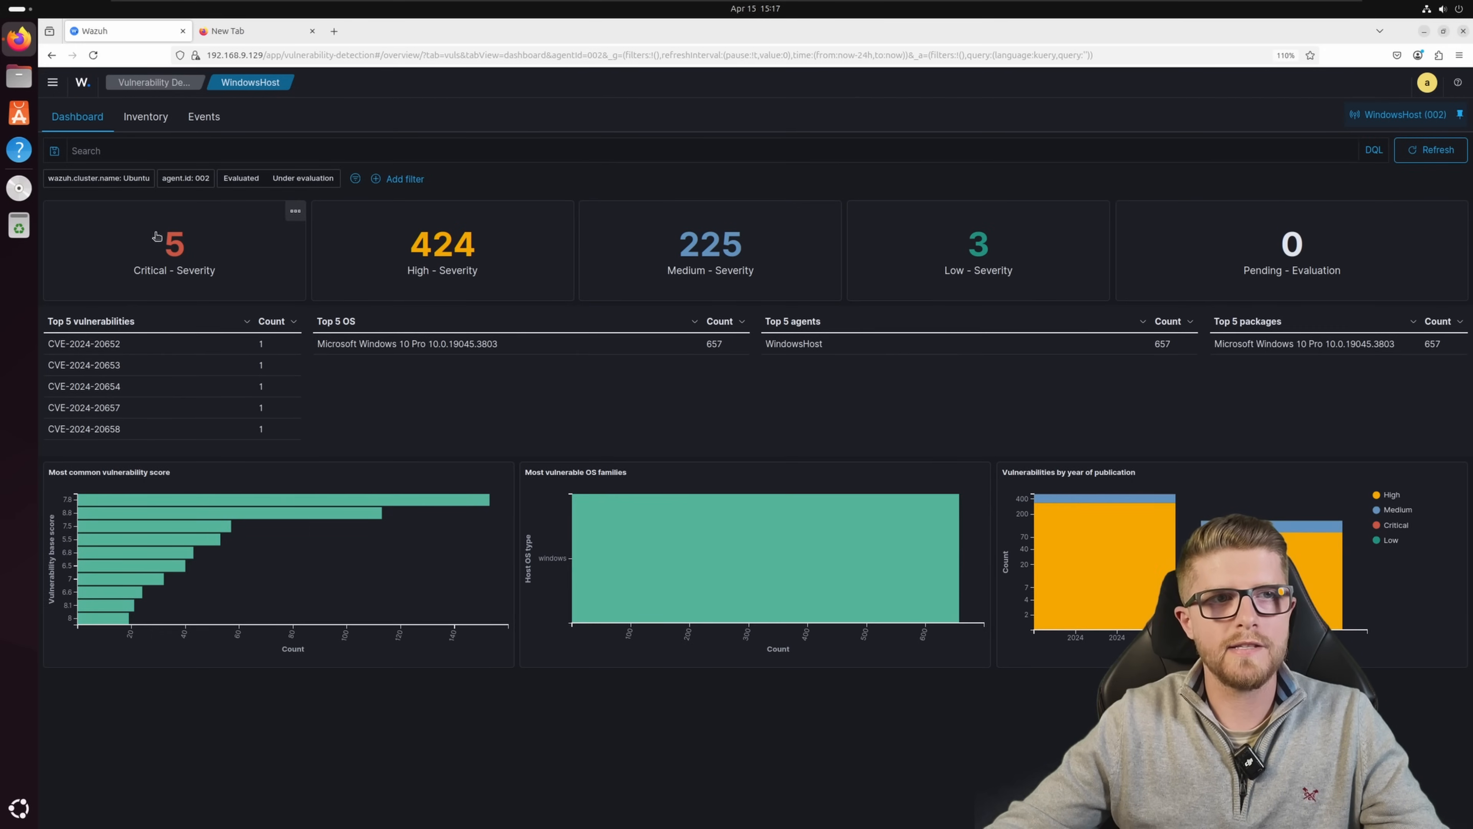
mouse_move(1110, 464)
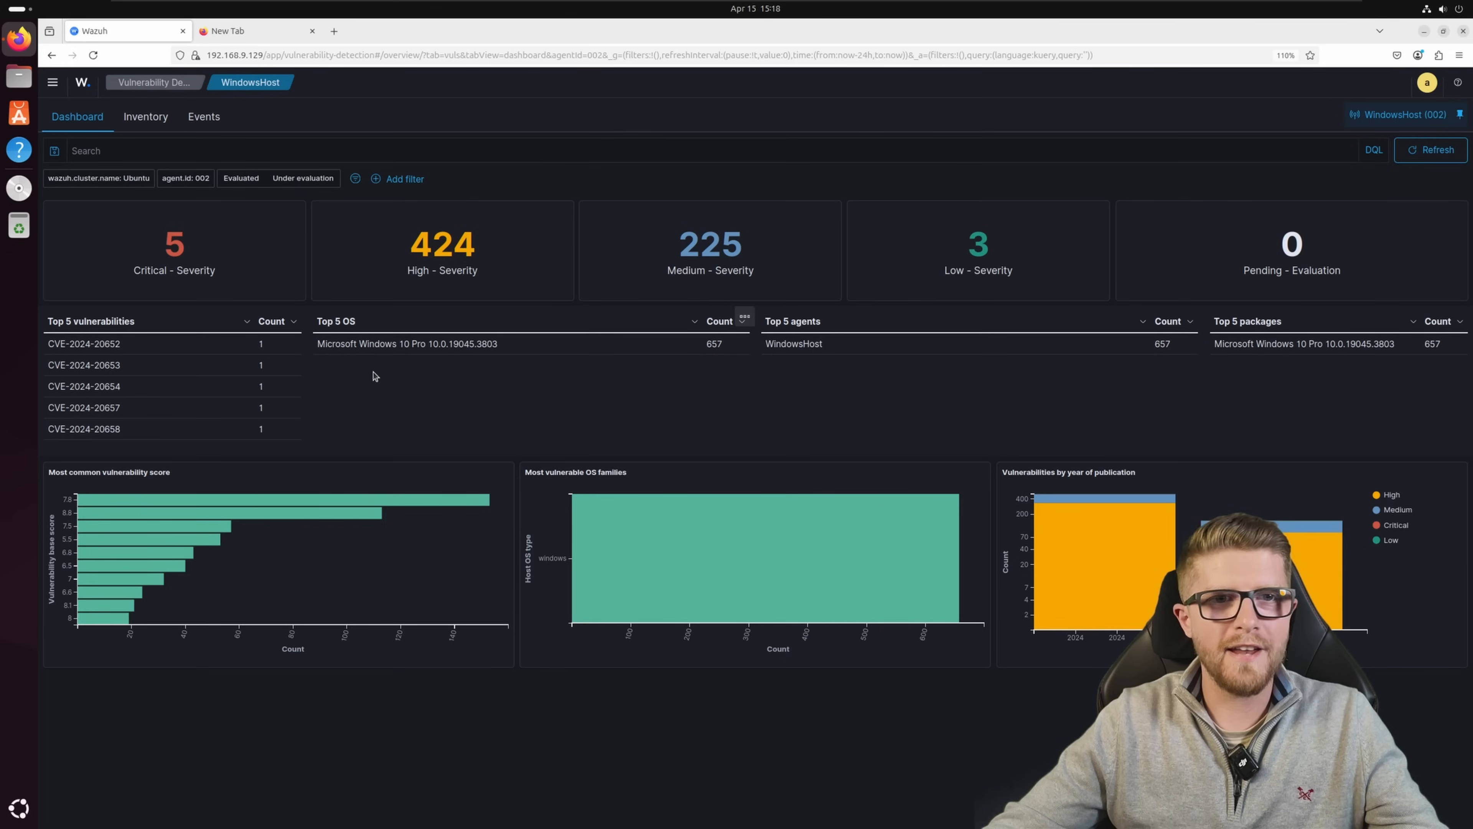
mouse_move(390, 310)
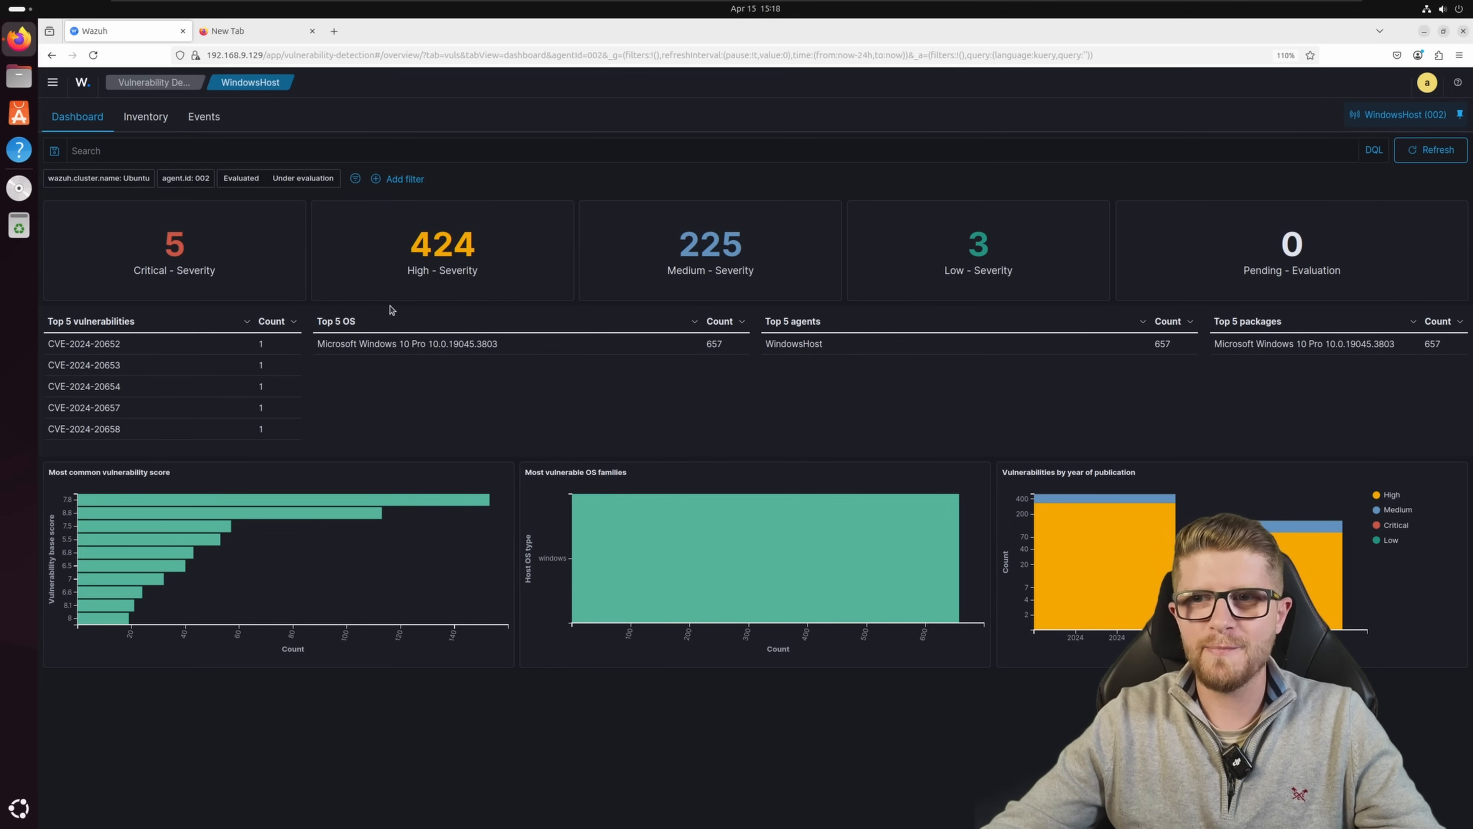
mouse_move(229, 99)
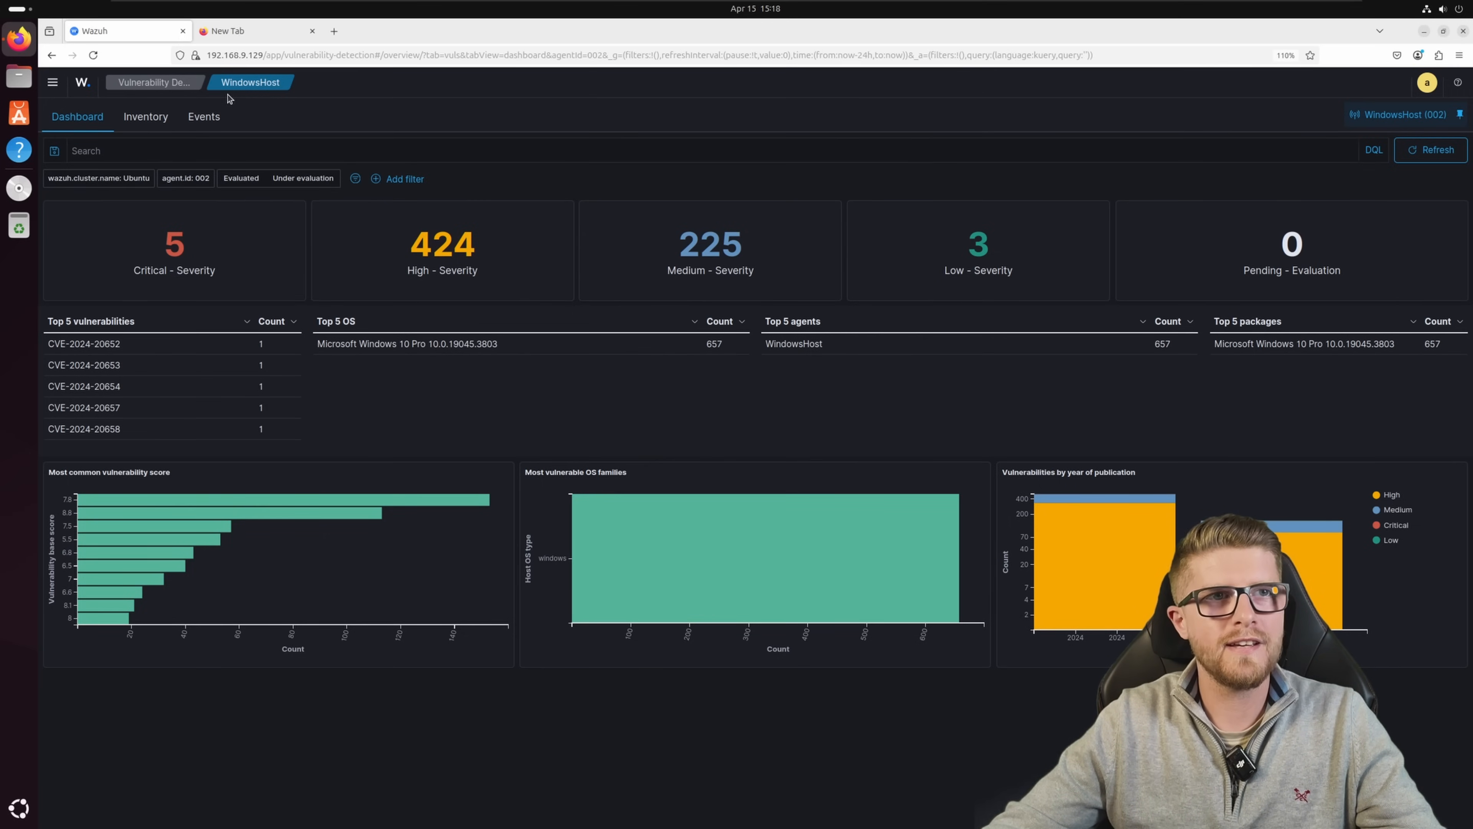
left_click(250, 82)
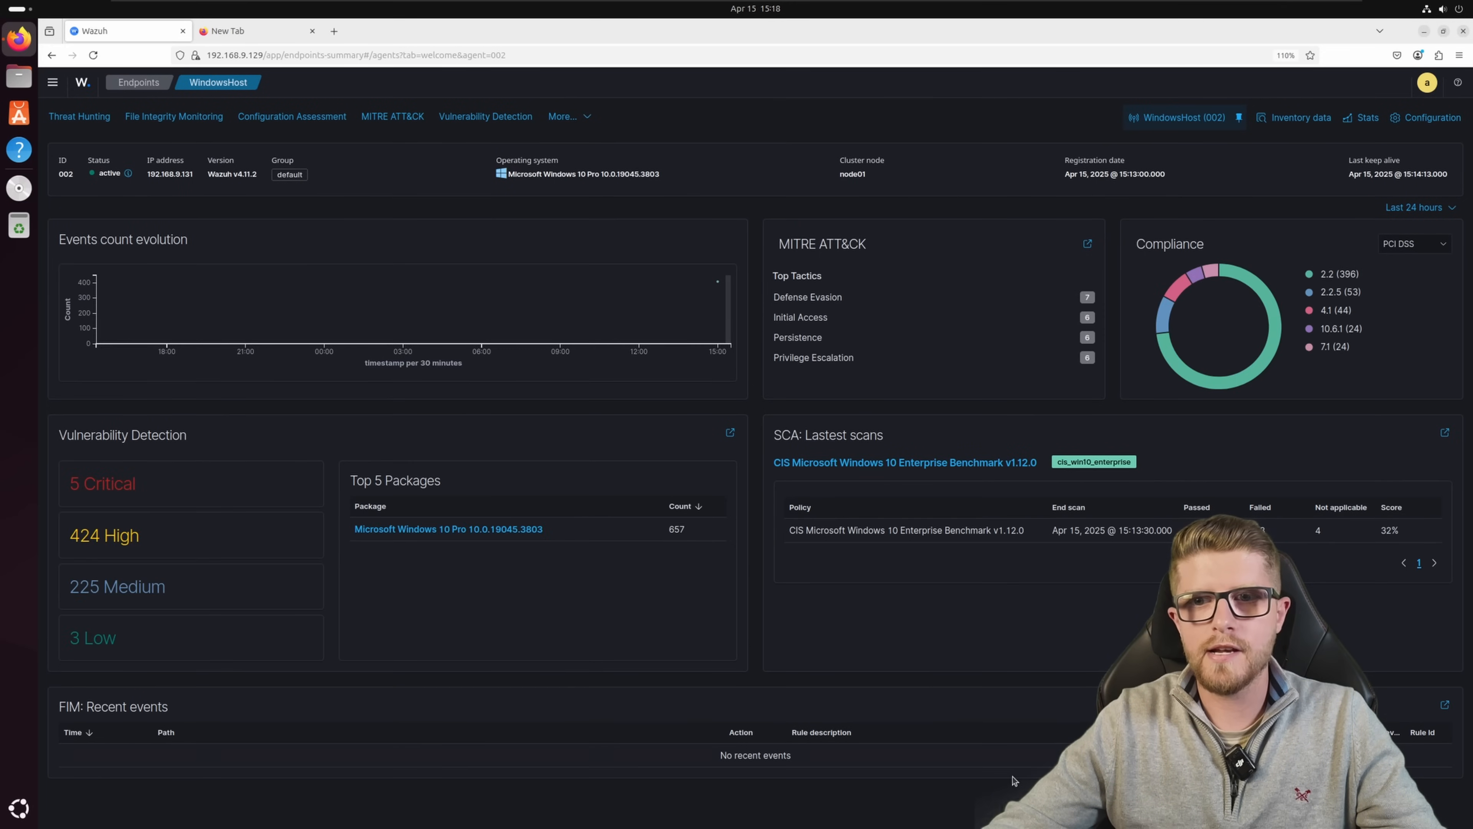
mouse_move(943, 657)
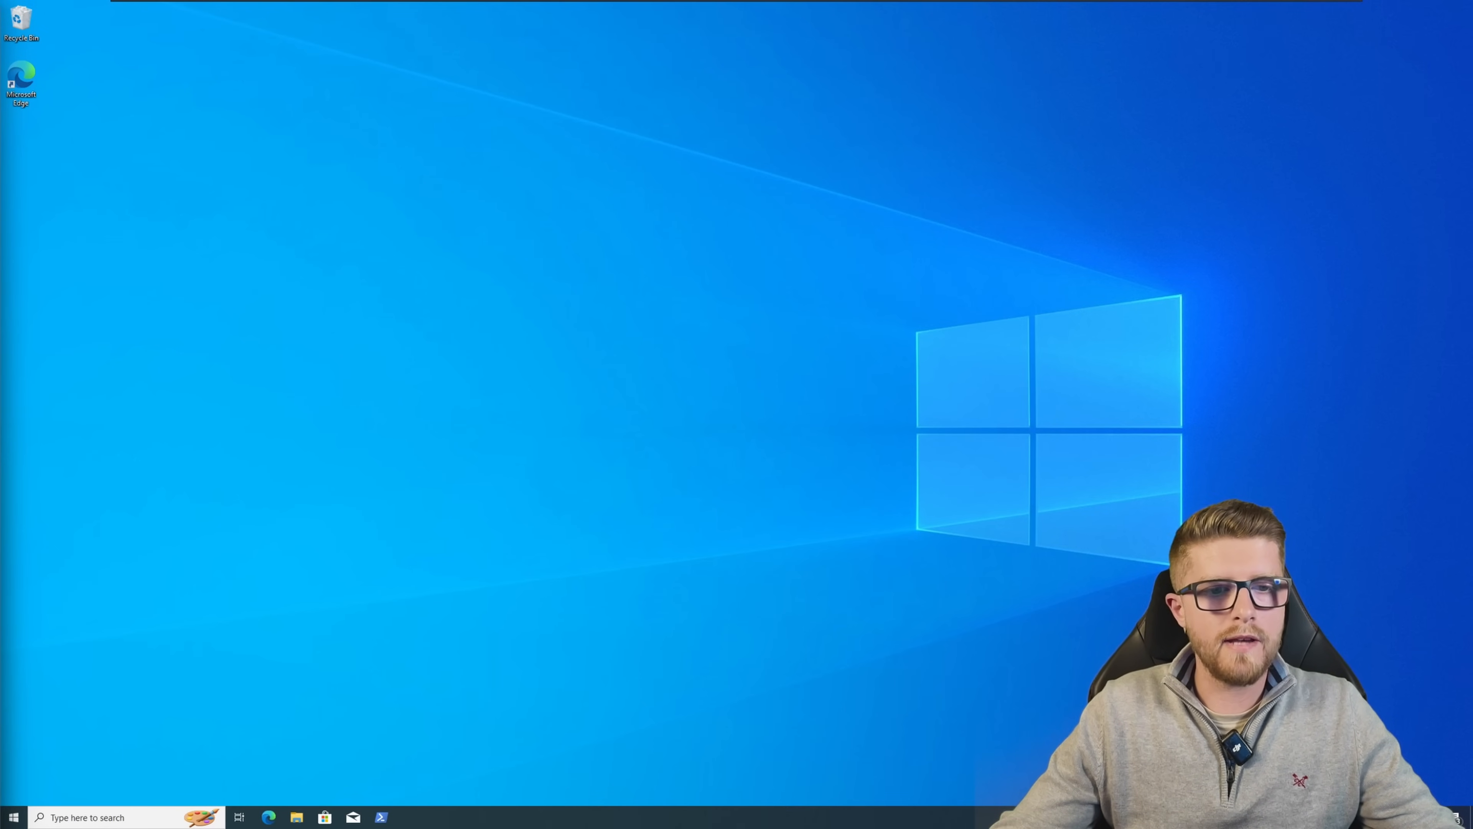
Step: Run winget in a PowerShell console to show its help, then bring up Edge
key("numlock")
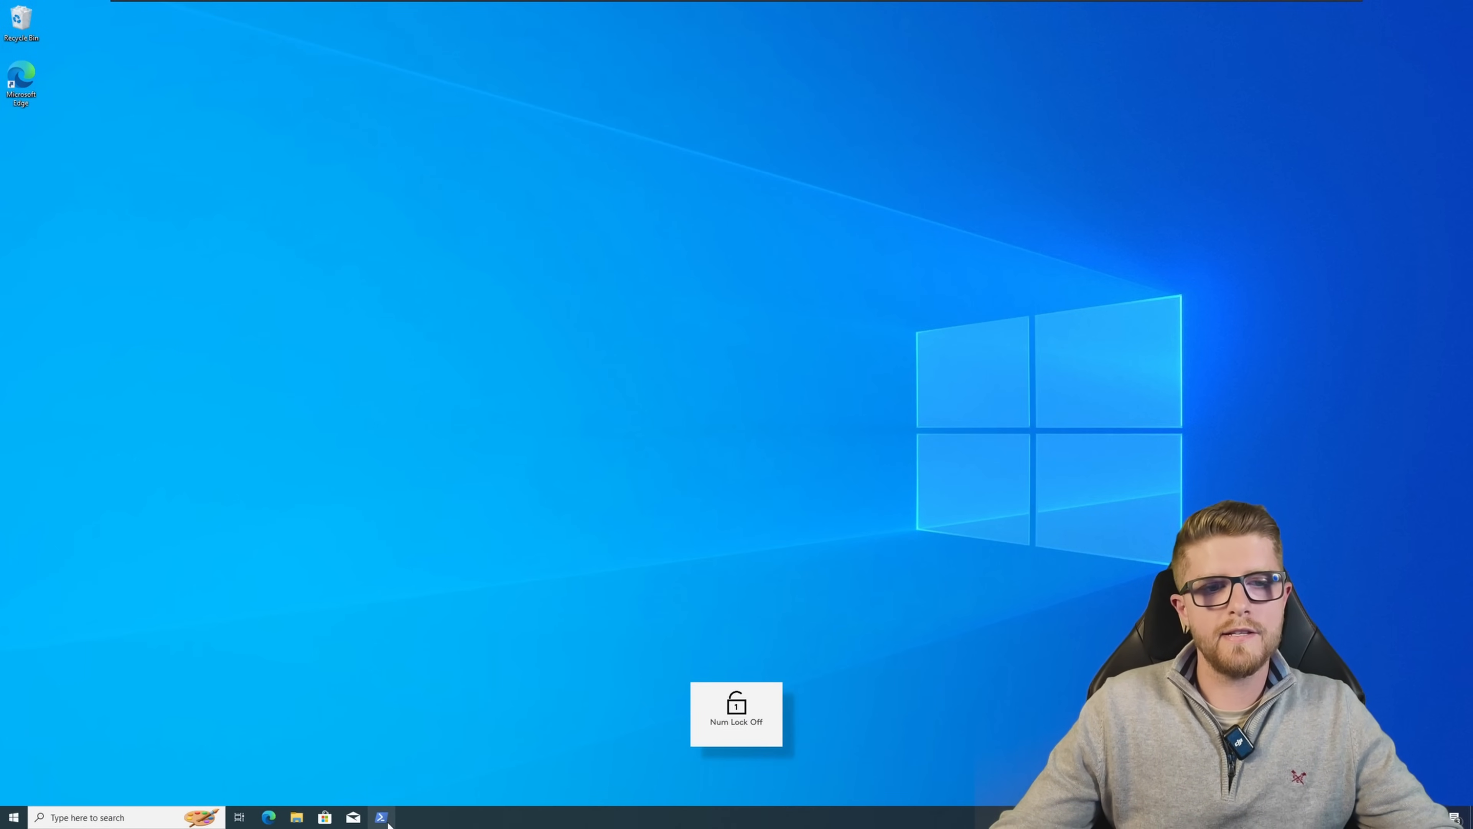
left_click(381, 817)
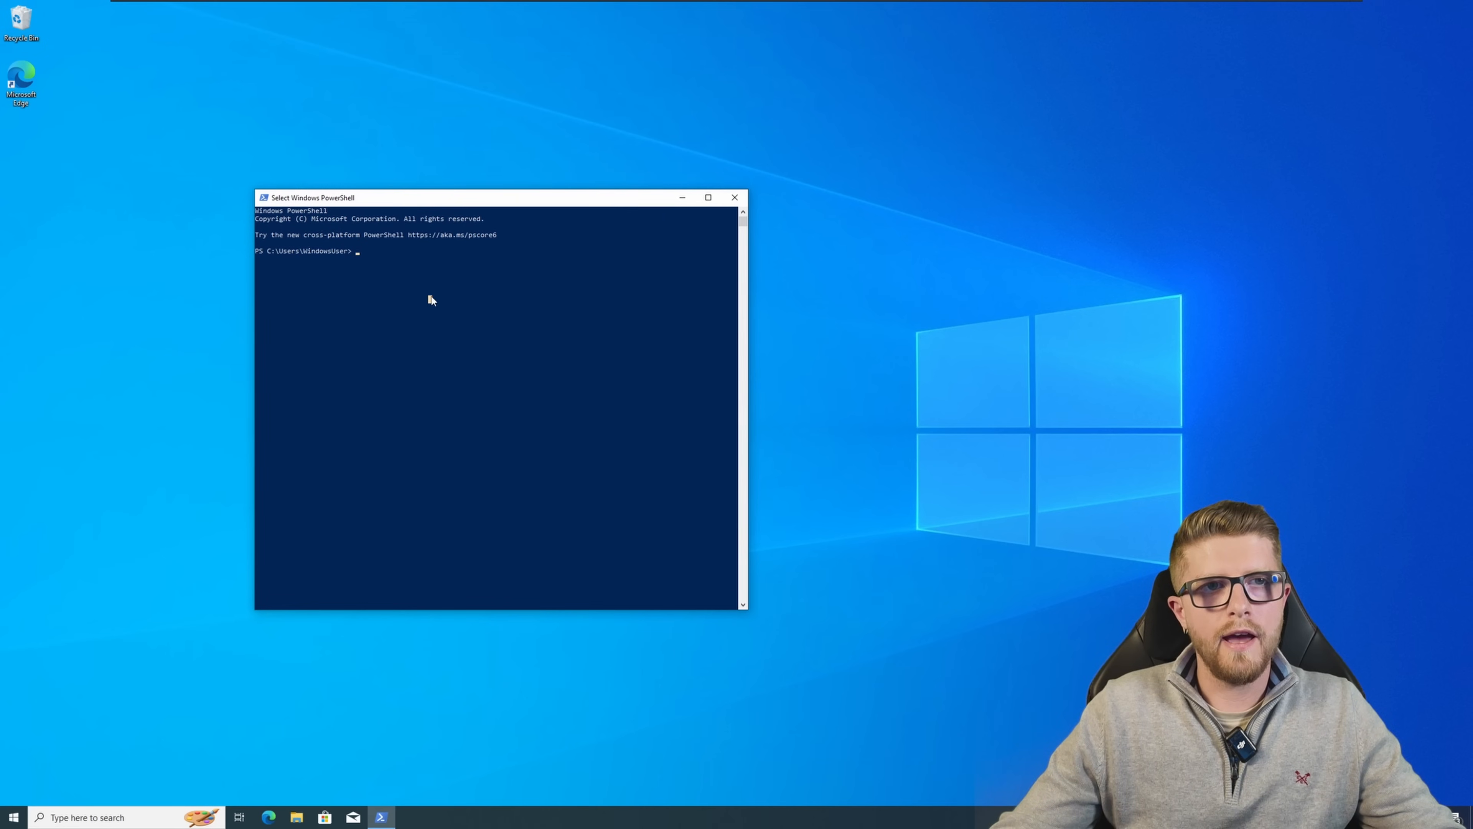
type("winget")
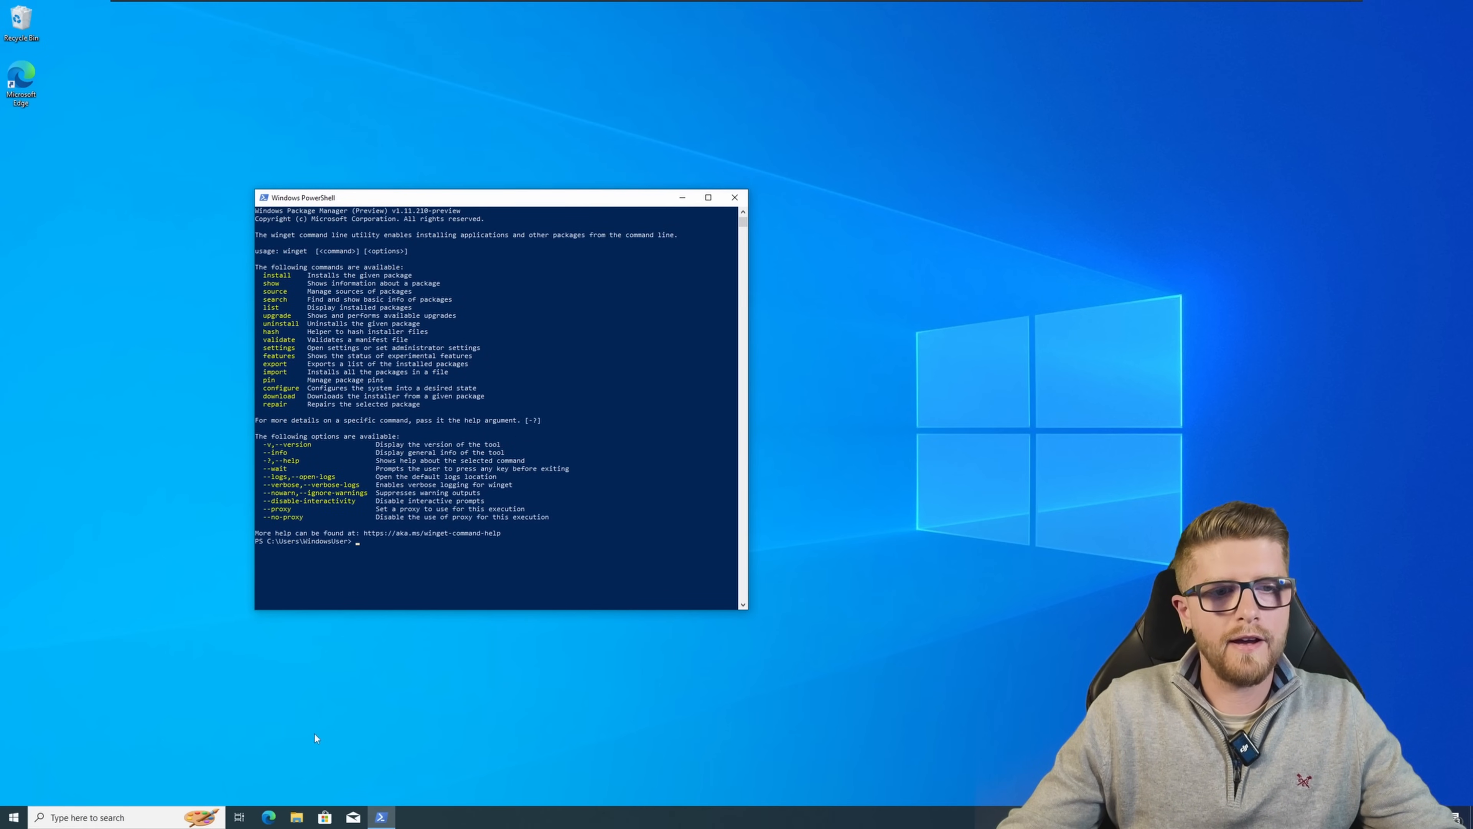
left_click(269, 817)
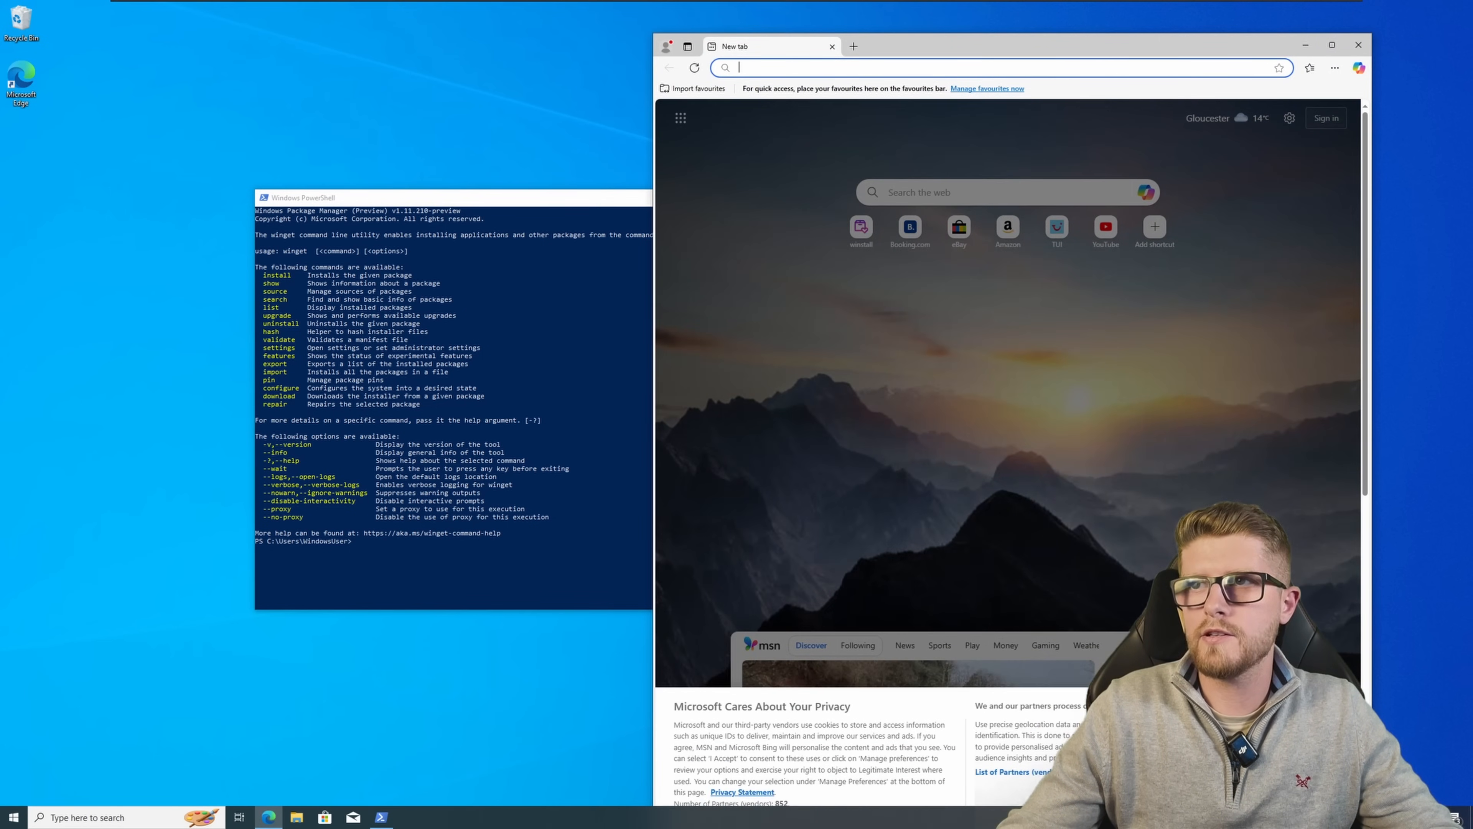
type("https://winstall.app/")
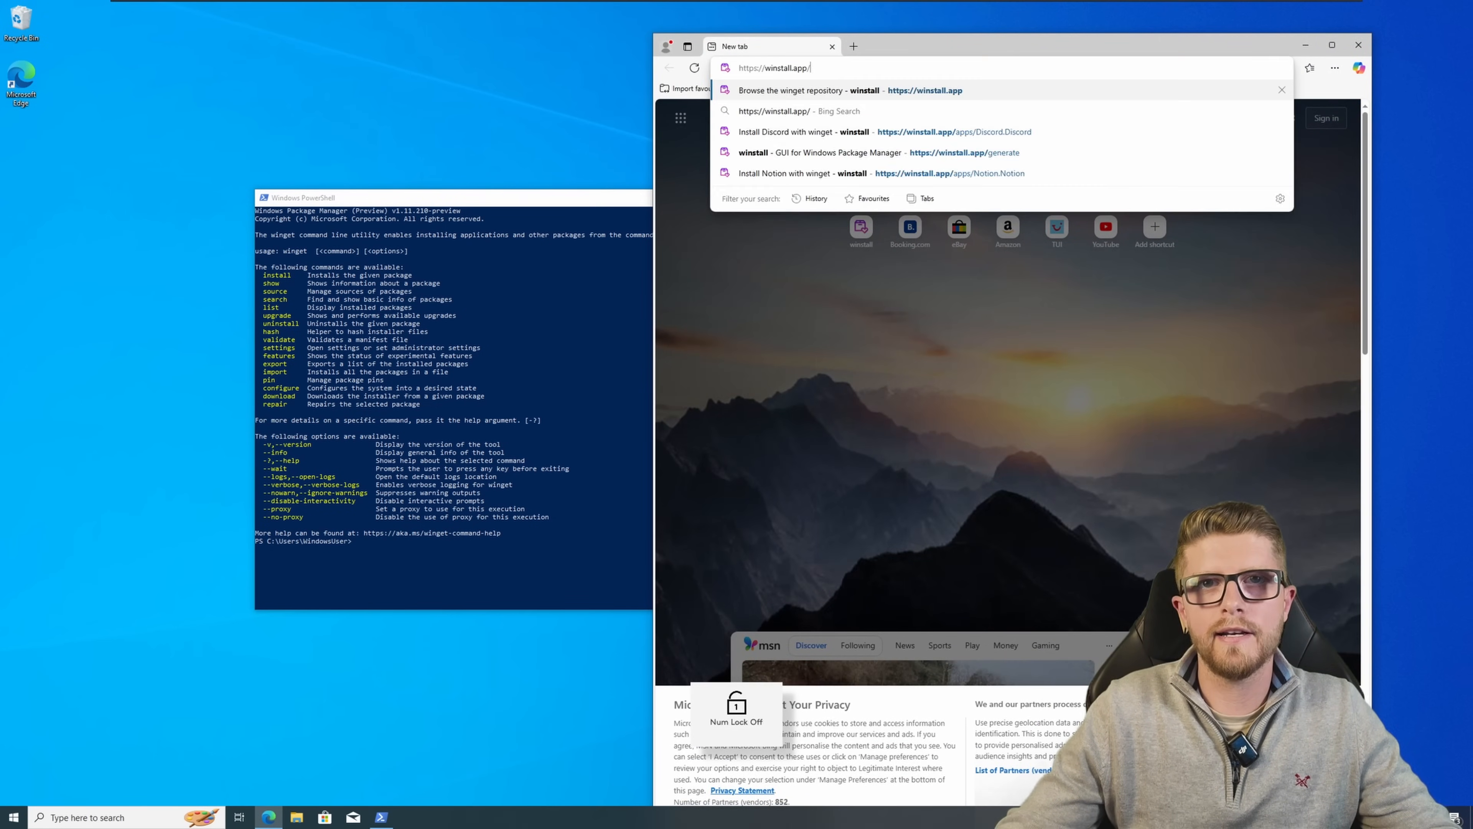
left_click(818, 89)
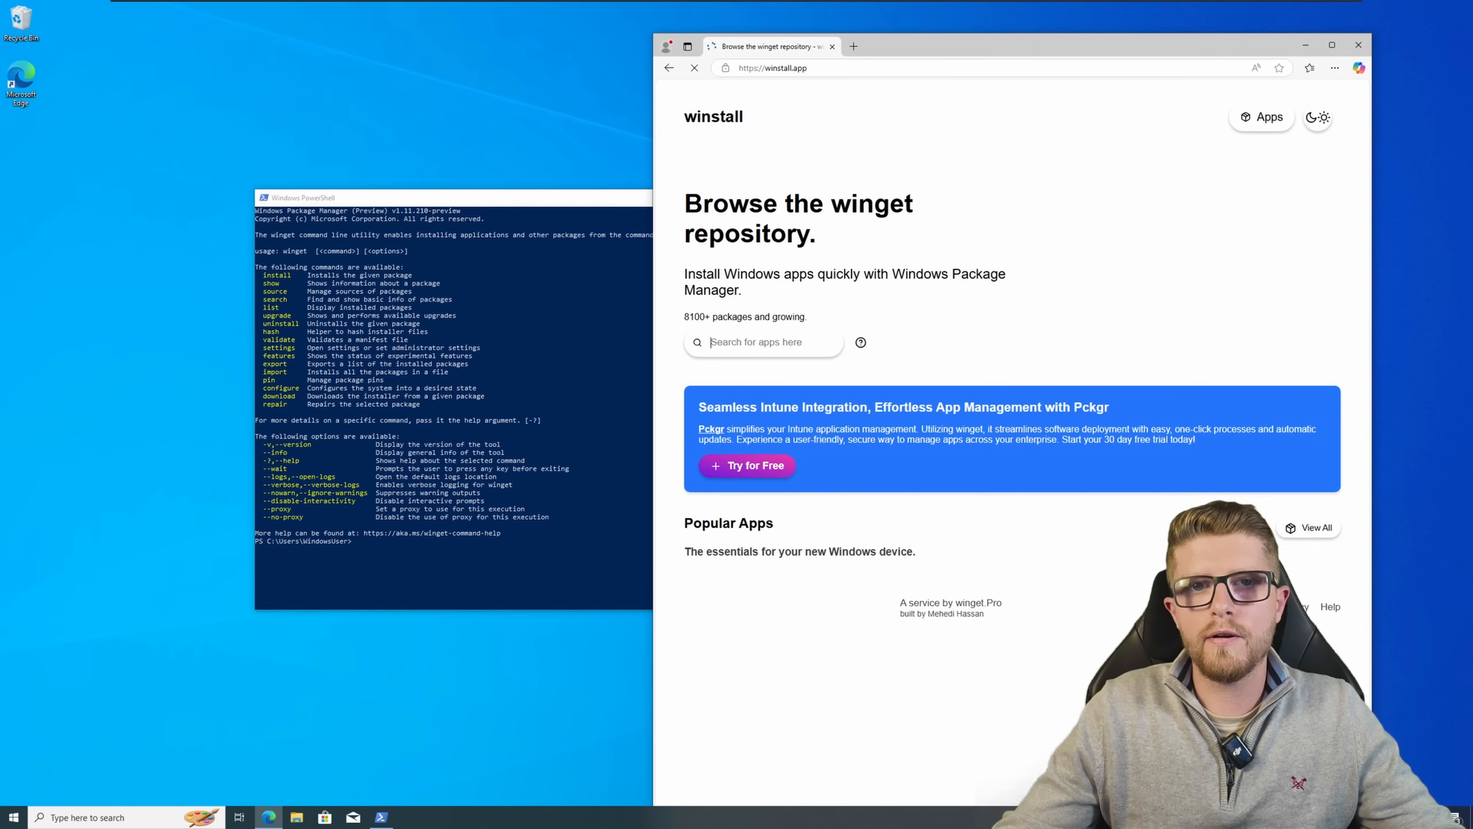
scroll("down", 3)
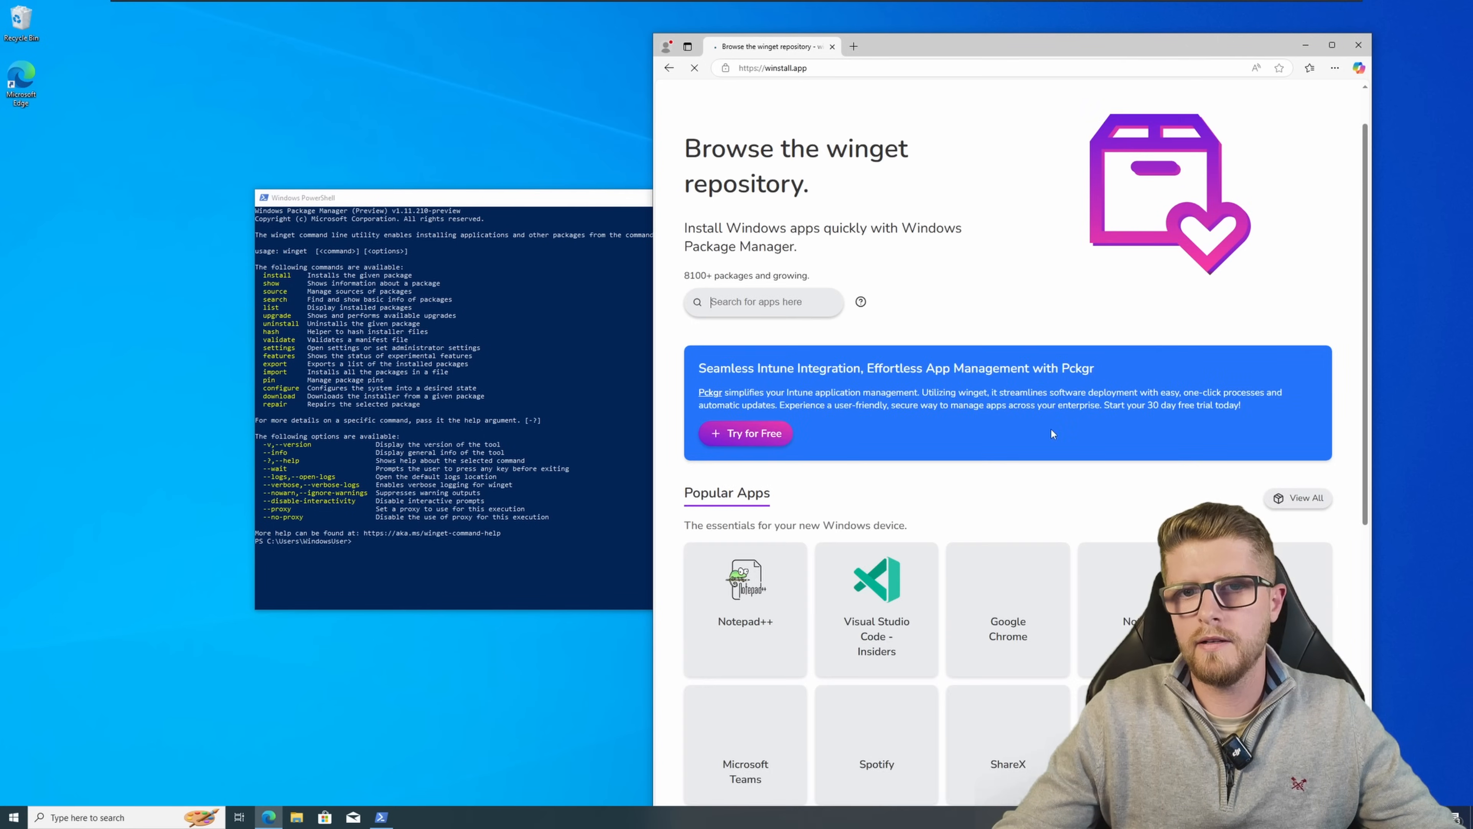
scroll("down", 3)
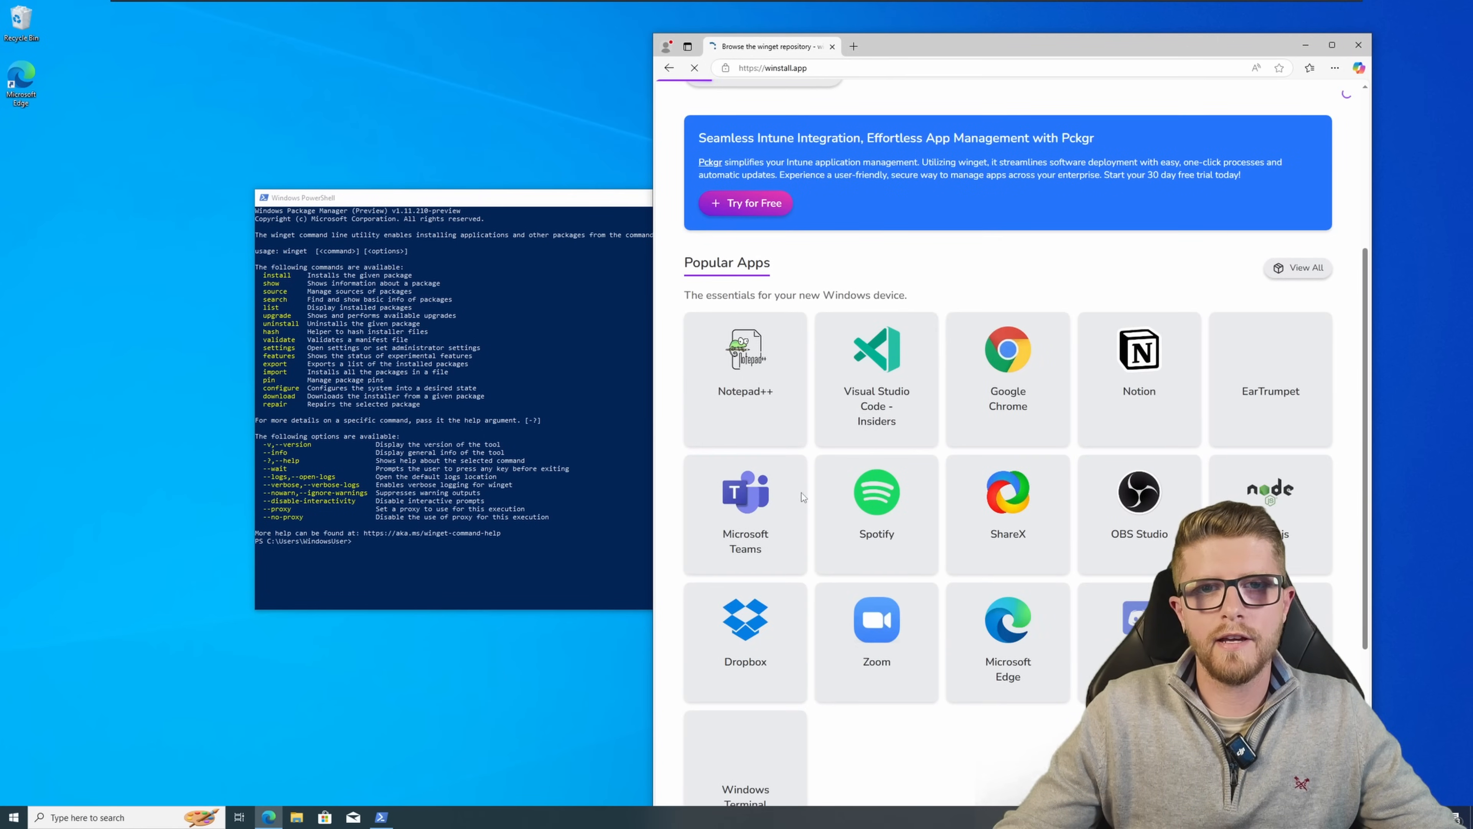
Step: Select Notepad++, VS Code Insiders, Chrome, Notion and Discord and copy the combined winget install command
left_click(746, 361)
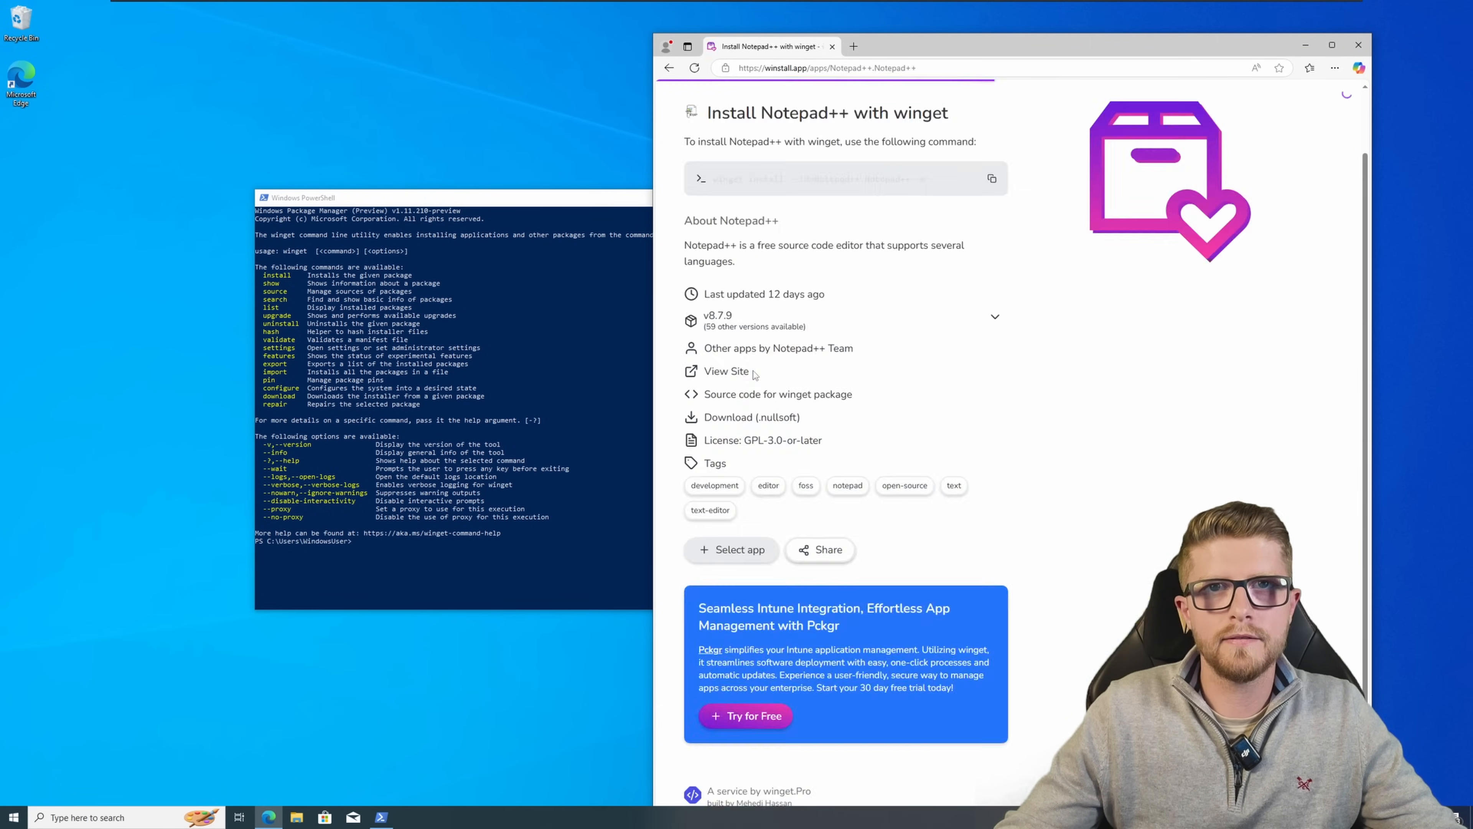
left_click(732, 550)
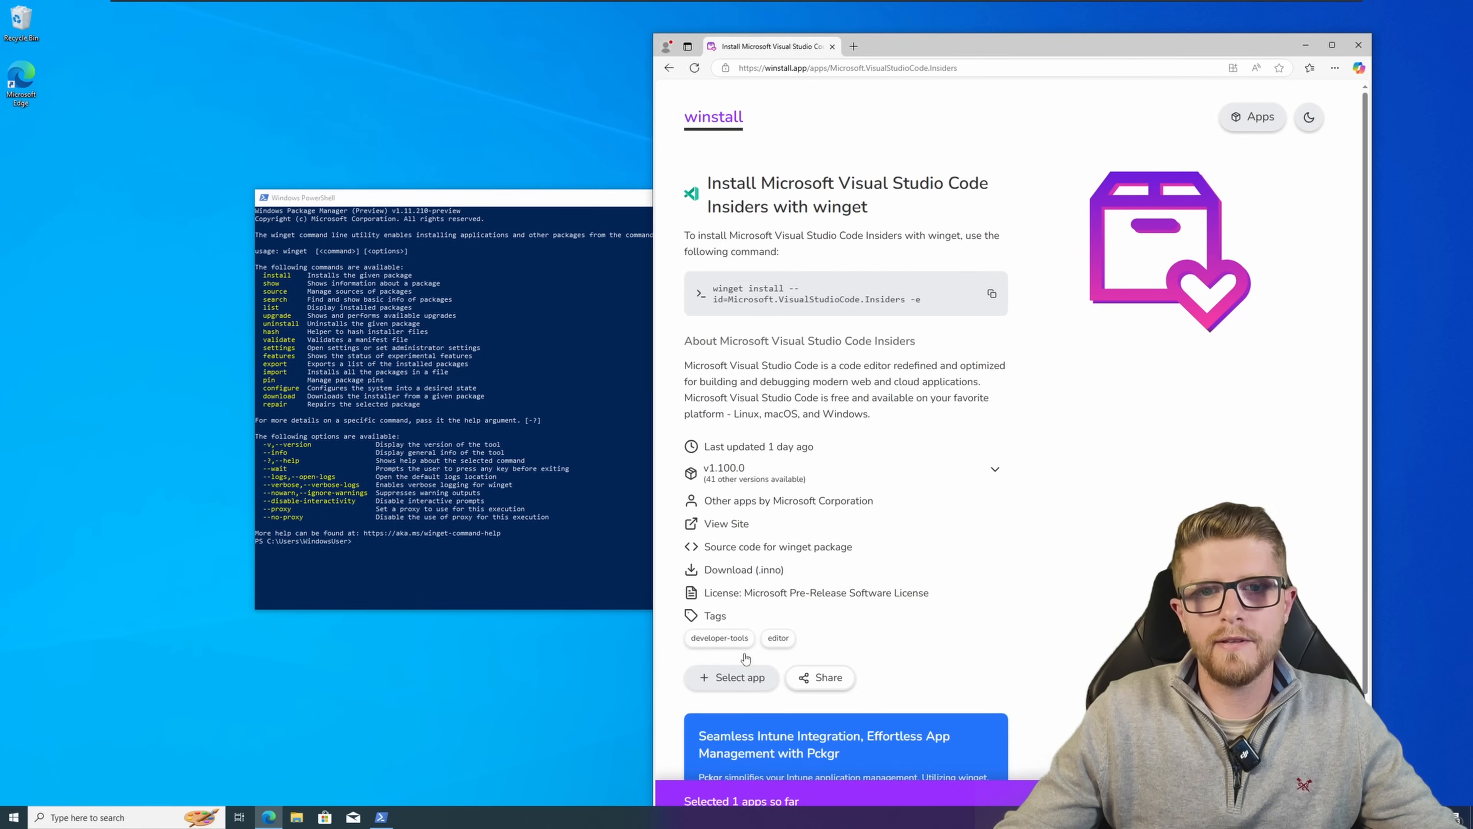
left_click(731, 677)
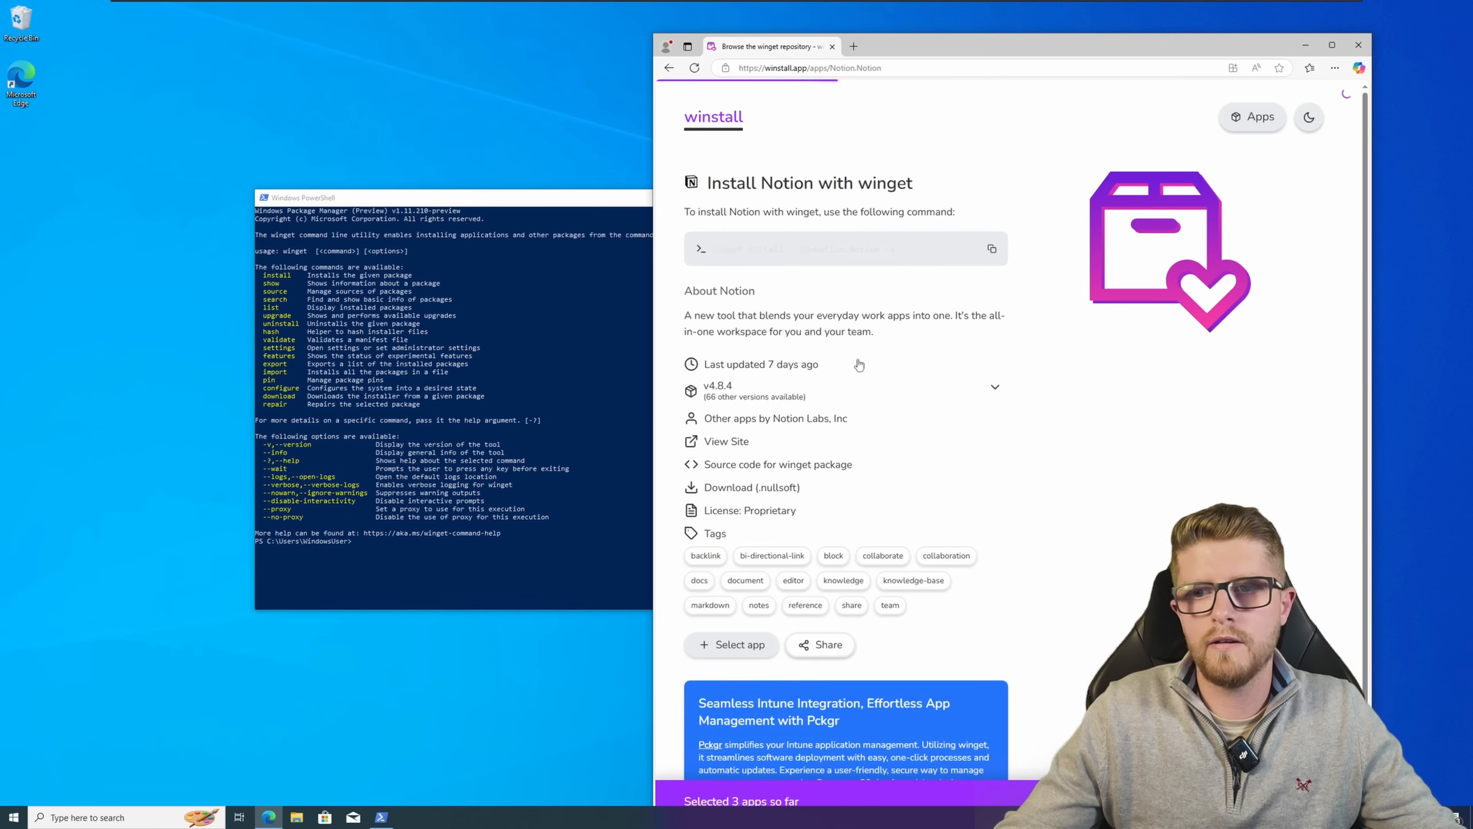
left_click(739, 645)
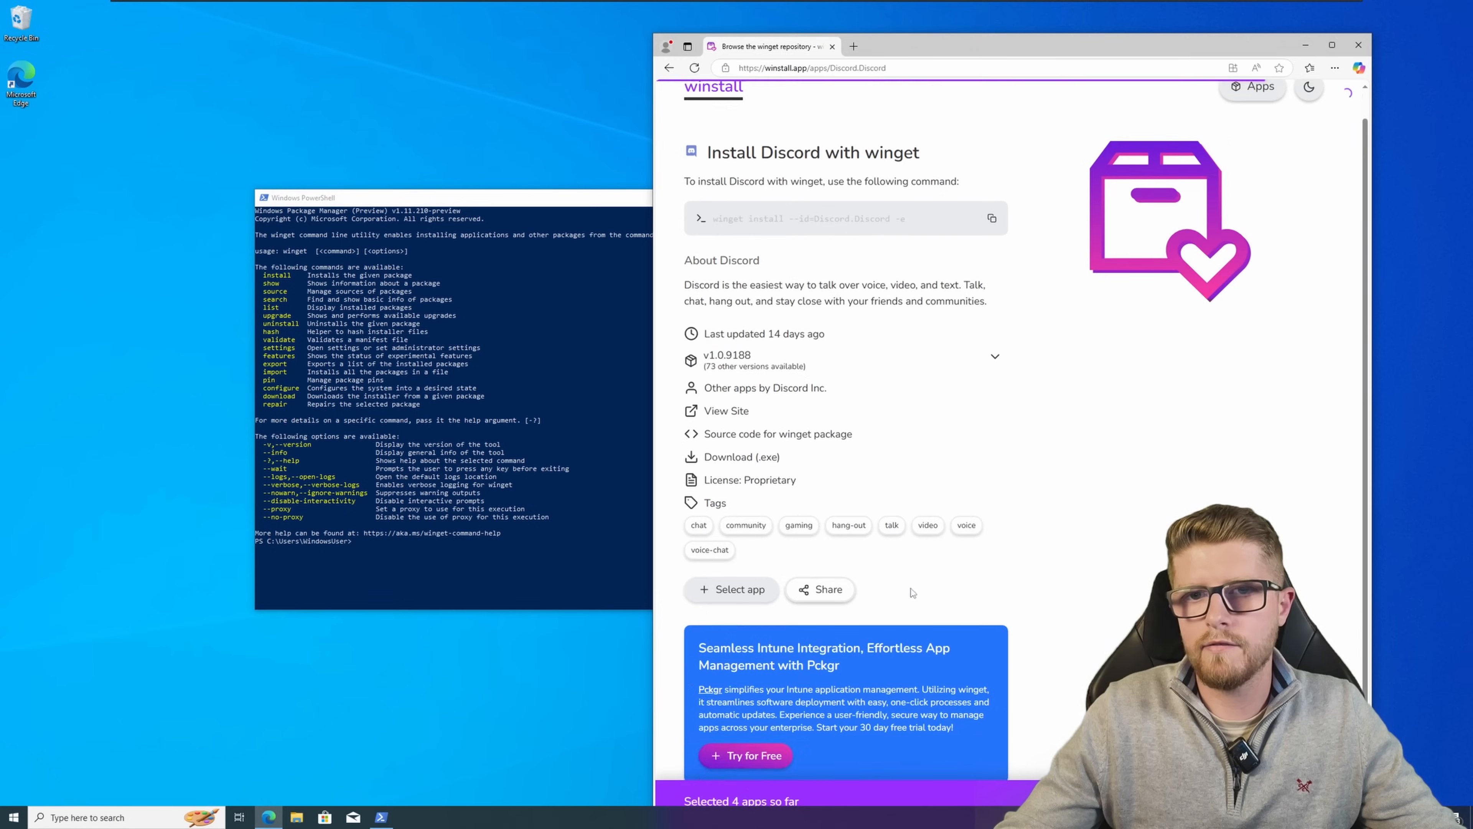
left_click(732, 589)
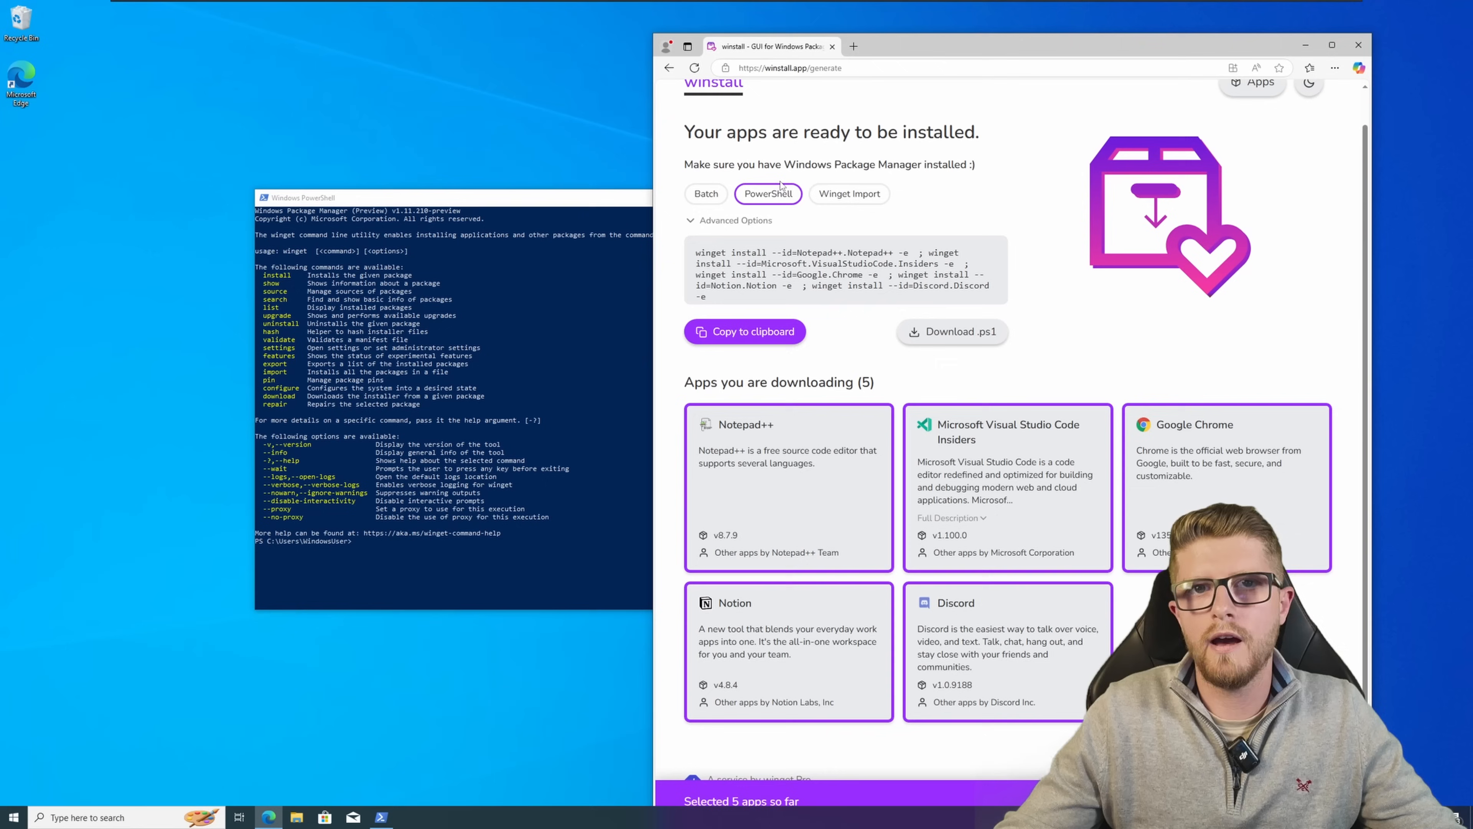
left_click(745, 330)
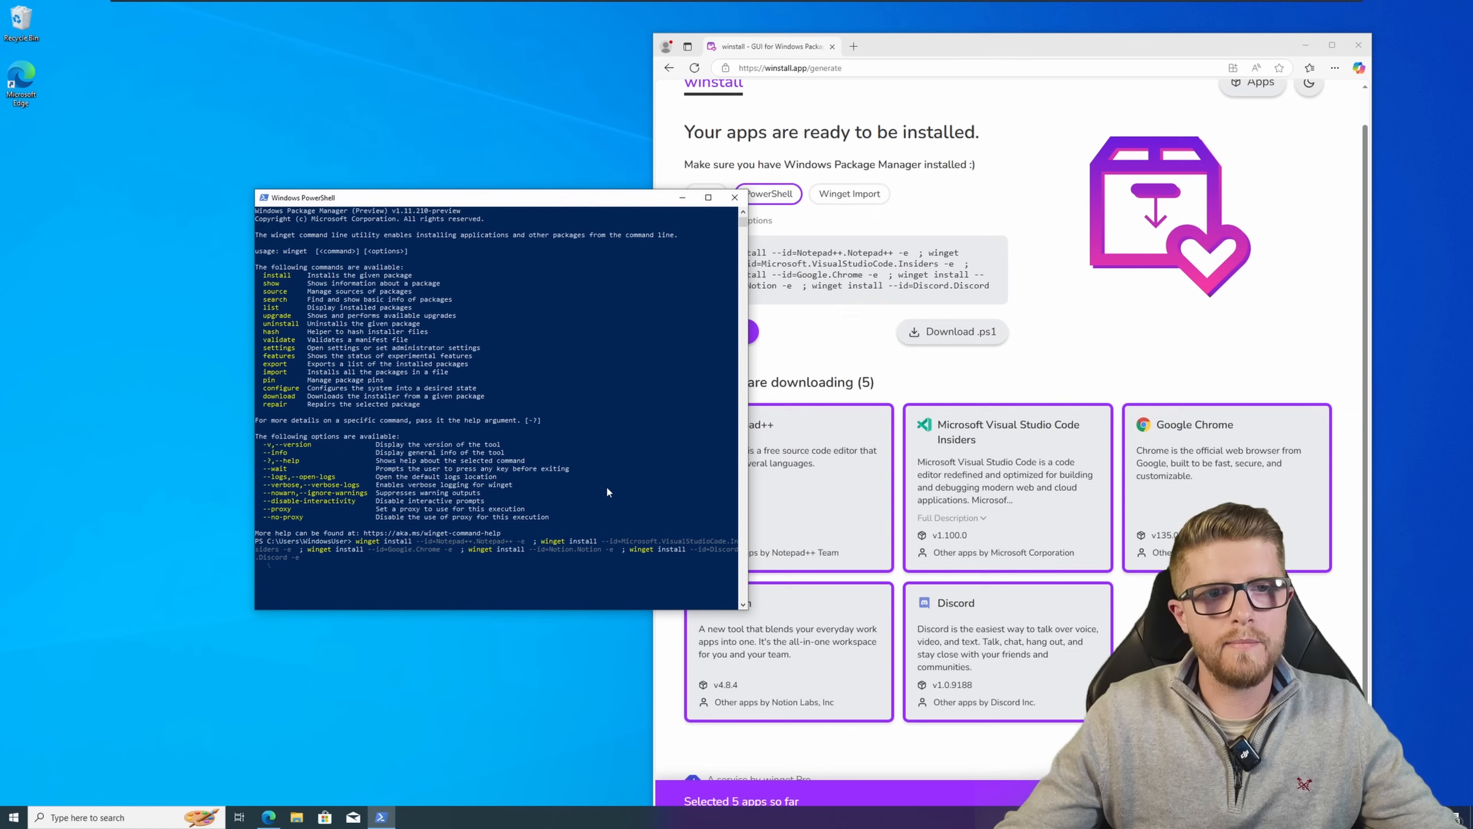
mouse_move(20, 640)
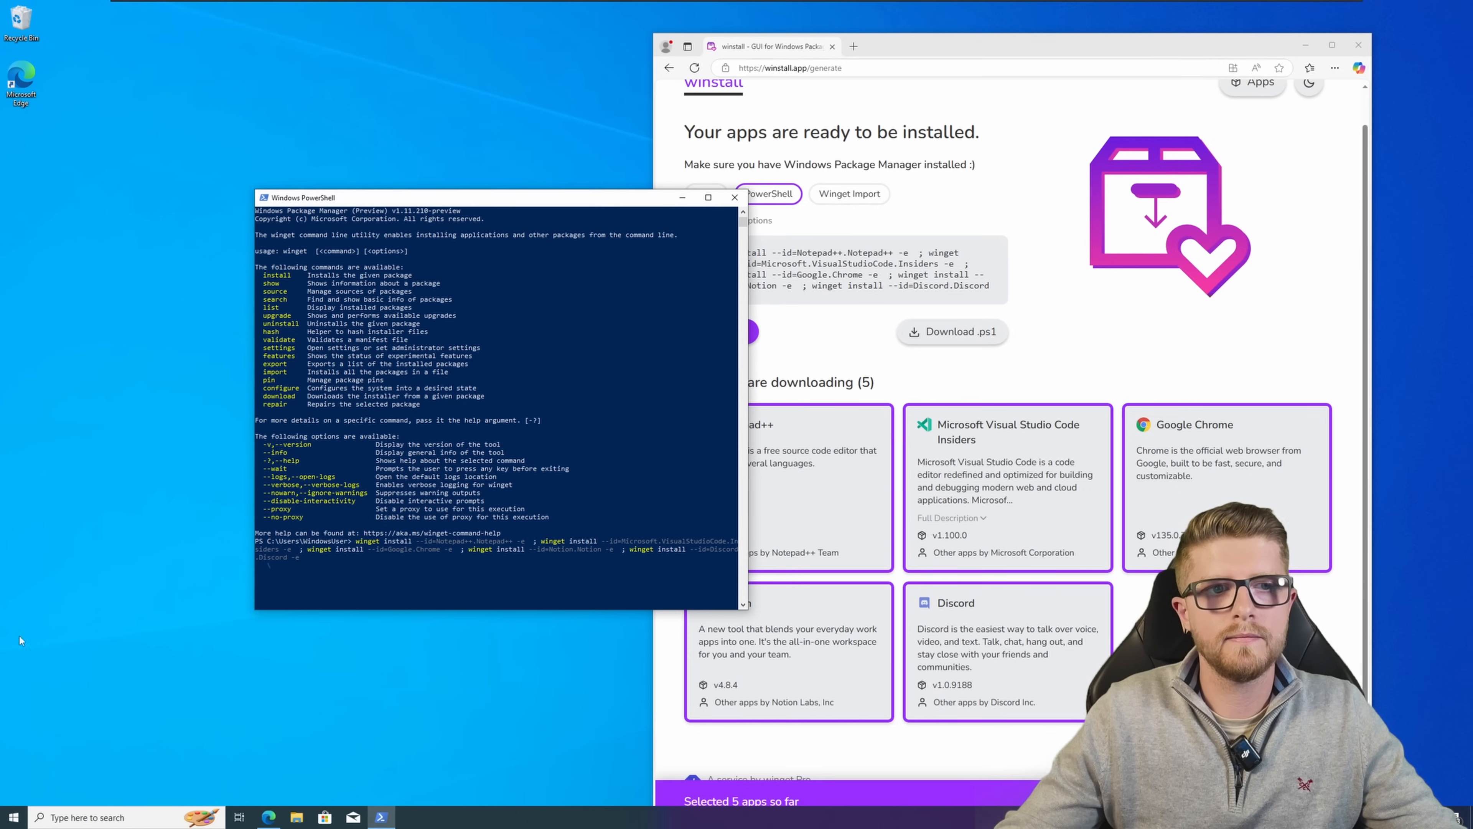
Step: Run the winget install command and answer Y to accept the source agreements
key("numlock")
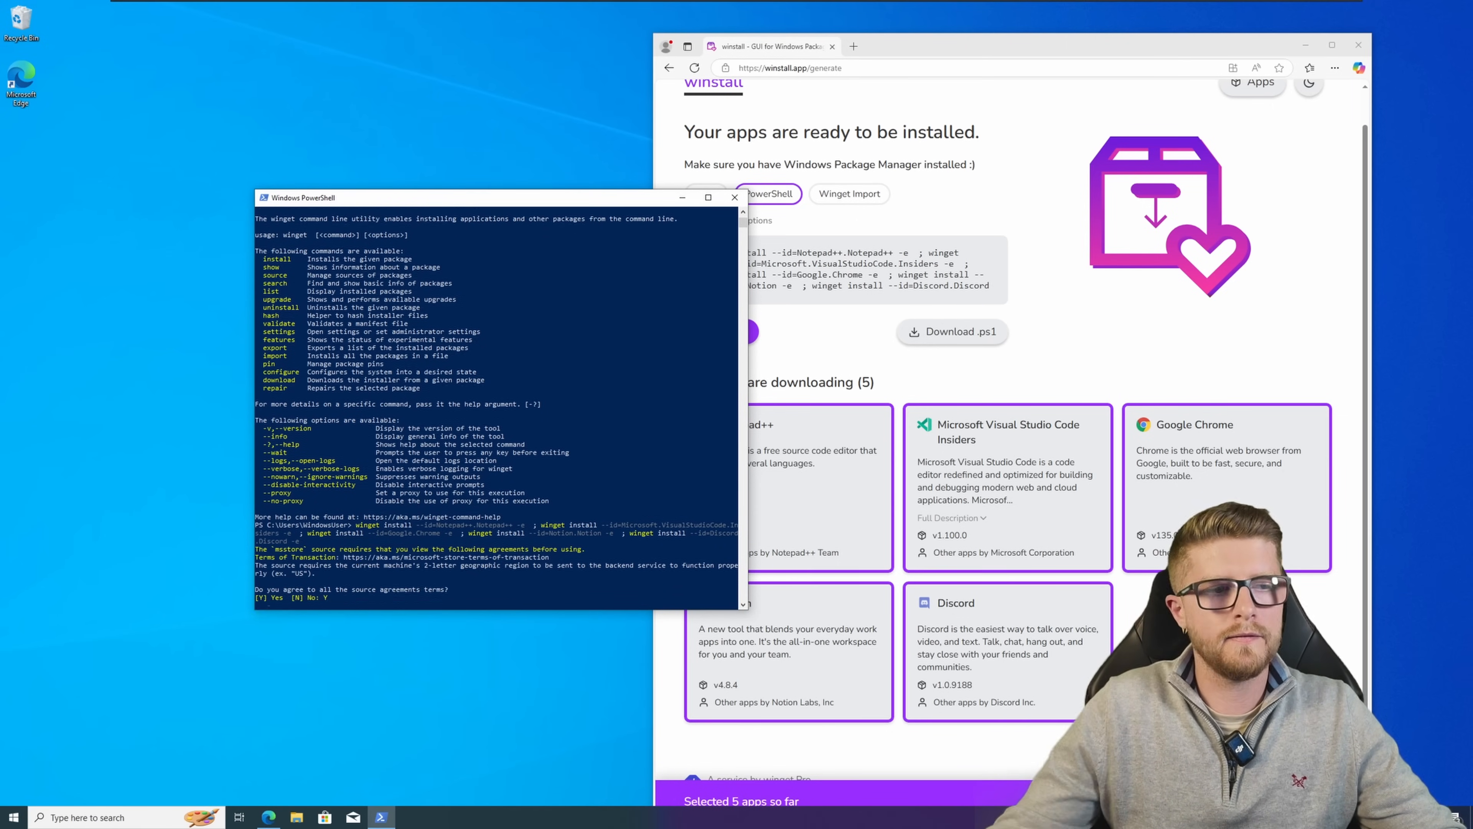
type("Y")
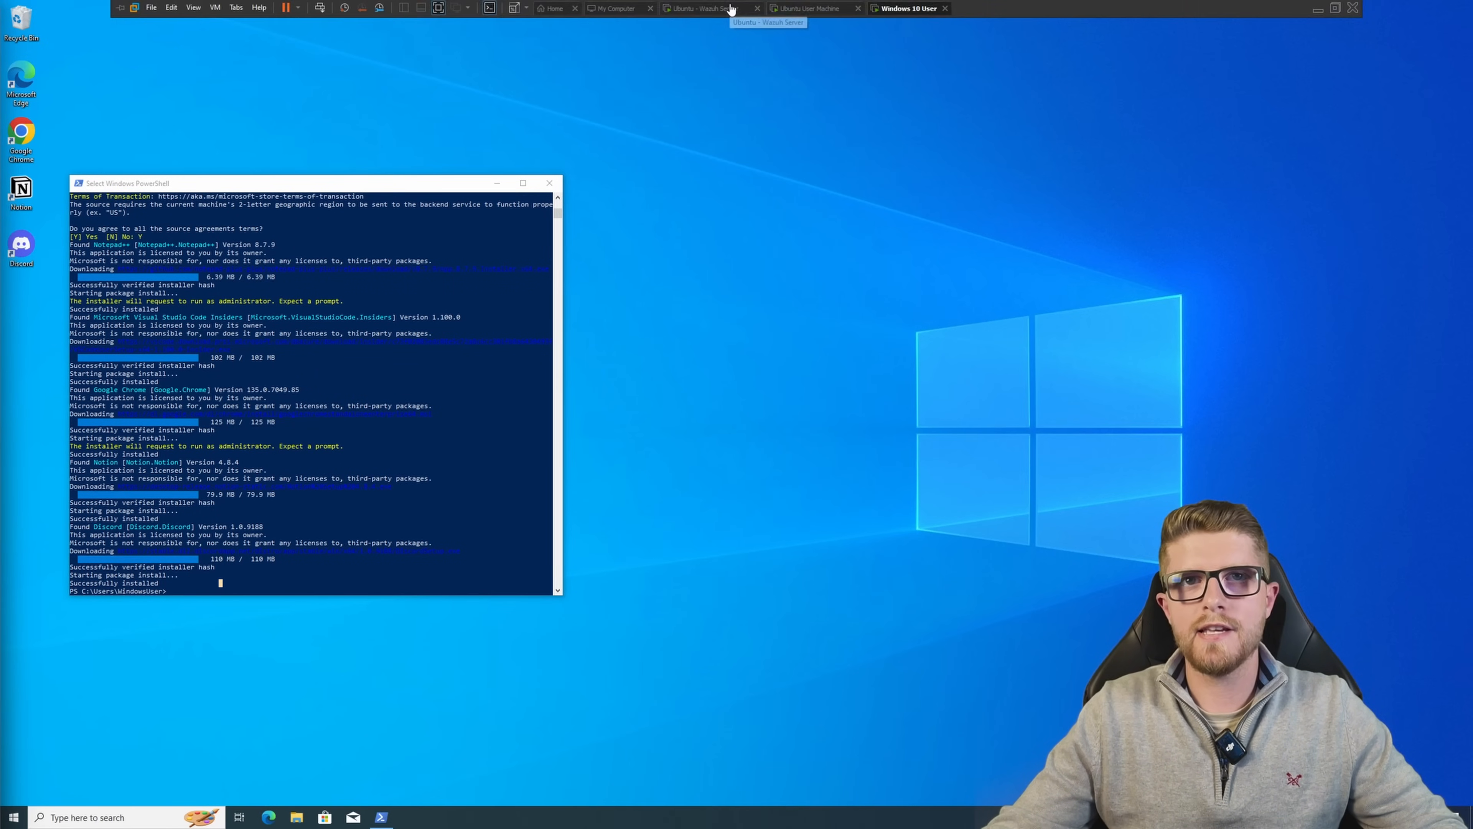
Step: On the Wazuh Server VM, view the WindowsHost agent overview and its recent registry integrity events
left_click(709, 9)
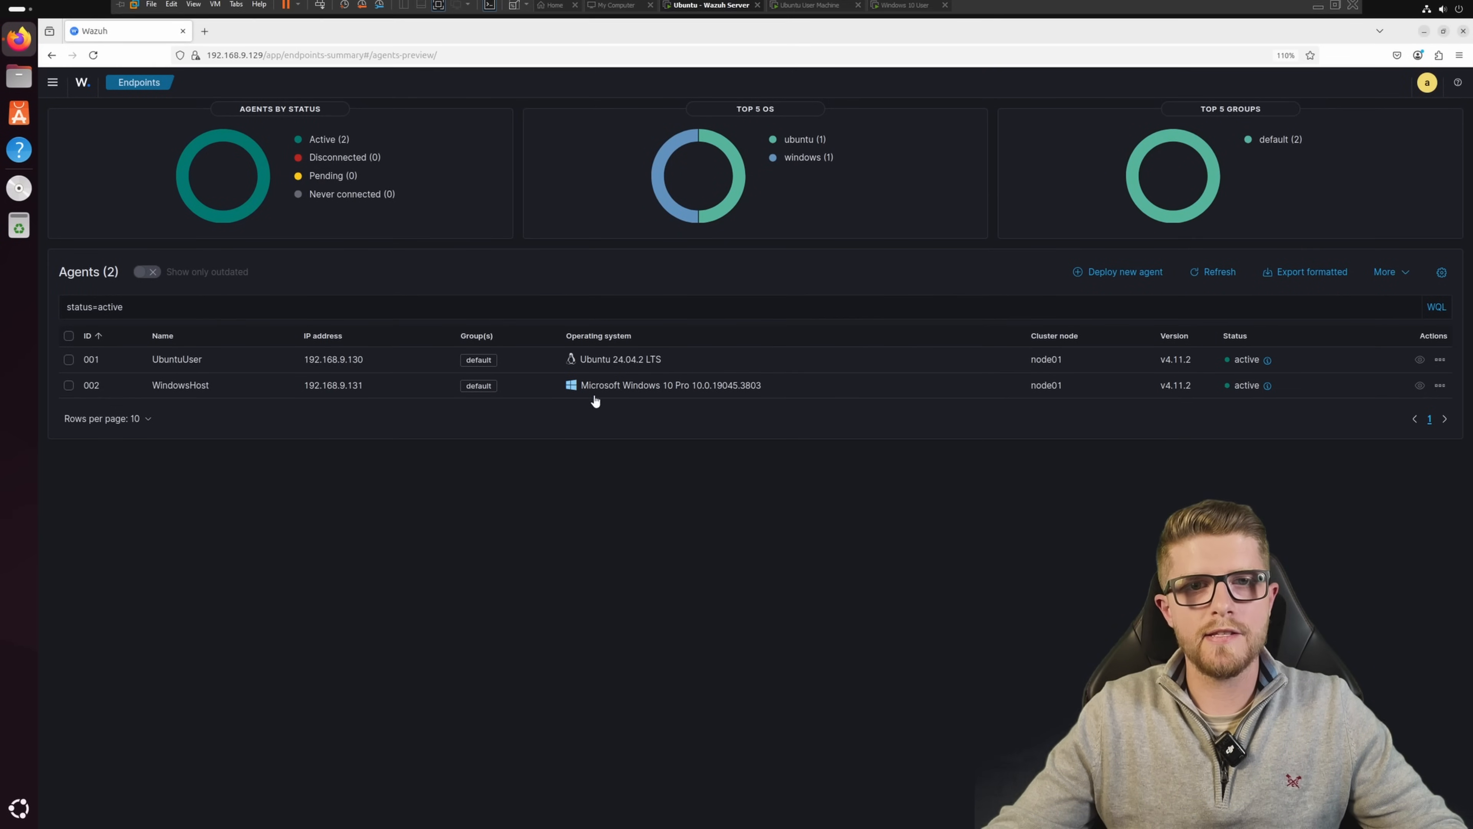
left_click(179, 384)
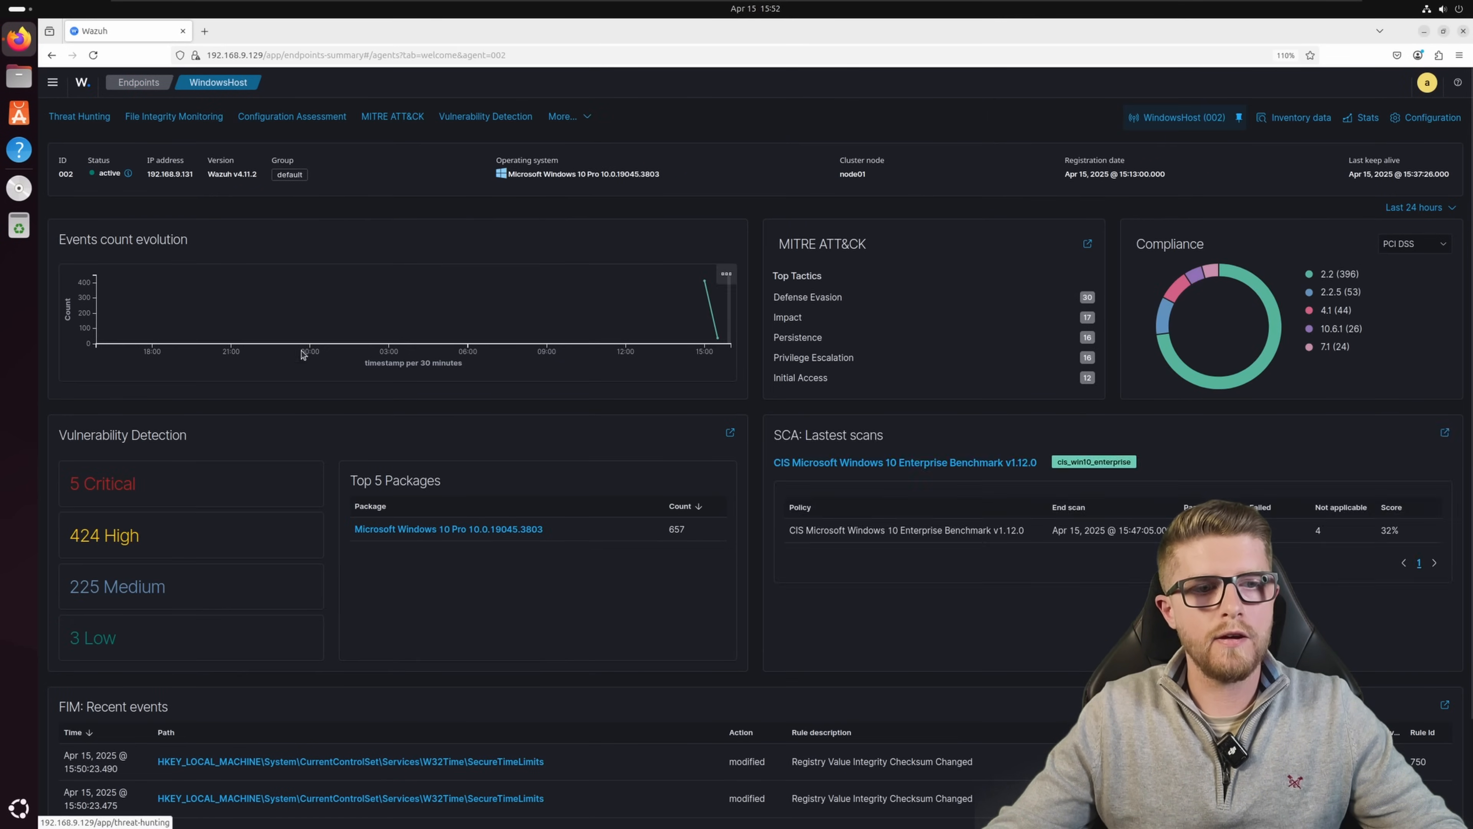
scroll("down", 3)
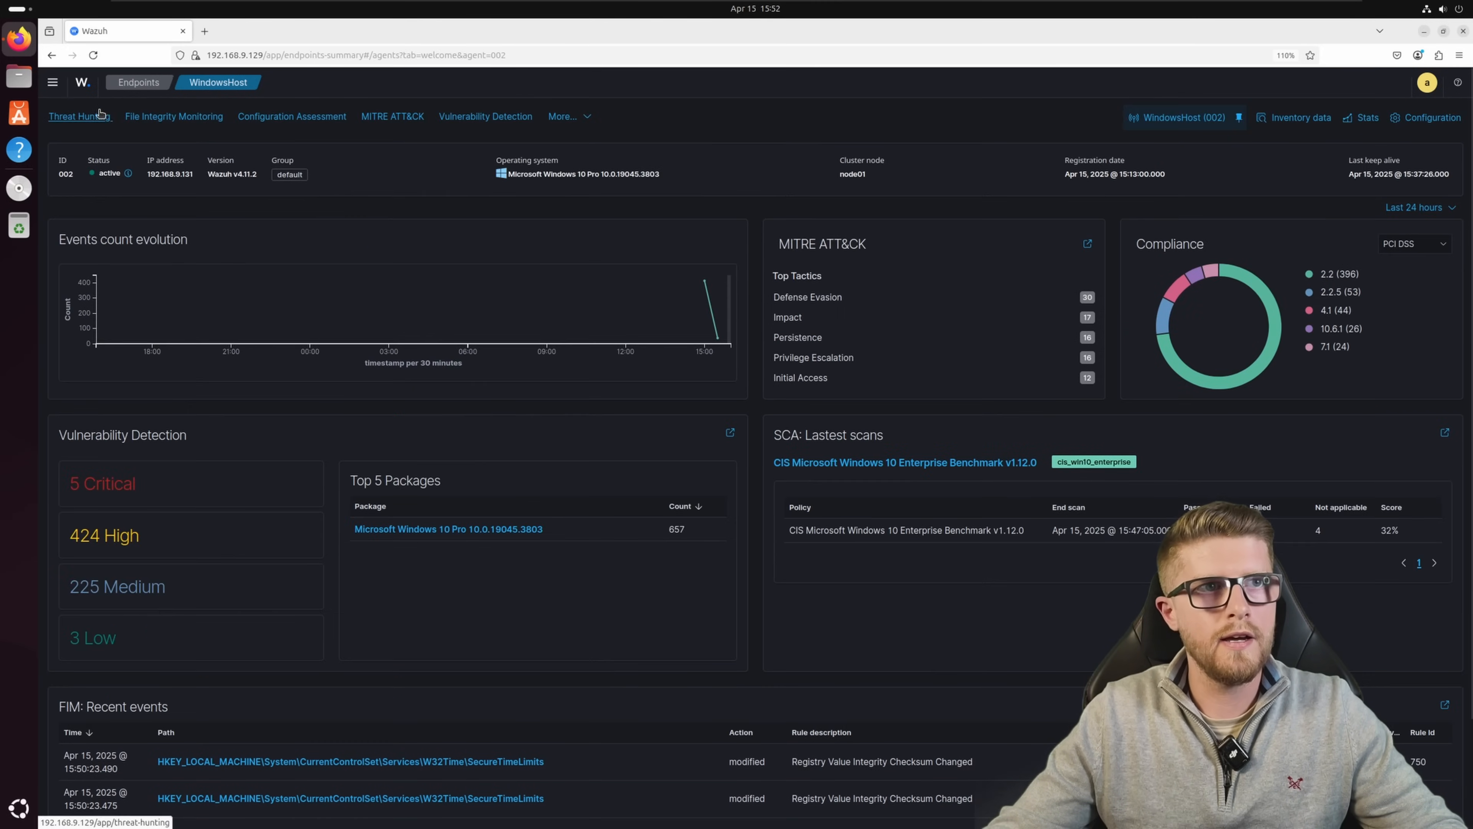
Step: In WindowsHost's Threat Hunting events, inspect the Google Chrome installation event (version 135.0.7049.85)
left_click(79, 116)
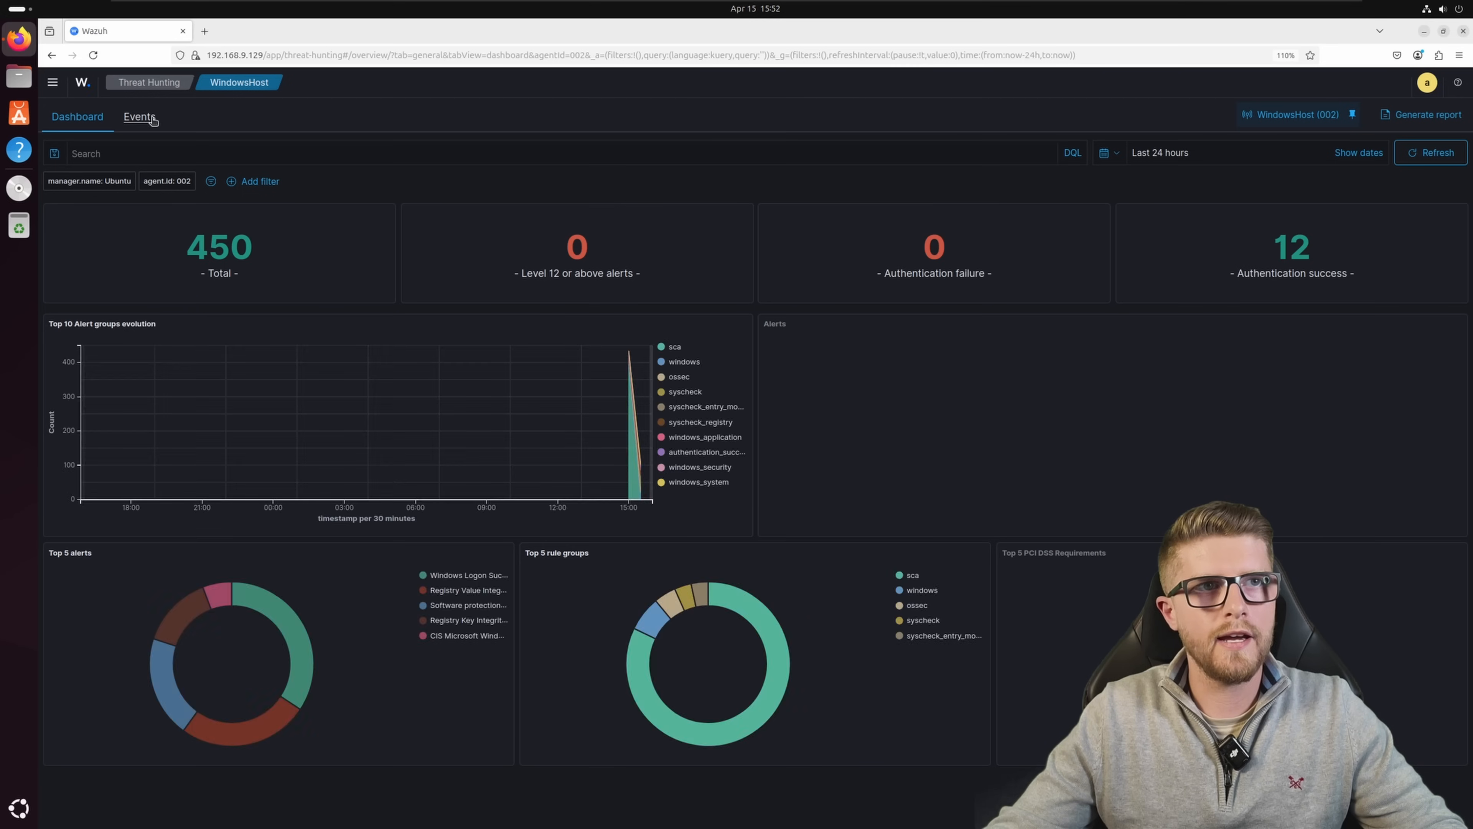
left_click(139, 117)
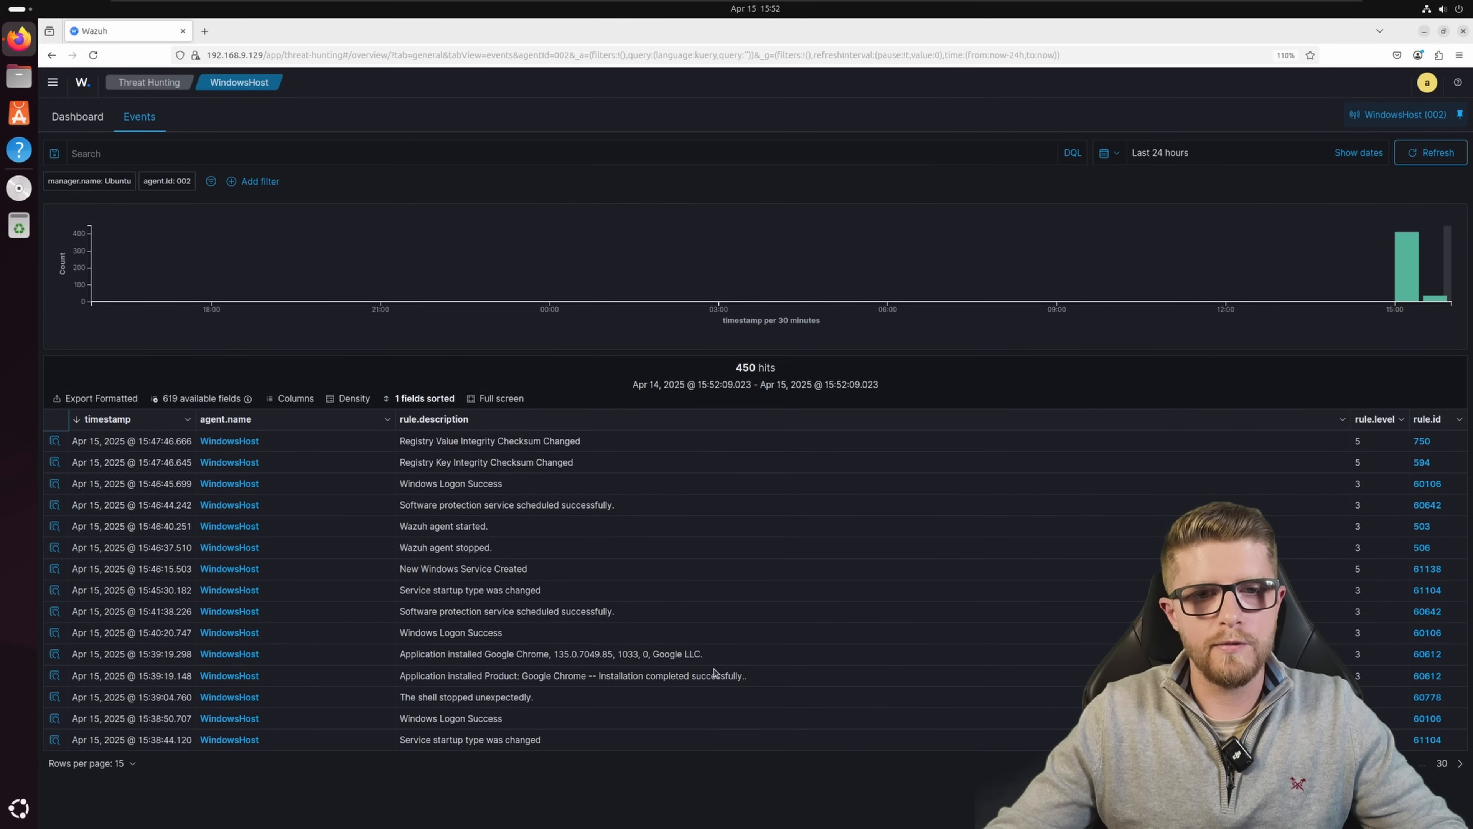
mouse_move(55, 655)
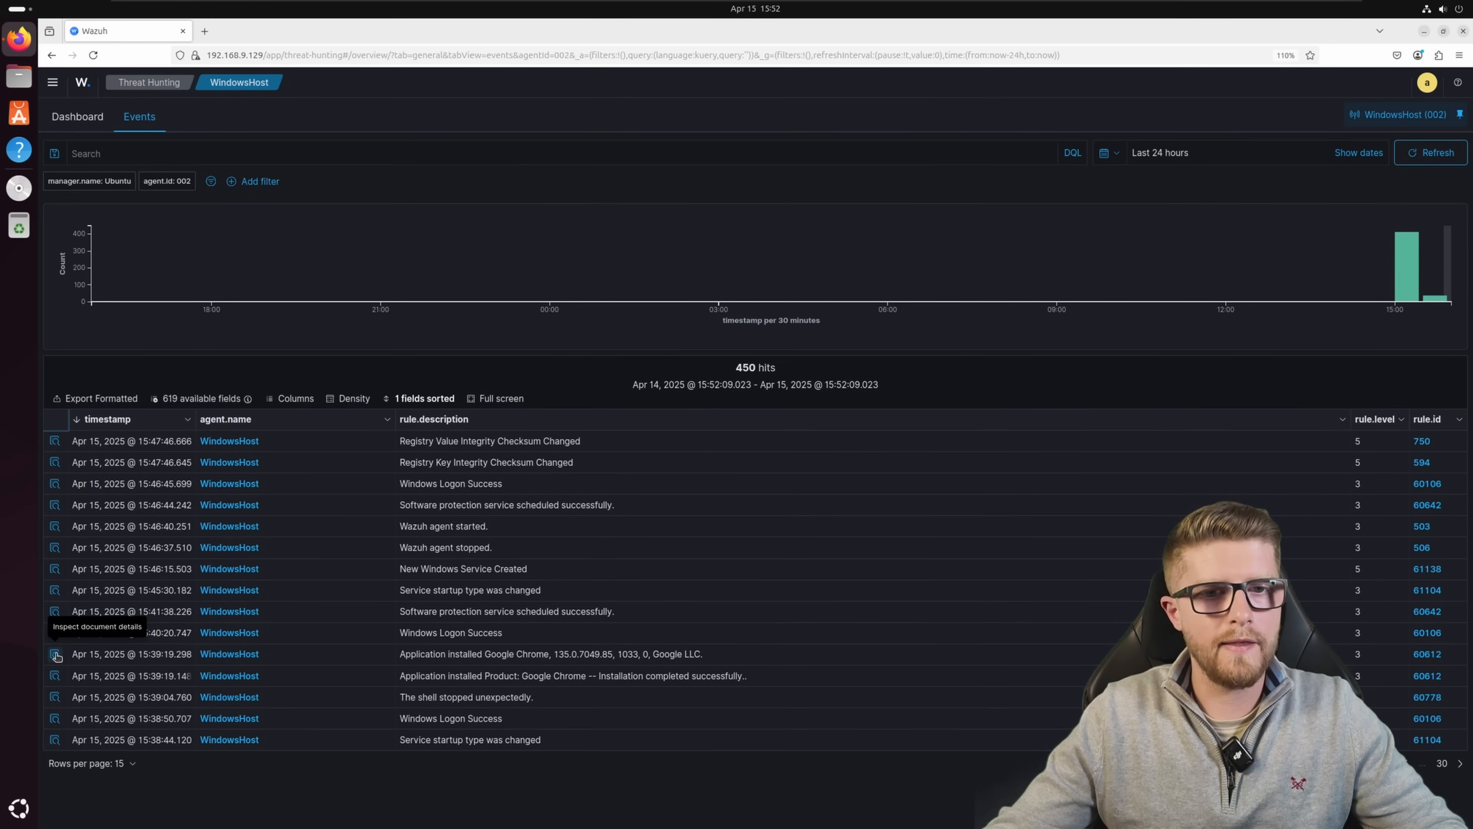
left_click(55, 654)
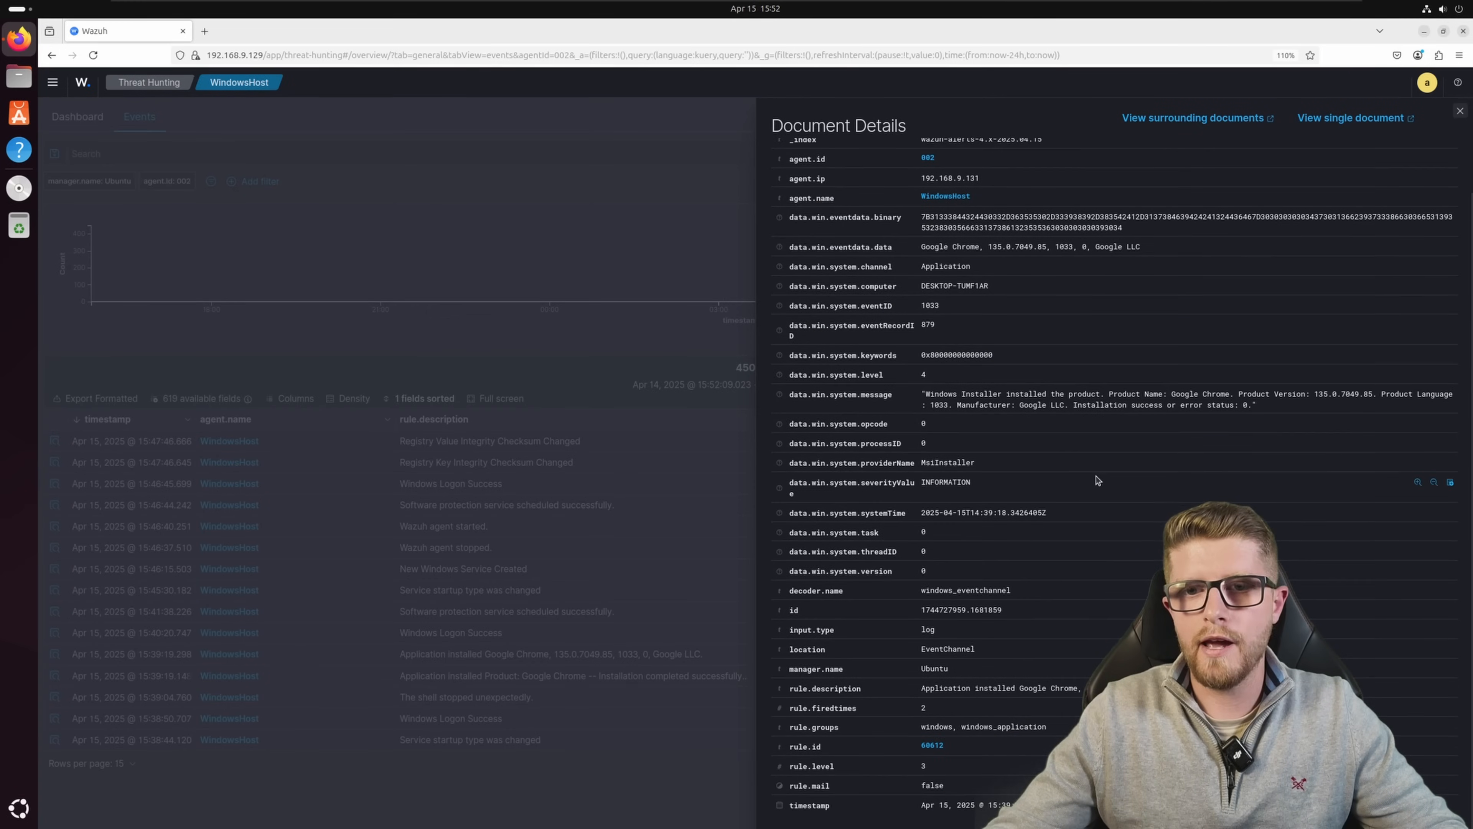
scroll("up", 3)
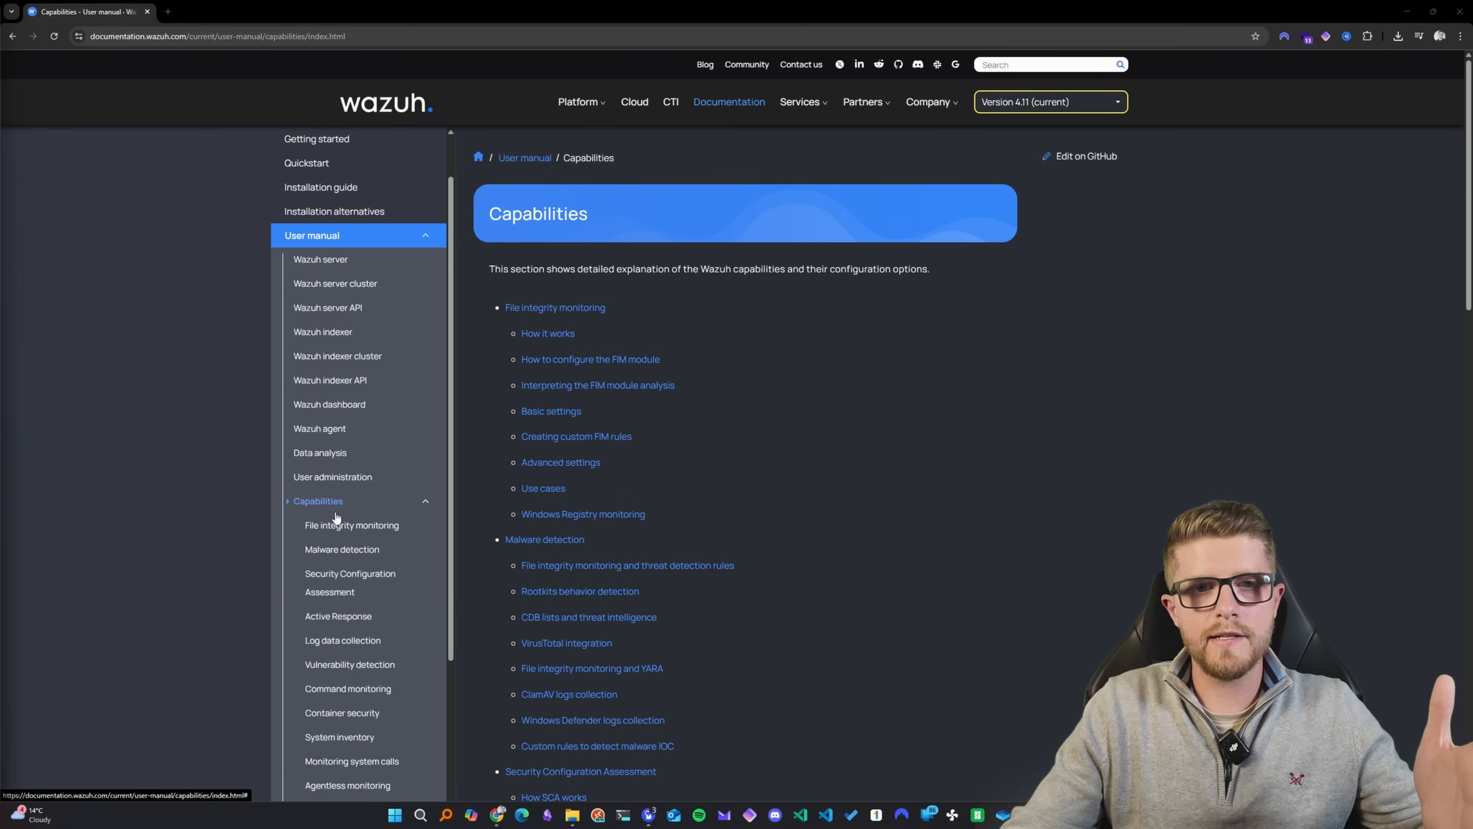
scroll("down", 3)
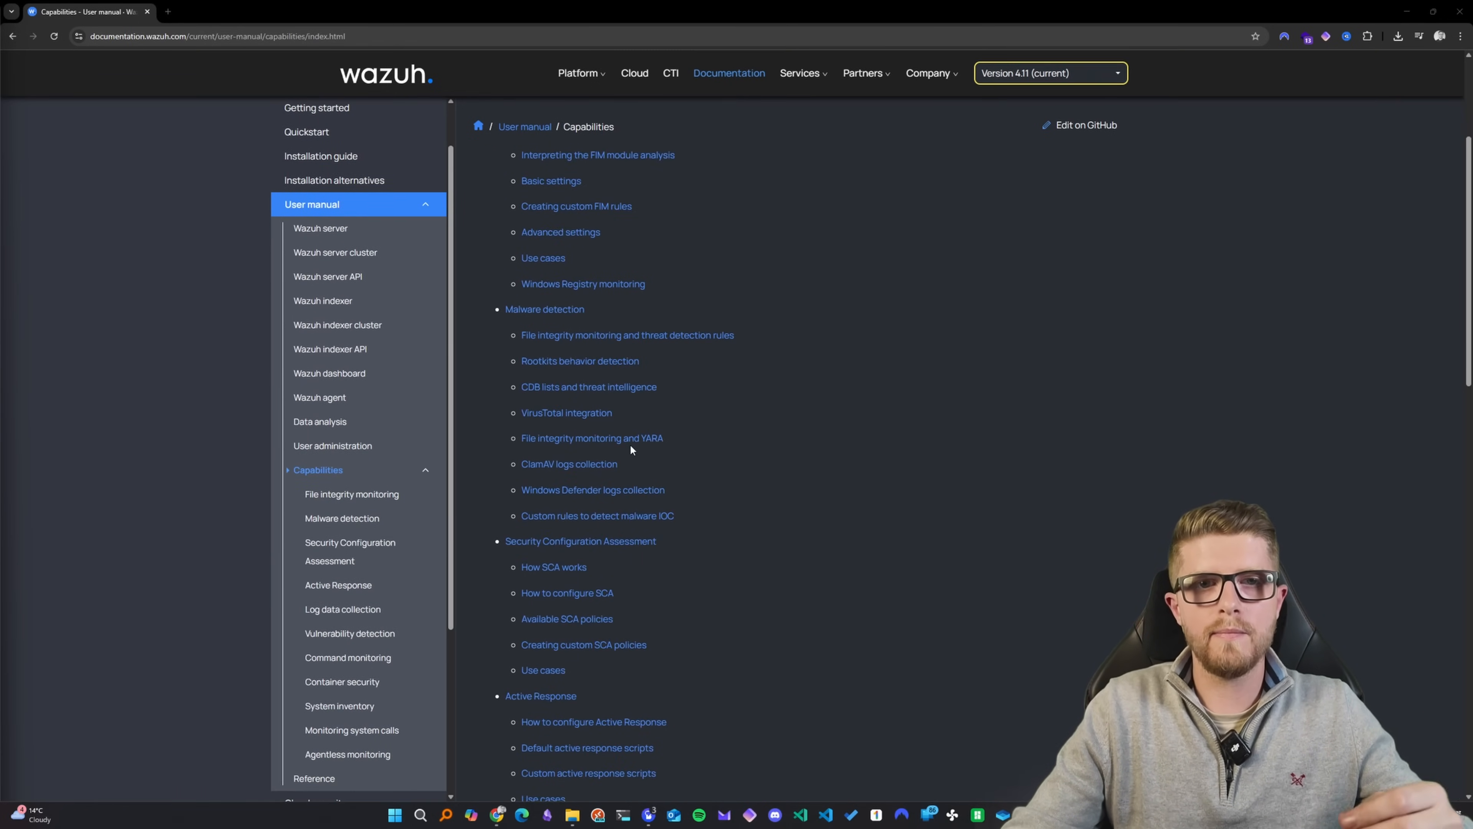
scroll("down", 3)
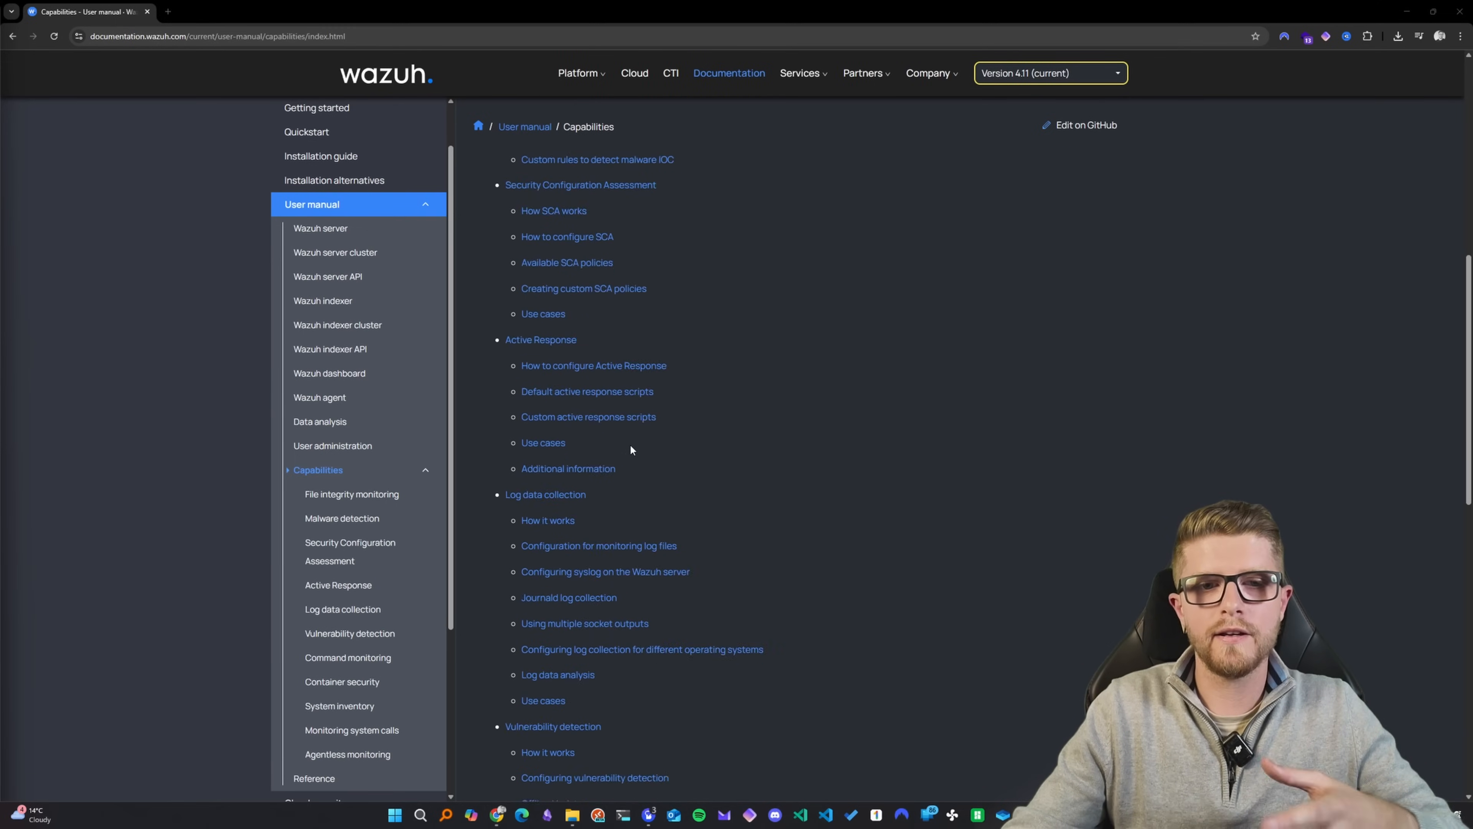
scroll("down", 3)
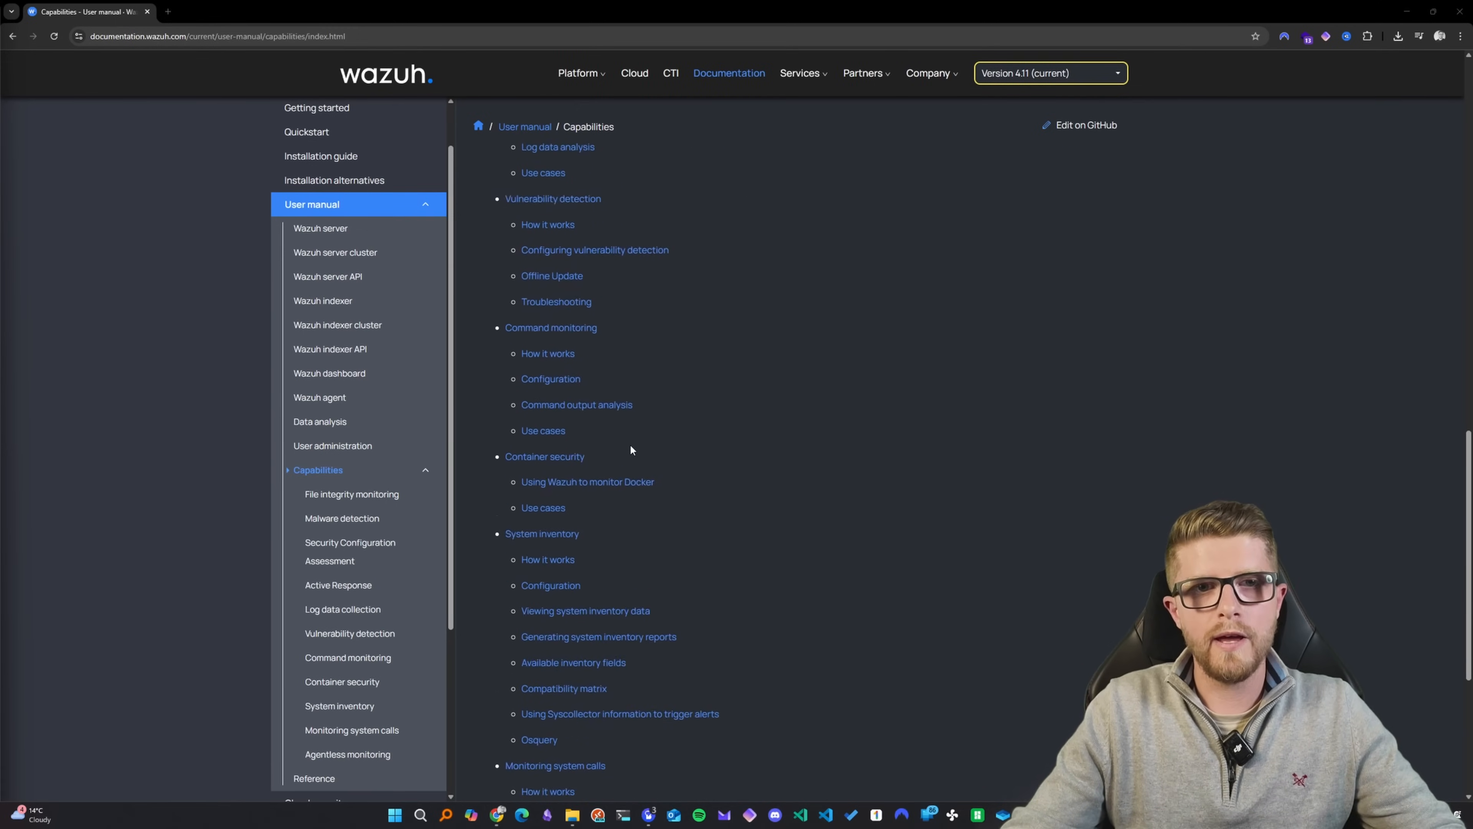
scroll("down", 3)
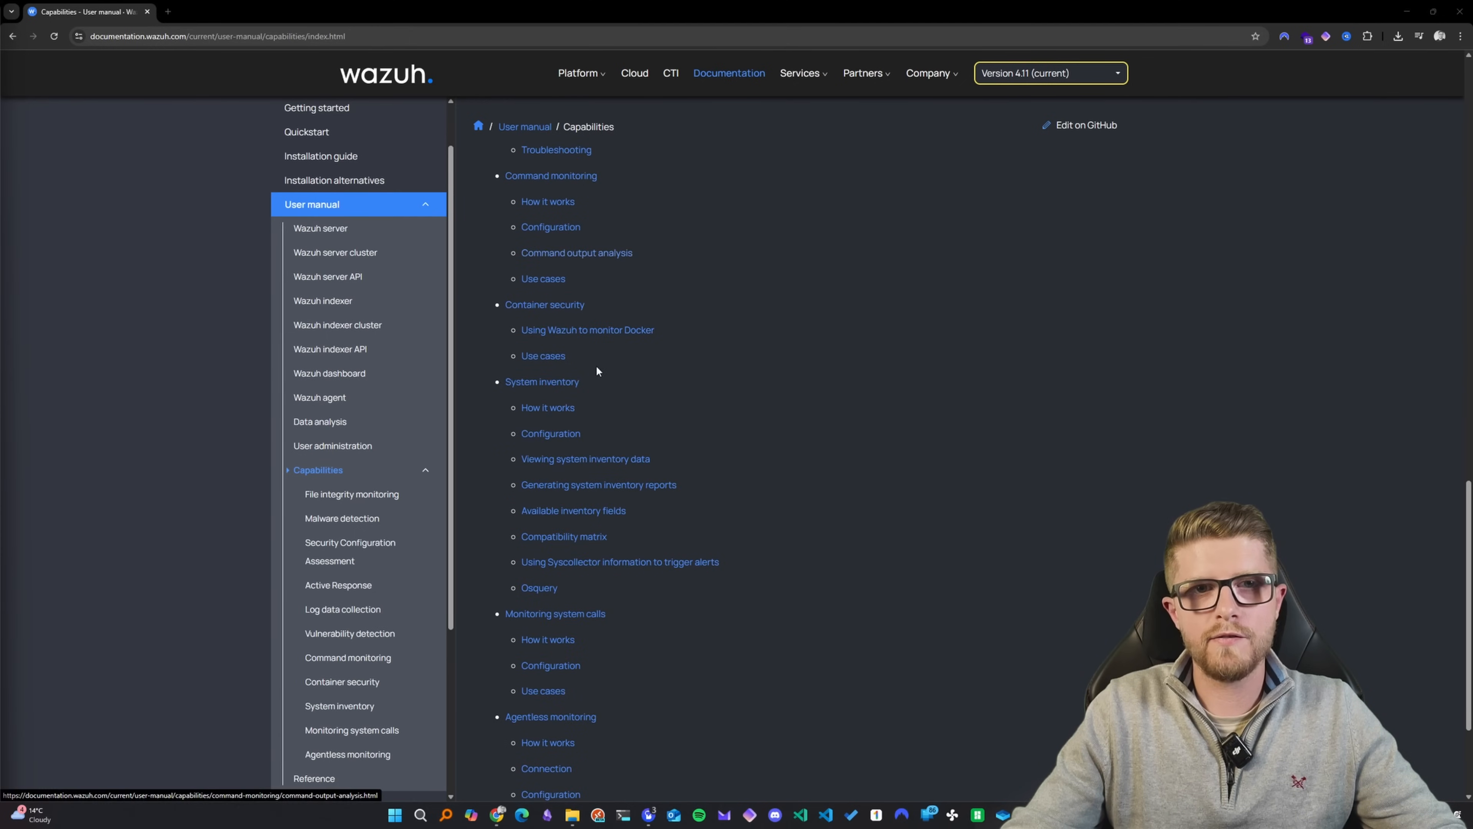
scroll("down", 3)
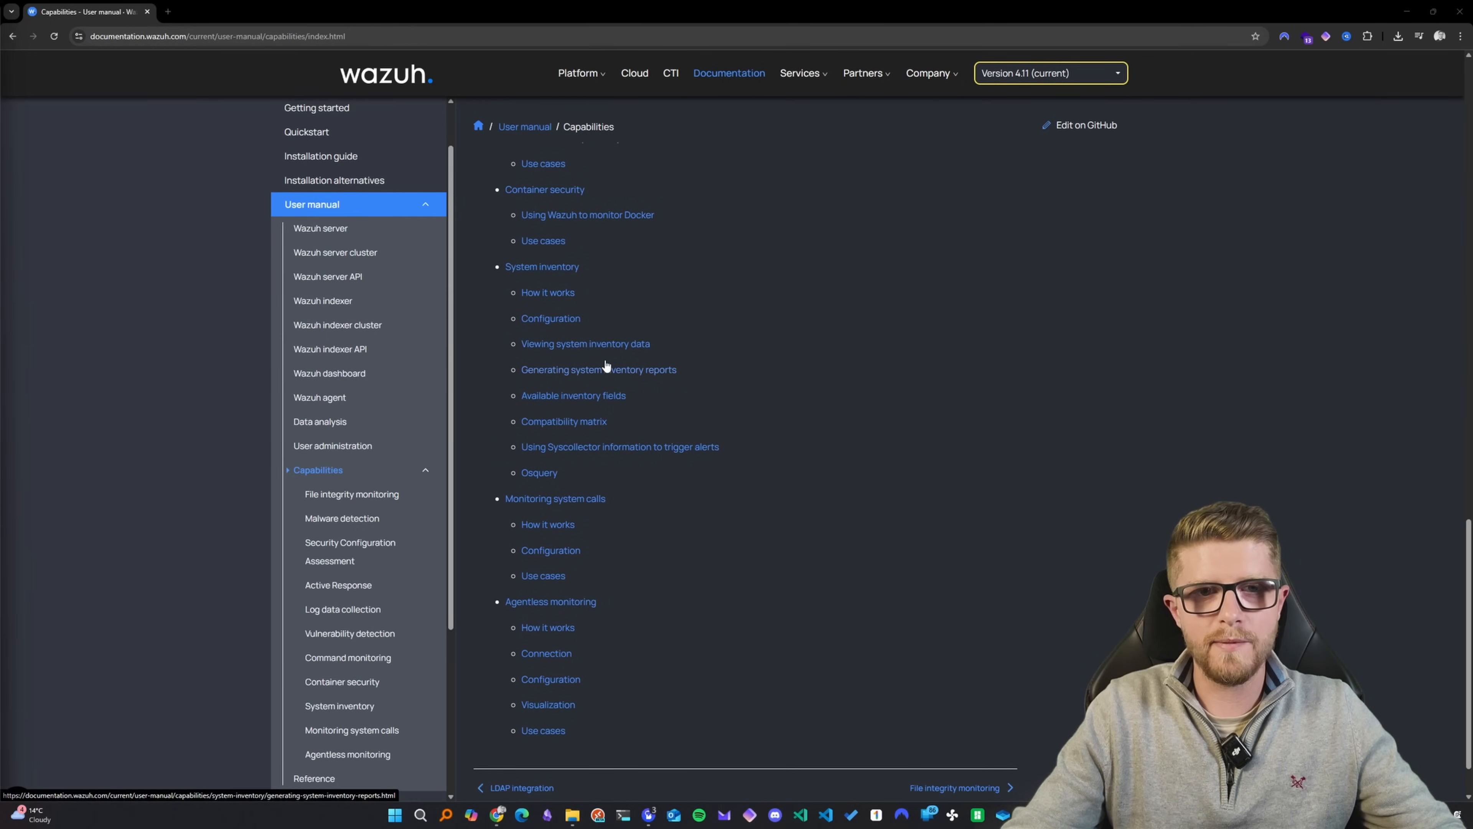
scroll("up", 3)
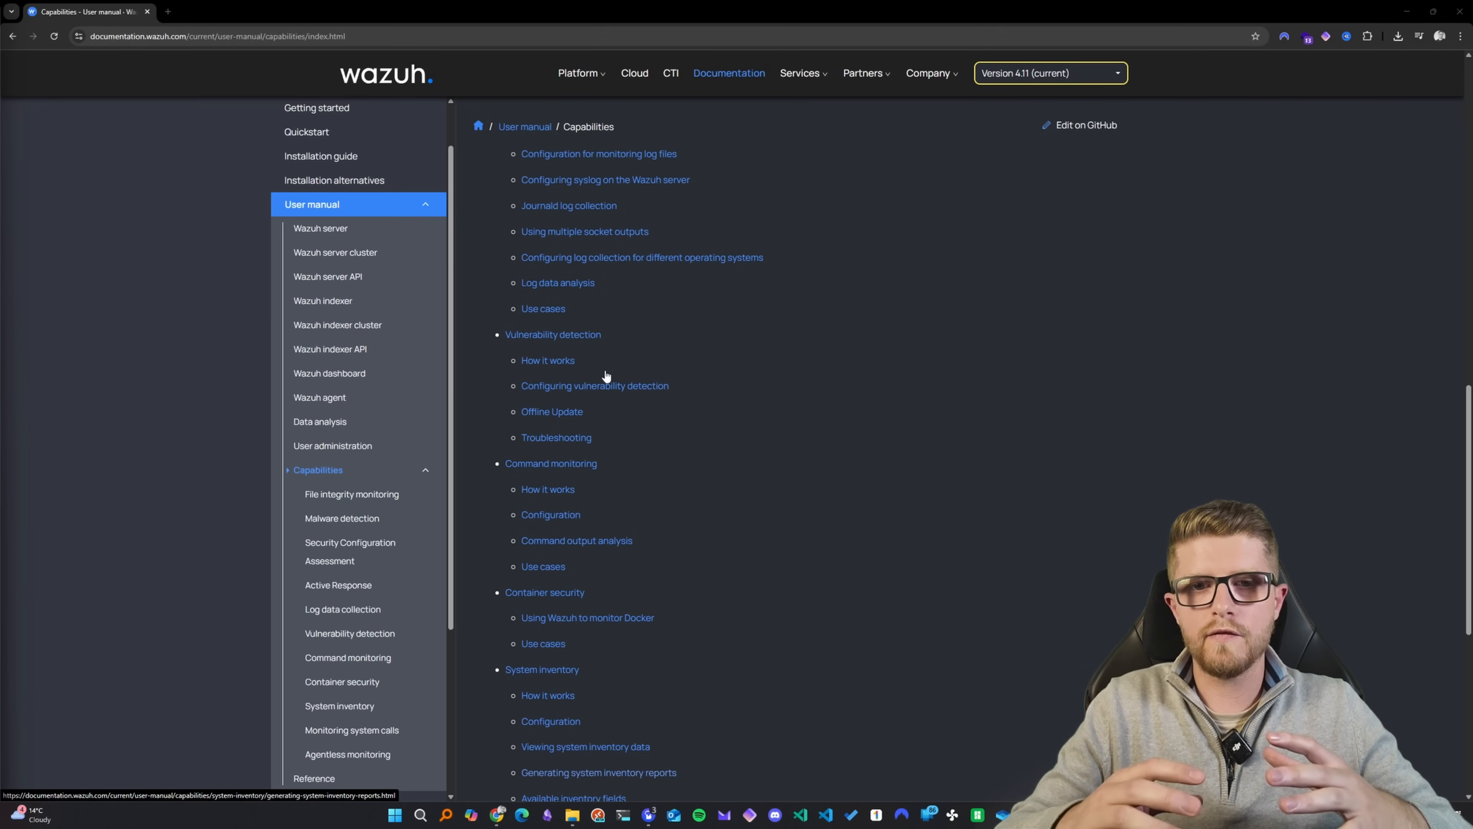
scroll("up", 3)
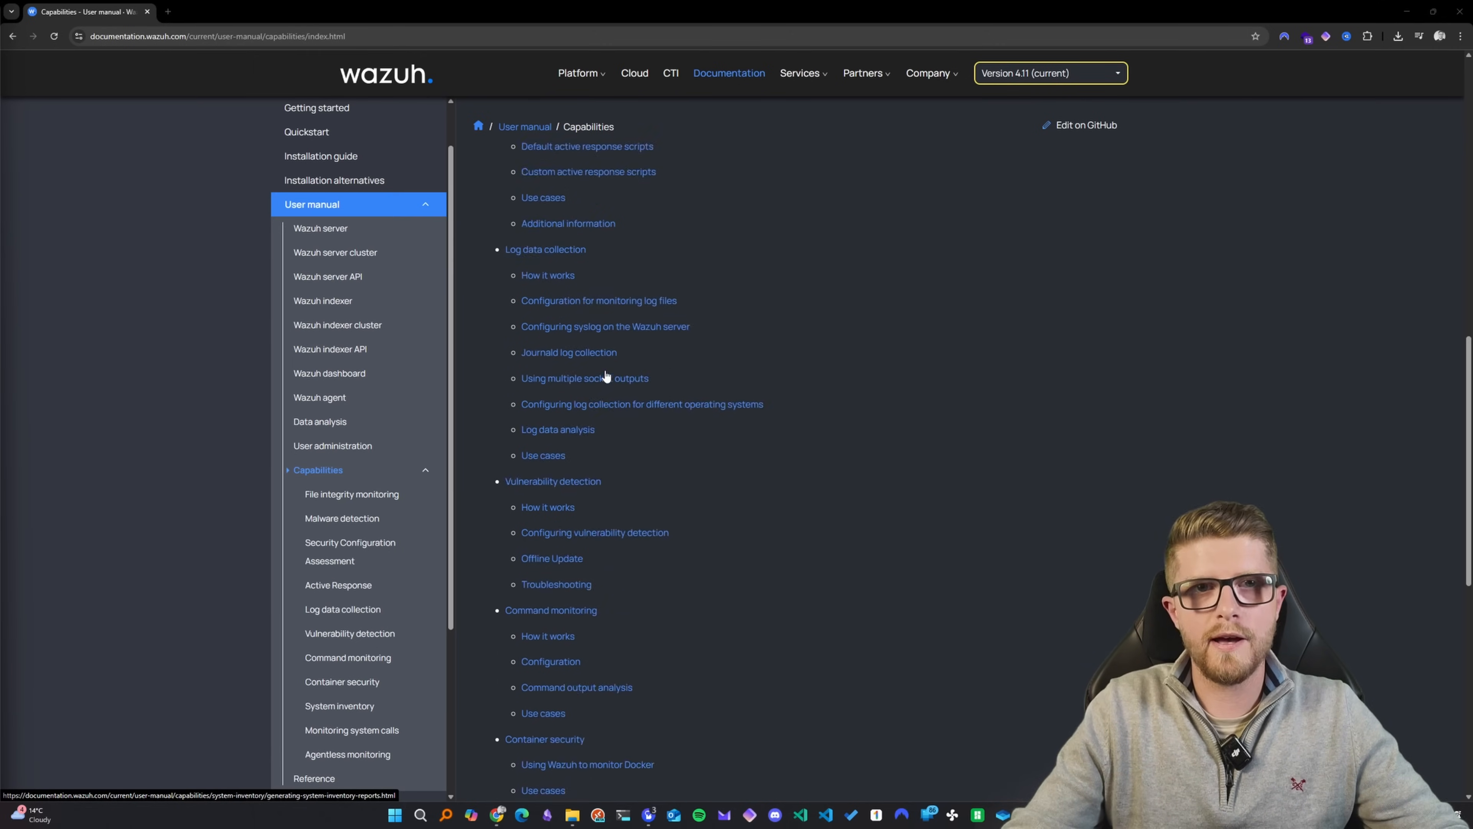
scroll("up", 3)
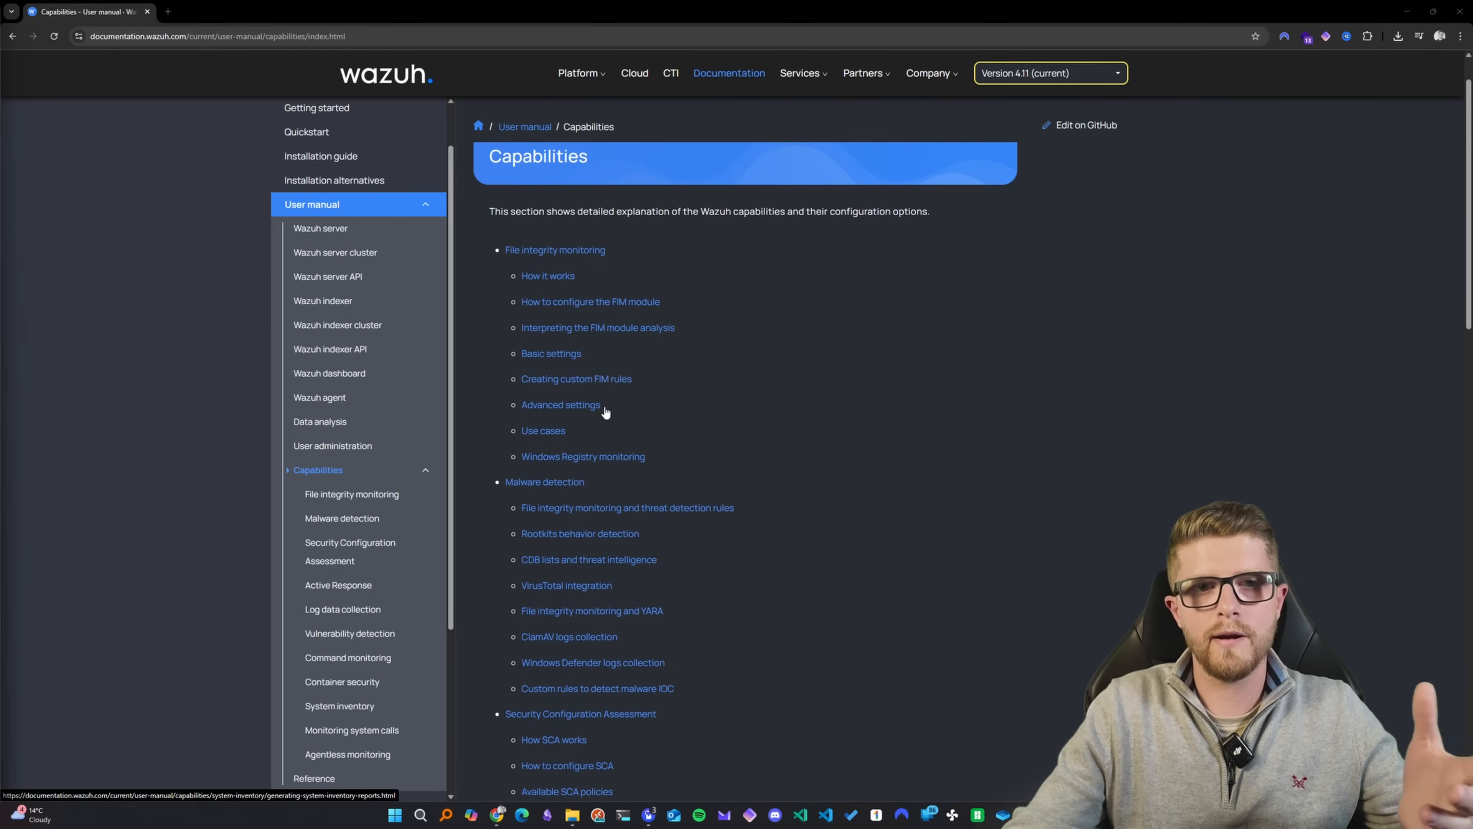
mouse_move(615, 461)
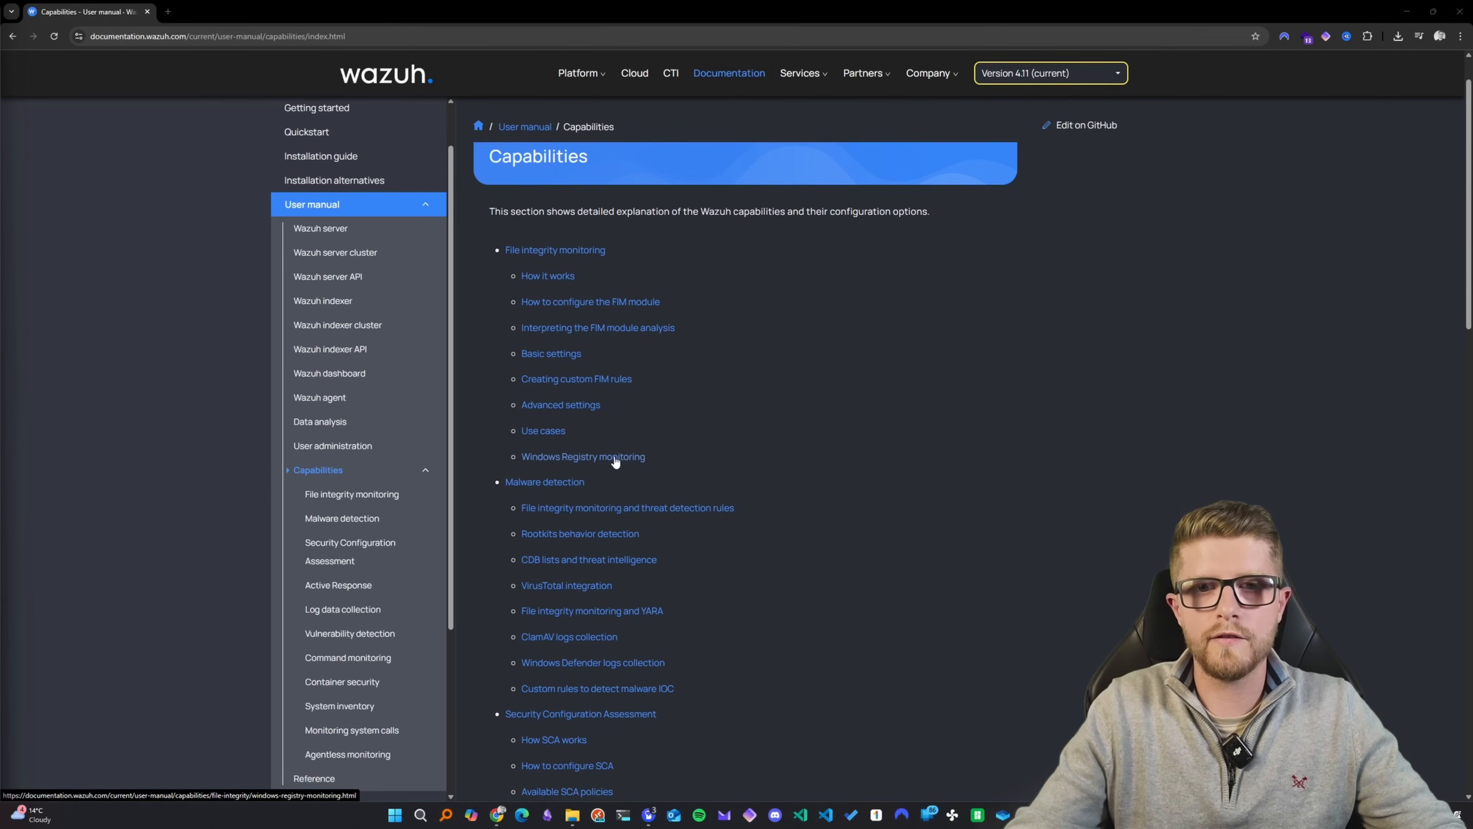
scroll("down", 3)
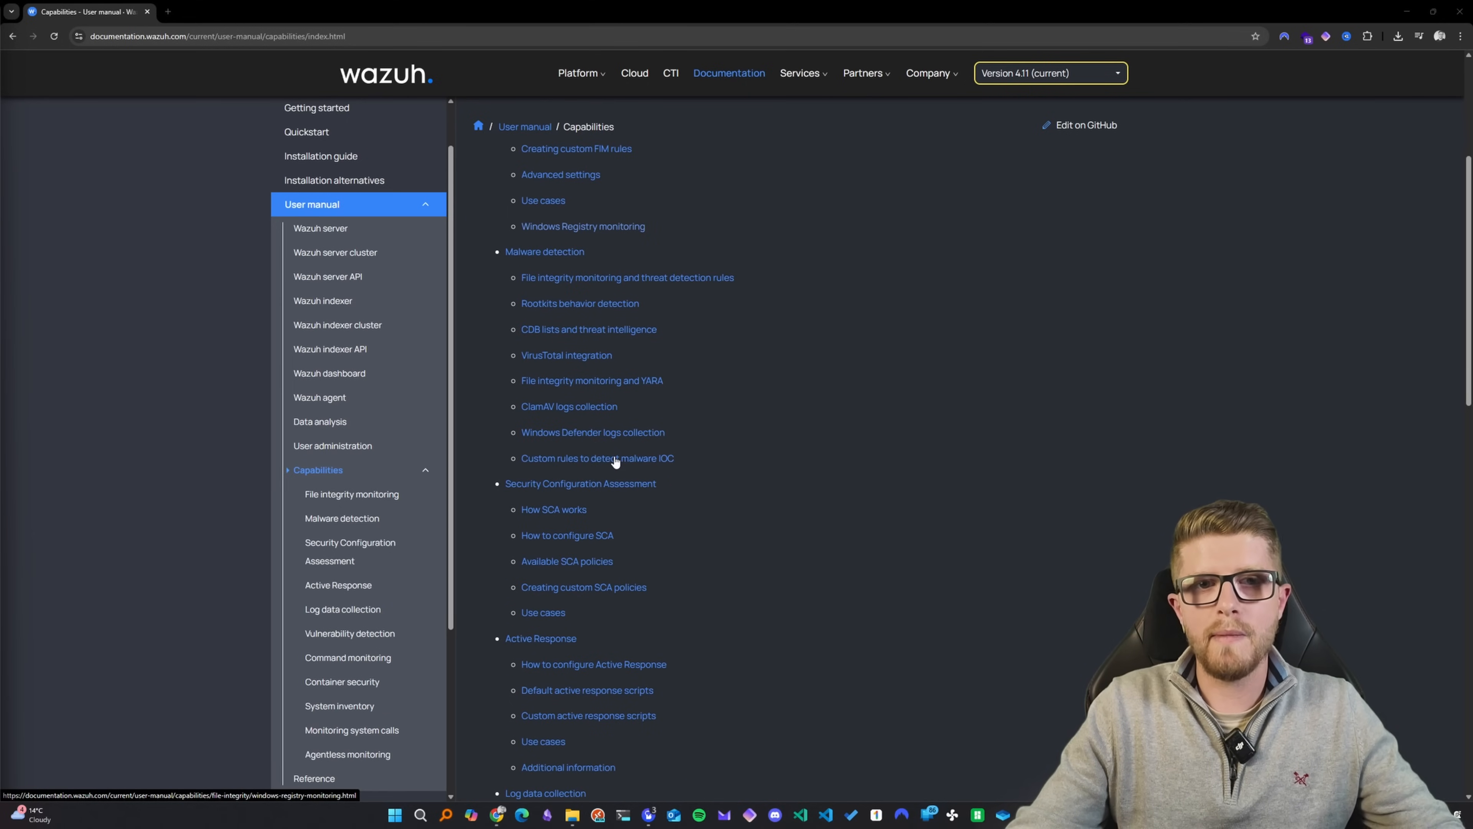
mouse_move(566, 355)
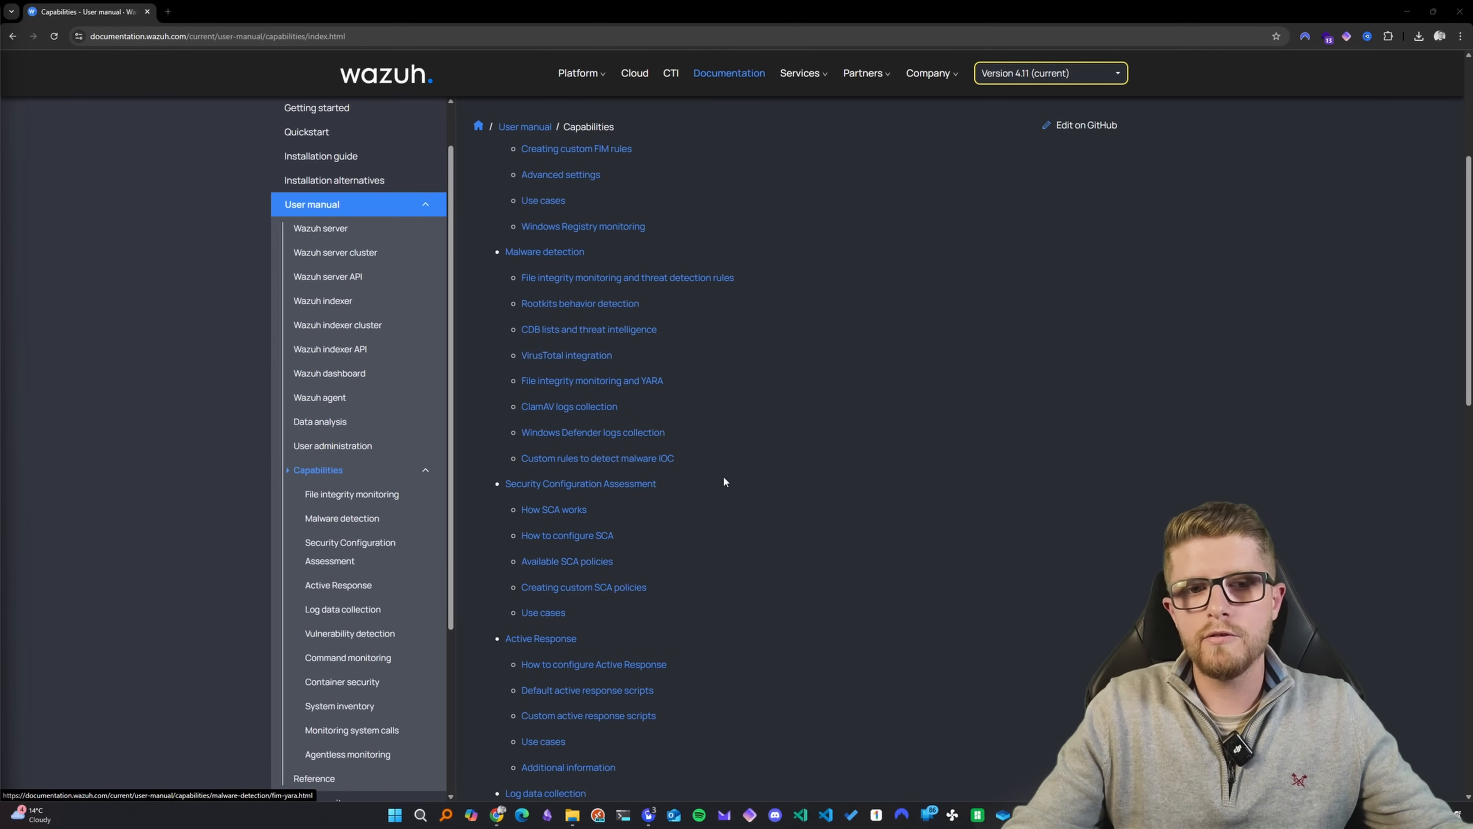
scroll("down", 3)
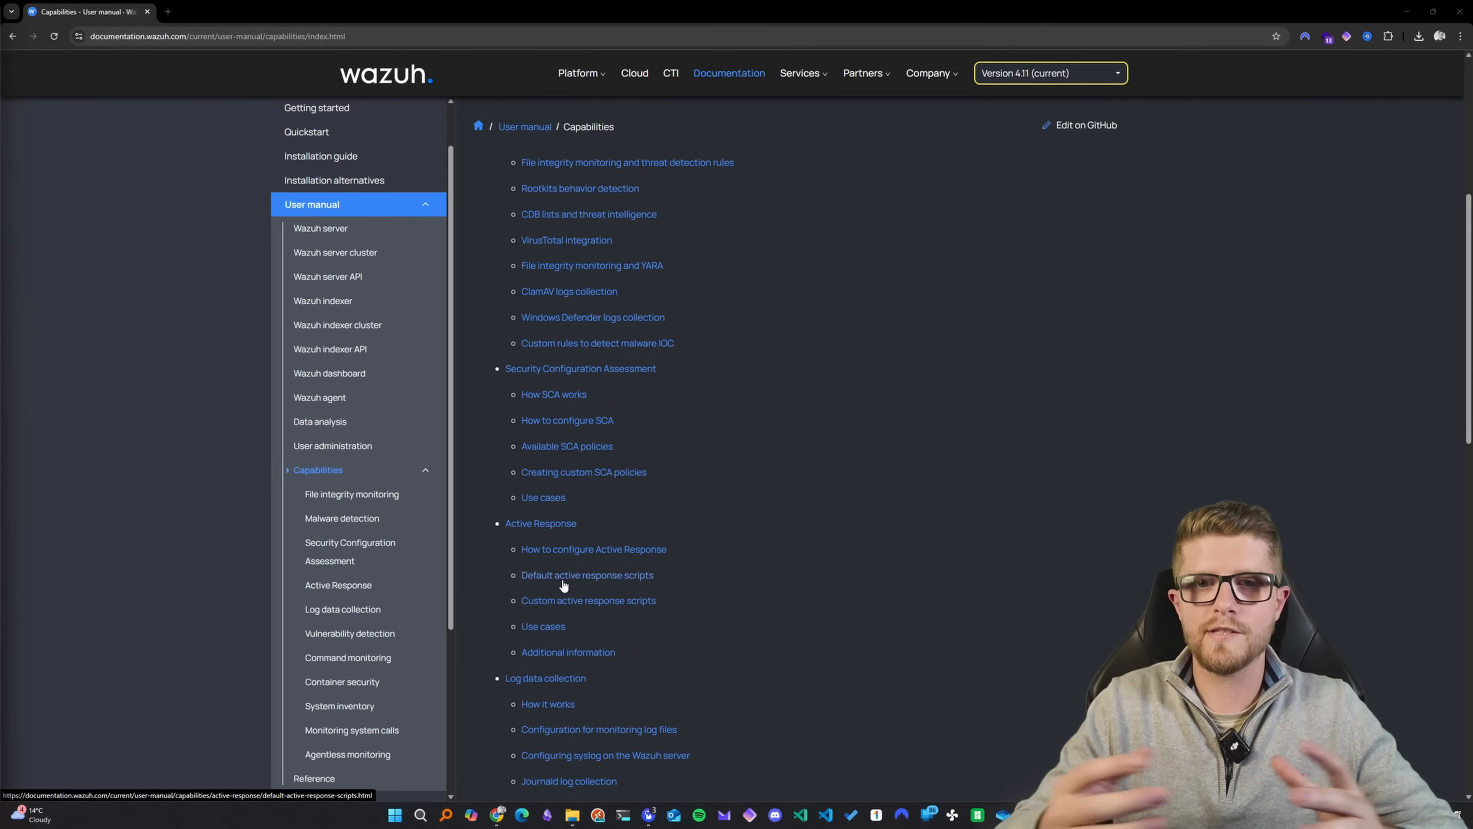
scroll("down", 3)
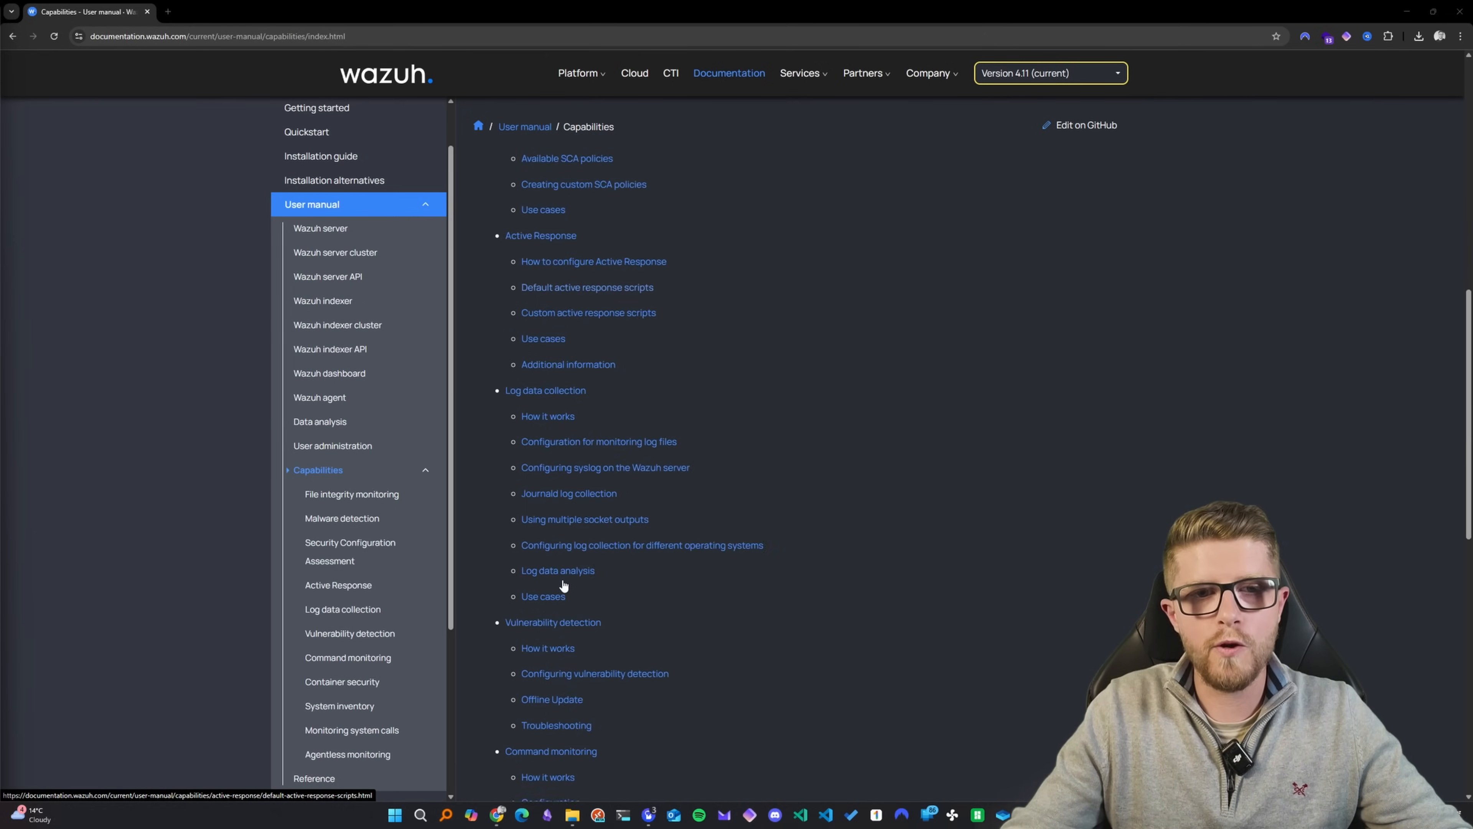